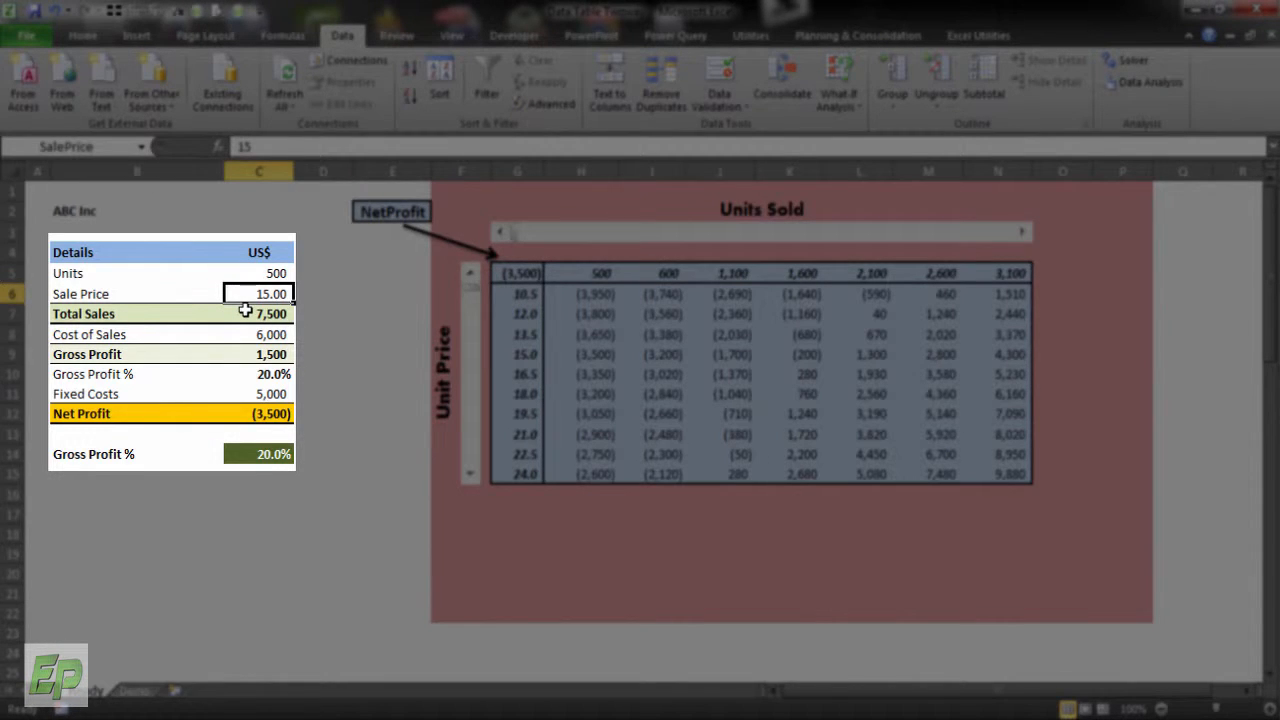
- Review the total sales, cost of sales and gross profit formulas, and set Gross Profit % to 15%
left_click(258, 334)
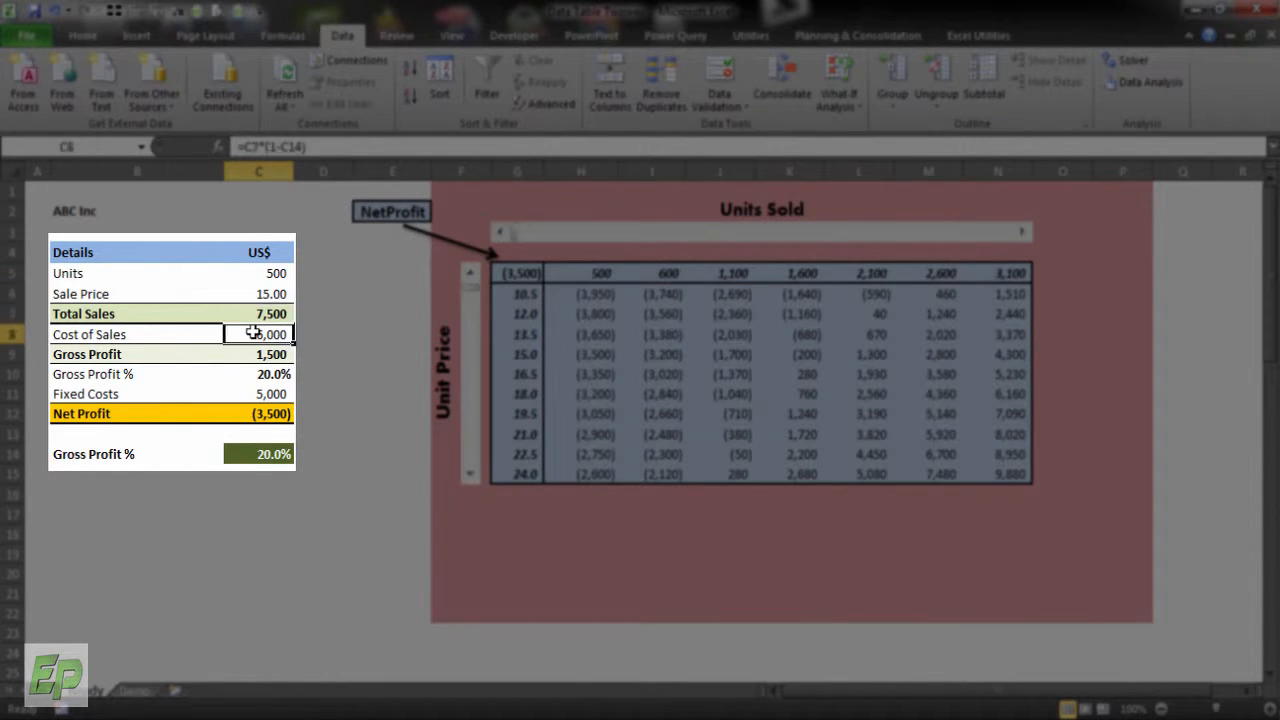
left_click(258, 354)
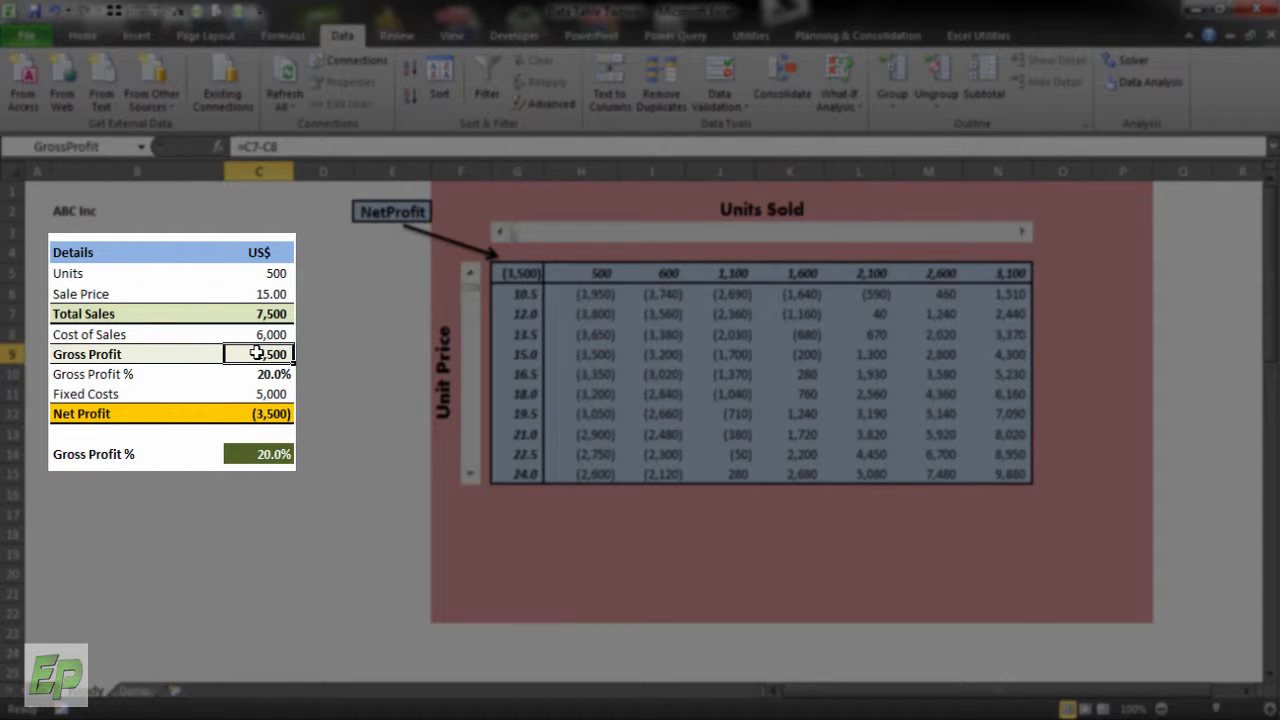
left_click(270, 393)
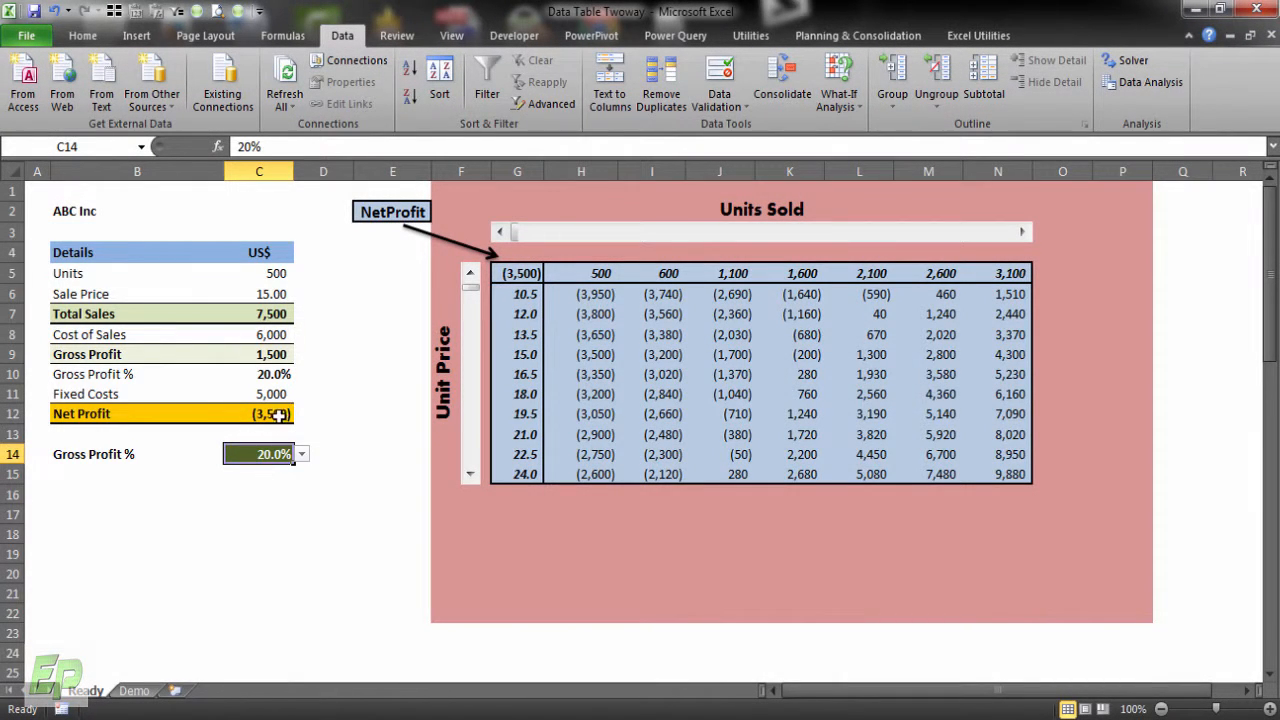
left_click(301, 454)
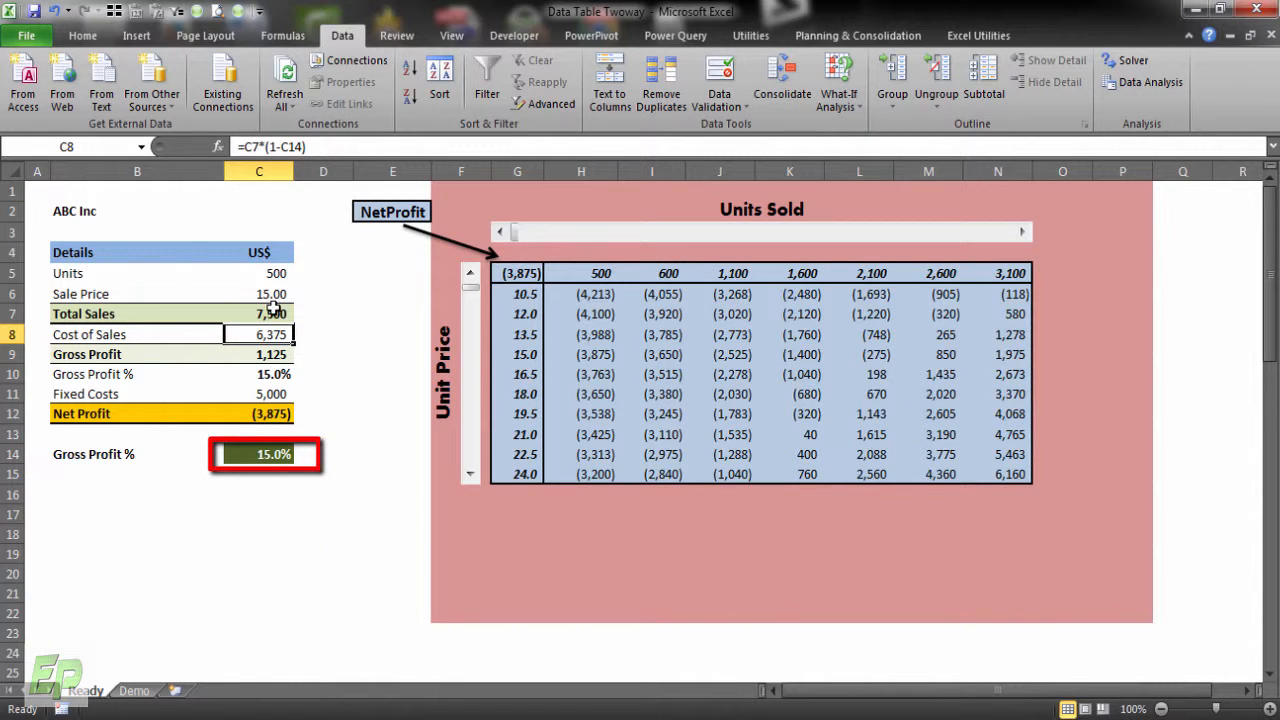
left_click(258, 313)
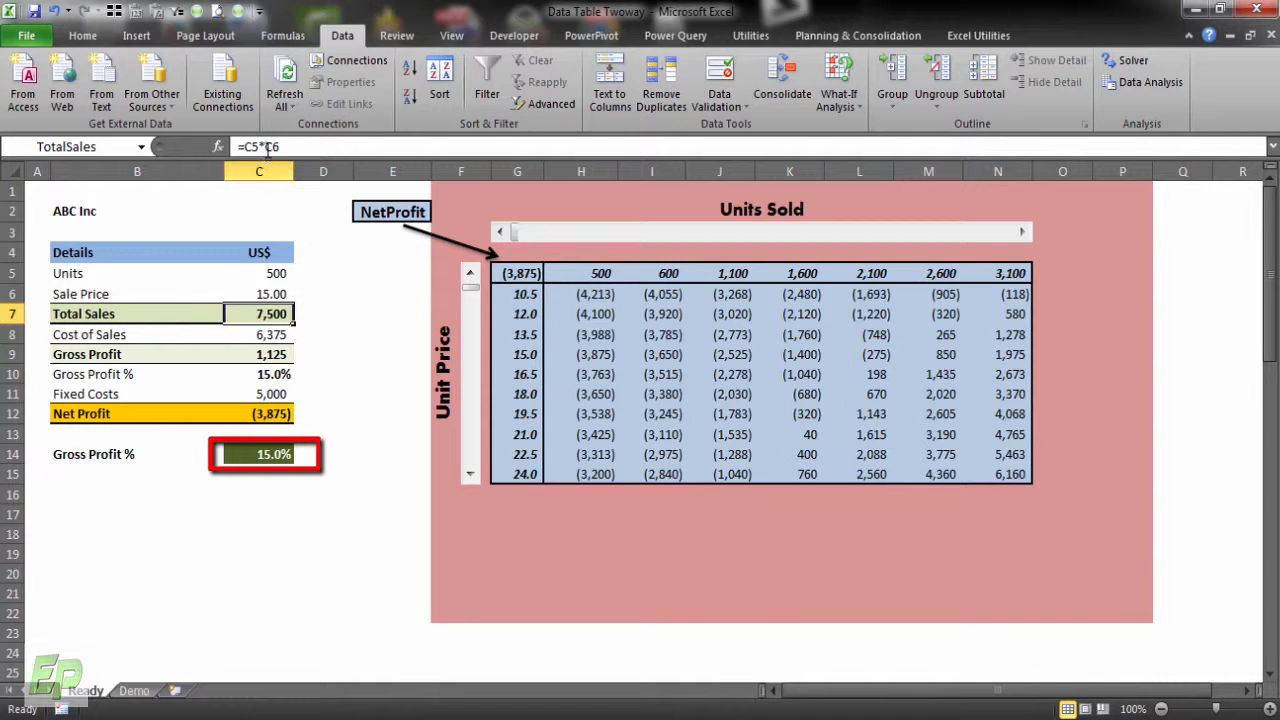
left_click(259, 354)
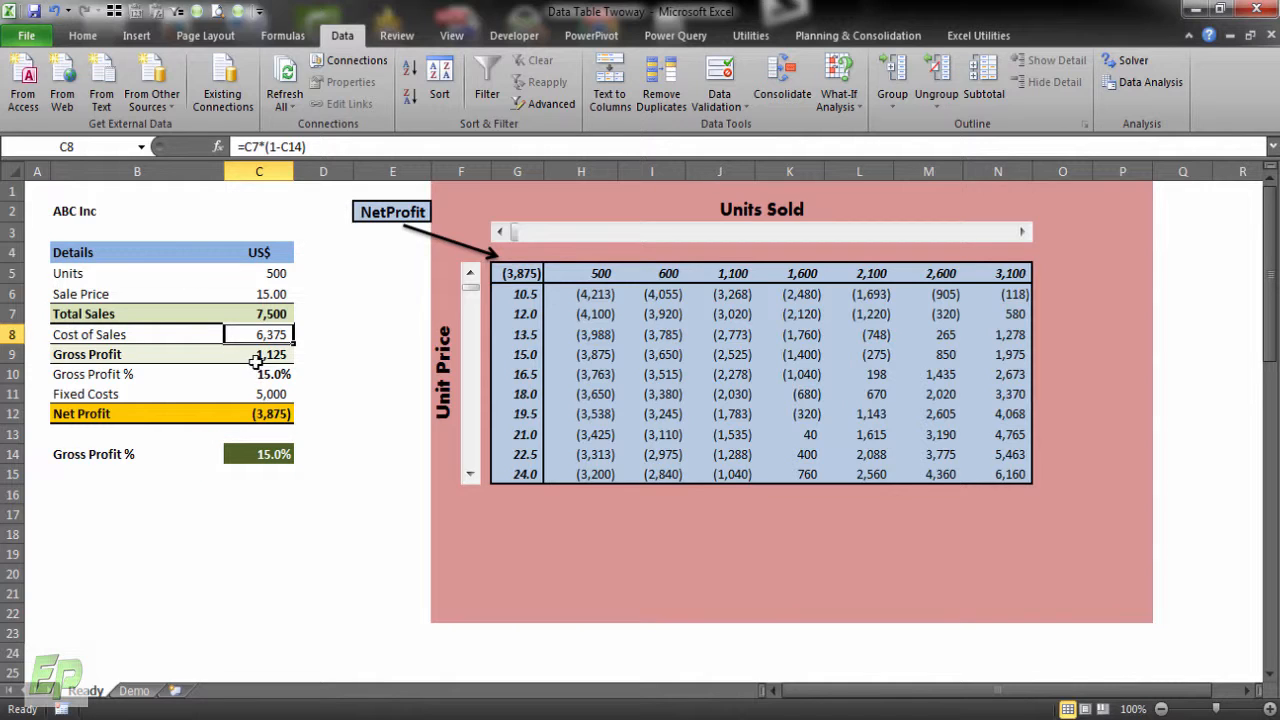
left_click(258, 454)
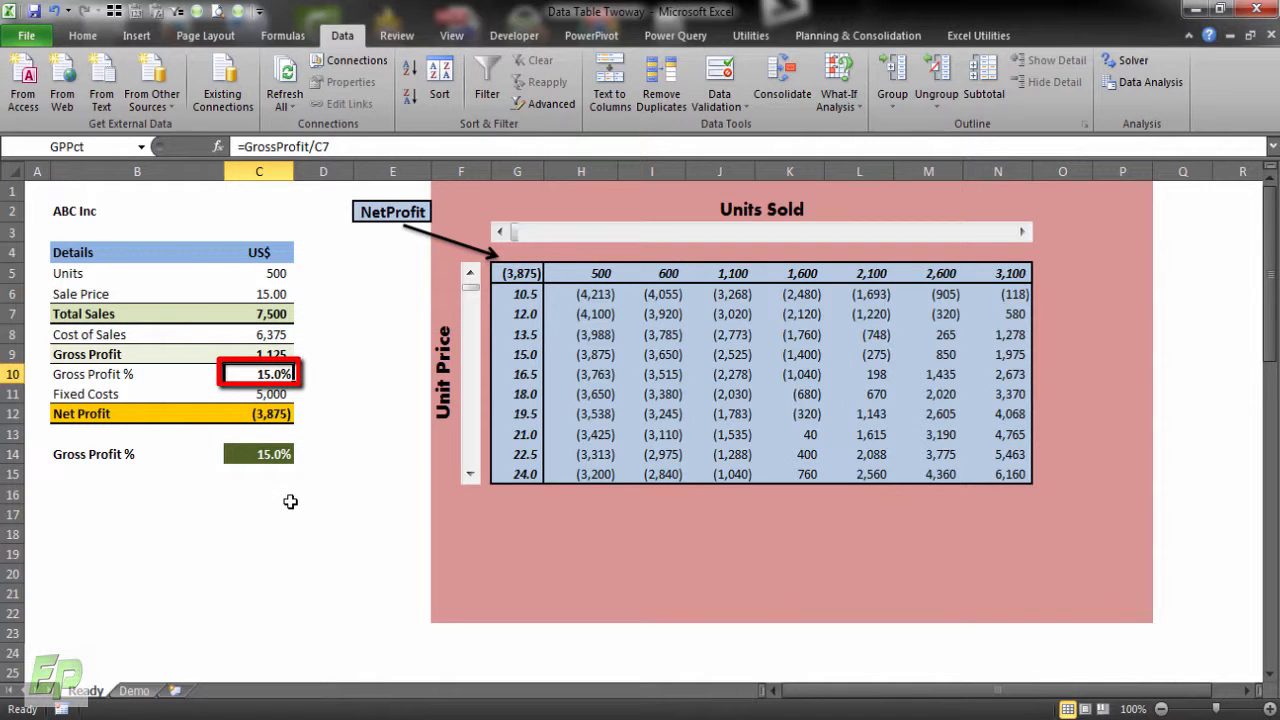
left_click(258, 454)
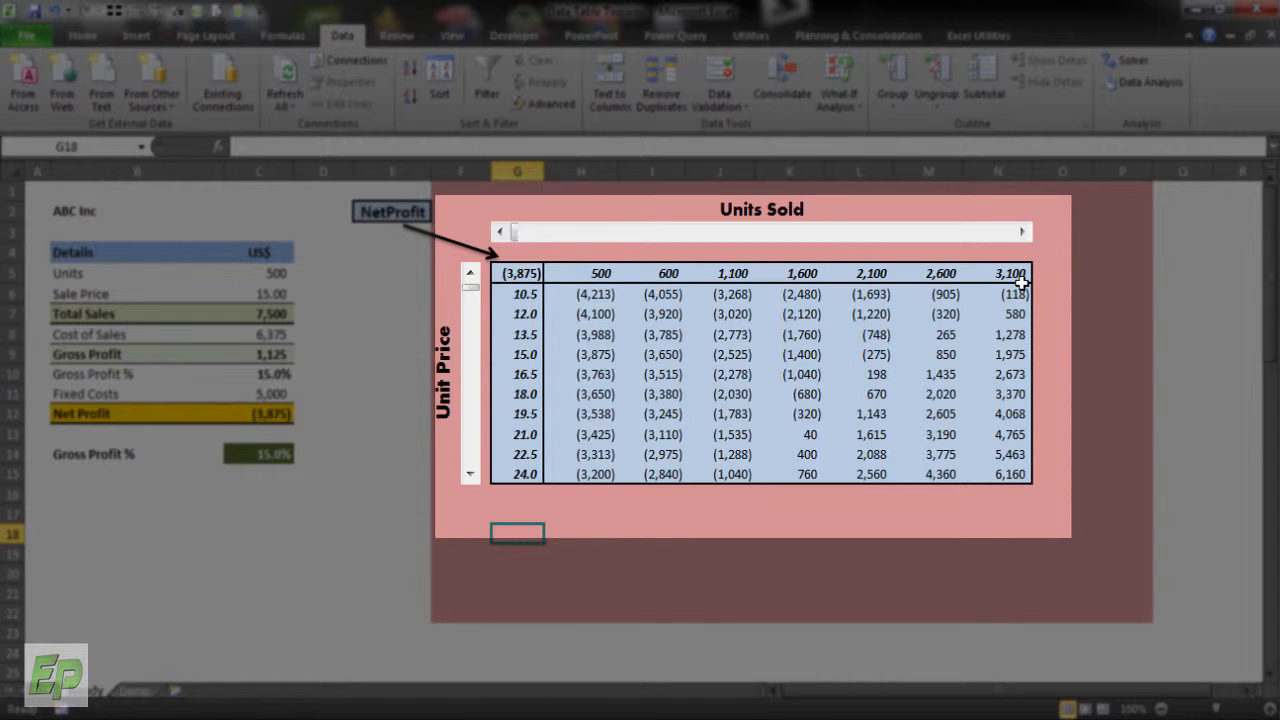
mouse_move(635, 292)
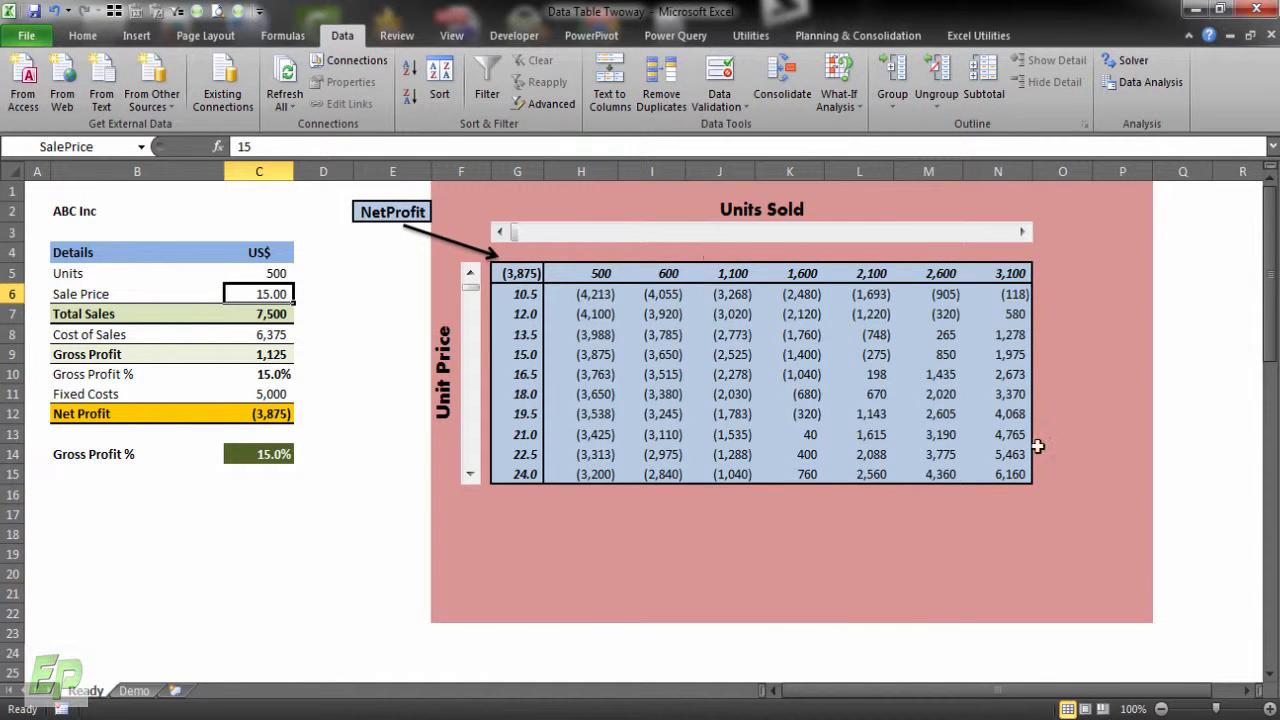
mouse_move(375, 337)
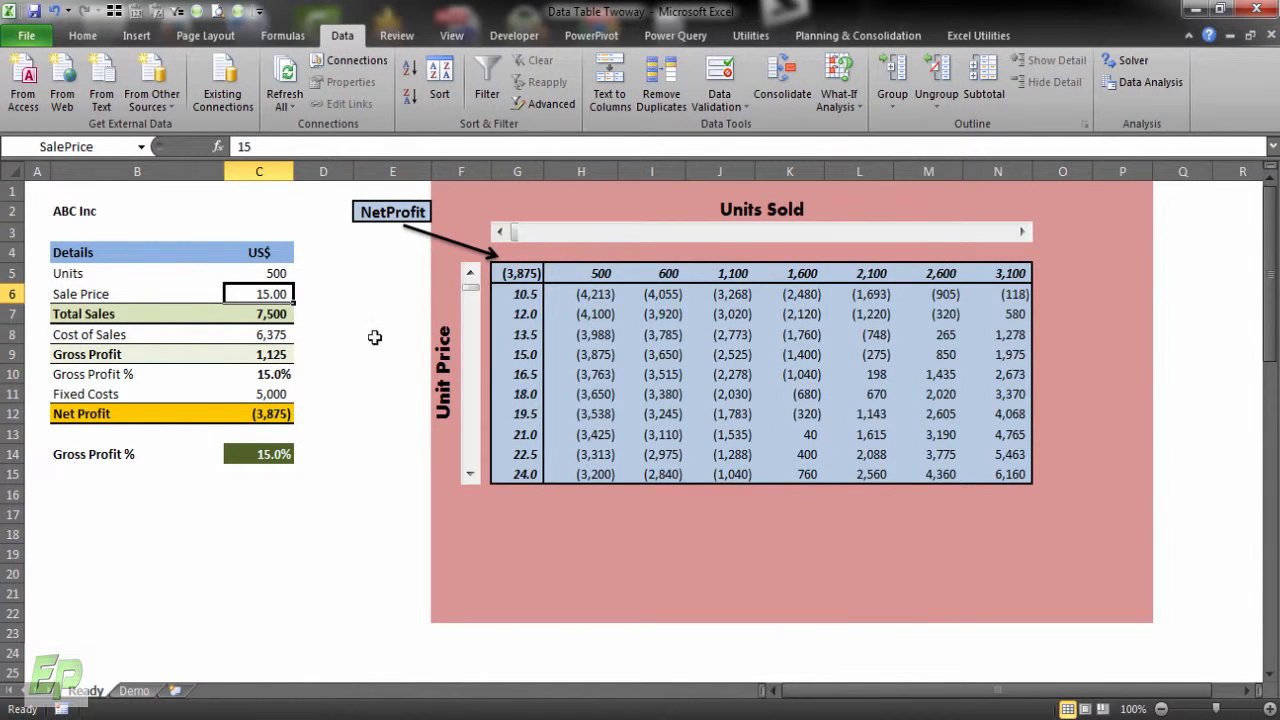
mouse_move(407, 337)
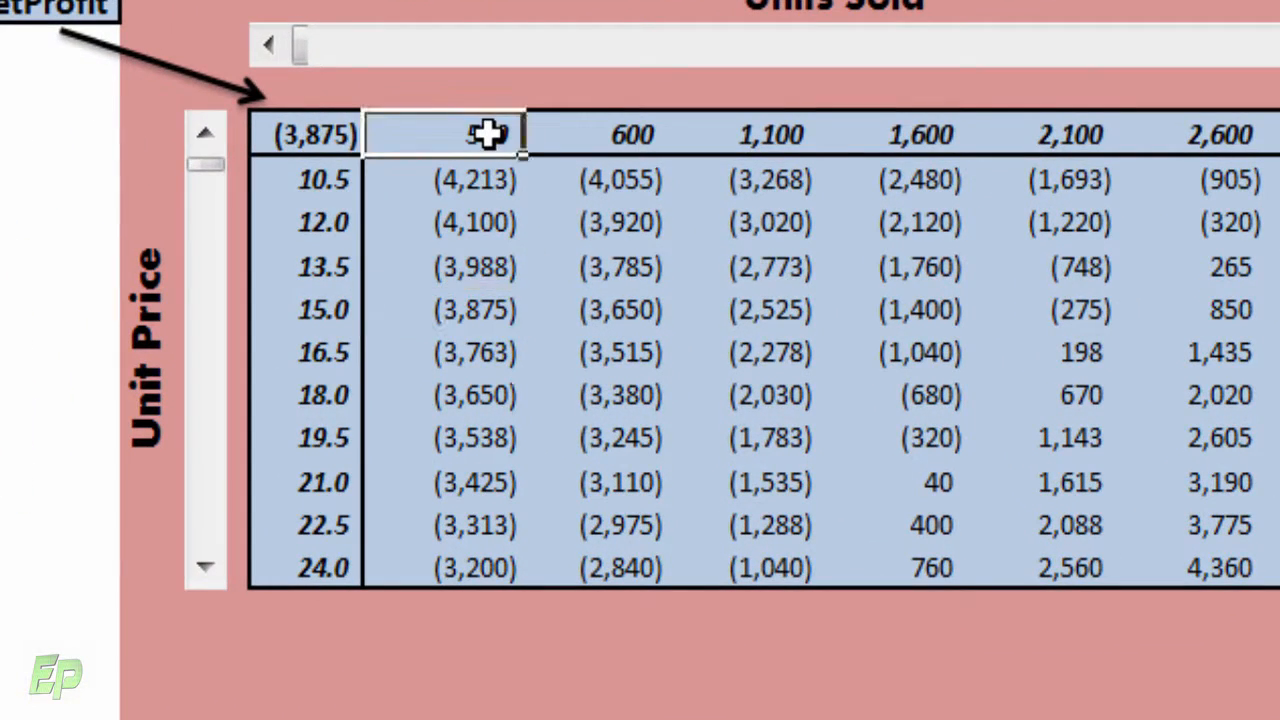
- Check the recalculated table, whose unit price rows now start at 10.0
left_click(440, 309)
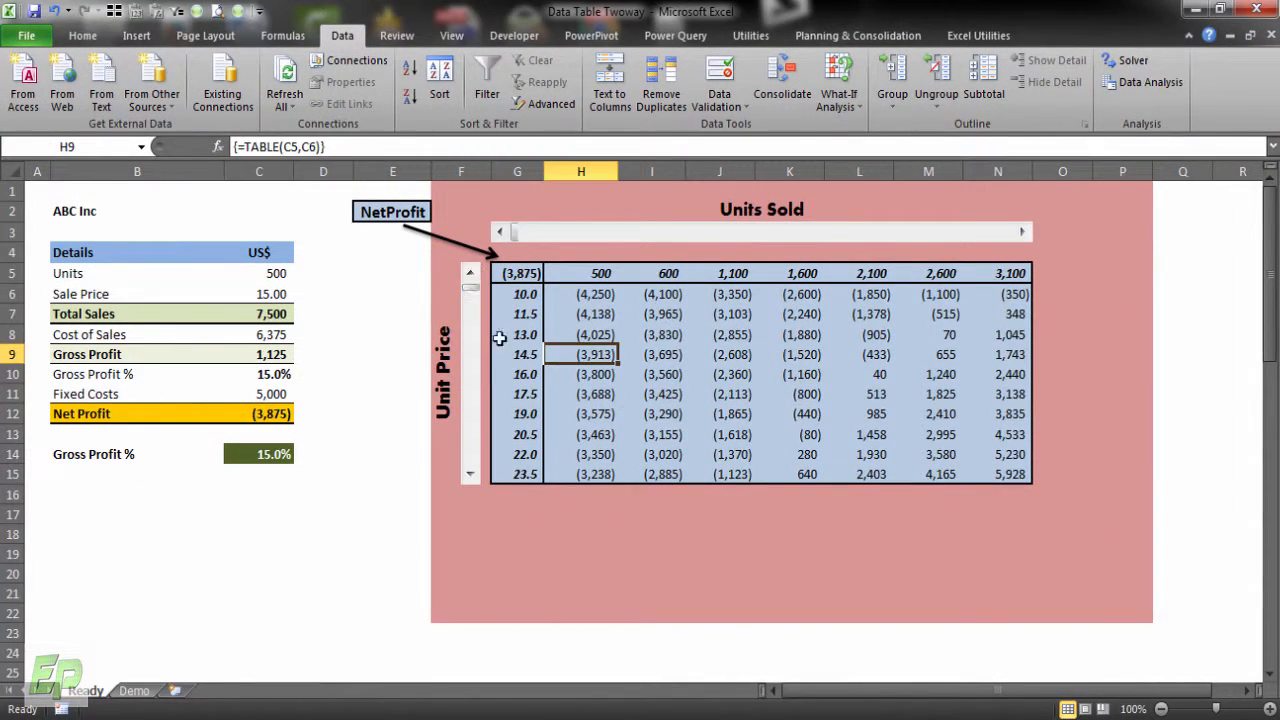
mouse_move(527, 243)
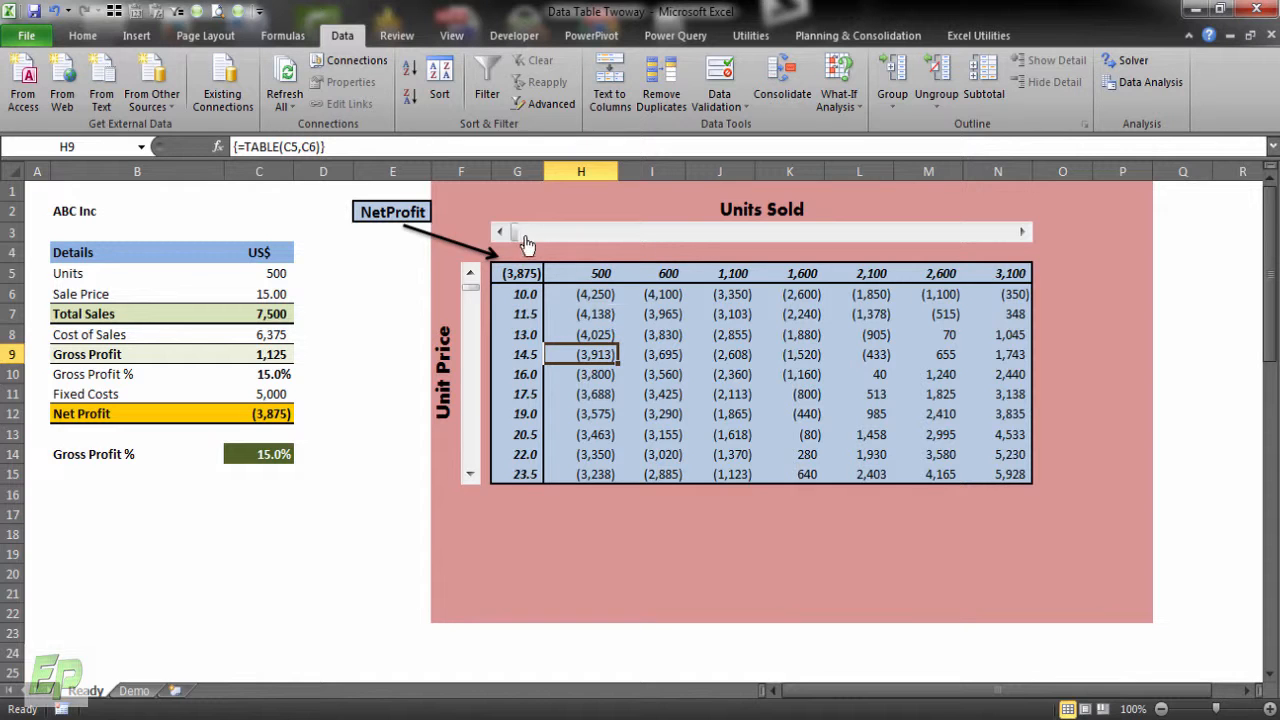
left_click(1022, 231)
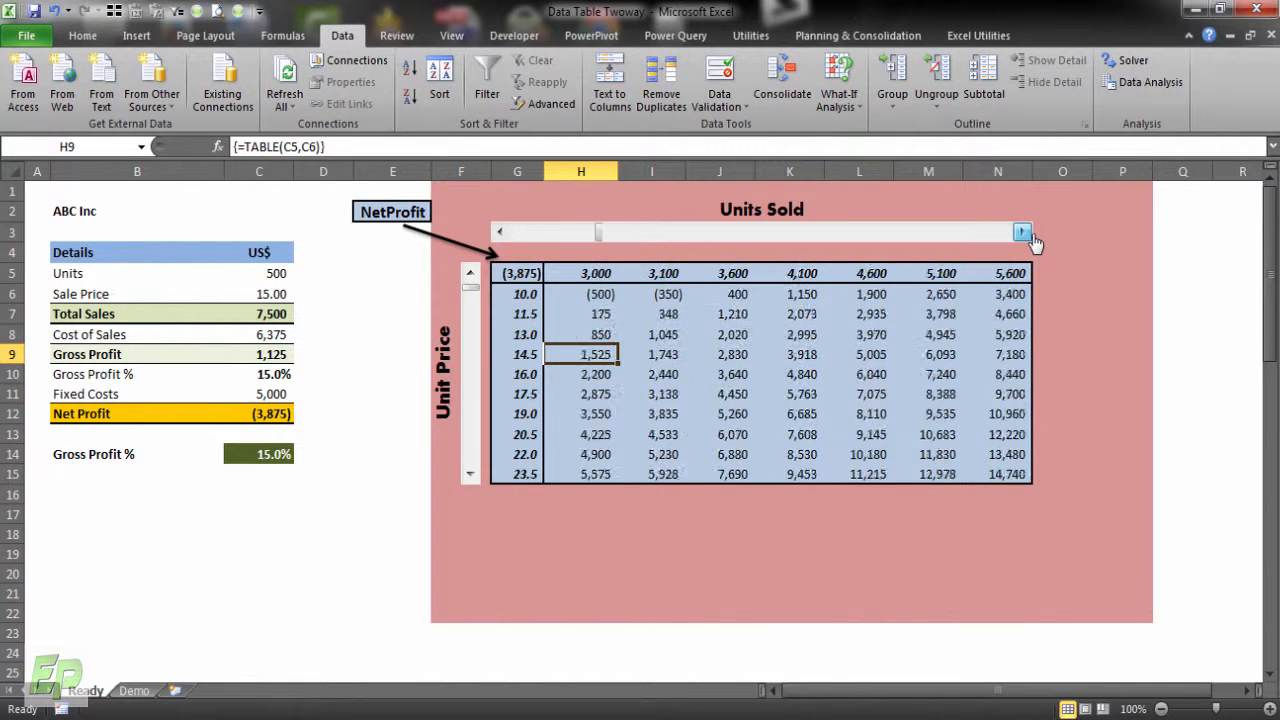
left_click(1022, 231)
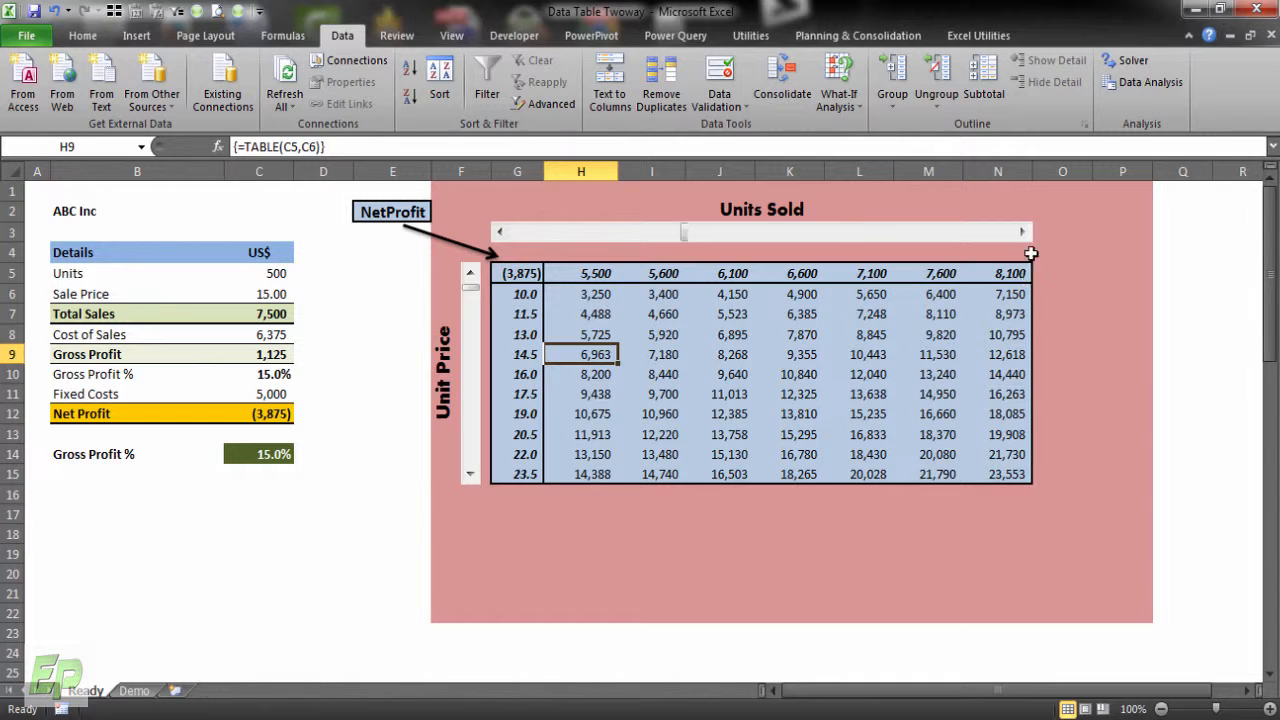
left_click(499, 231)
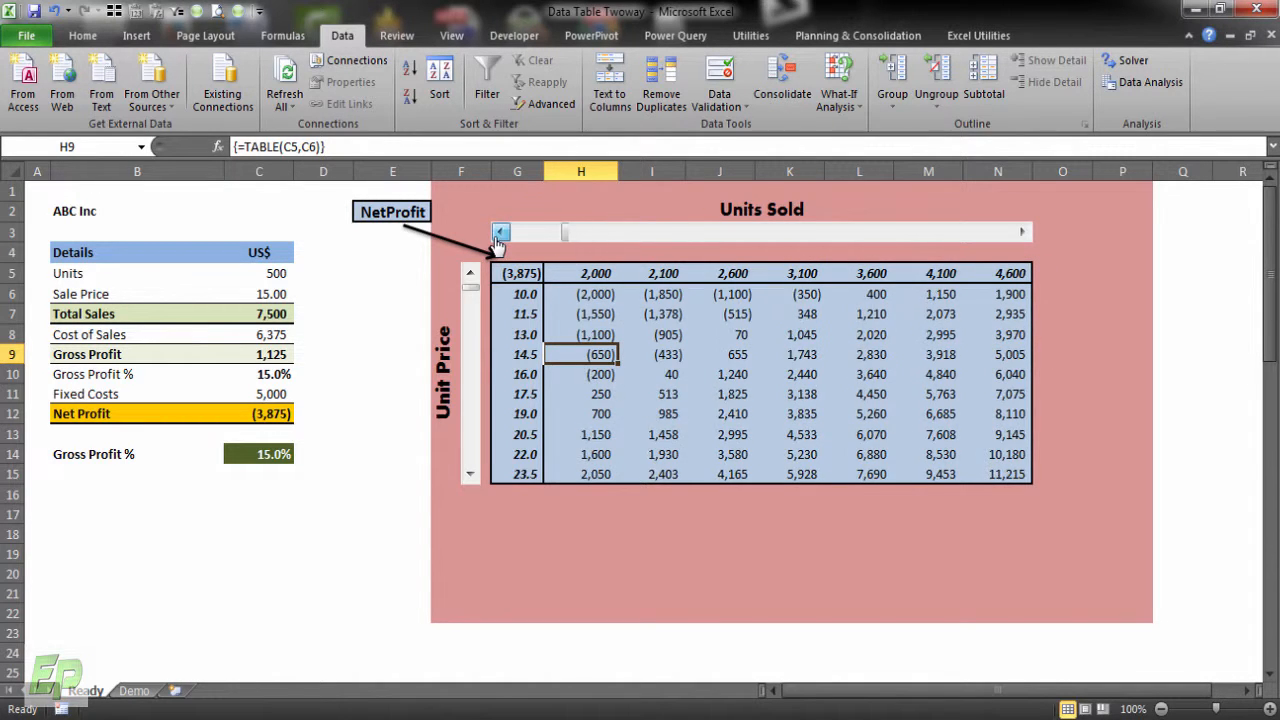
left_click(500, 231)
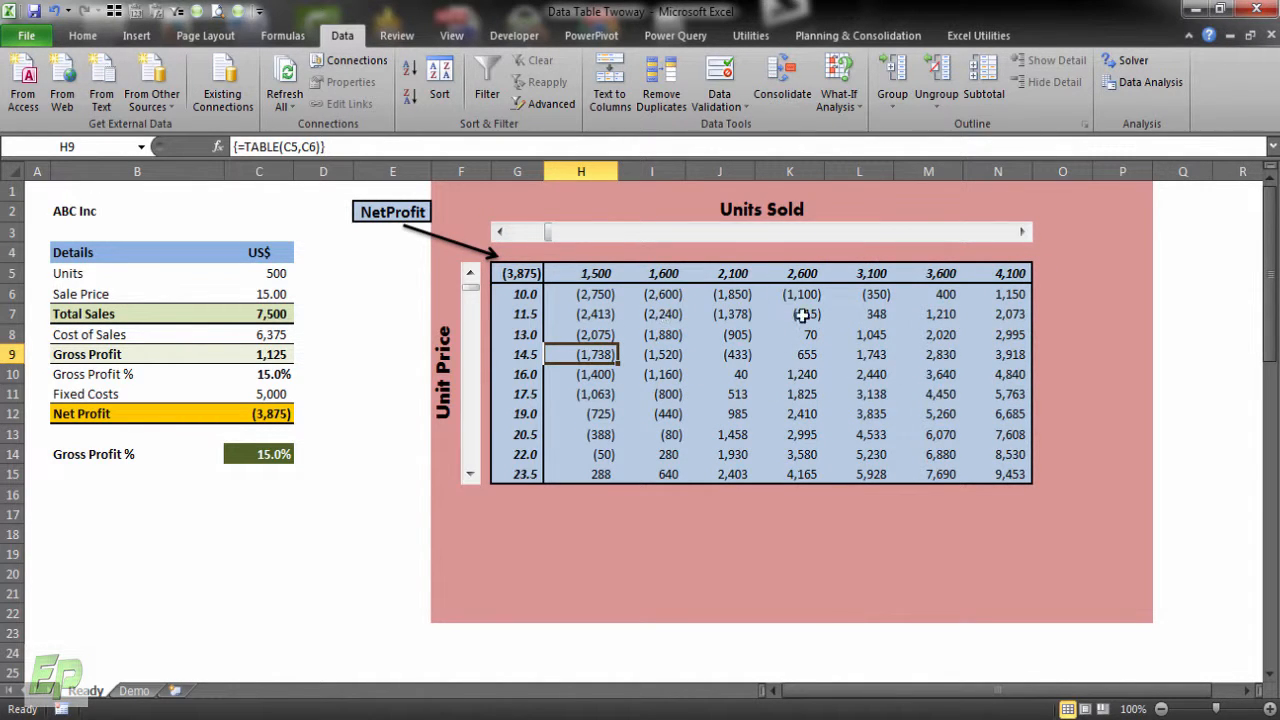
mouse_move(945, 430)
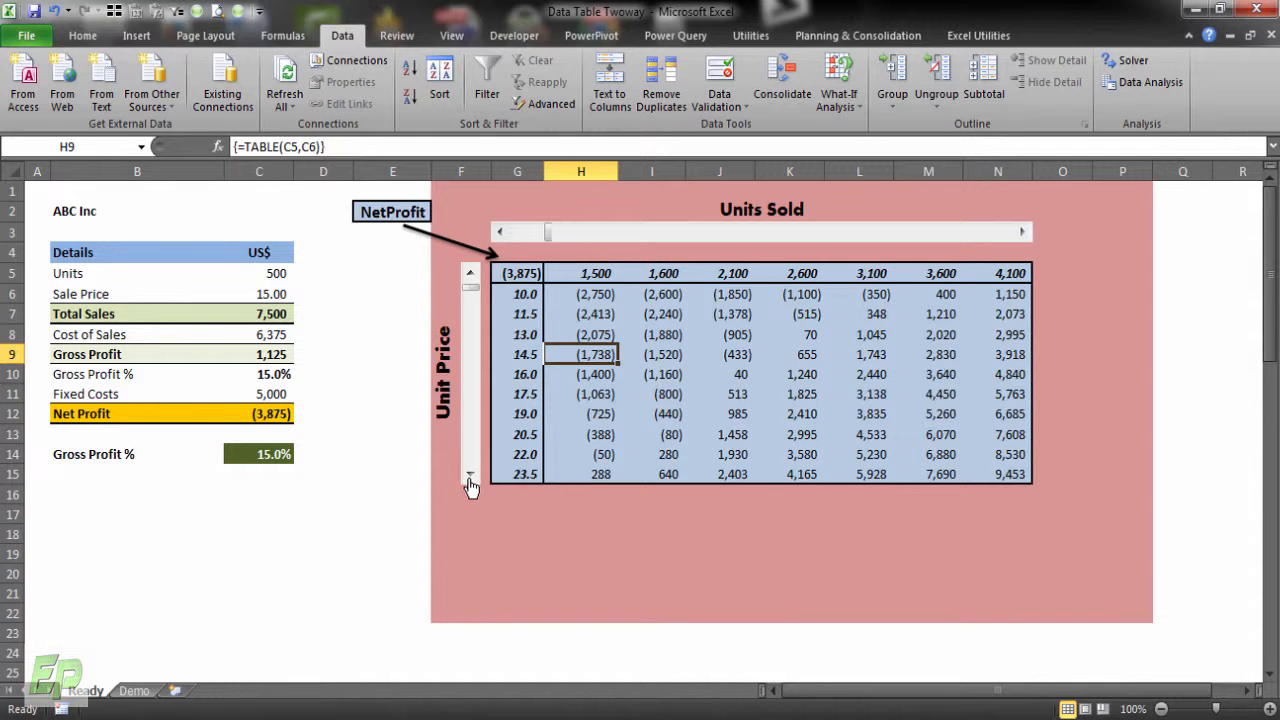
left_click(470, 474)
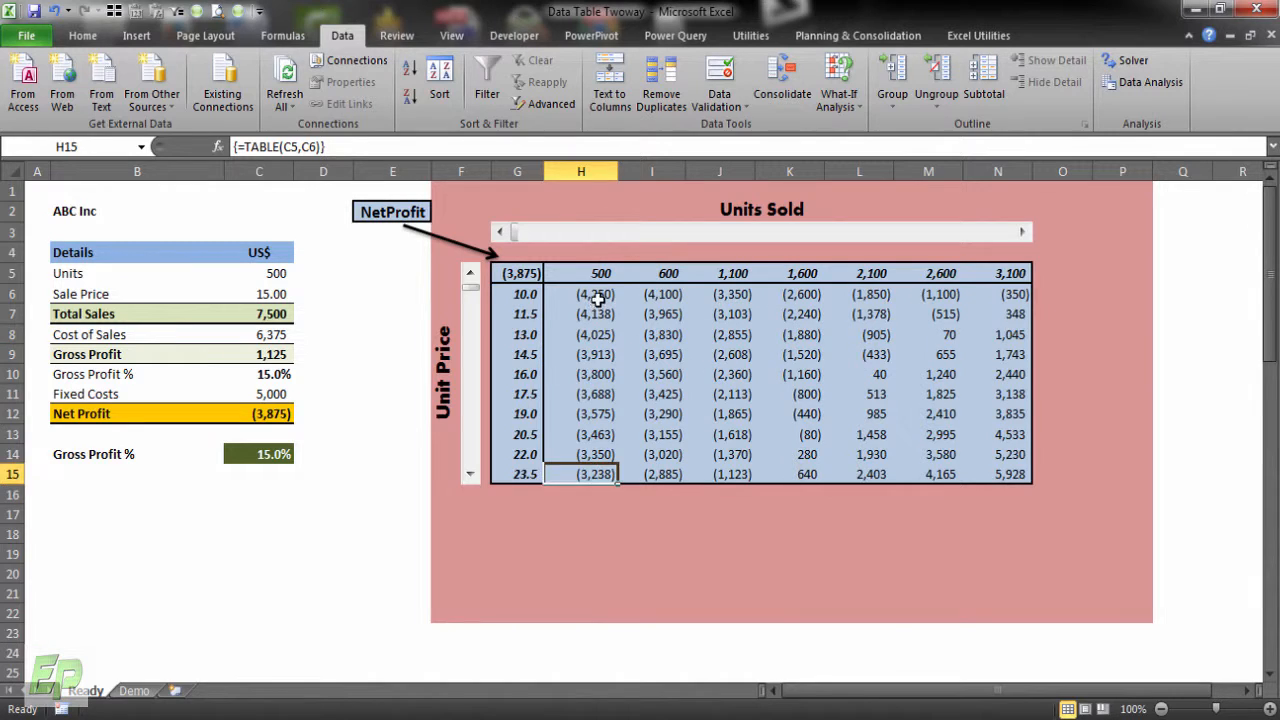
left_click(595, 294)
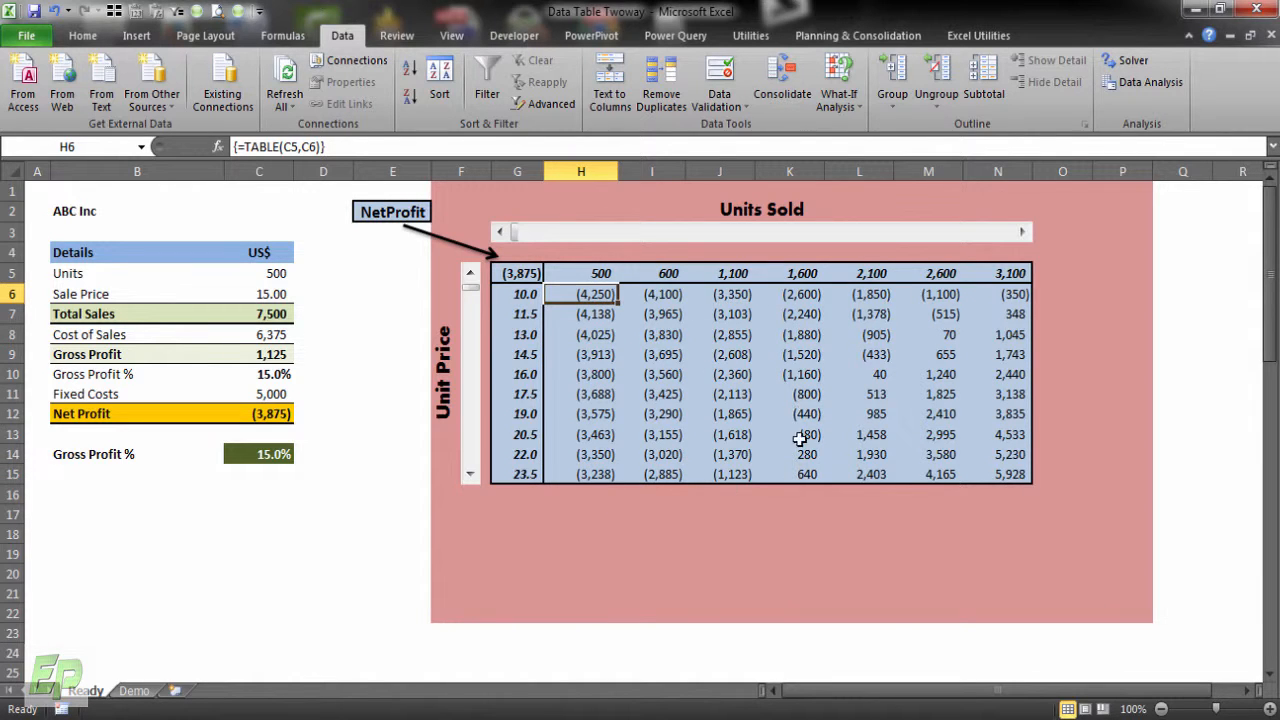
mouse_move(620, 273)
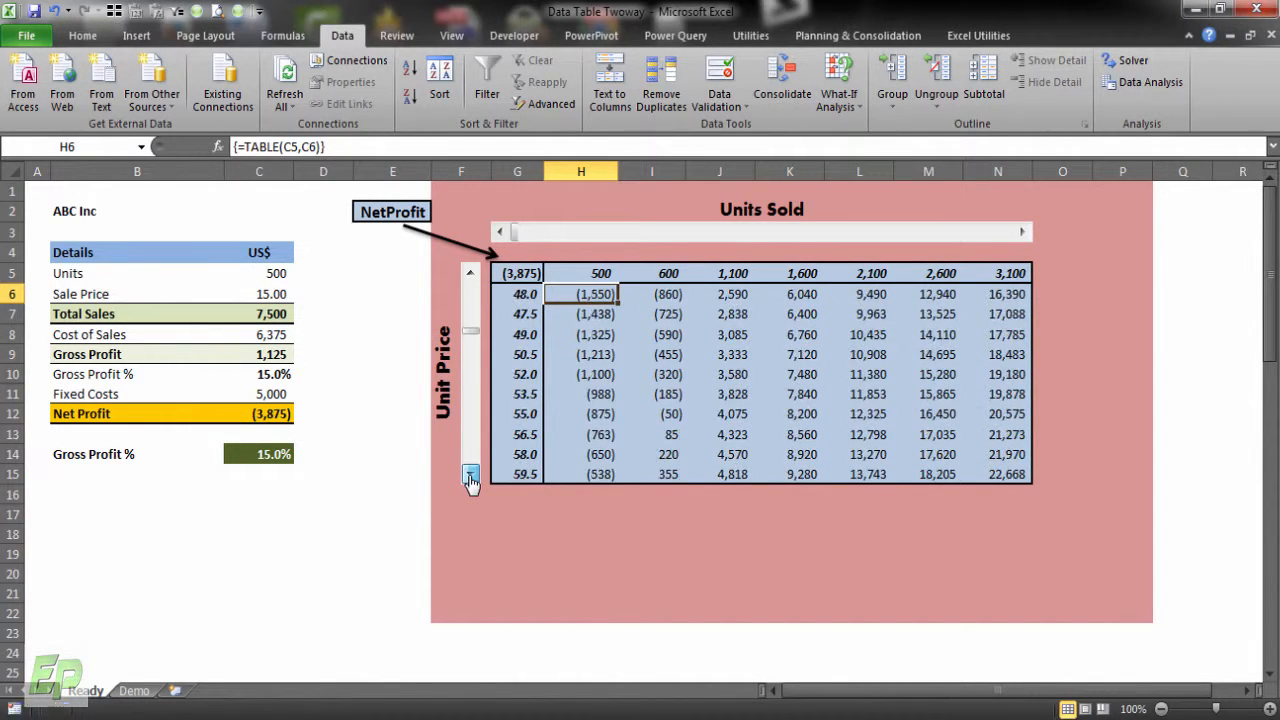
left_click(470, 474)
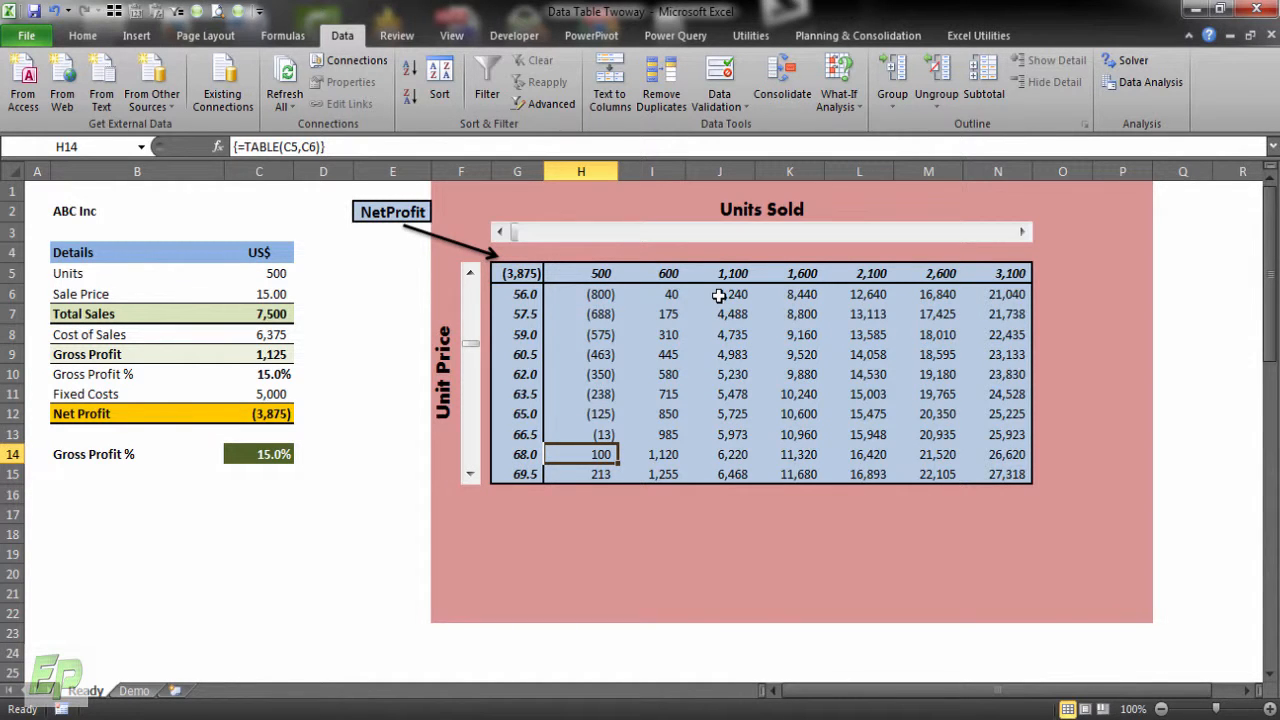
mouse_move(605, 473)
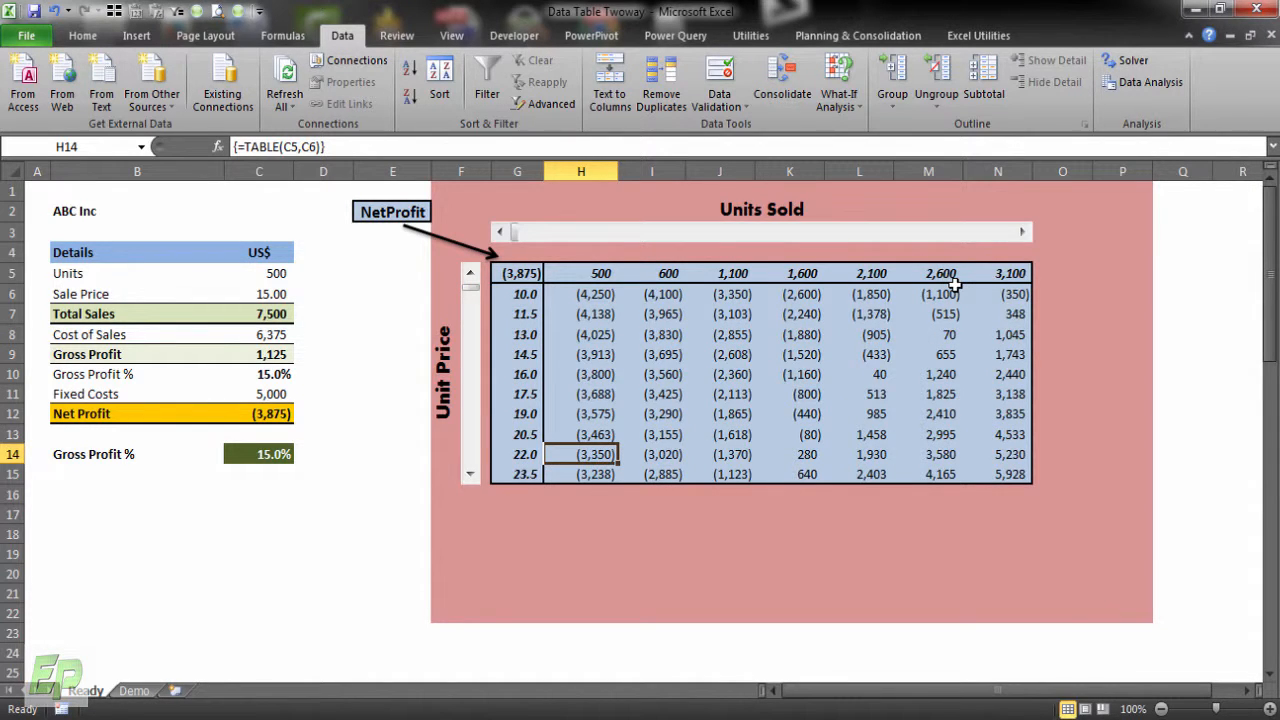
left_click(870, 294)
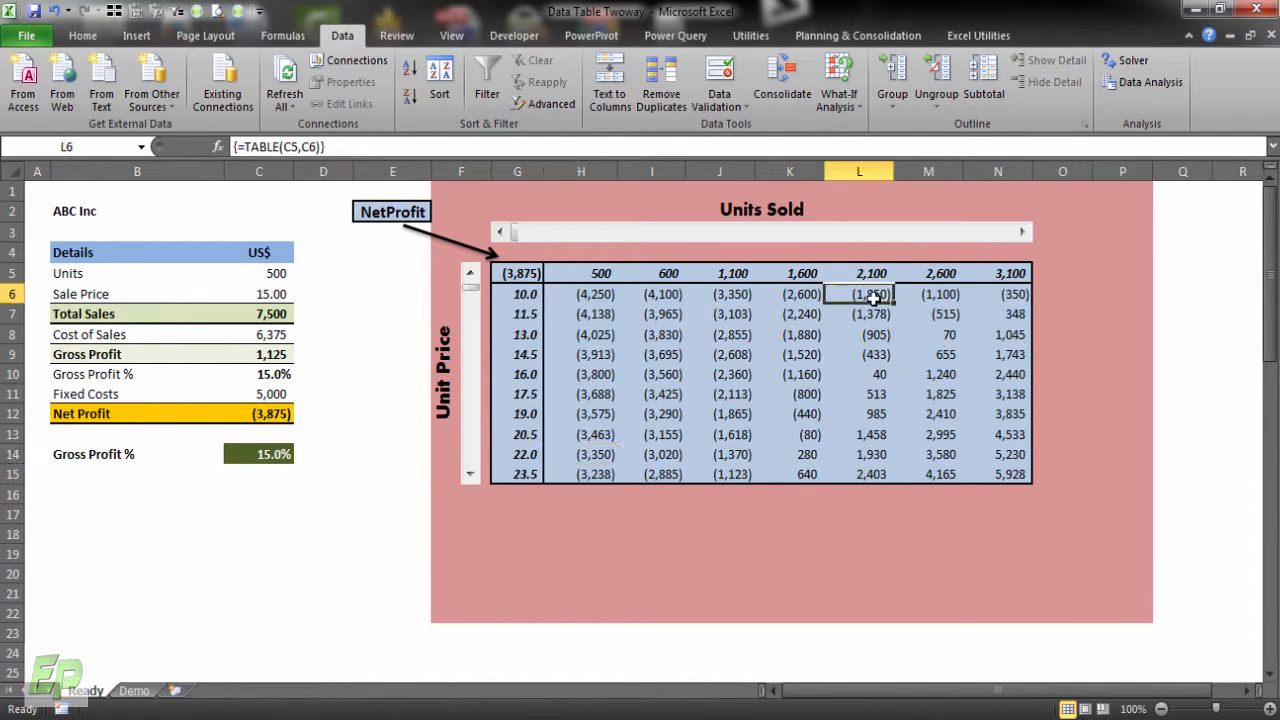
left_click(517, 294)
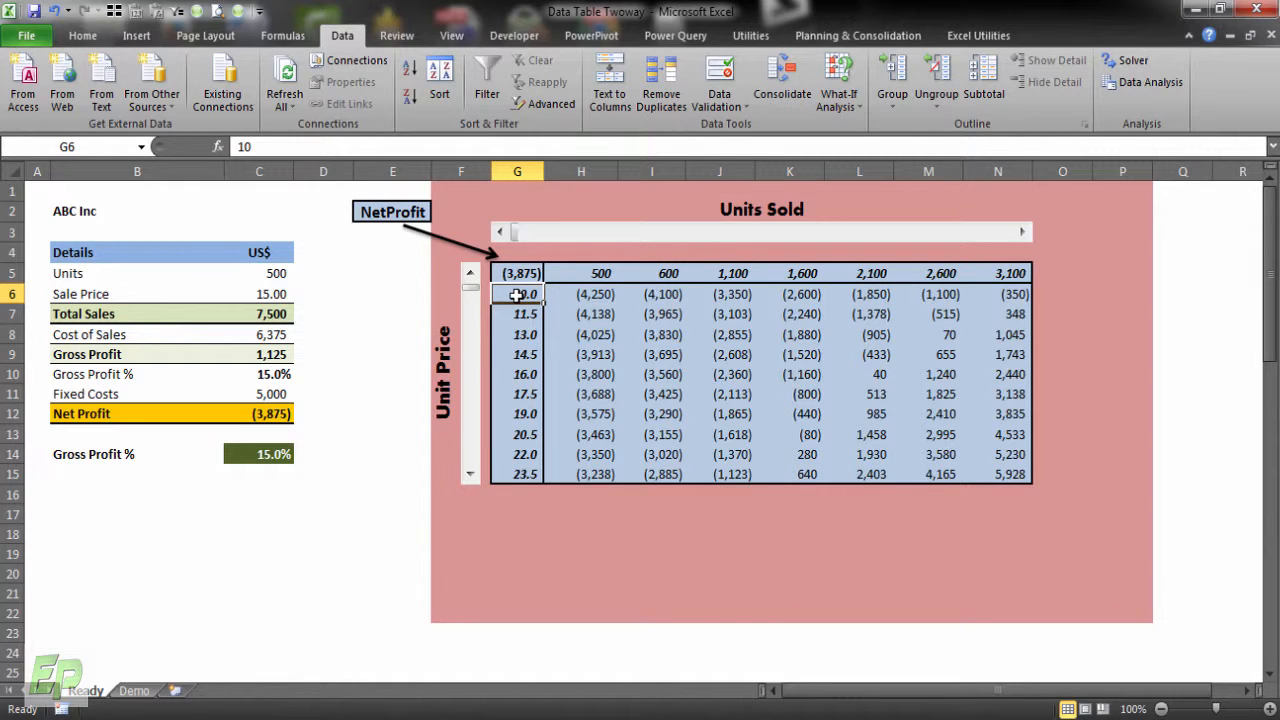
mouse_move(803, 267)
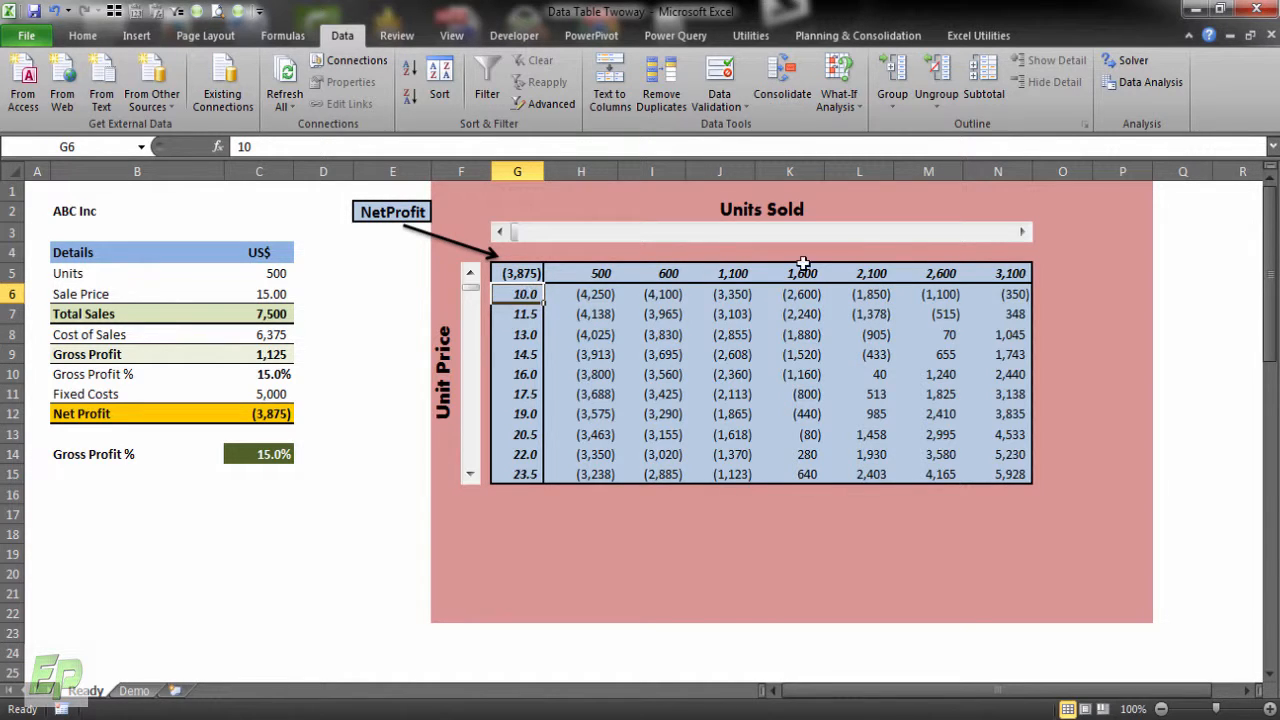
left_click(1022, 232)
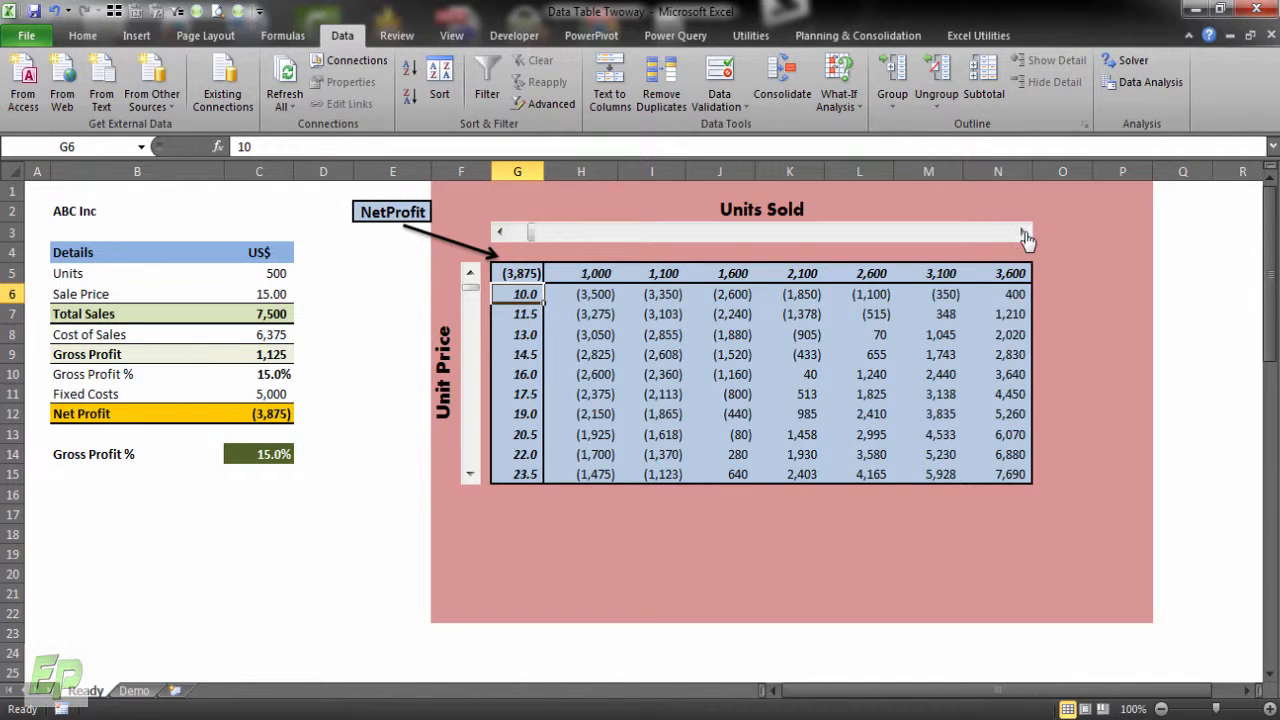
left_click(1023, 232)
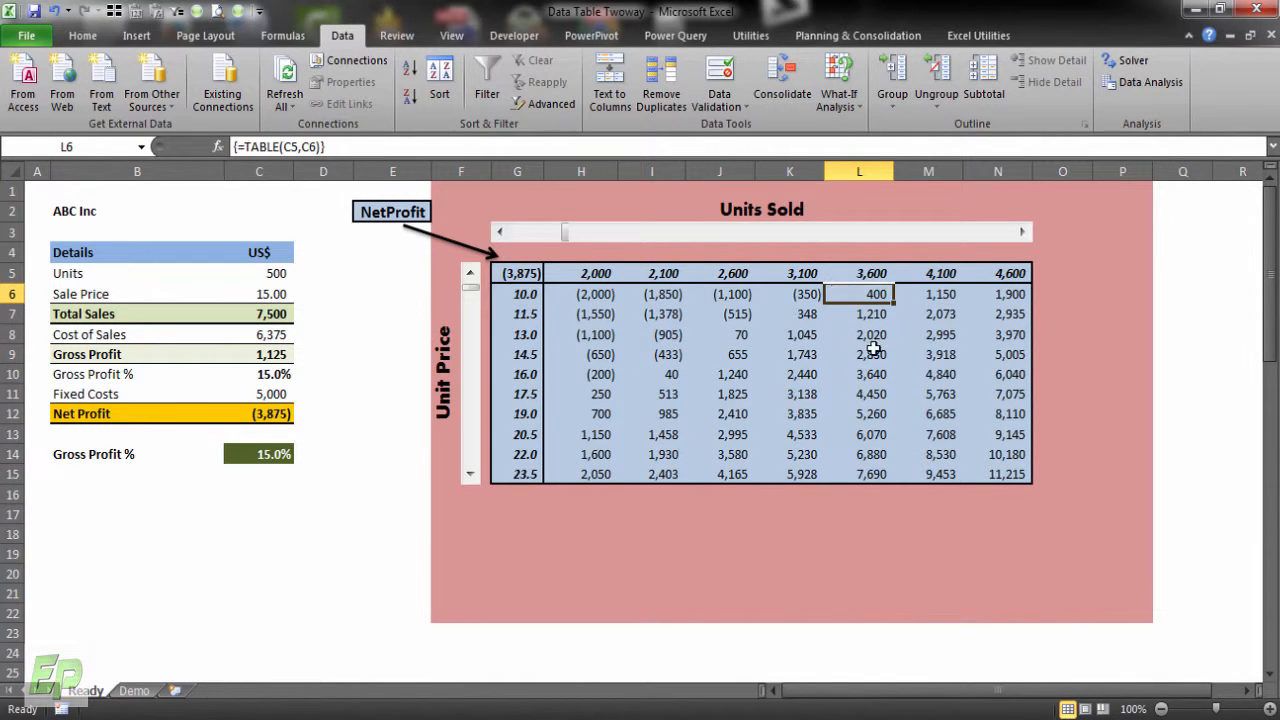
mouse_move(915, 349)
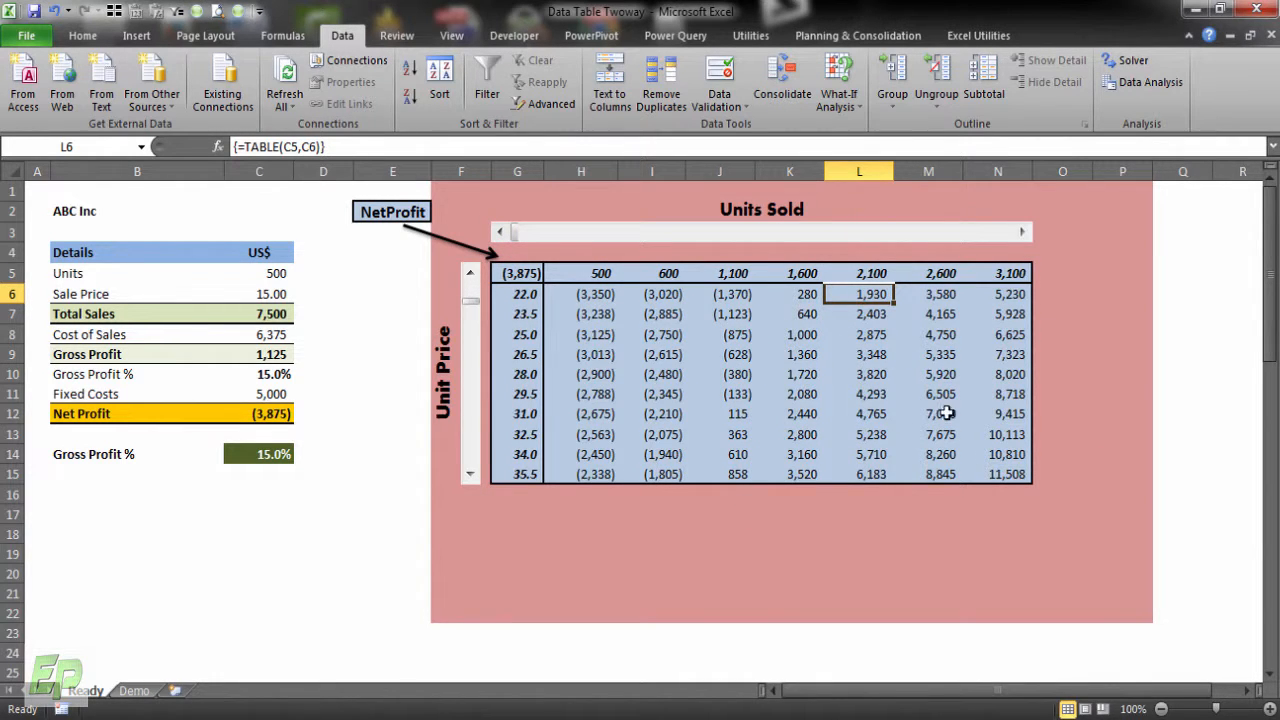
mouse_move(893, 405)
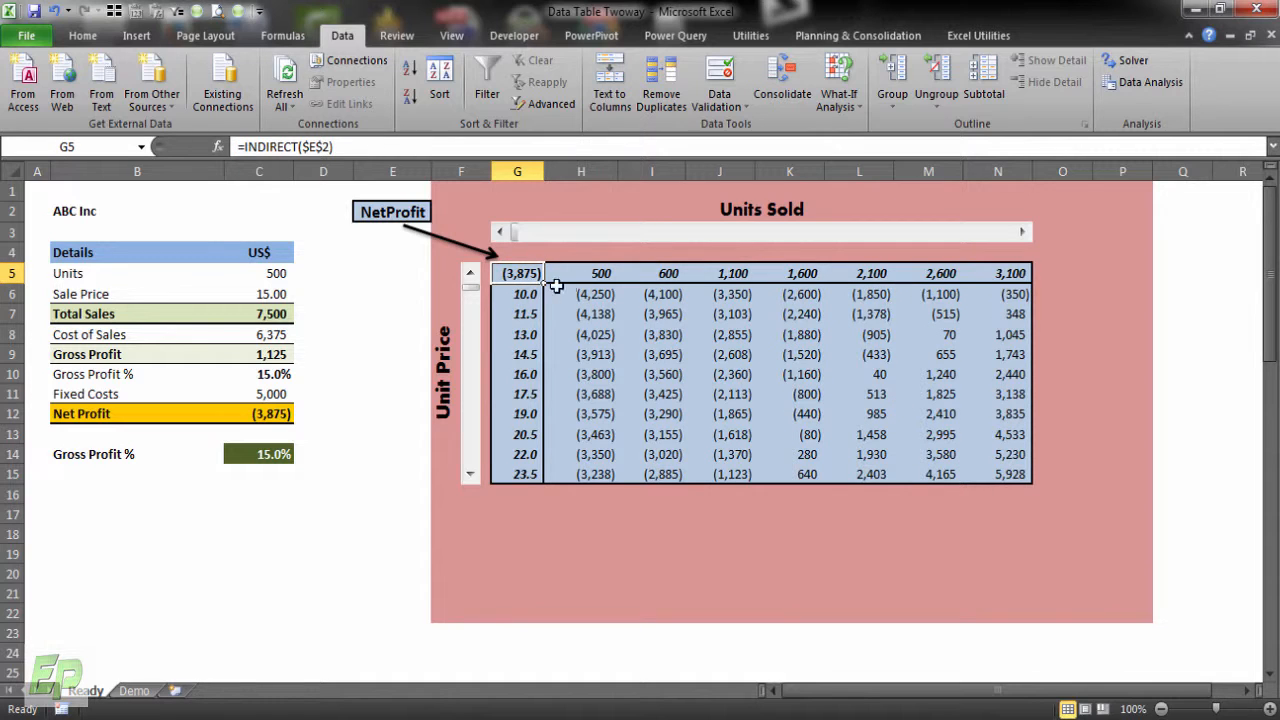
mouse_move(537, 290)
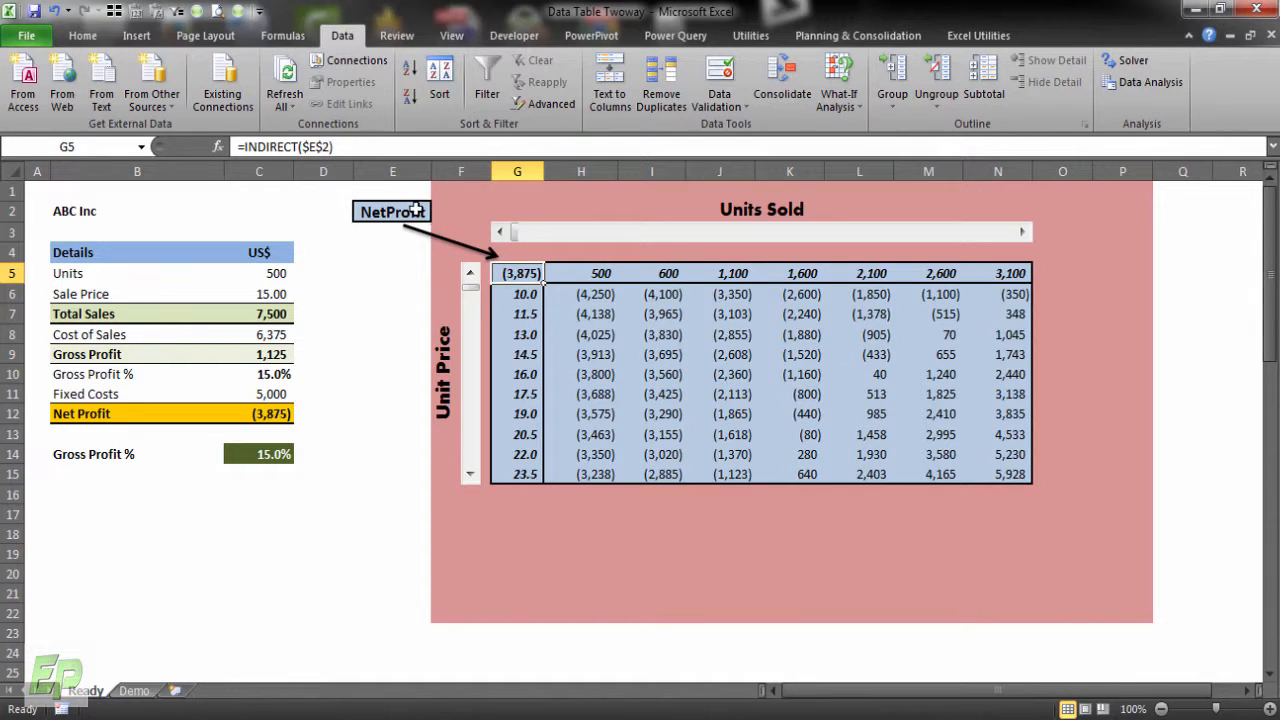
- Select TotalSales in the E2 dropdown so the table reports total sales
left_click(392, 211)
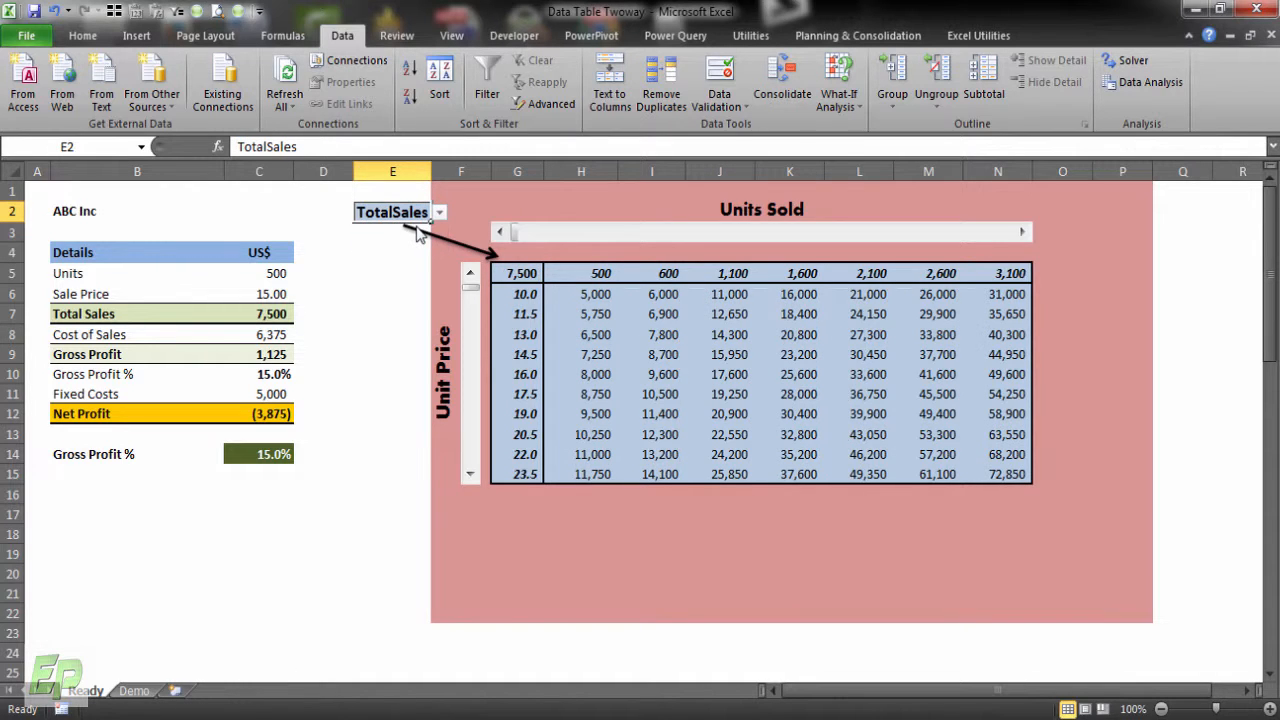
mouse_move(603, 420)
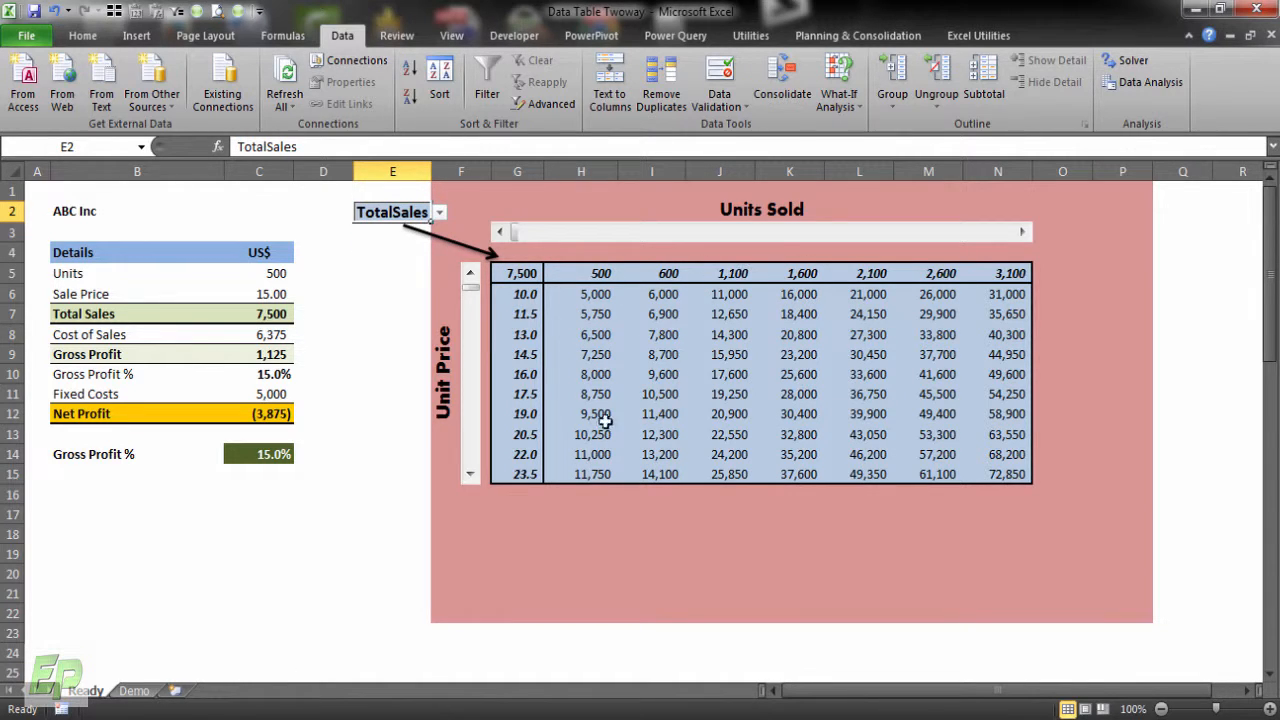
mouse_move(665, 267)
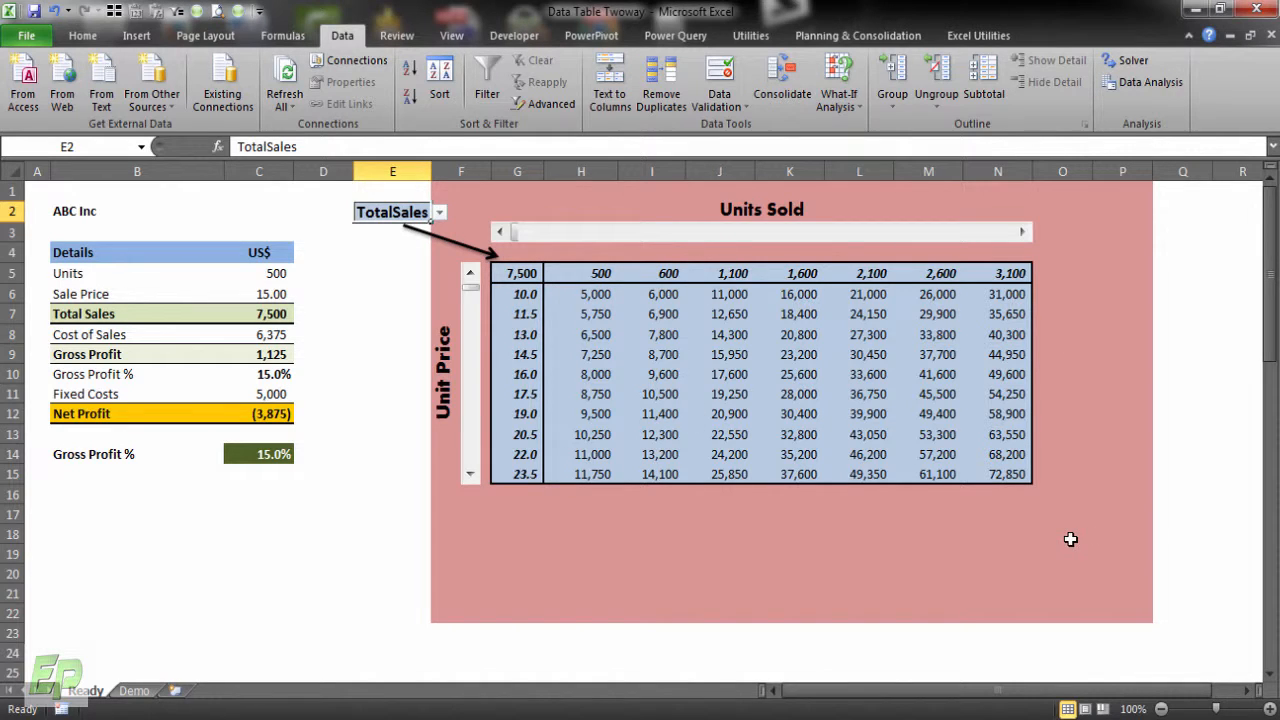
mouse_move(680, 275)
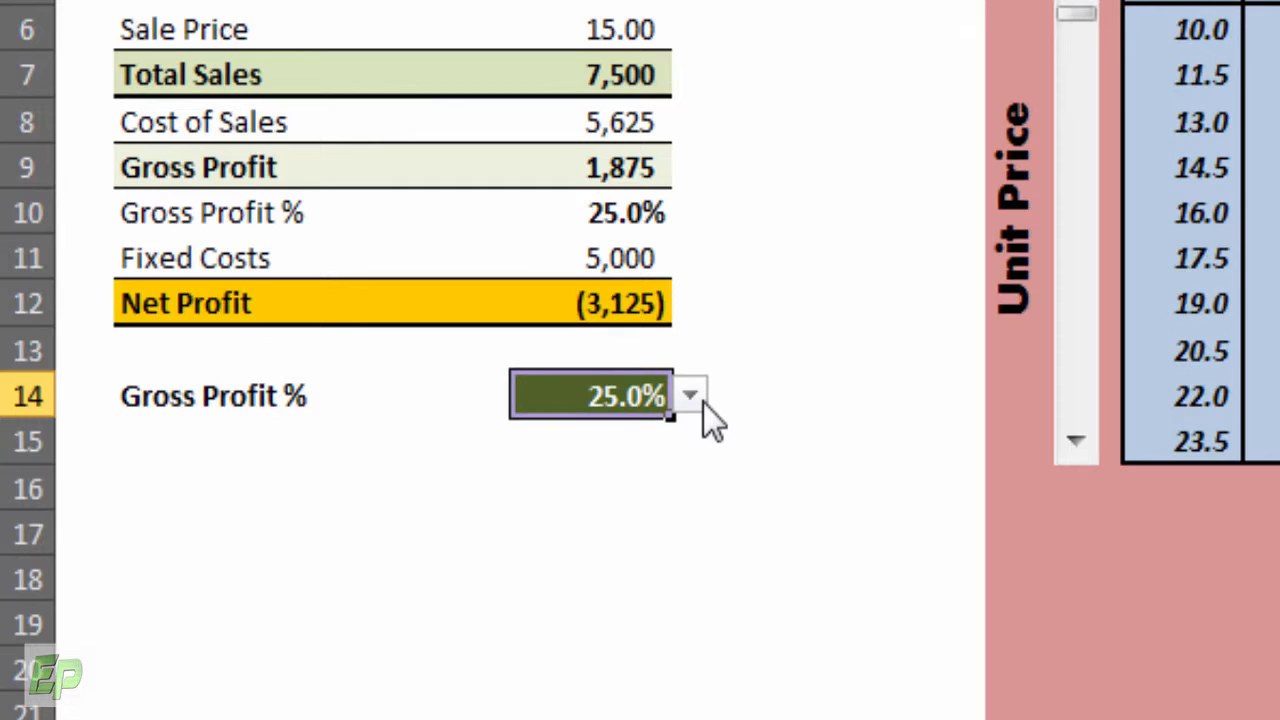
- Choose 25% from the Gross Profit % dropdown in C14
left_click(690, 395)
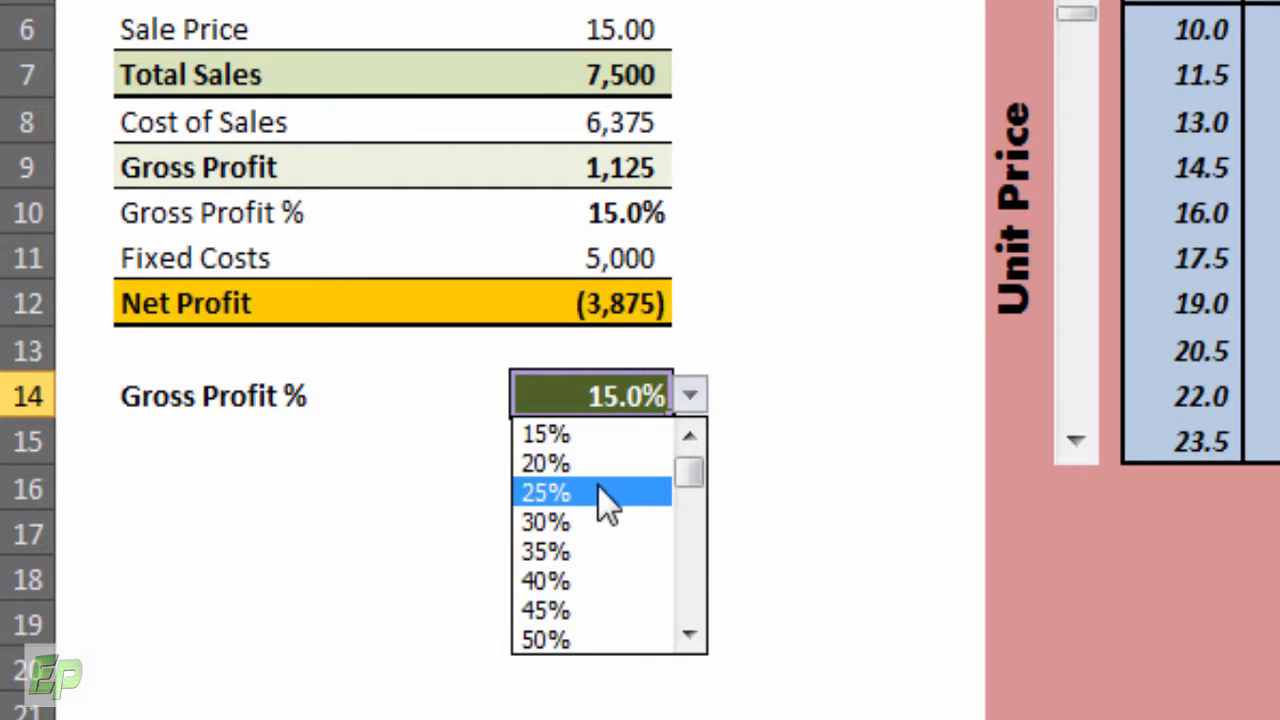
left_click(545, 492)
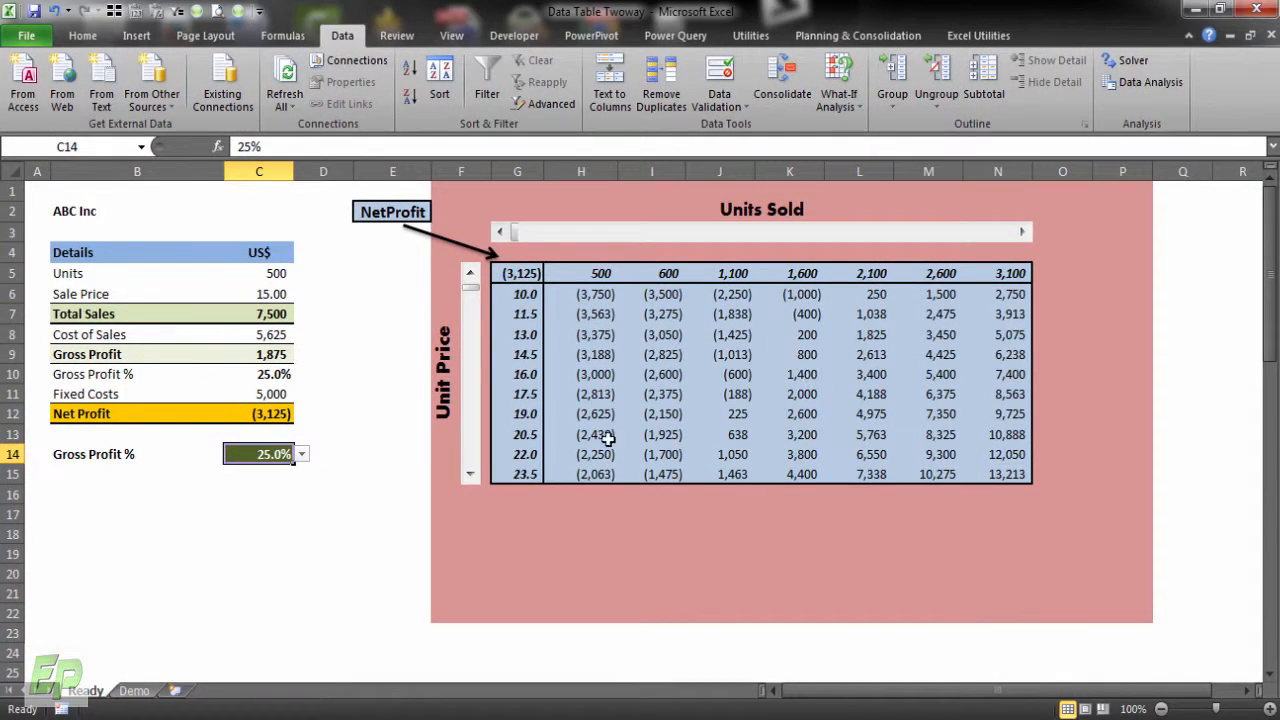
mouse_move(963, 464)
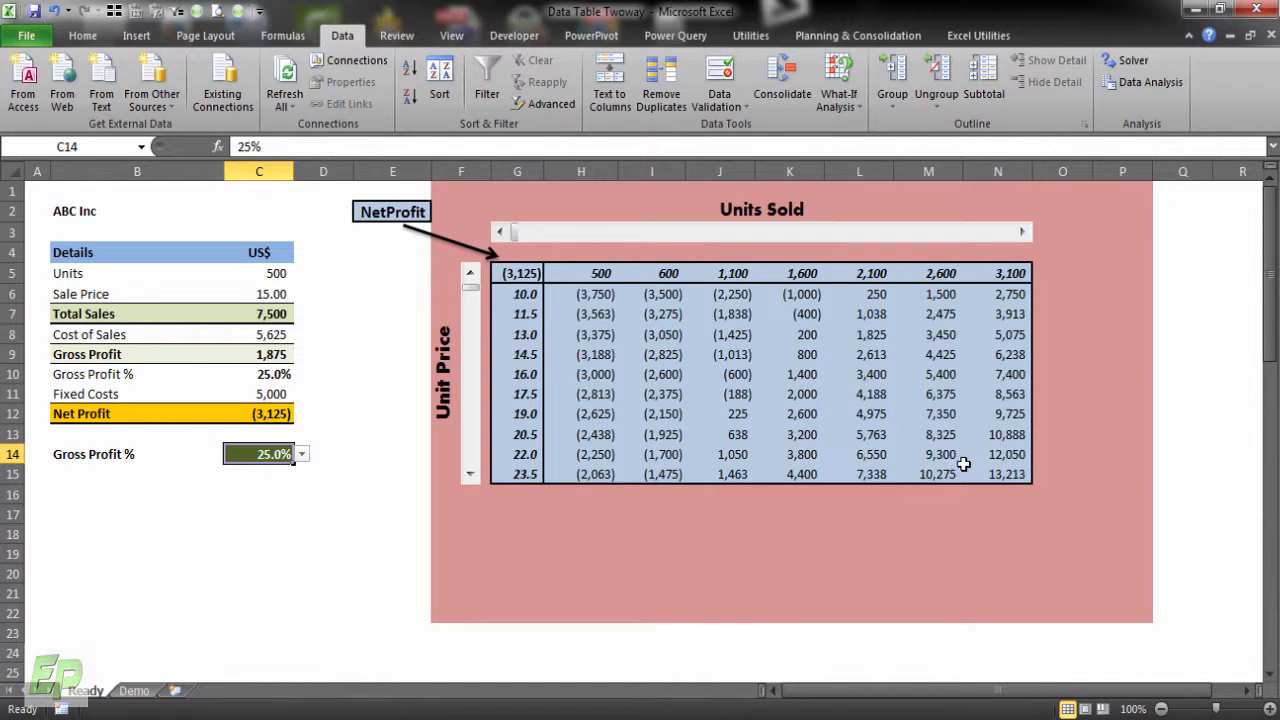
mouse_move(1197, 527)
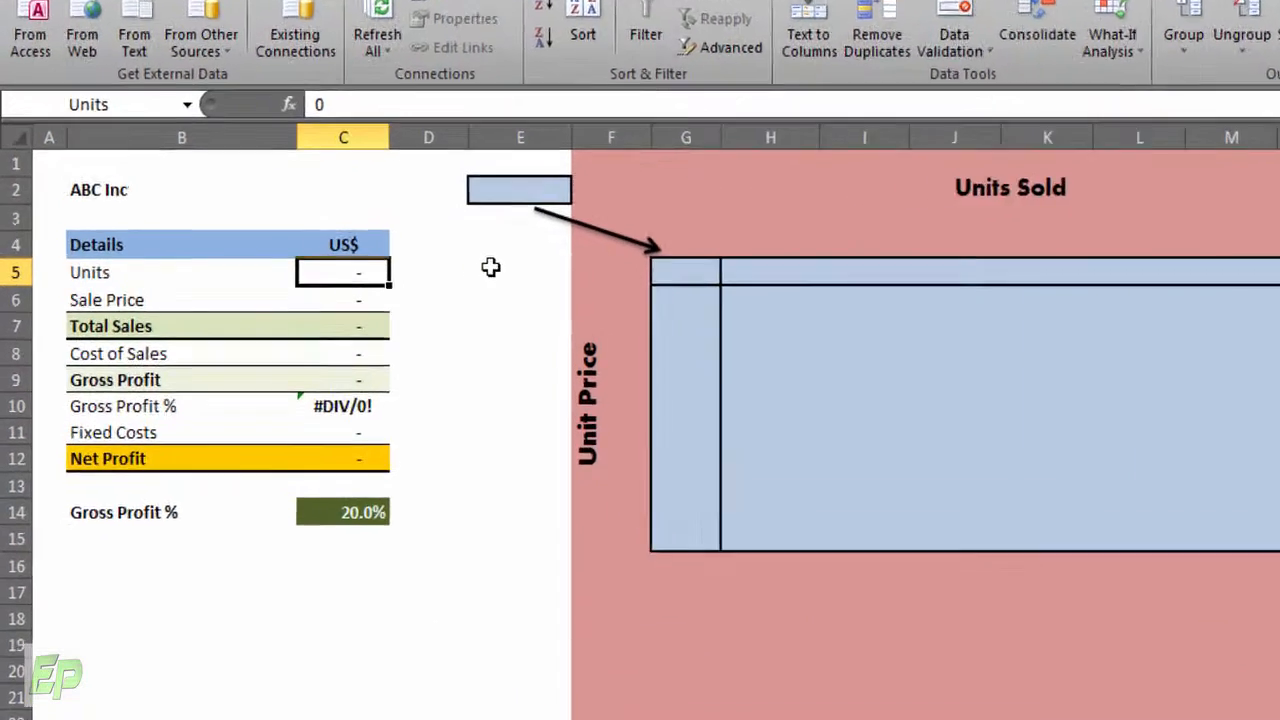
- Enter 500 as Units on the Demo sheet
type("500")
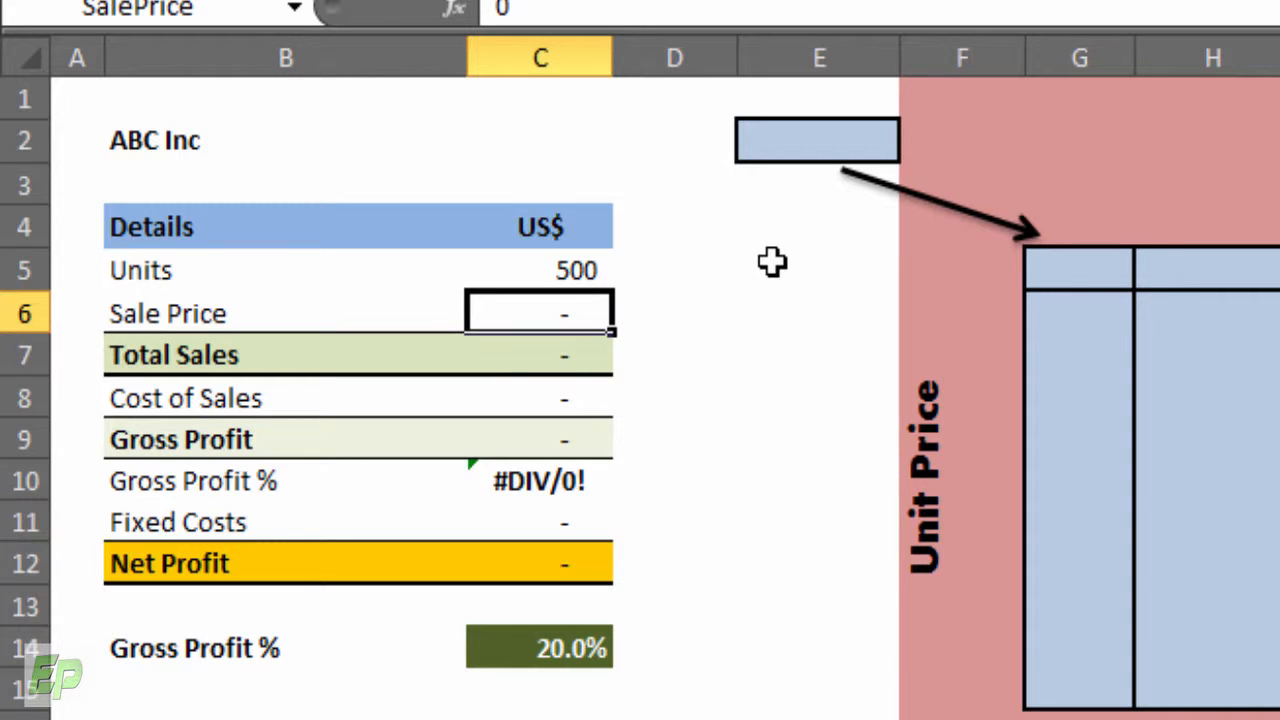
- Enter sale price 10, Gross Profit % 15% and fixed costs 5000
type("10.00")
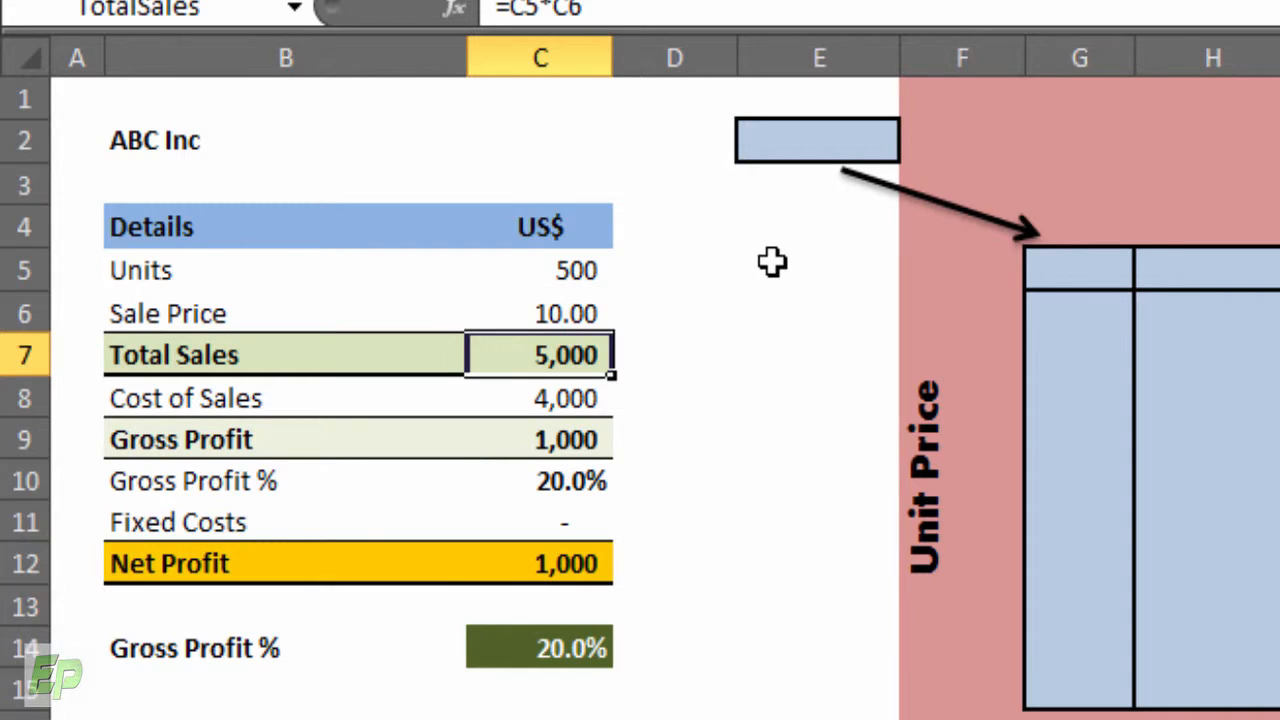
left_click(629, 647)
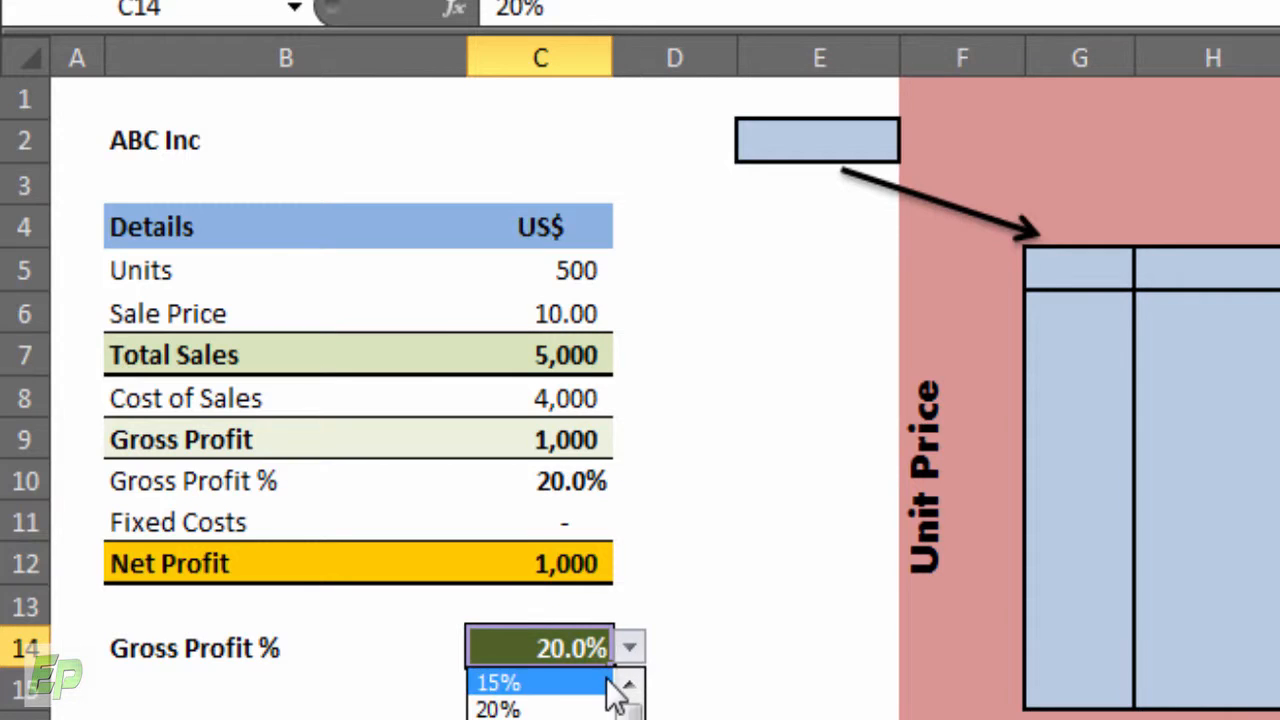
left_click(496, 682)
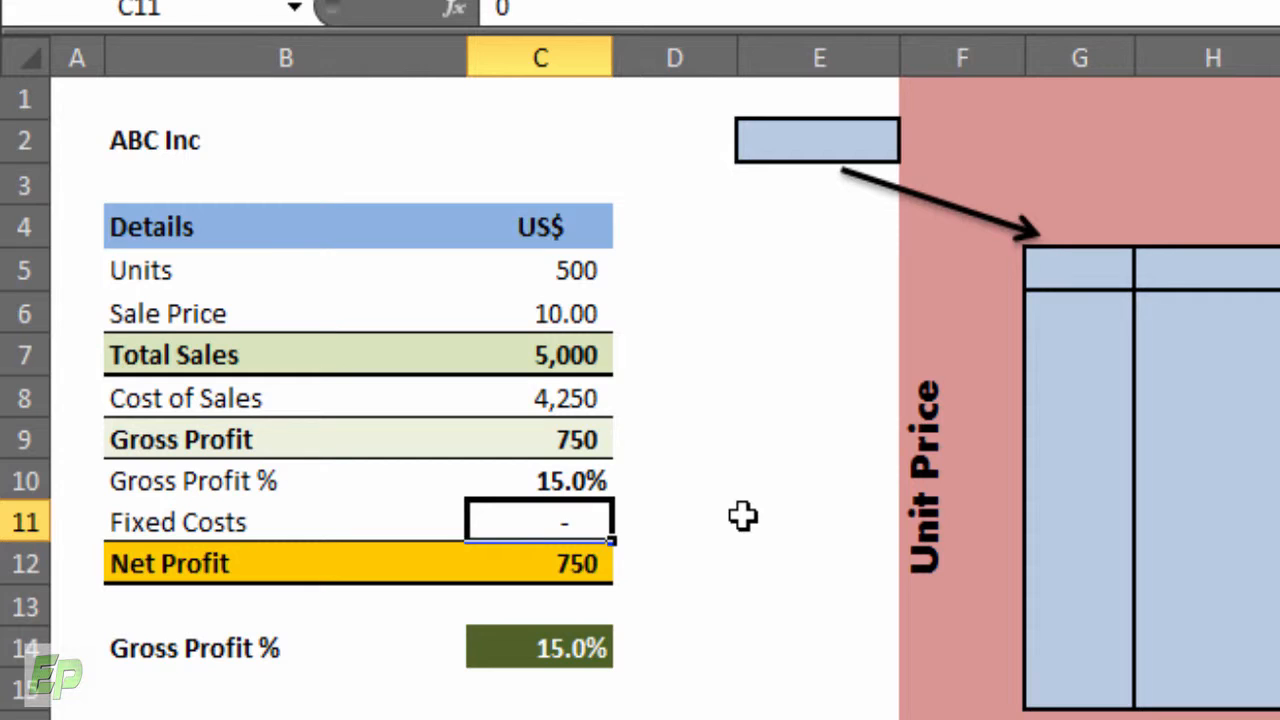
type("5000")
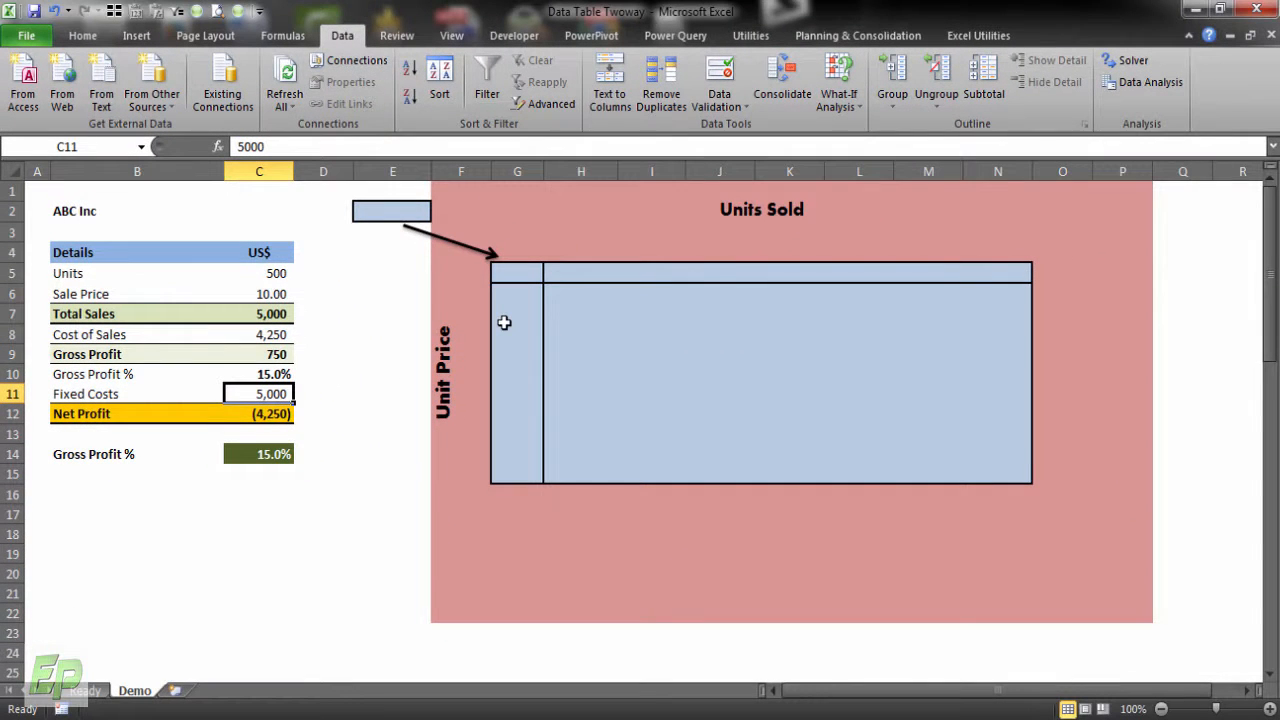
mouse_move(982, 610)
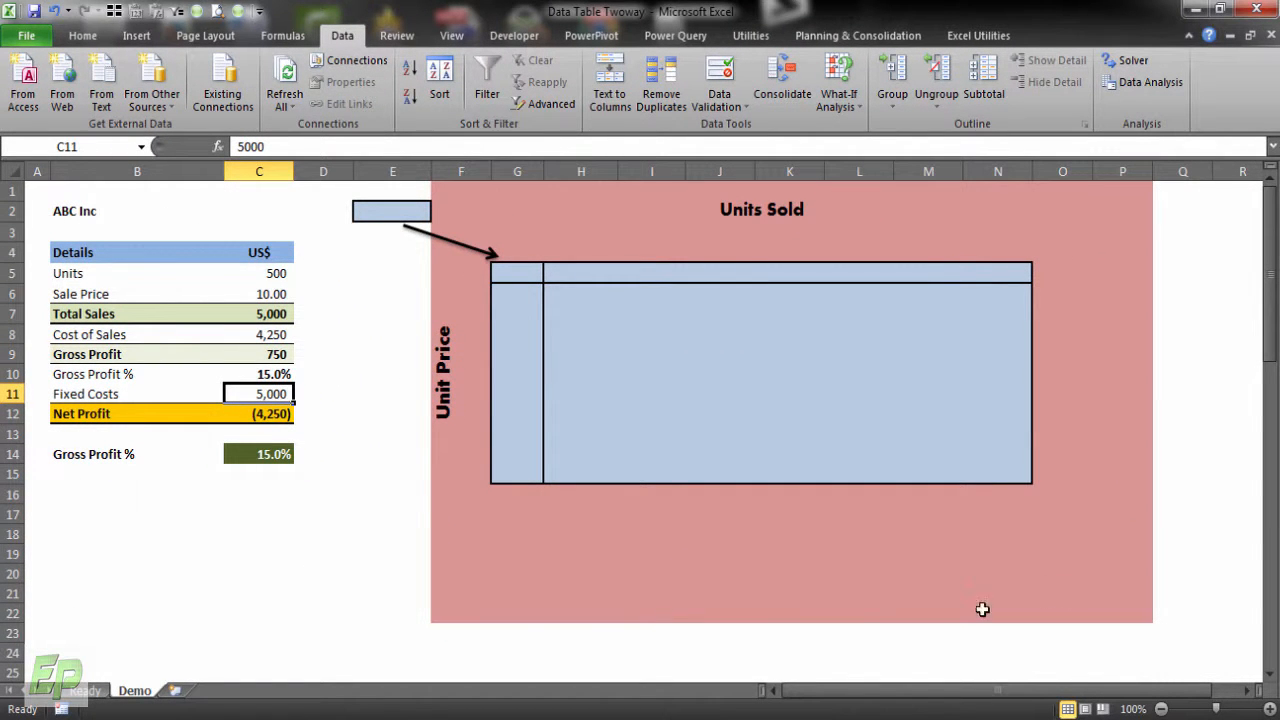
mouse_move(505, 241)
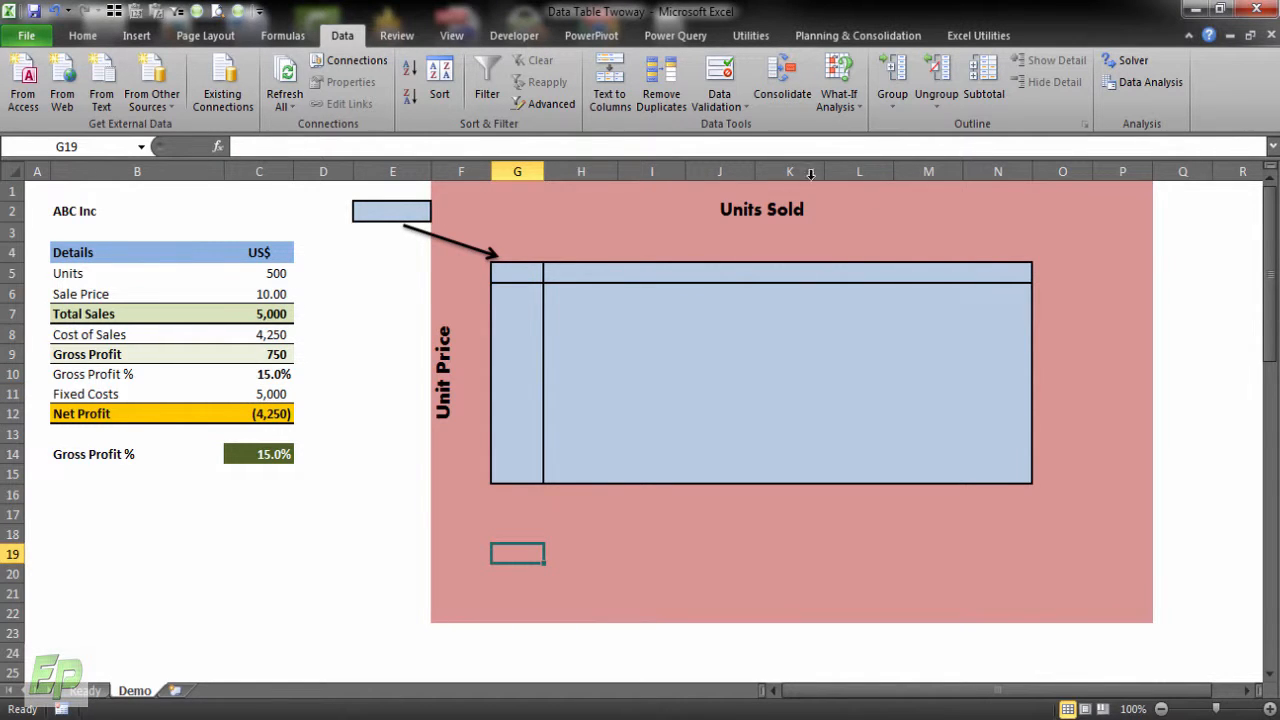
mouse_move(491, 242)
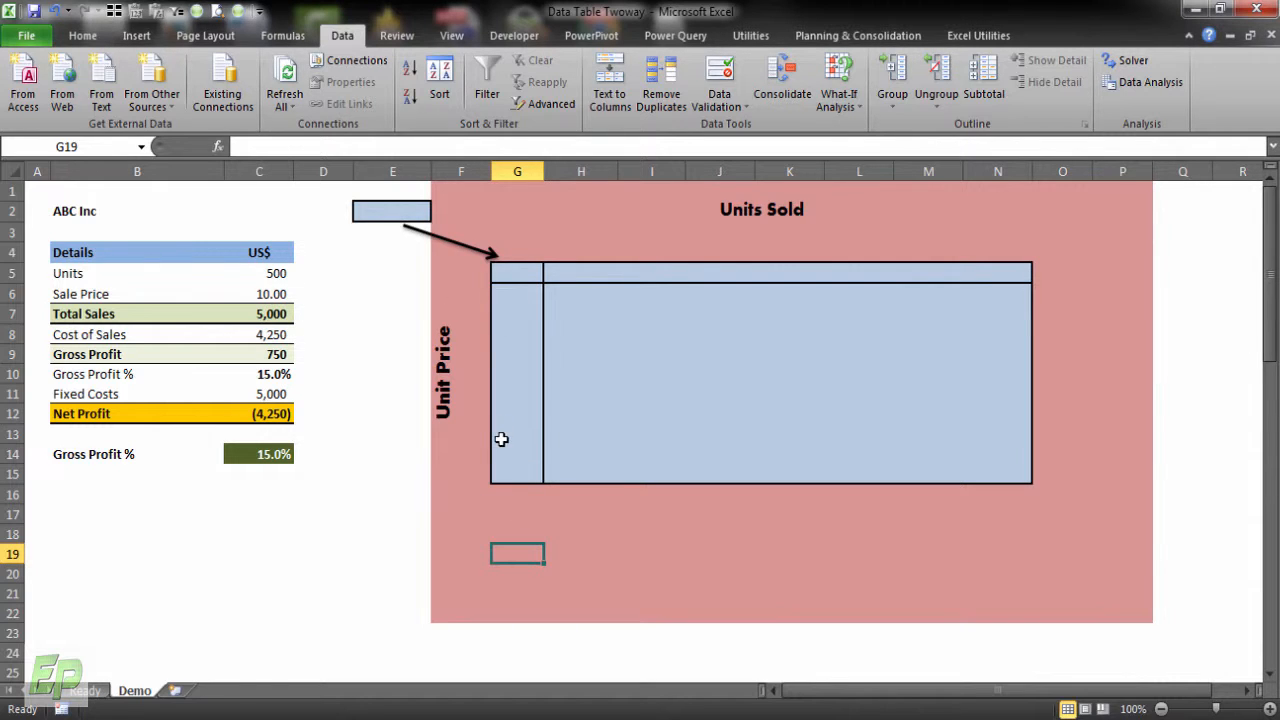
- Start the units-sold header row with 500 in H5
left_click(651, 334)
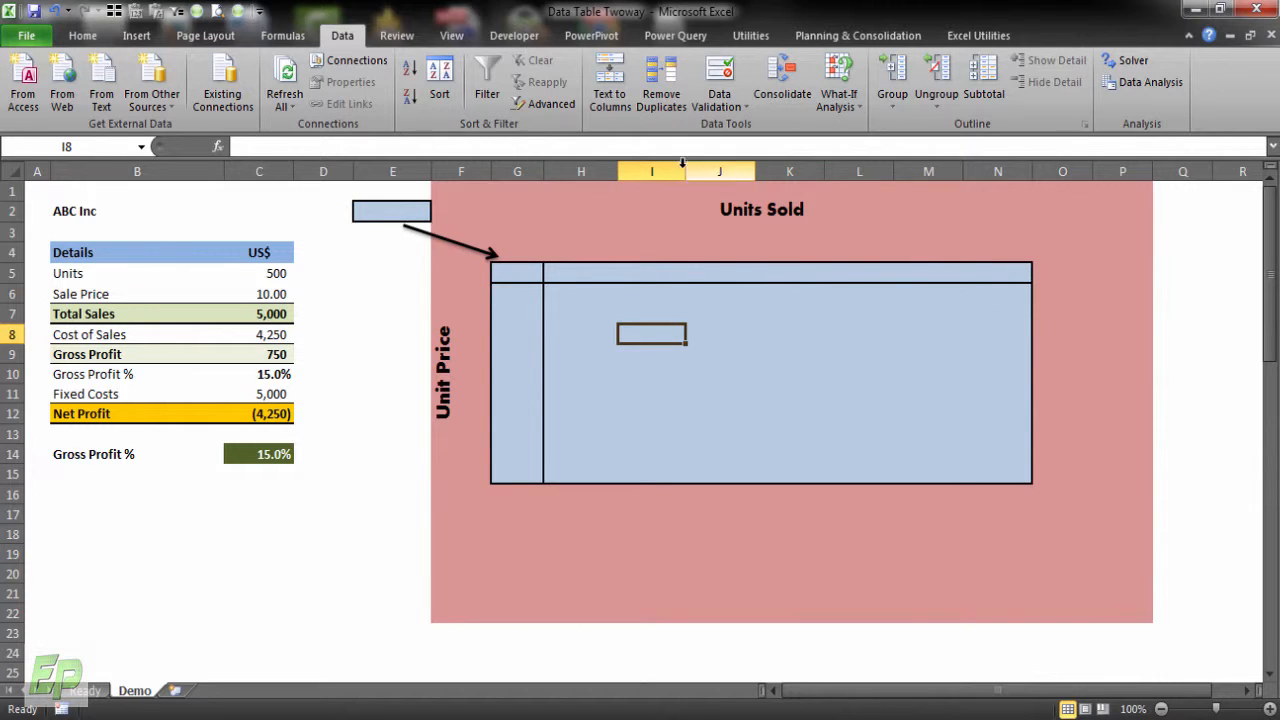
type("500")
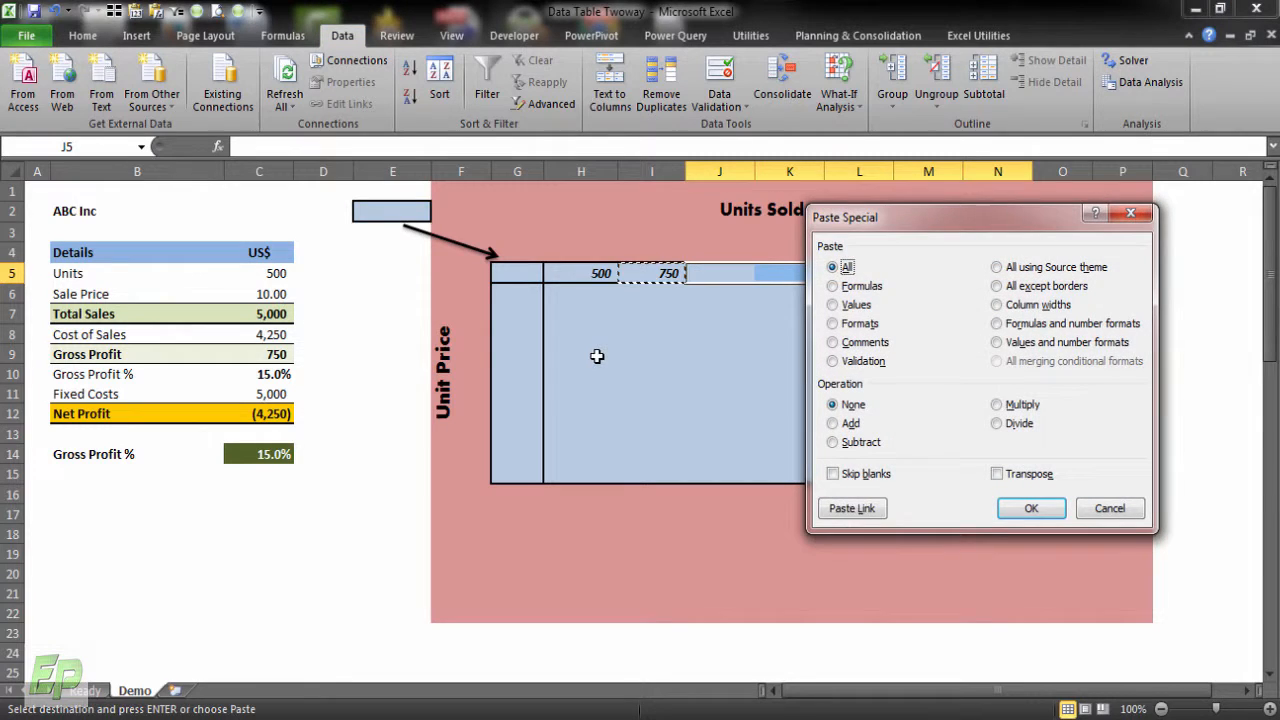
- Paste the step formula across J5:N5 and start unit prices at 9.5 with =G6+.5
left_click(1031, 508)
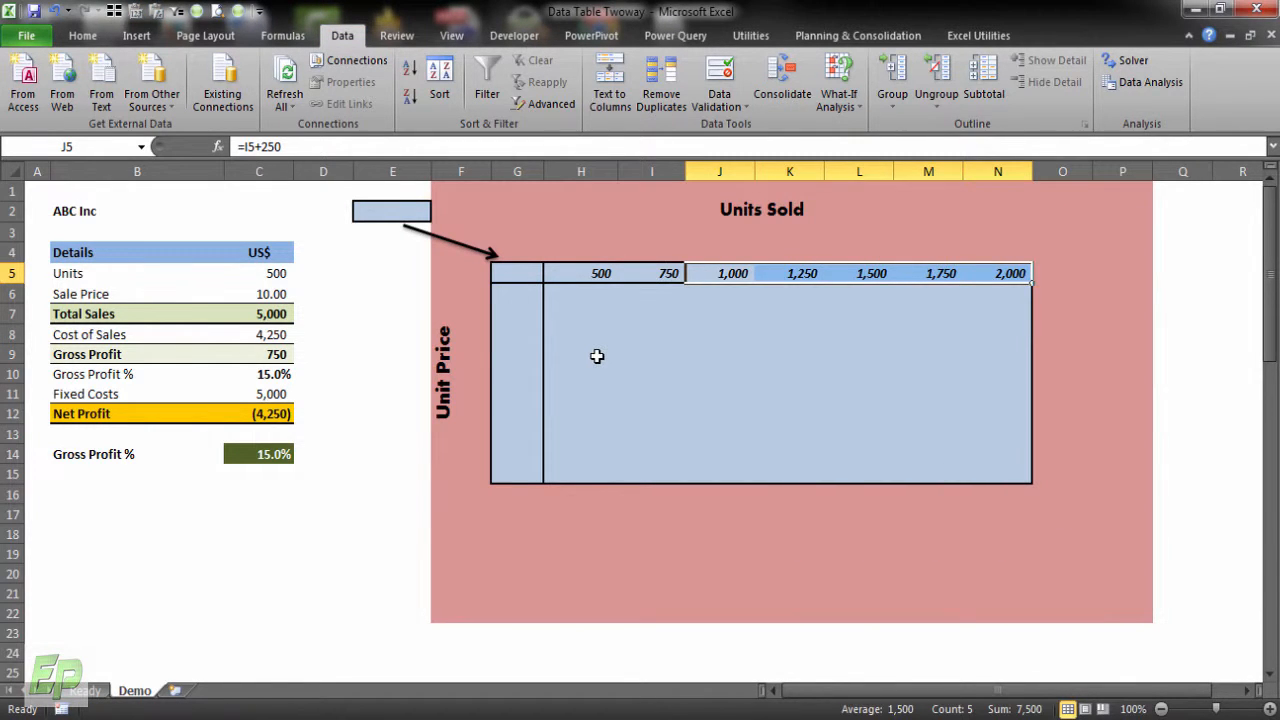
left_click(517, 304)
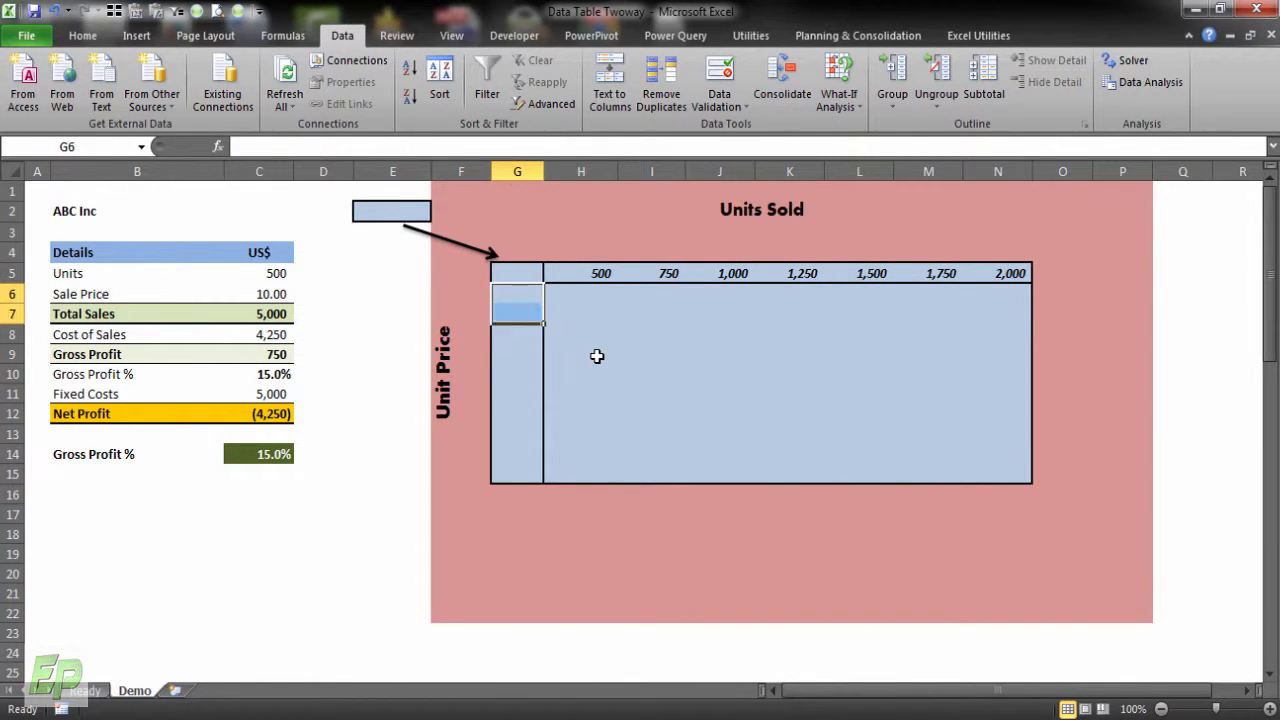
type("9.5+")
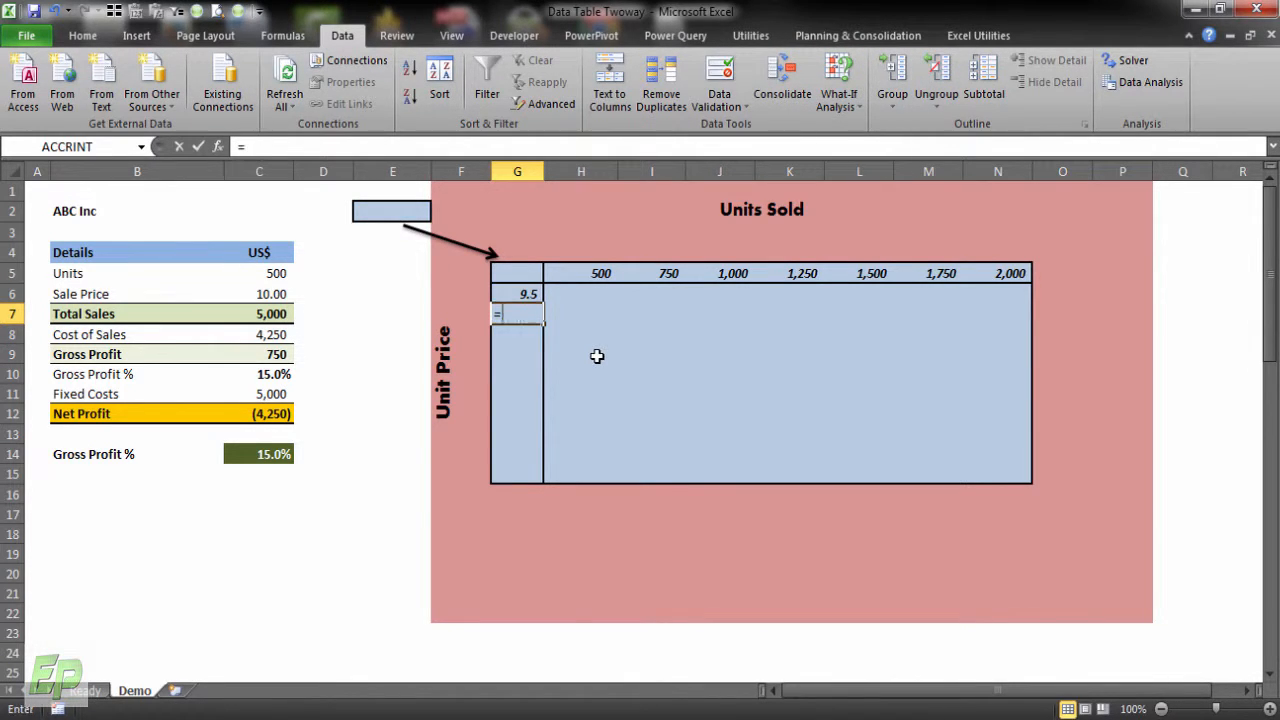
type("G6+.5")
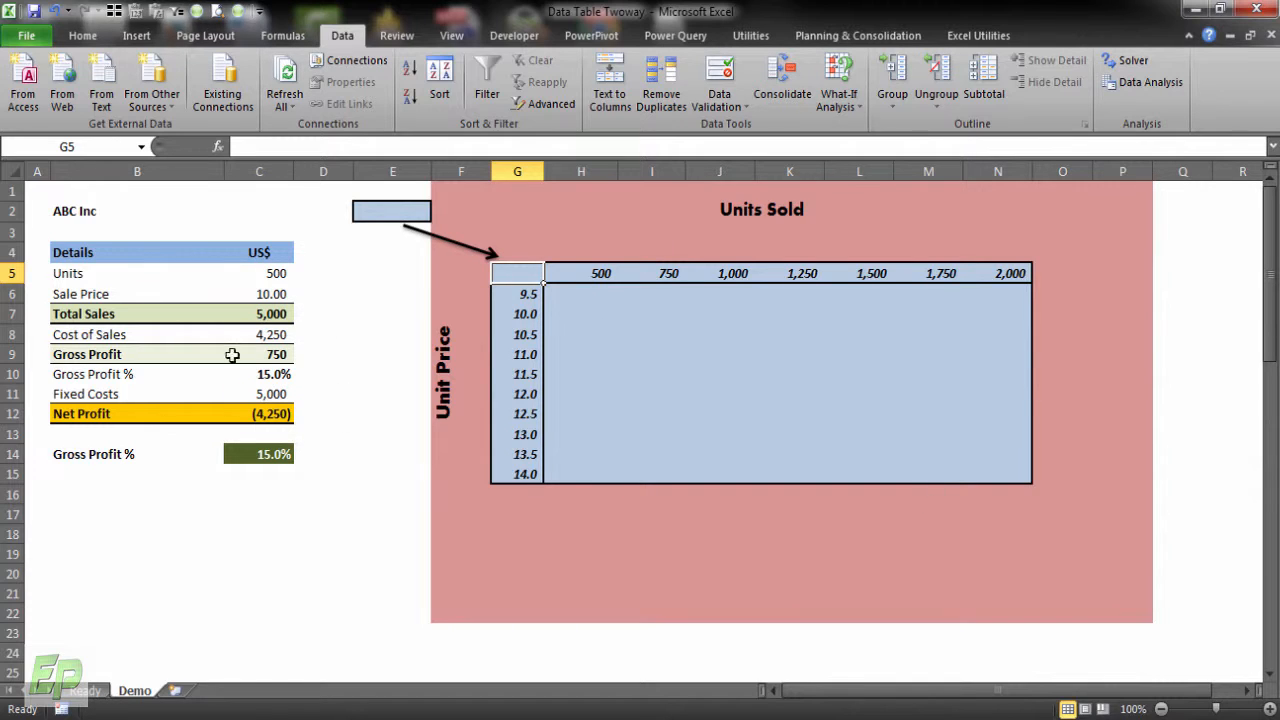
mouse_move(751, 245)
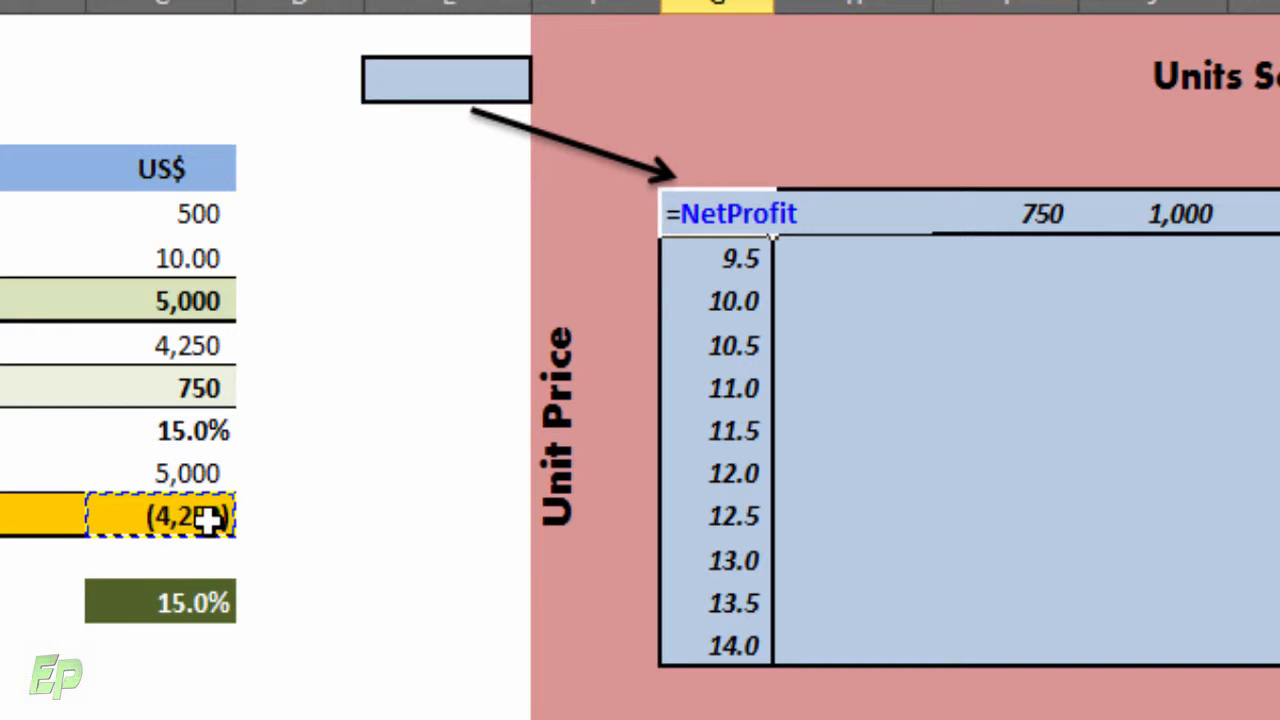
mouse_move(373, 498)
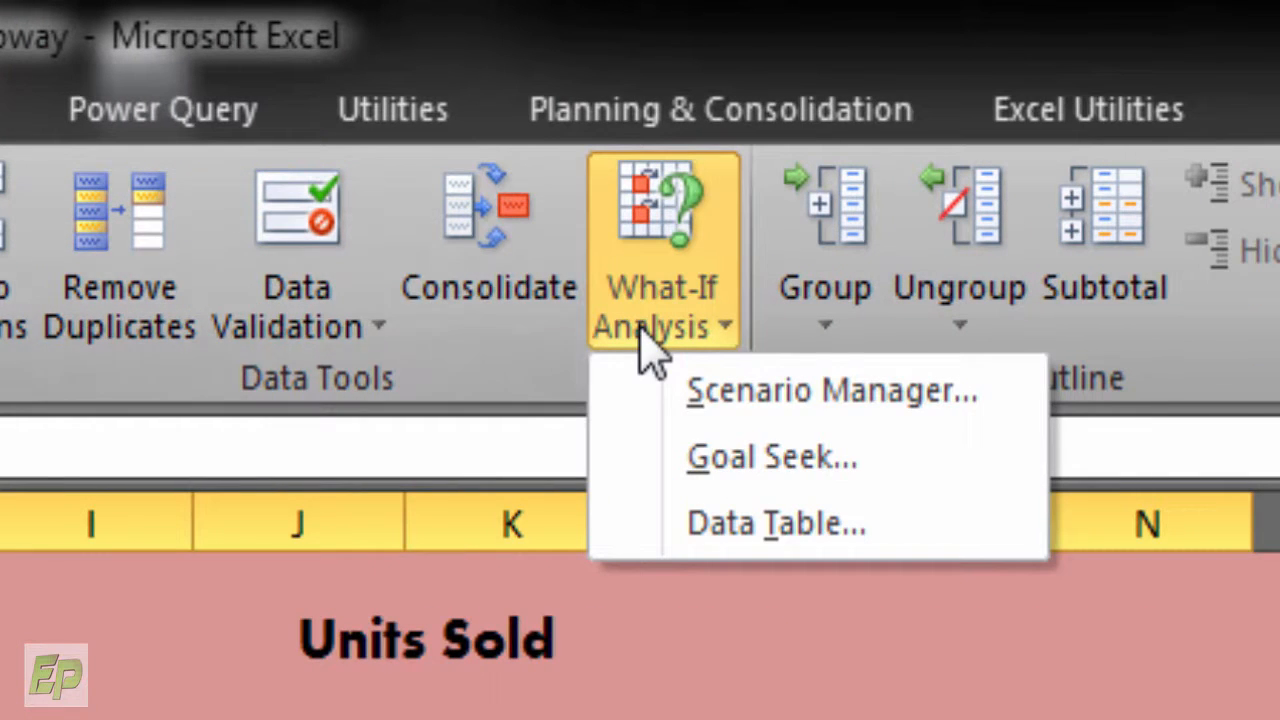
- Create the data table with Units C5 as row input and Sale Price C6 as column input
left_click(776, 523)
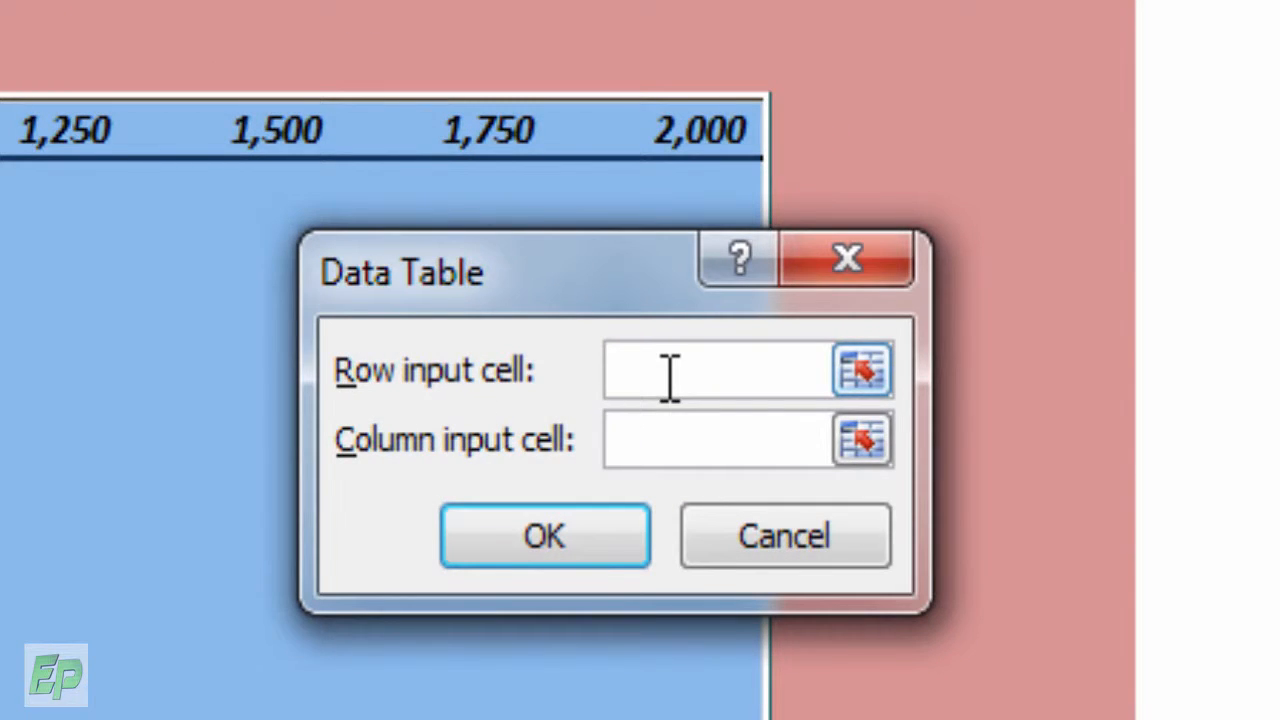
mouse_move(655, 455)
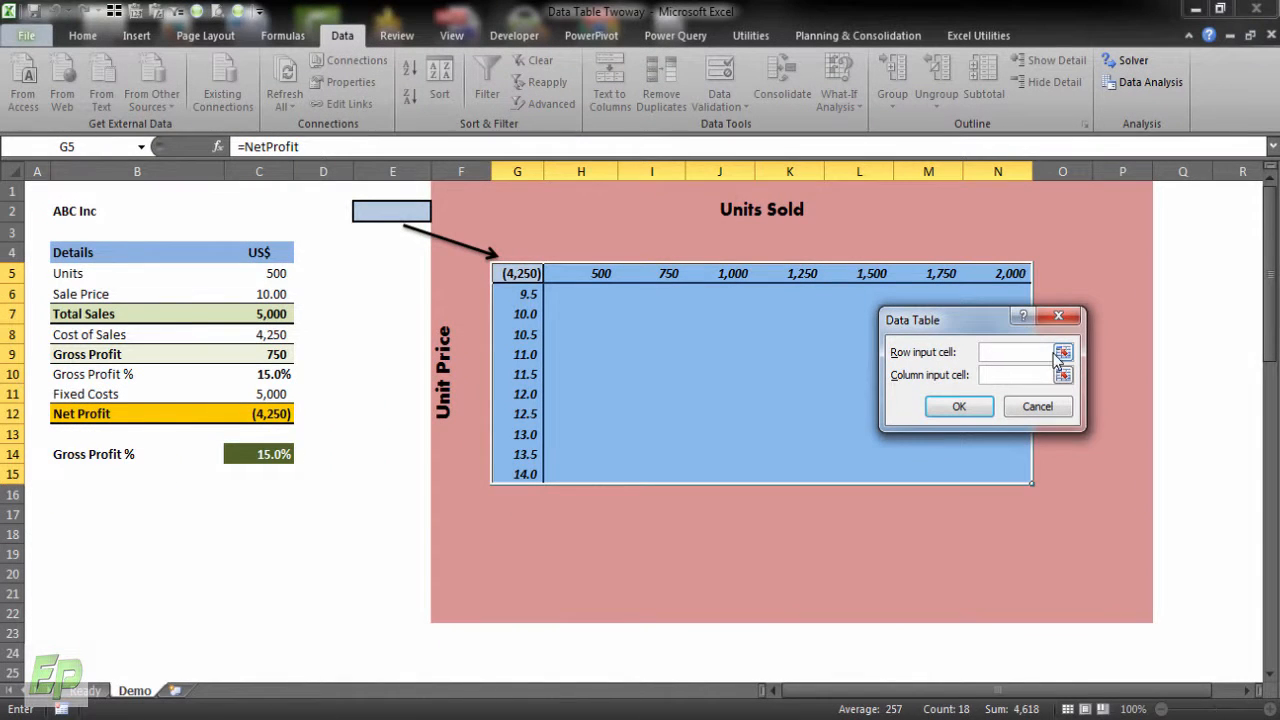
left_click(1063, 352)
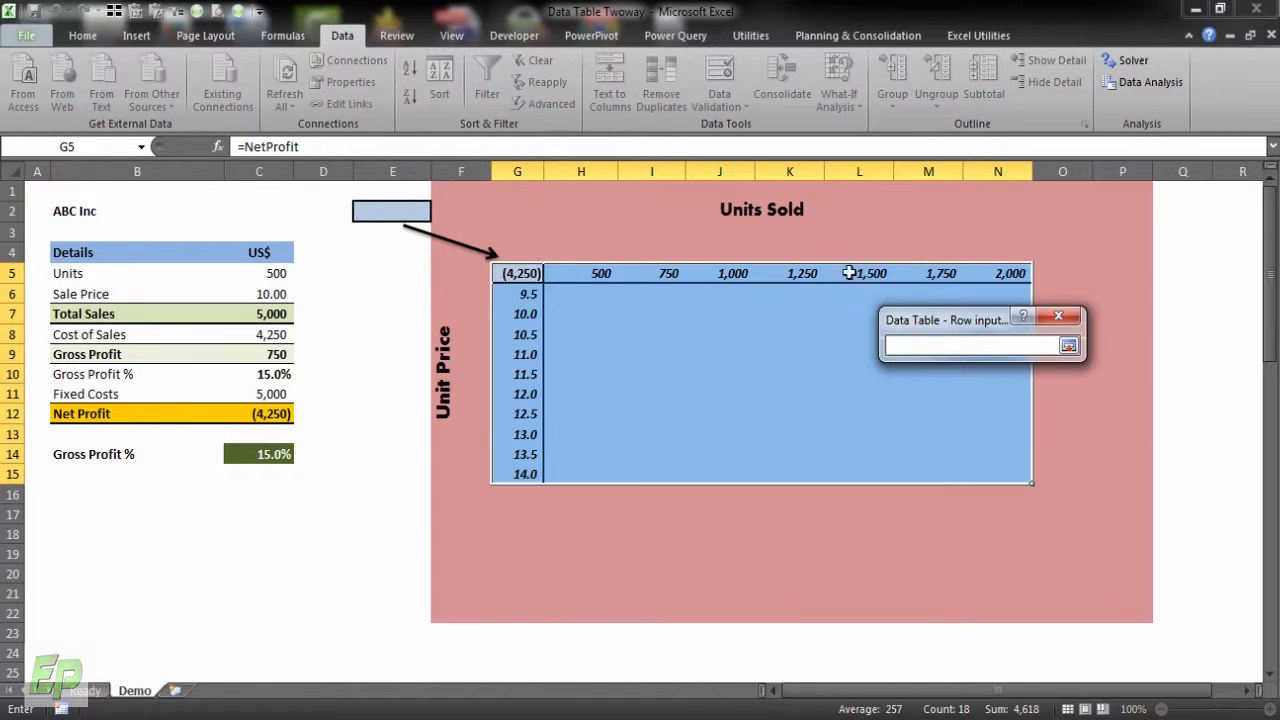
mouse_move(570, 352)
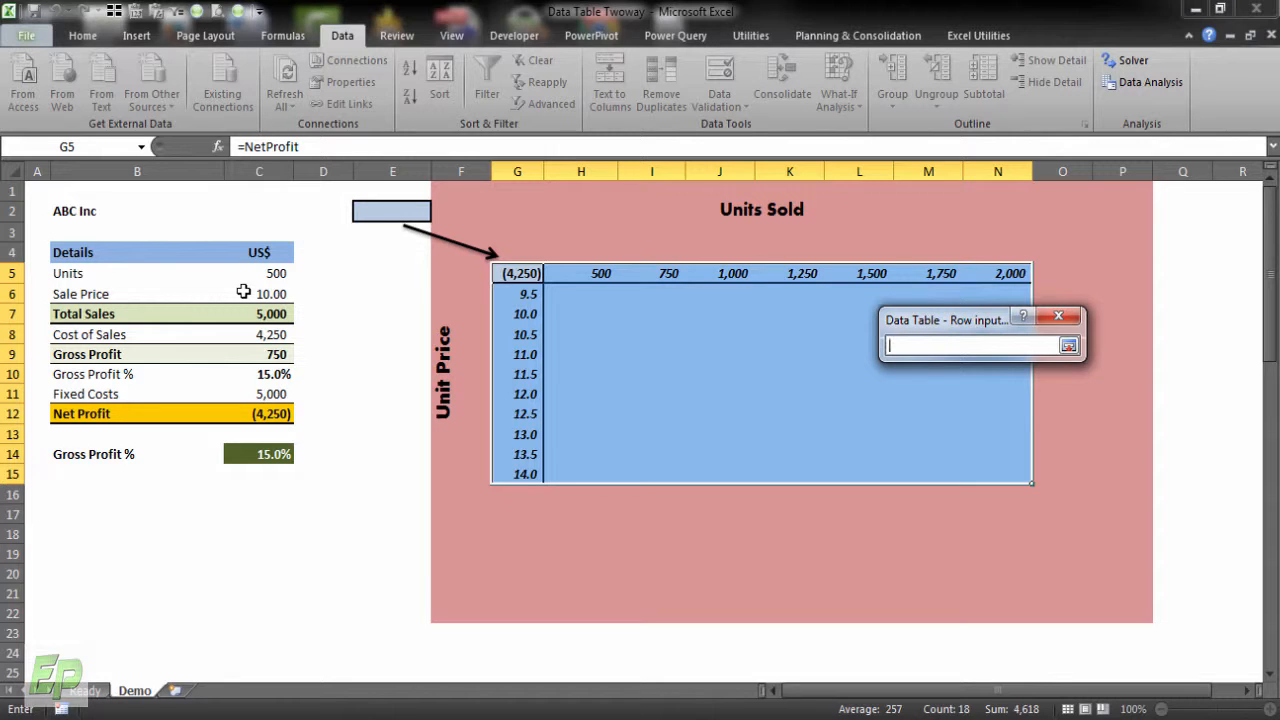
mouse_move(262, 281)
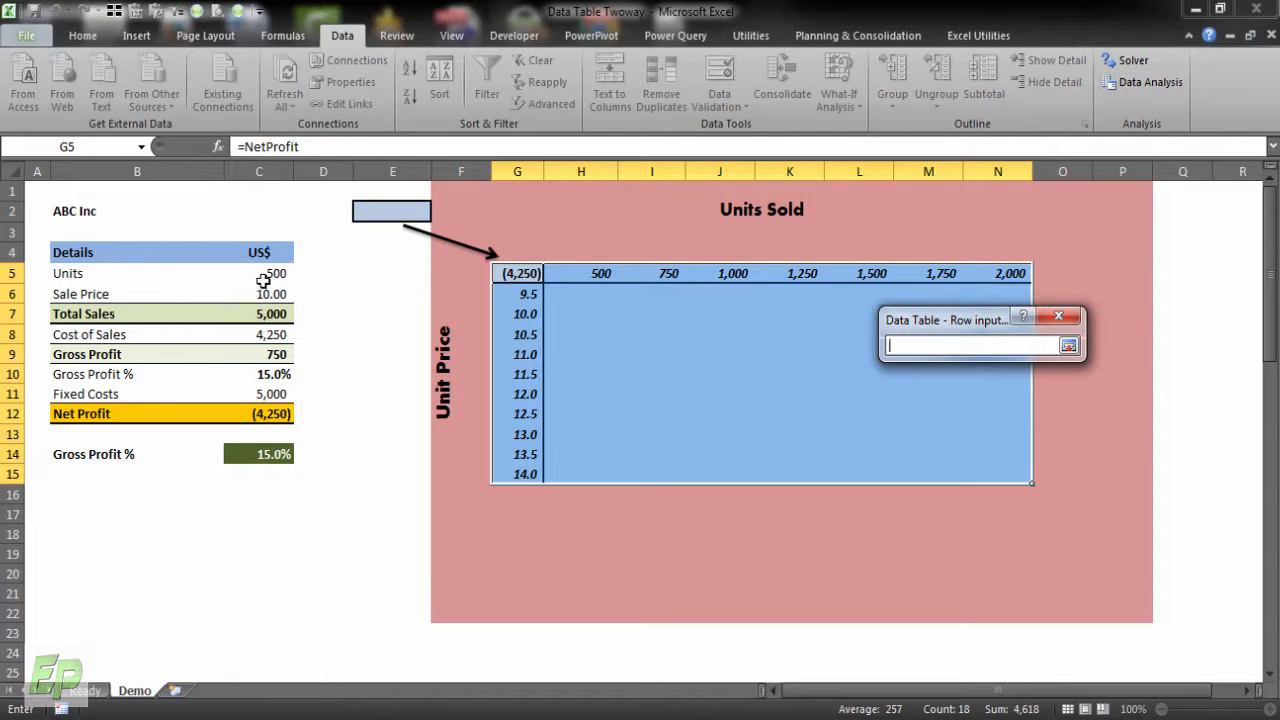
left_click(259, 273)
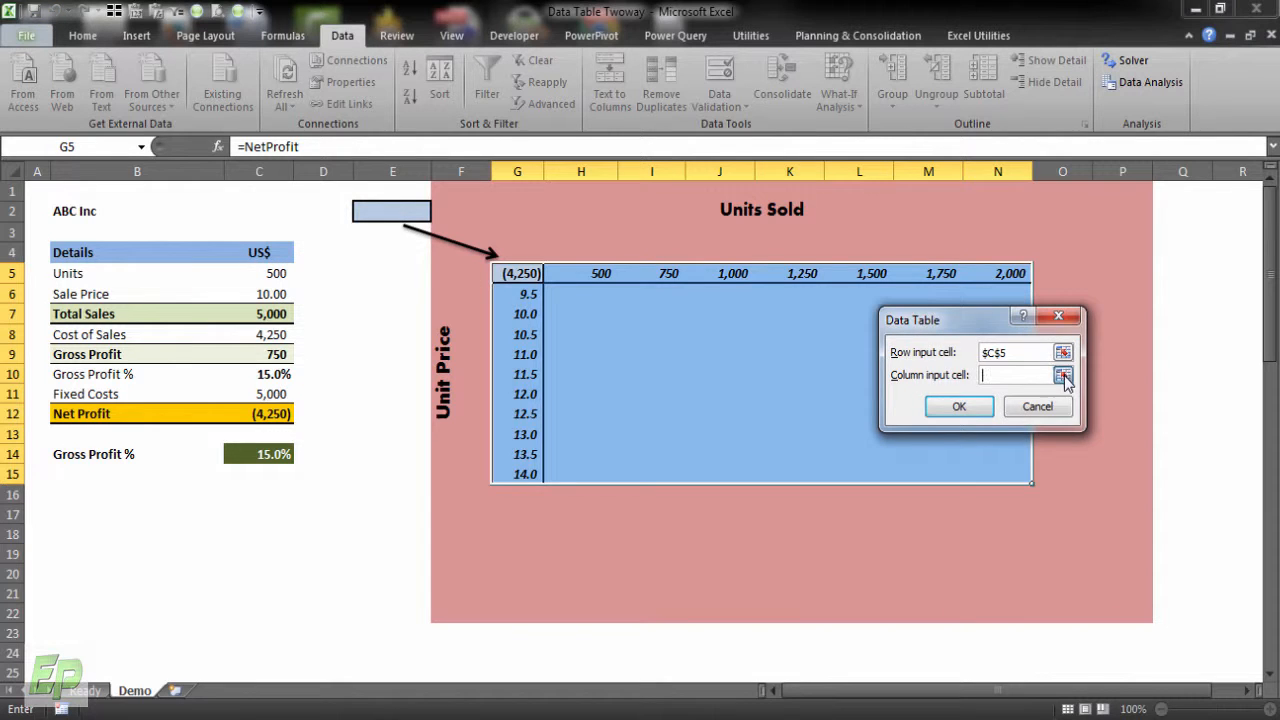
left_click(1064, 375)
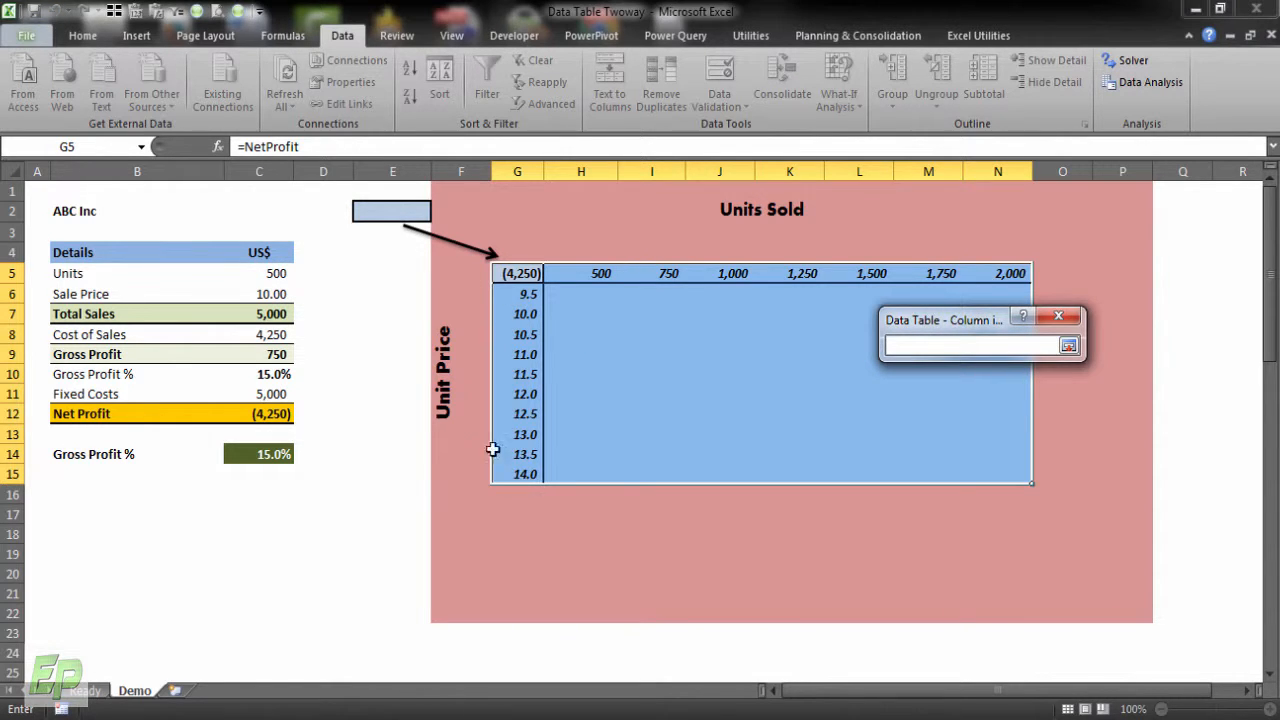
left_click(270, 294)
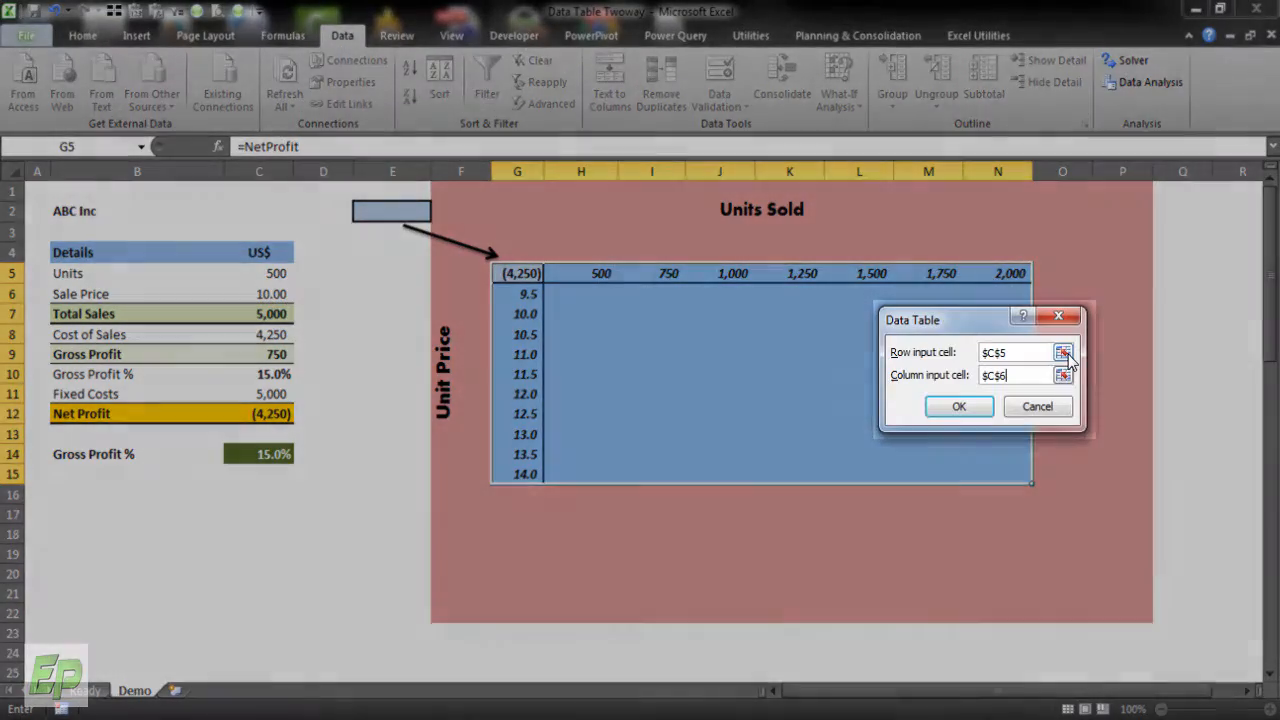
left_click(958, 406)
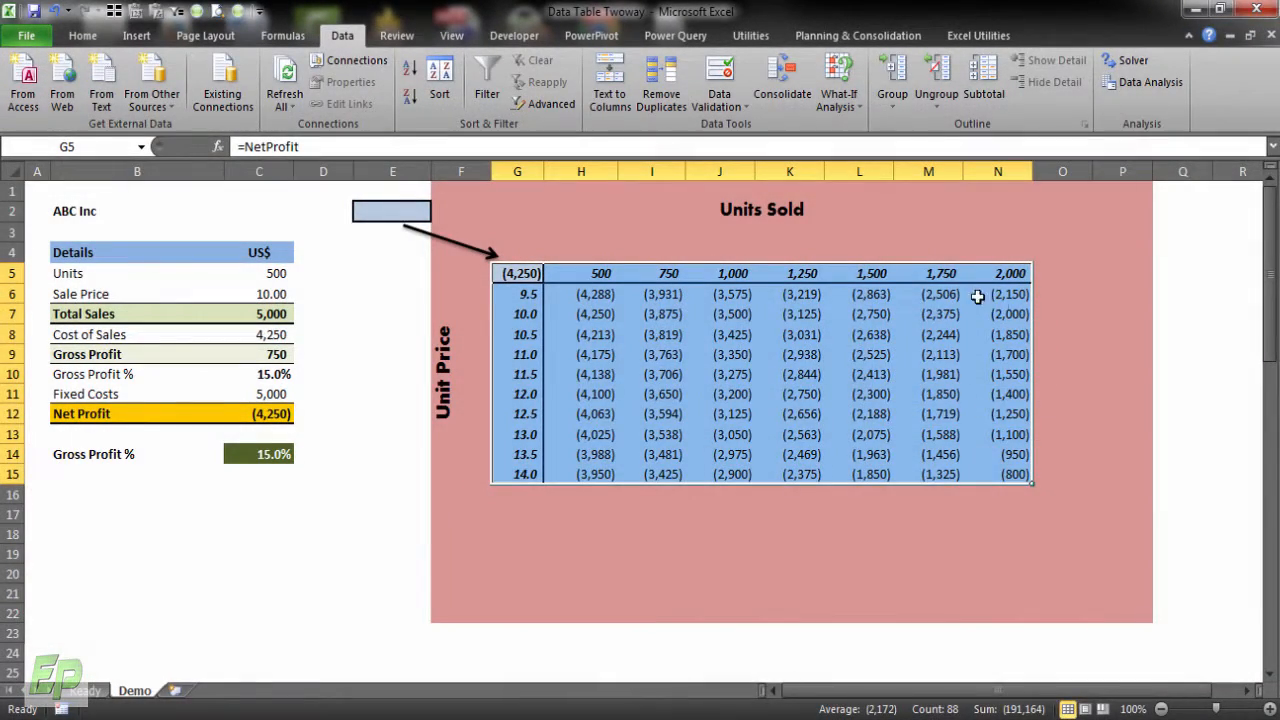
- Deselect the table results and switch to the Developer ribbon
left_click(732, 414)
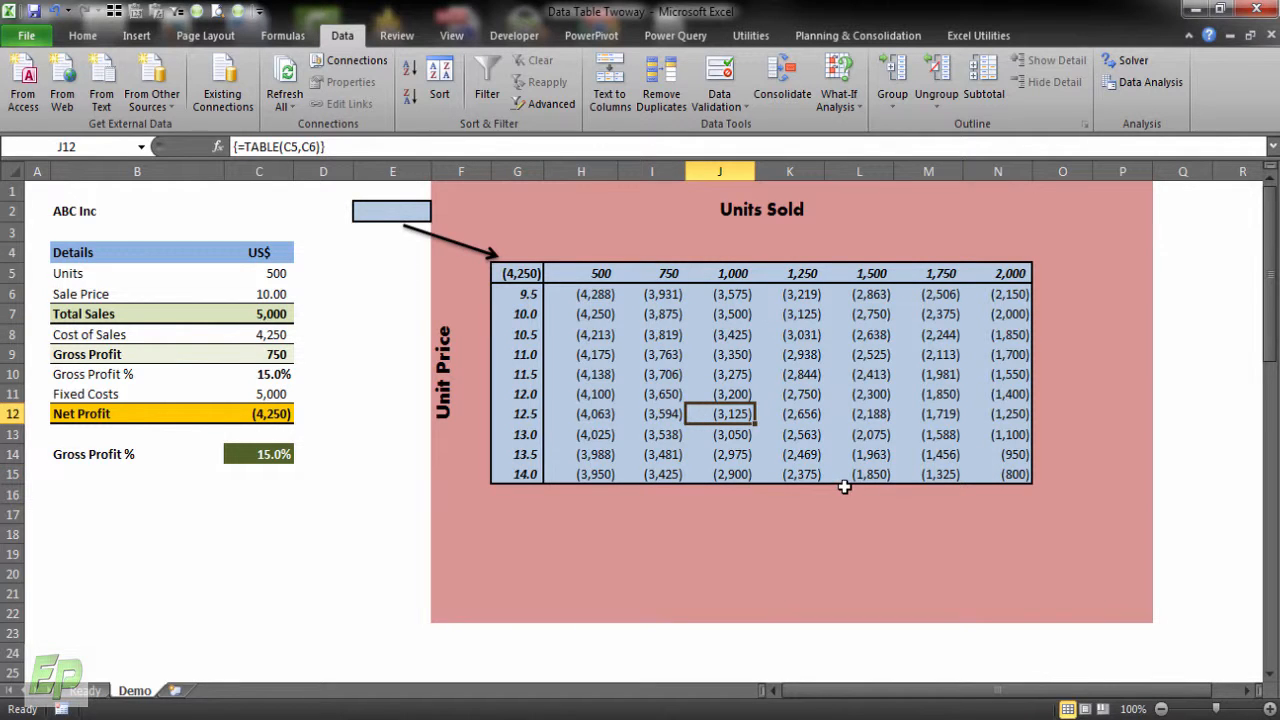
mouse_move(508, 434)
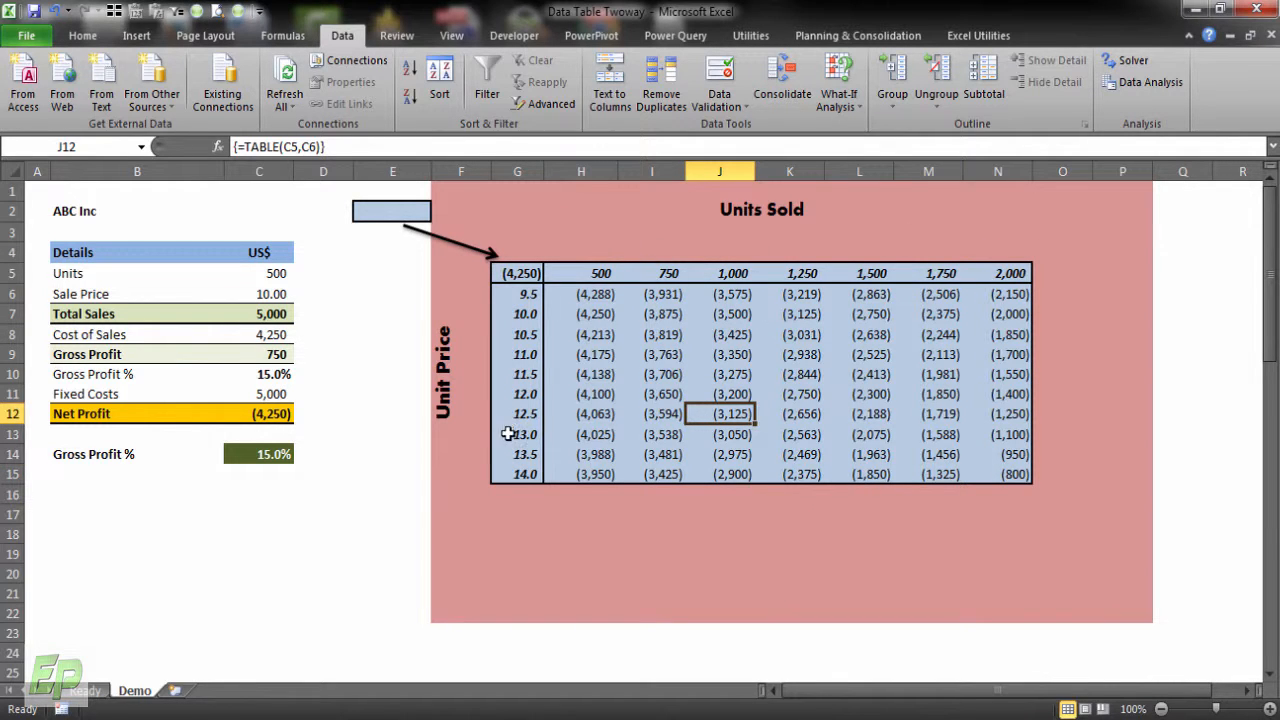
mouse_move(1013, 609)
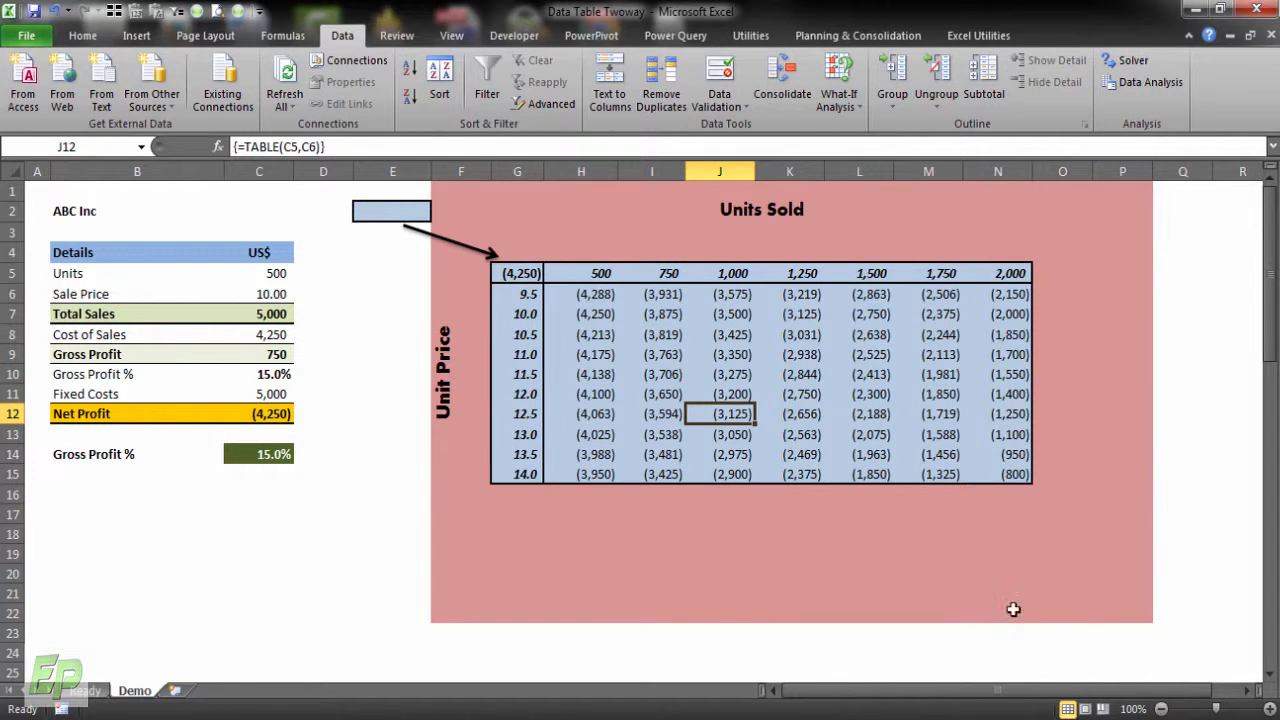
mouse_move(943, 225)
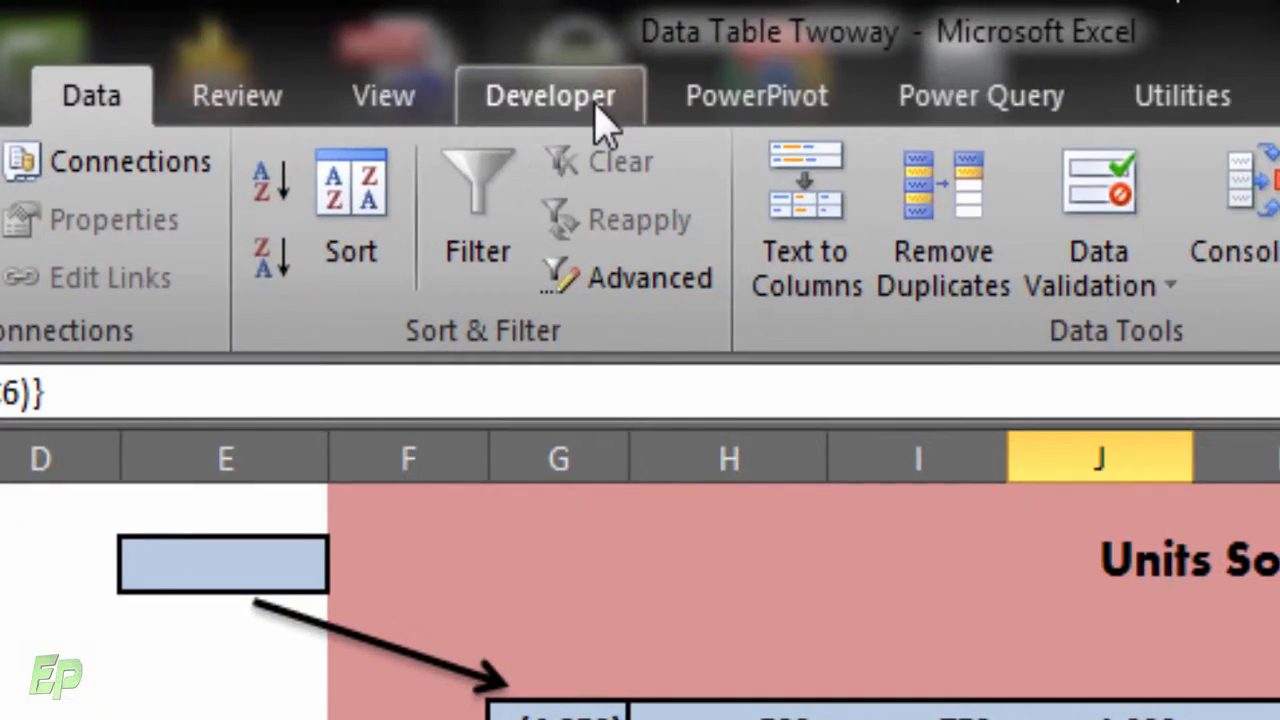
left_click(550, 94)
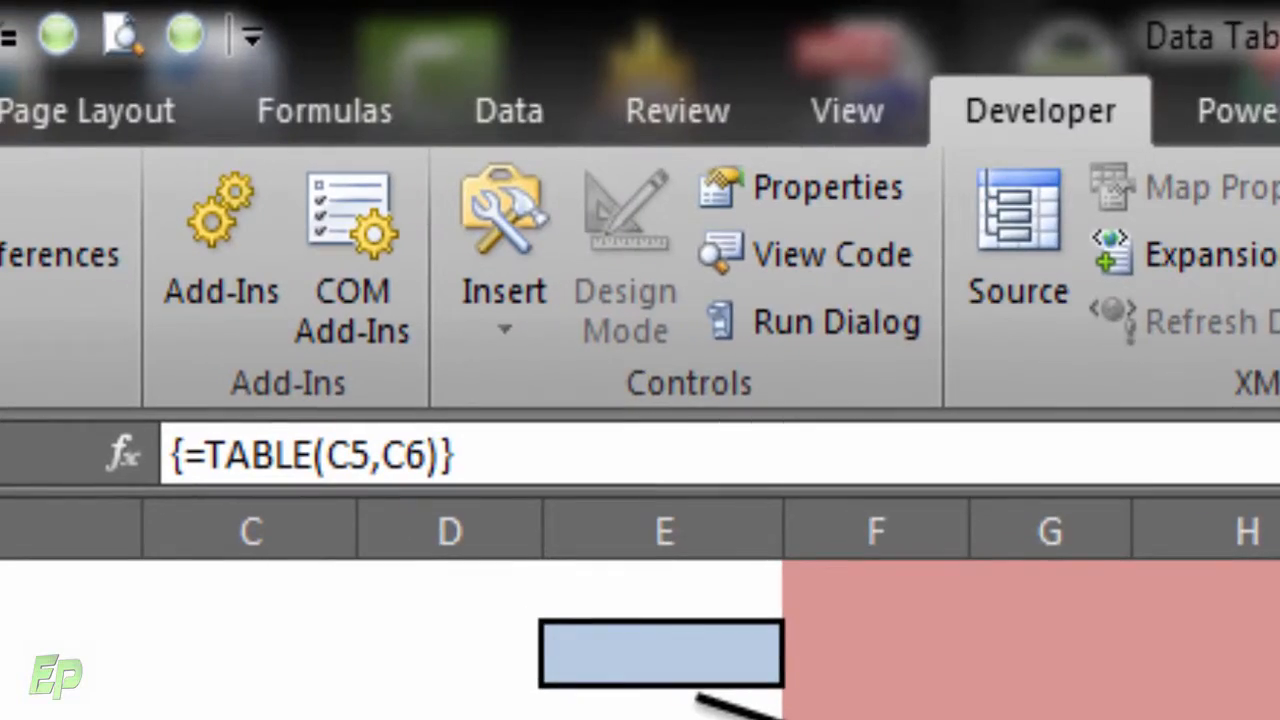
left_click(26, 35)
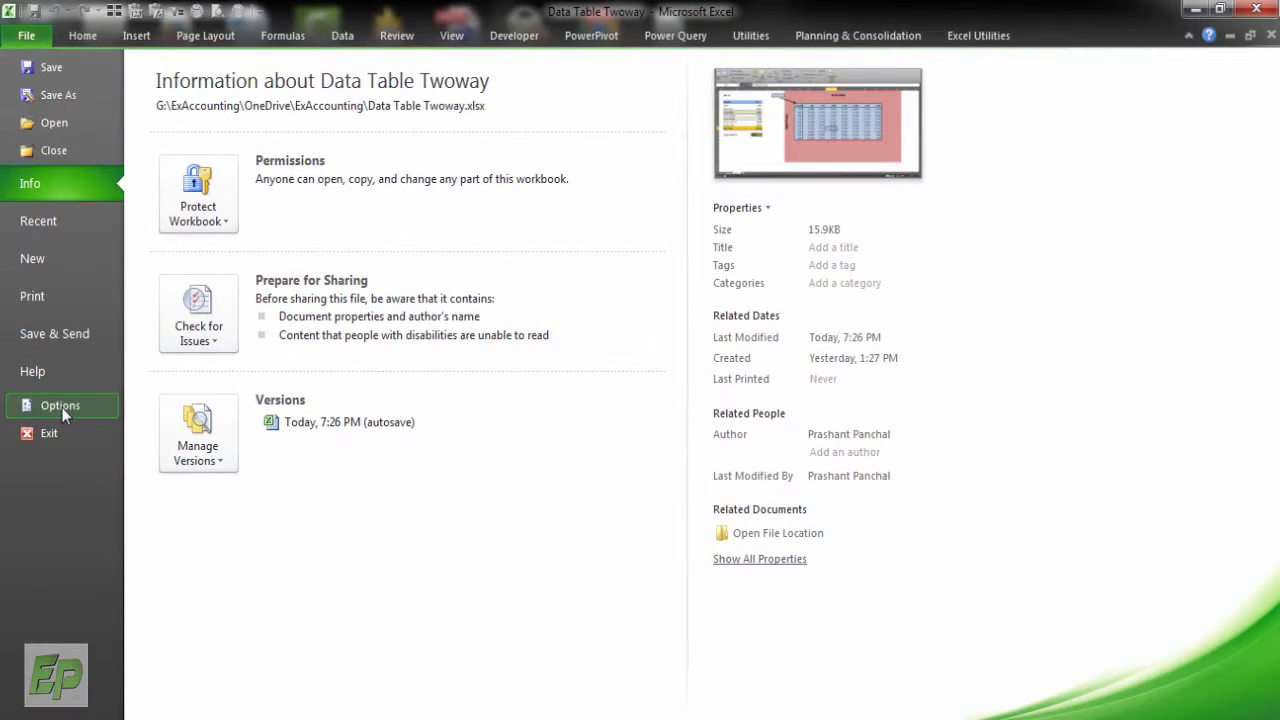
left_click(61, 405)
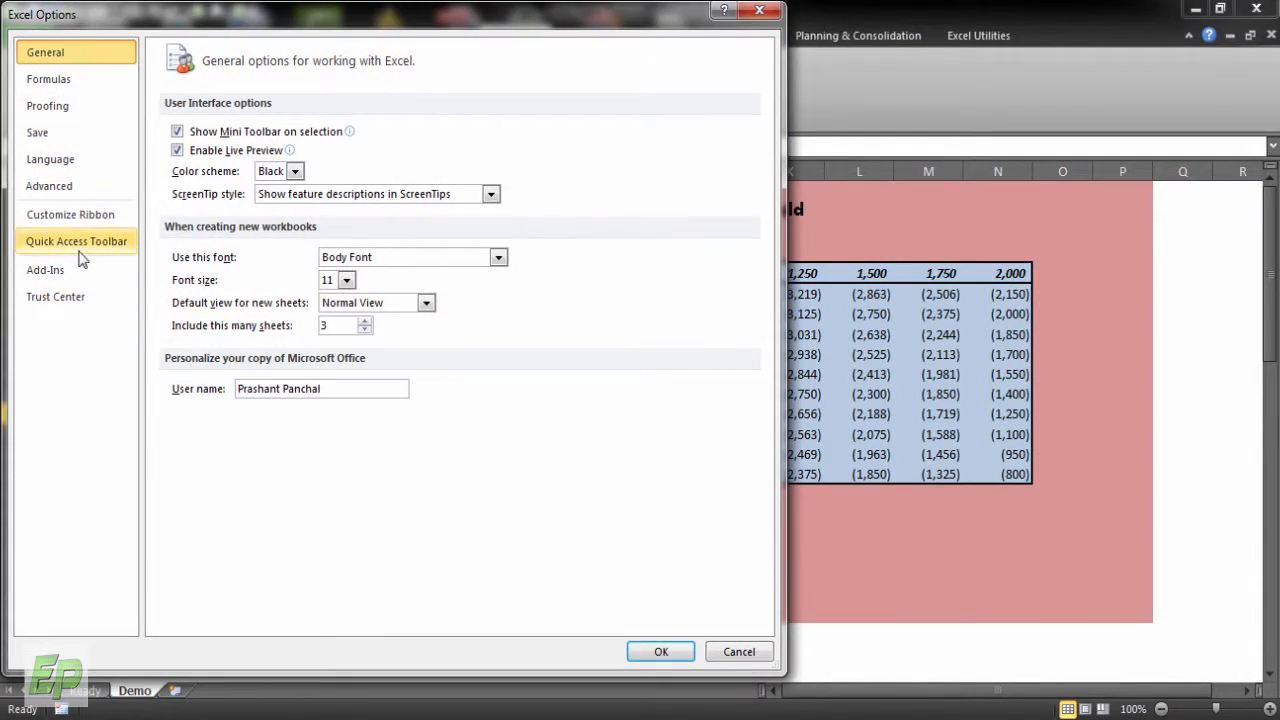
left_click(70, 214)
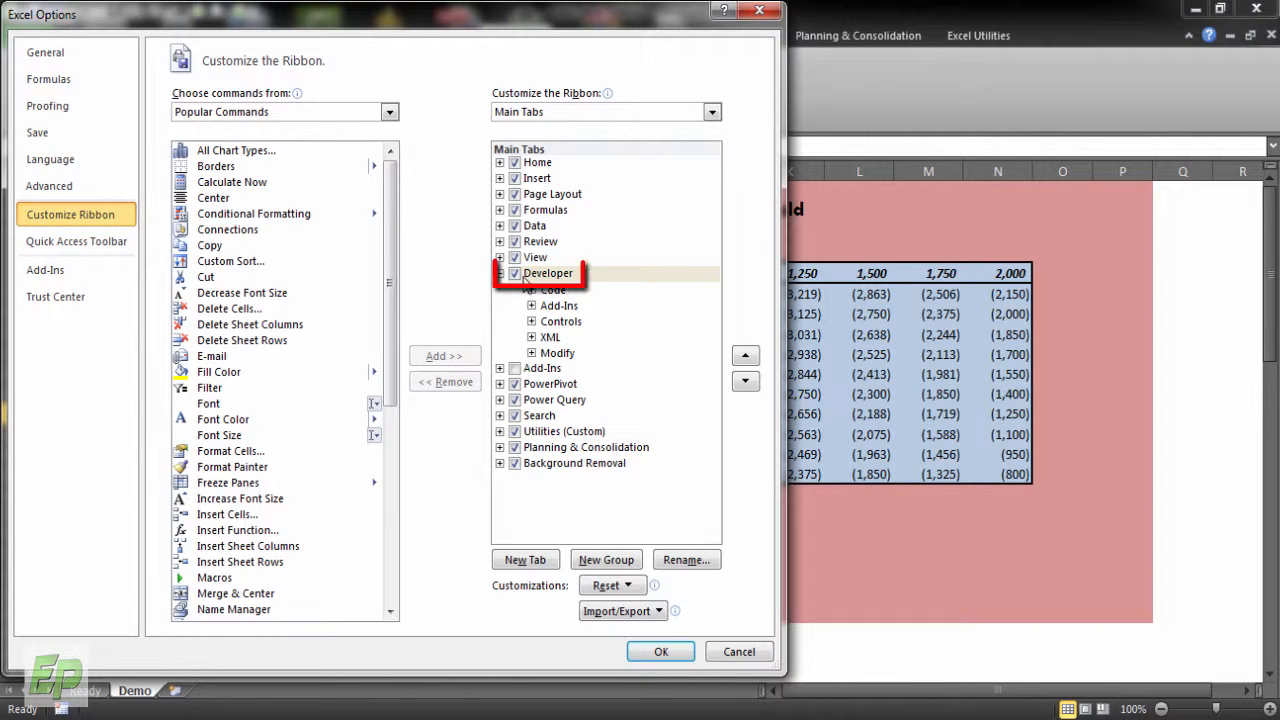
left_click(500, 273)
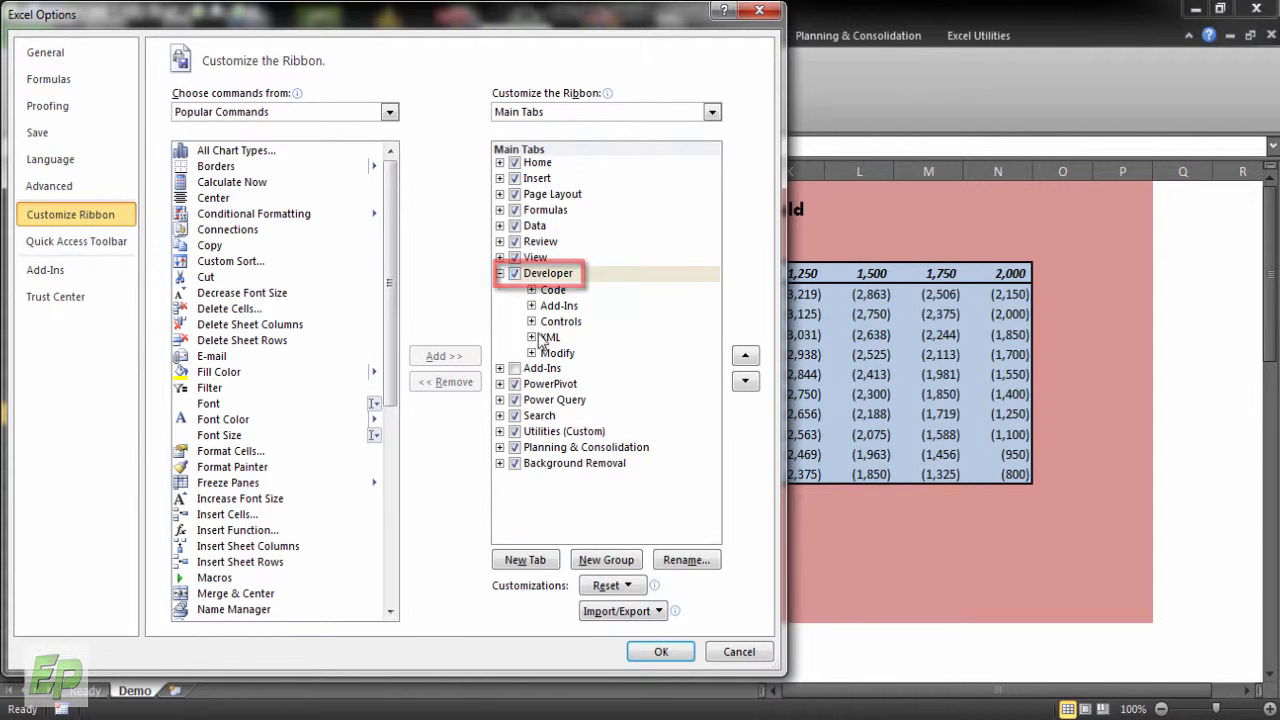
left_click(660, 651)
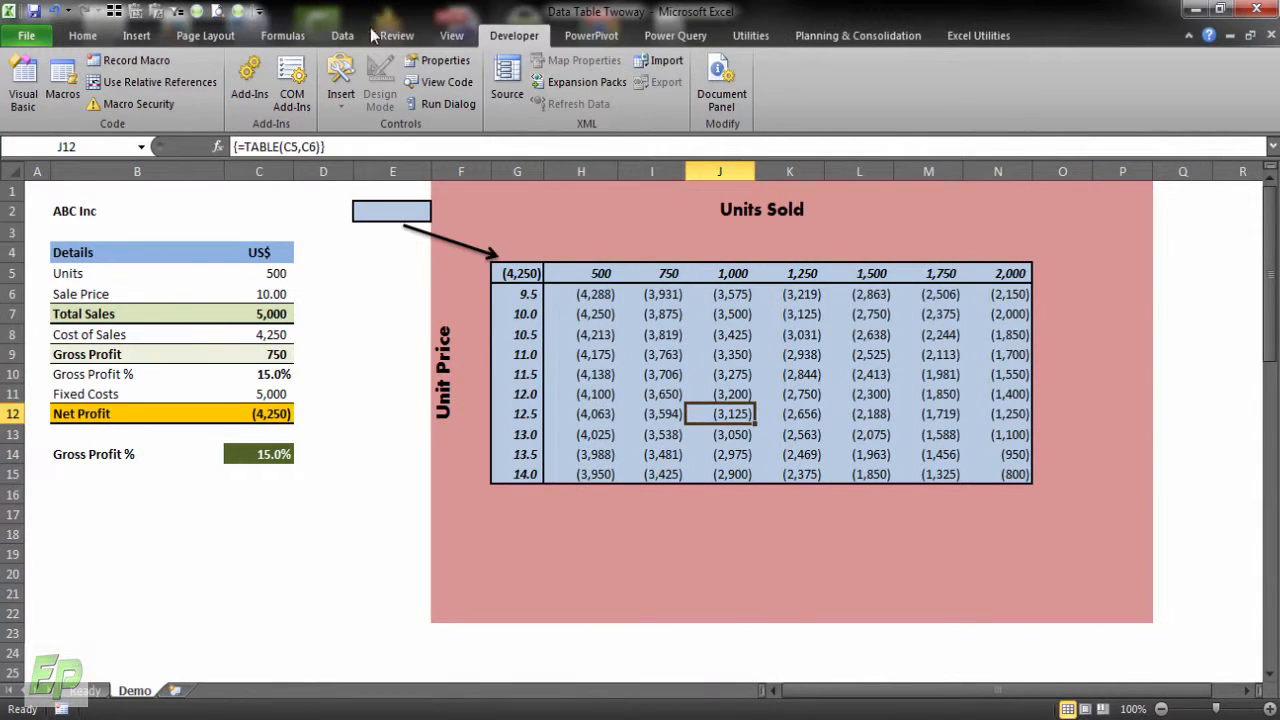
mouse_move(420, 28)
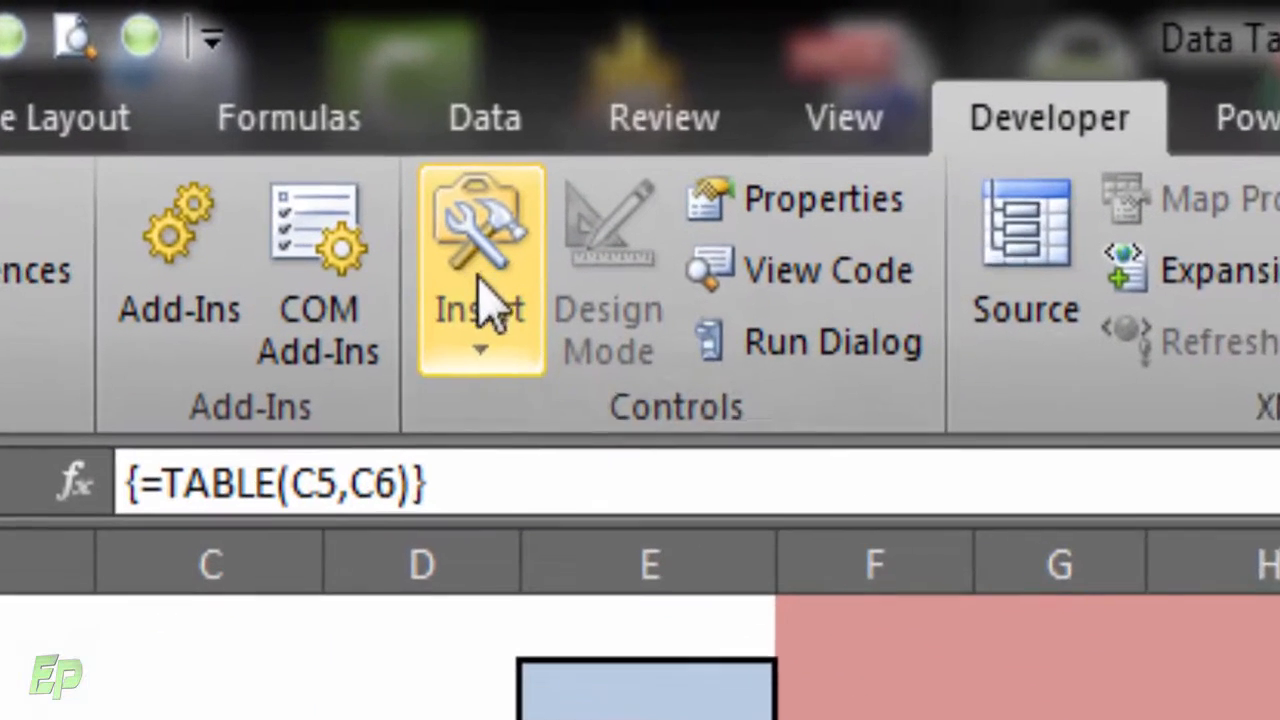
- Insert two Form Control scroll bars: one horizontal above row 5, one vertical left of column G
left_click(480, 270)
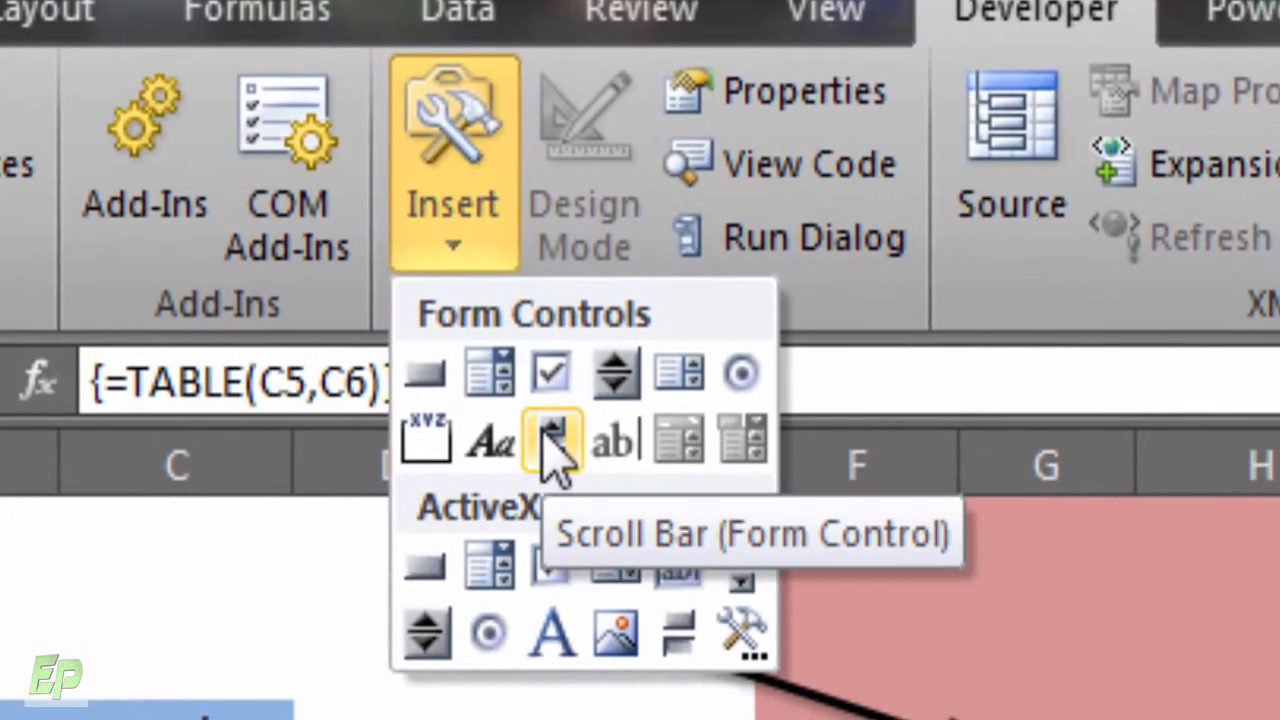
left_click(550, 440)
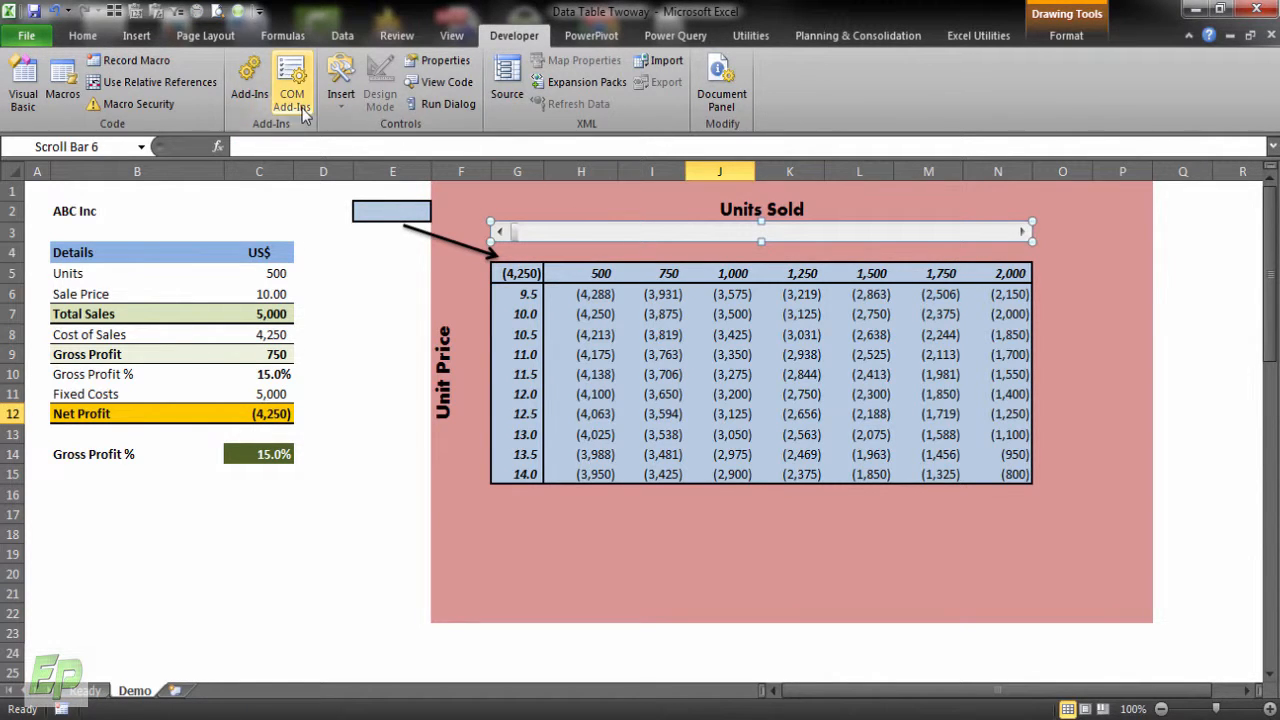
left_click(340, 80)
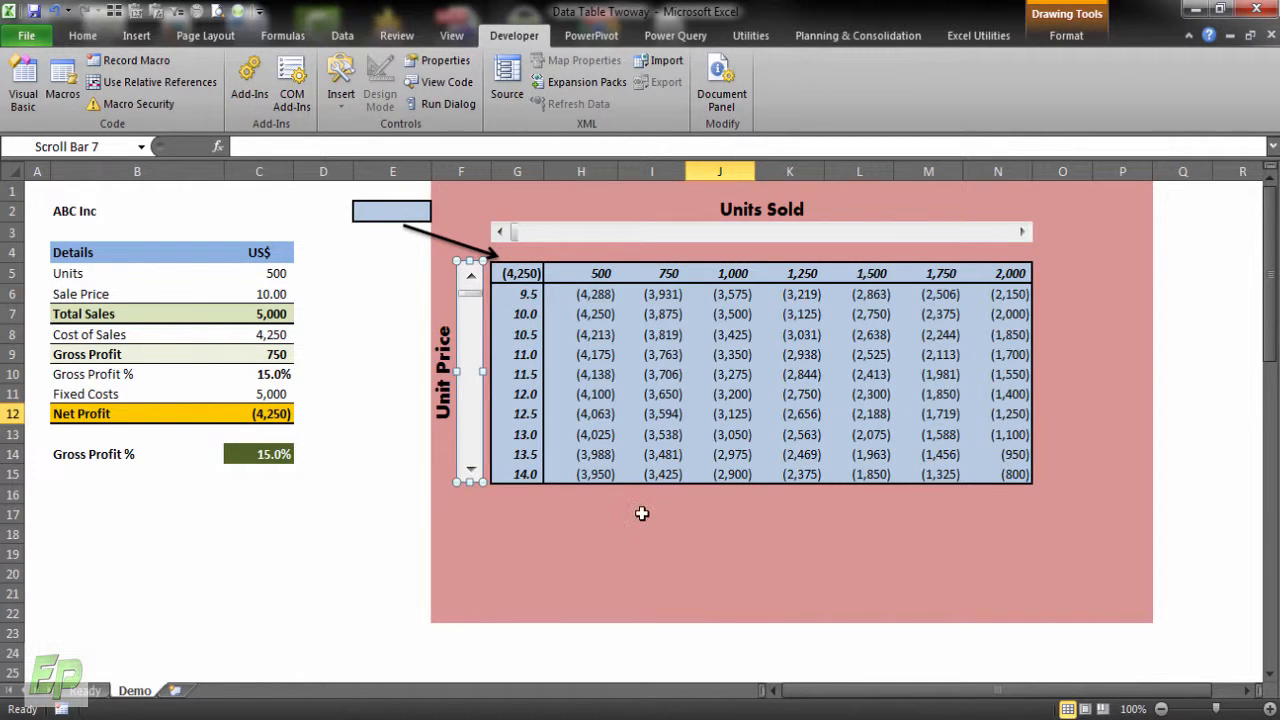
left_click(651, 513)
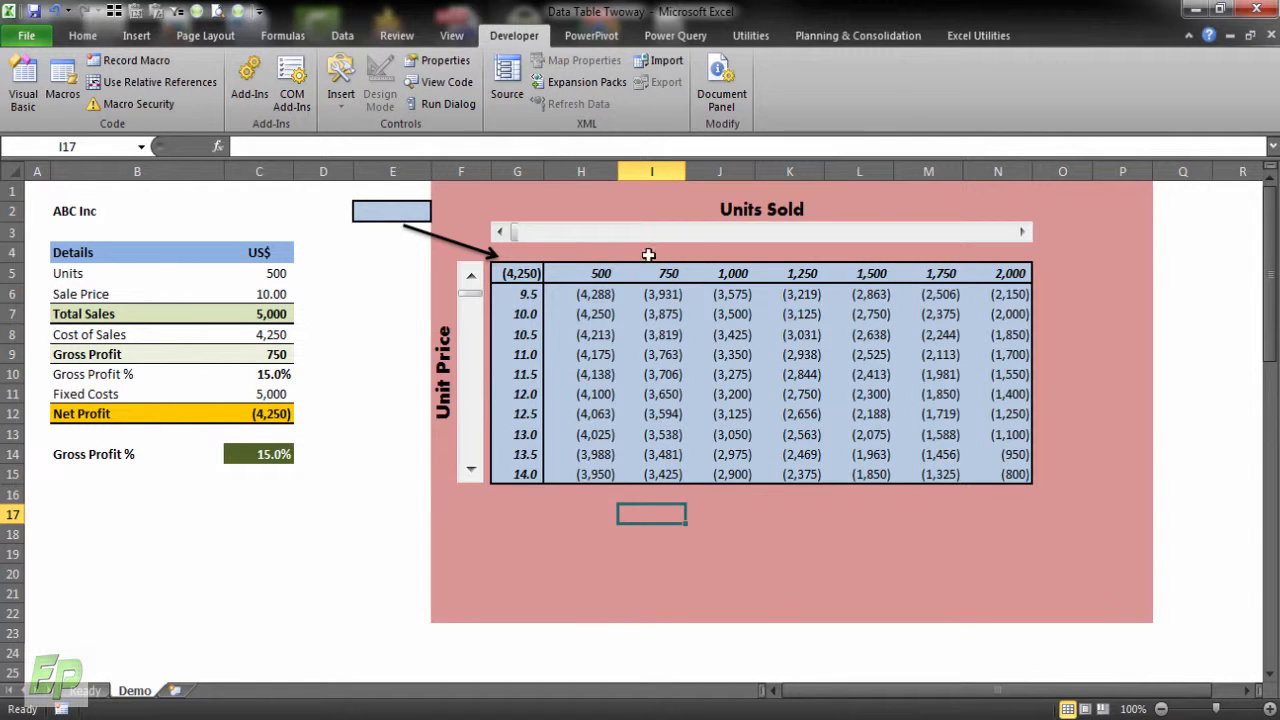
left_click(1022, 231)
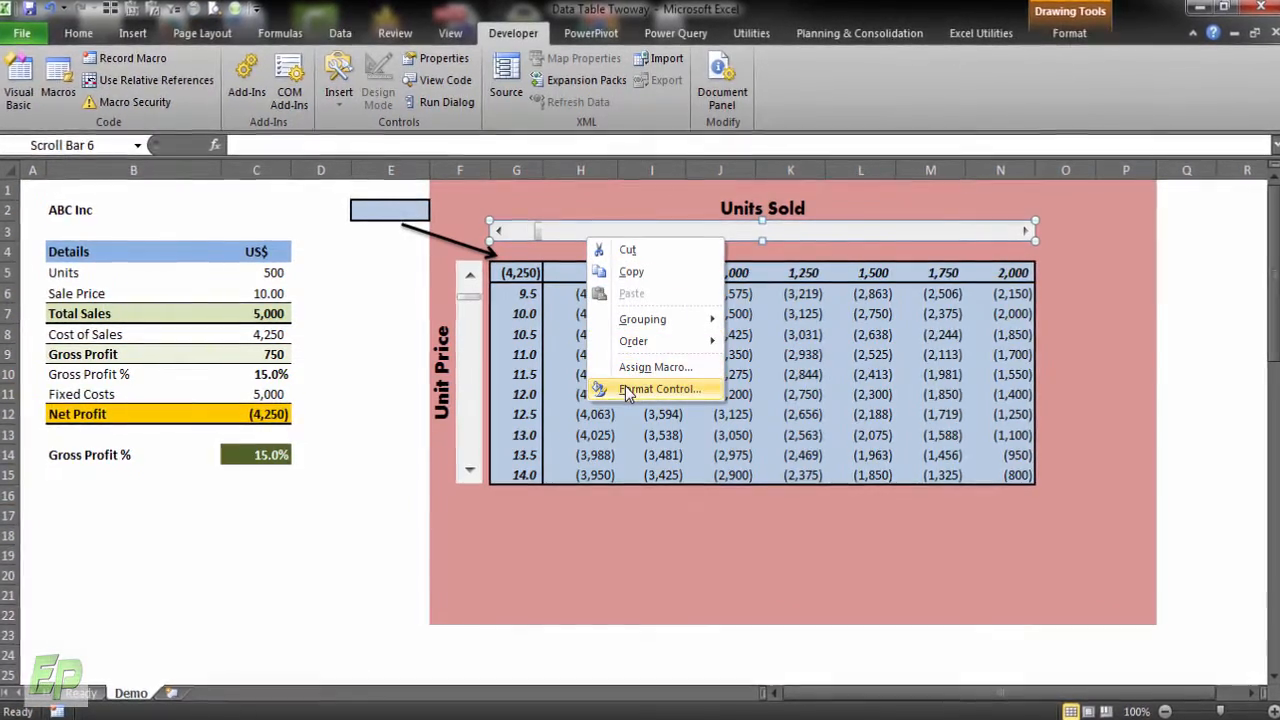
- Format the horizontal scroll bar: minimum 500, maximum 20000, step 250, cell link $H$5
left_click(658, 389)
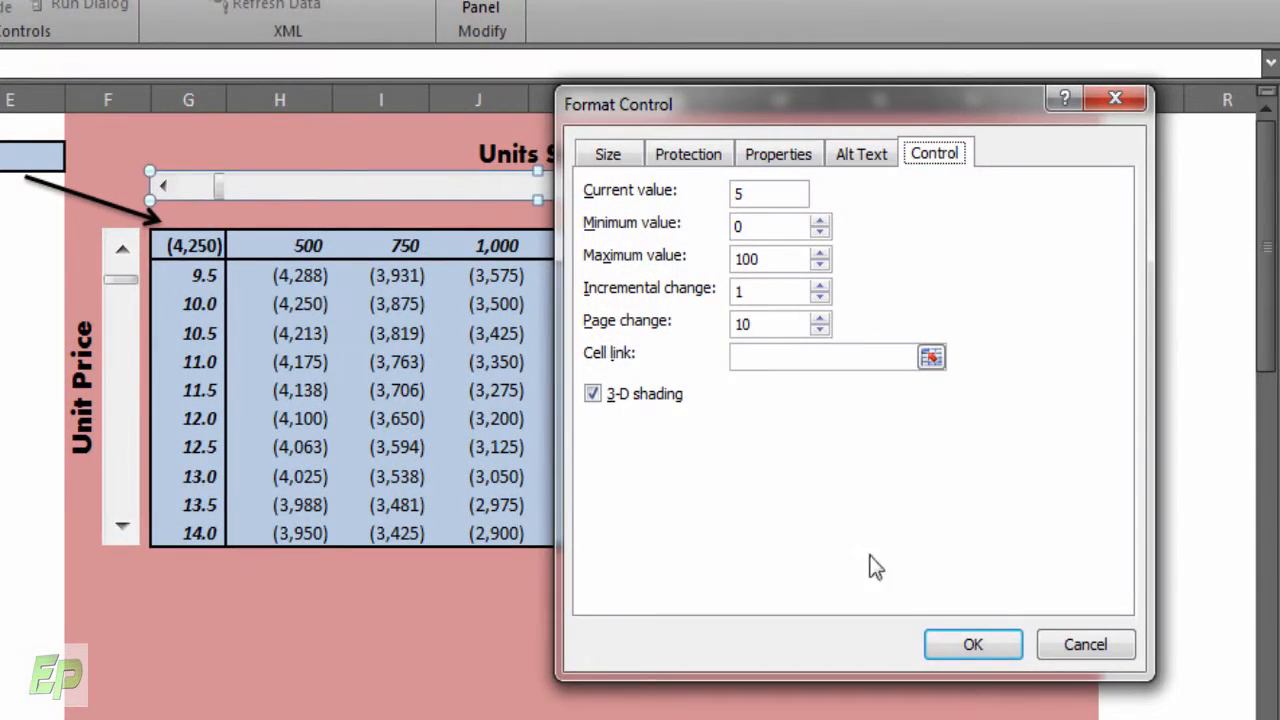
type("500")
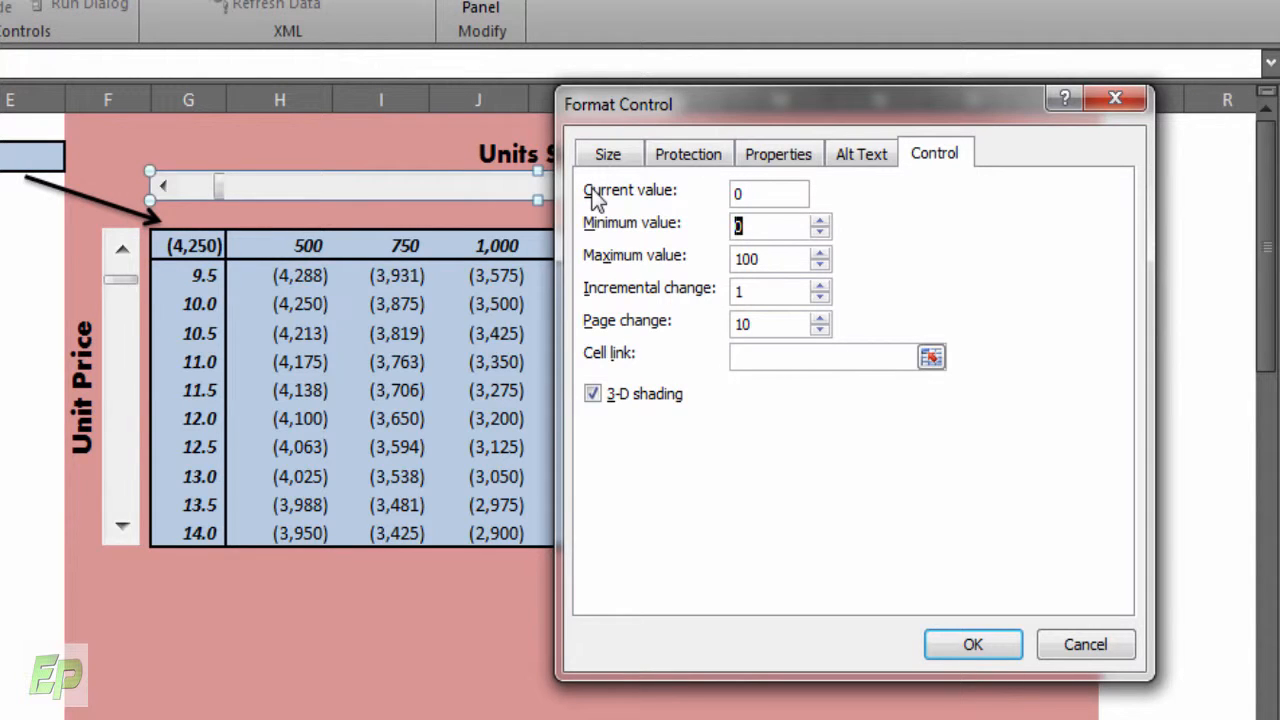
type("500")
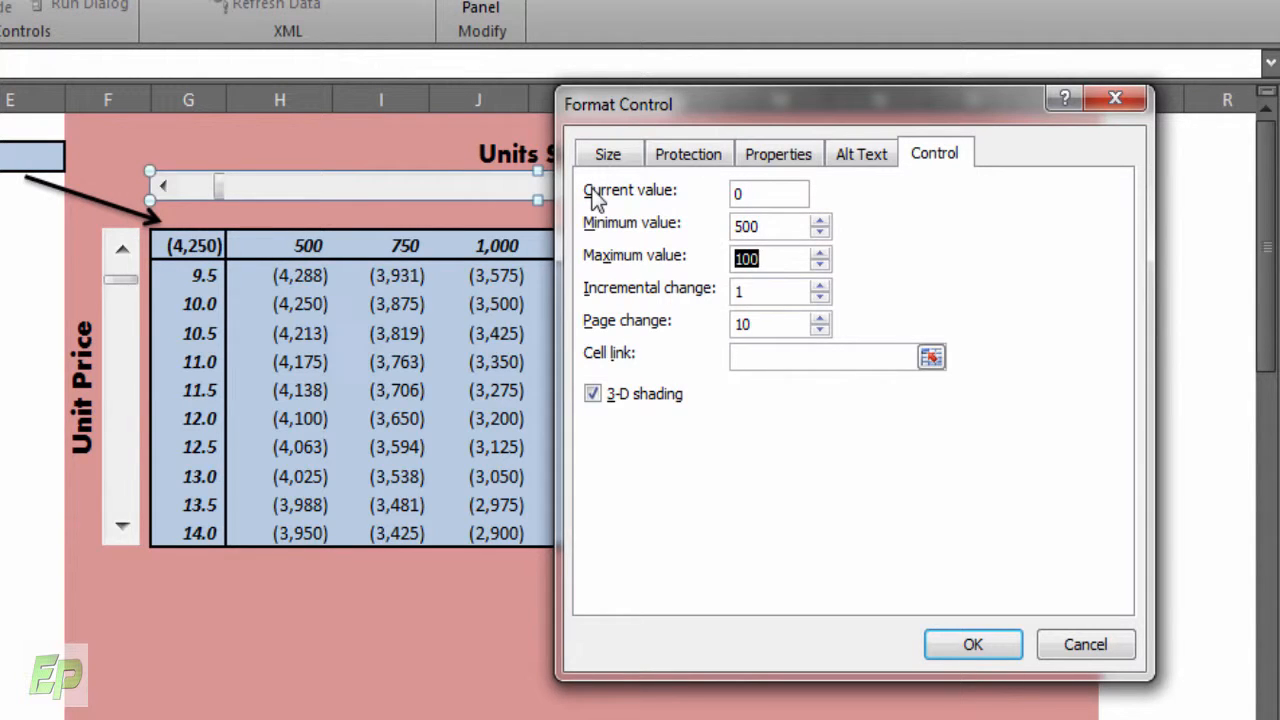
type("20000")
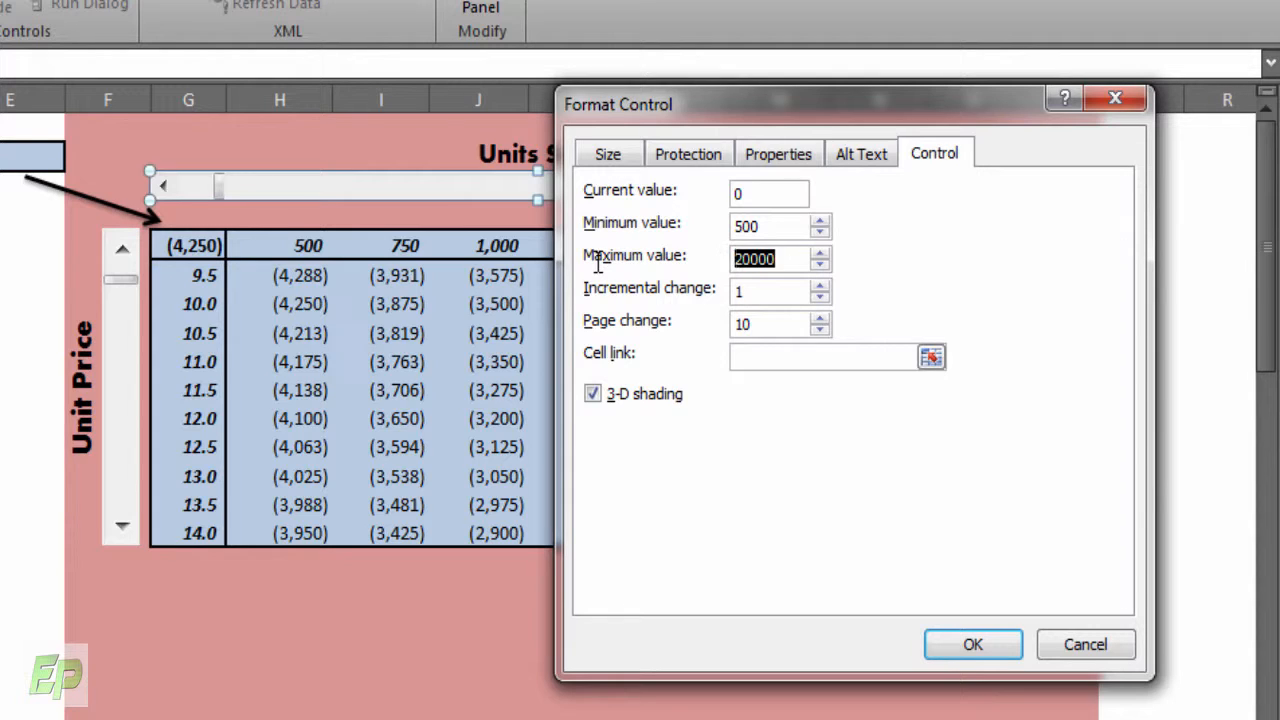
left_click(775, 291)
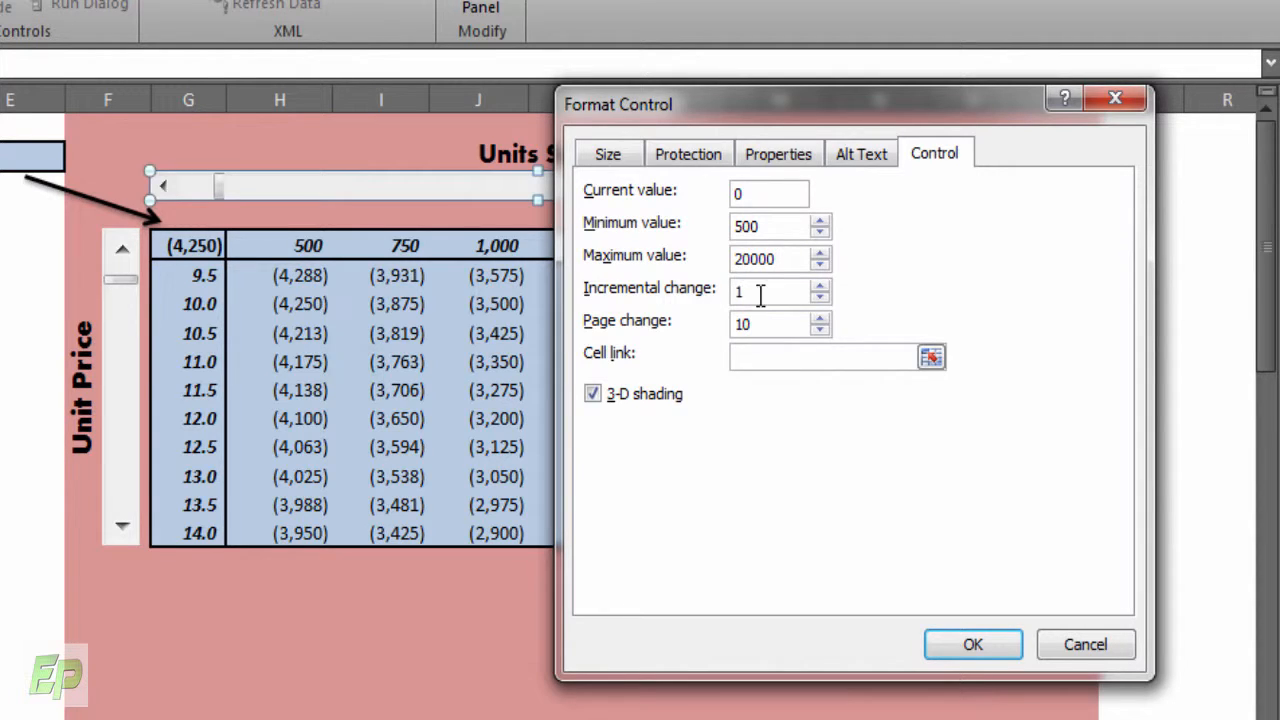
type("5")
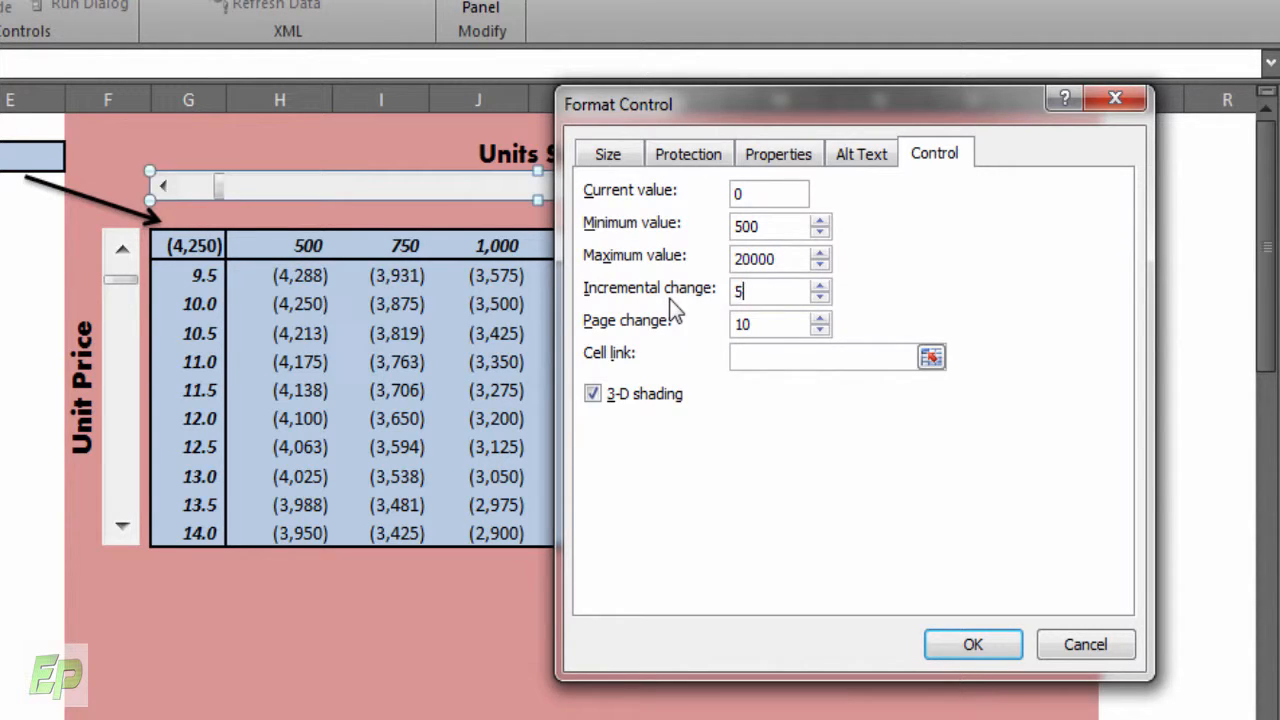
type("250")
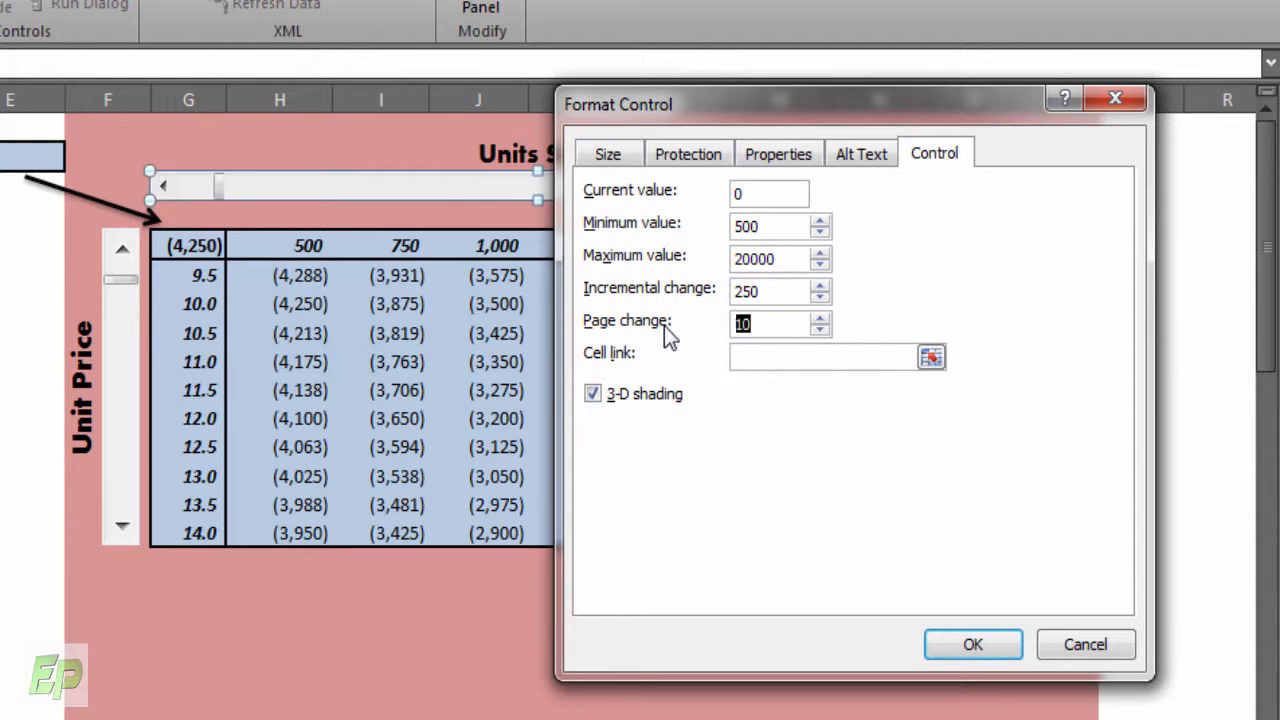
left_click(820, 357)
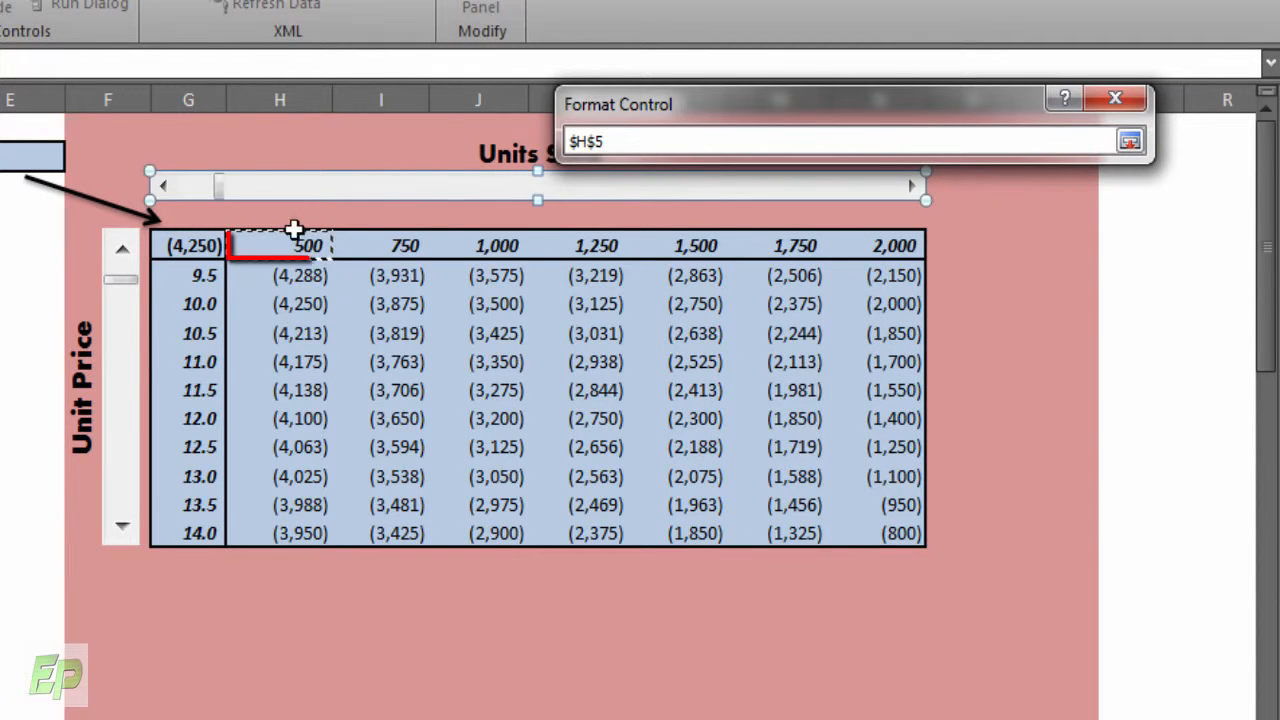
left_click(280, 245)
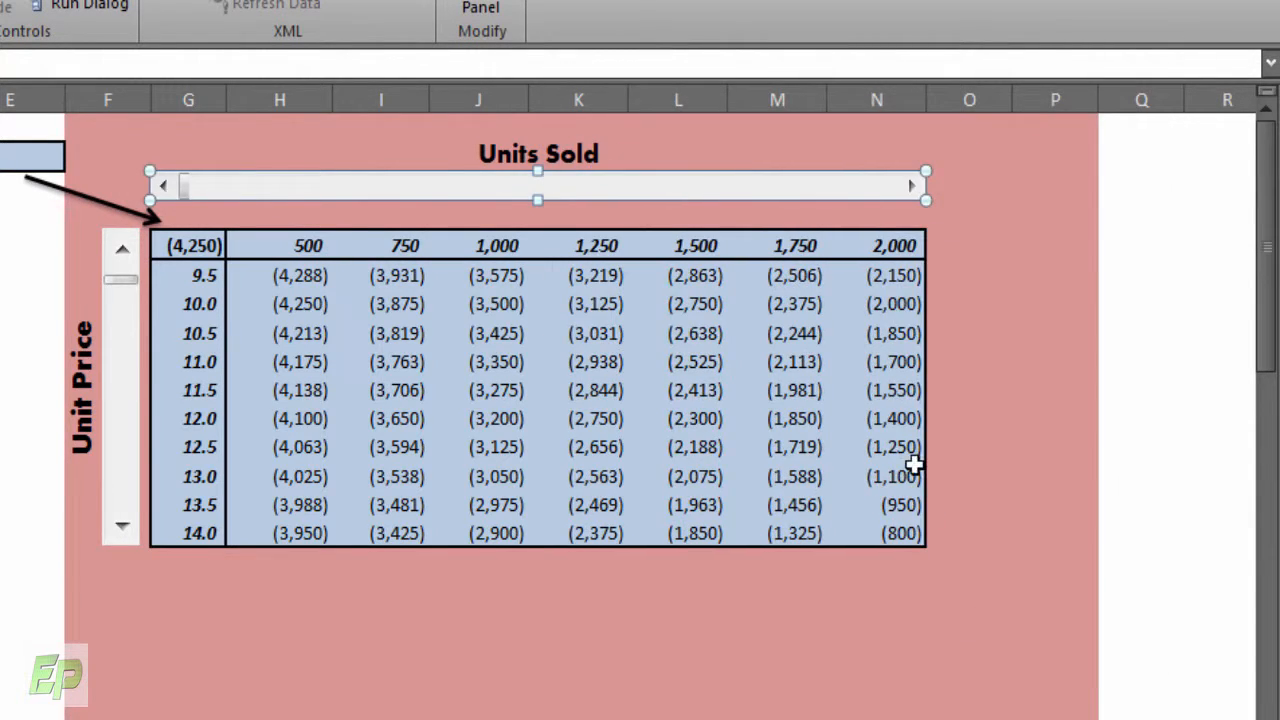
- Test the units sold scroll bar by stepping and dragging the column headings to higher values
left_click(970, 186)
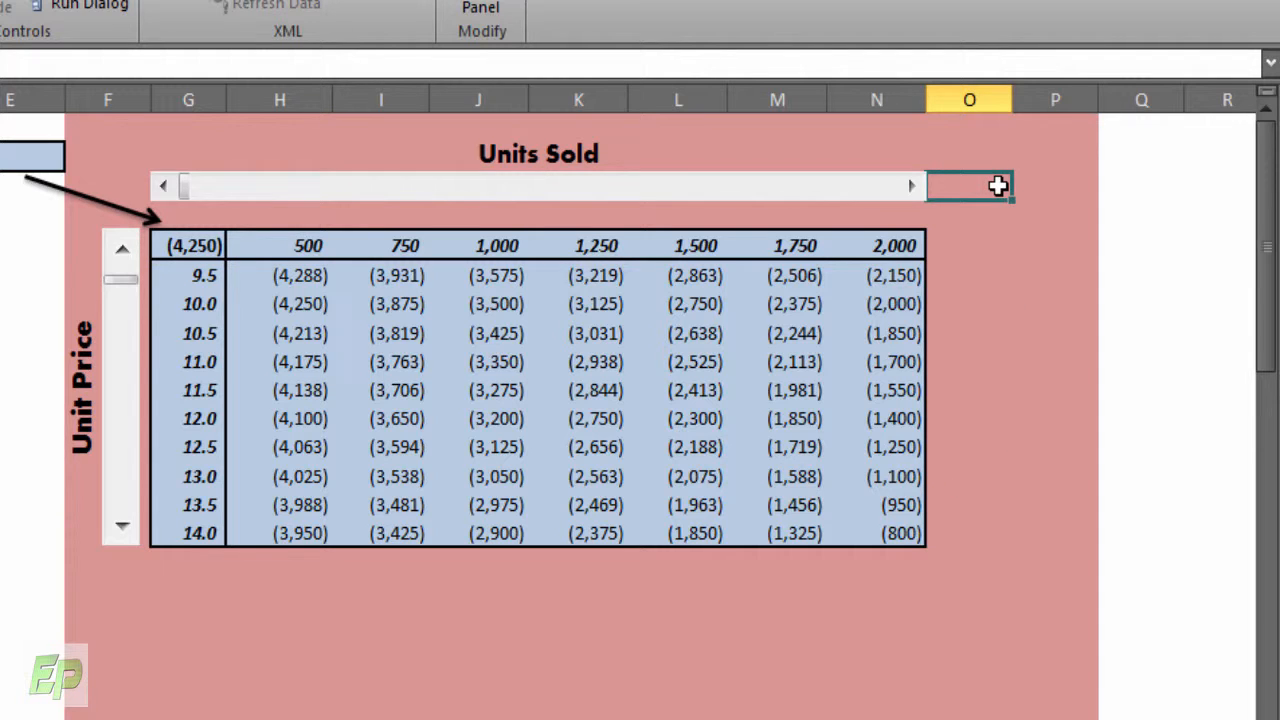
left_click(910, 186)
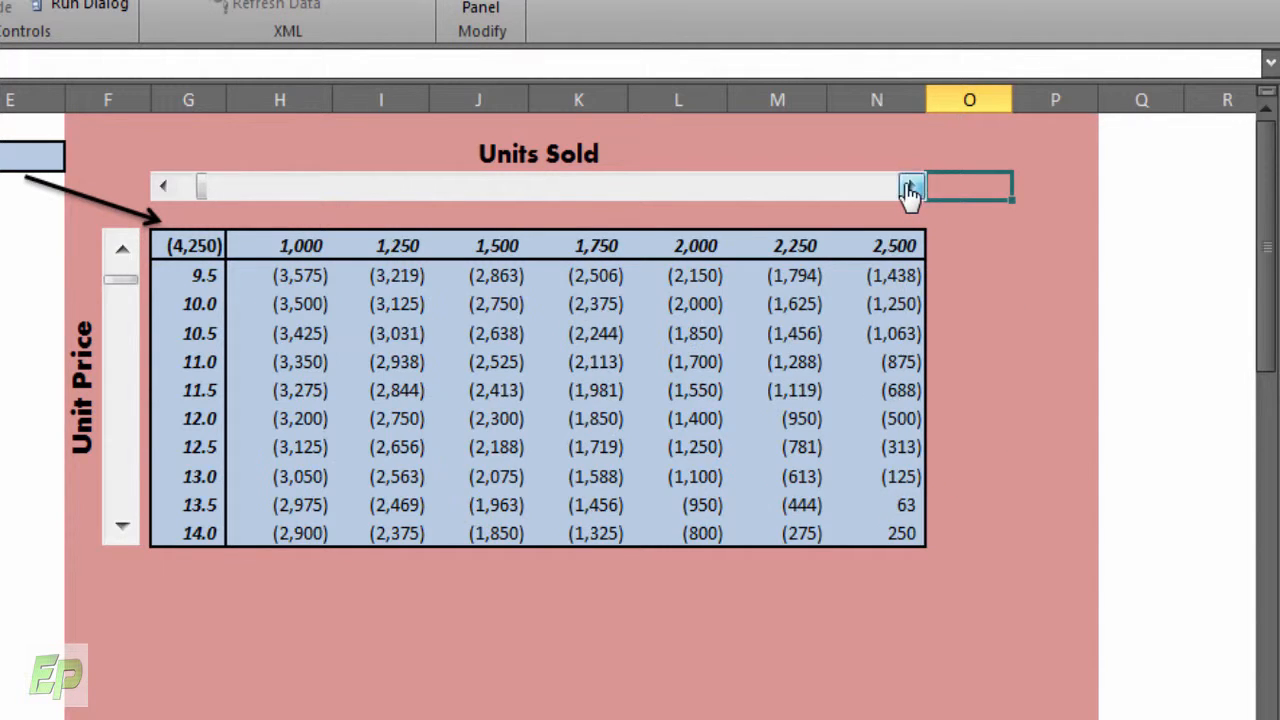
left_click(910, 186)
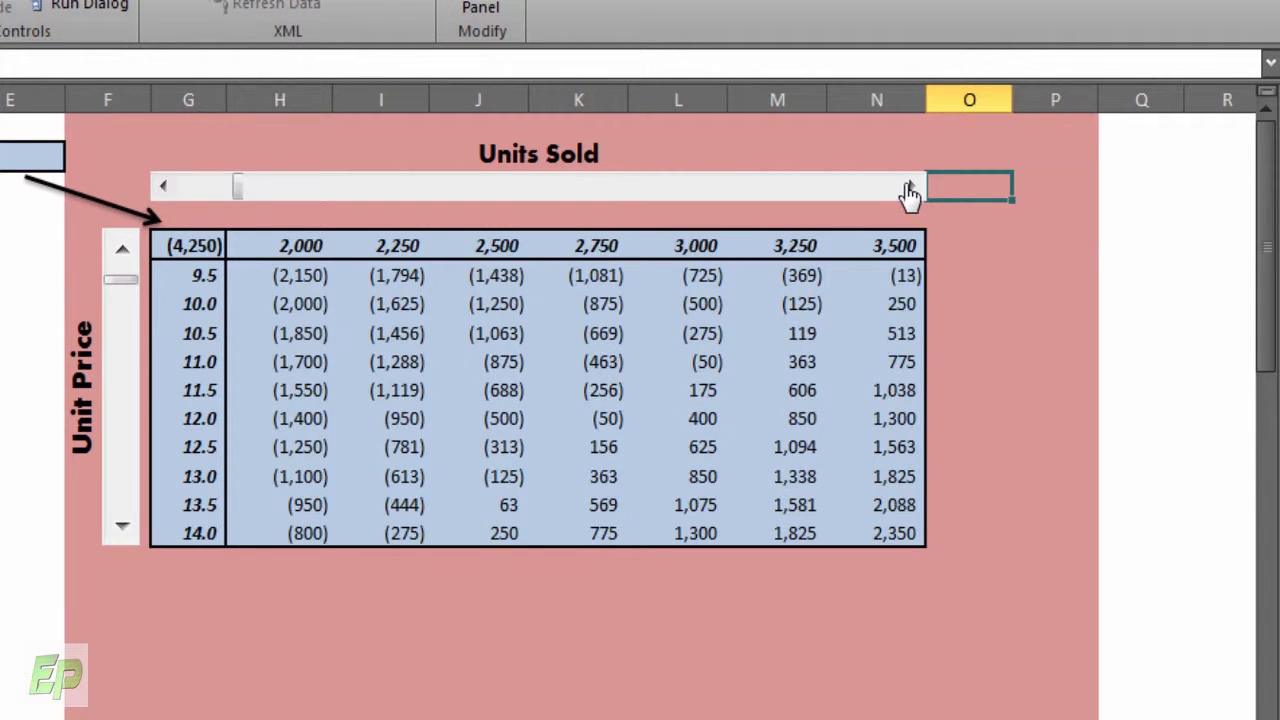
left_click(908, 186)
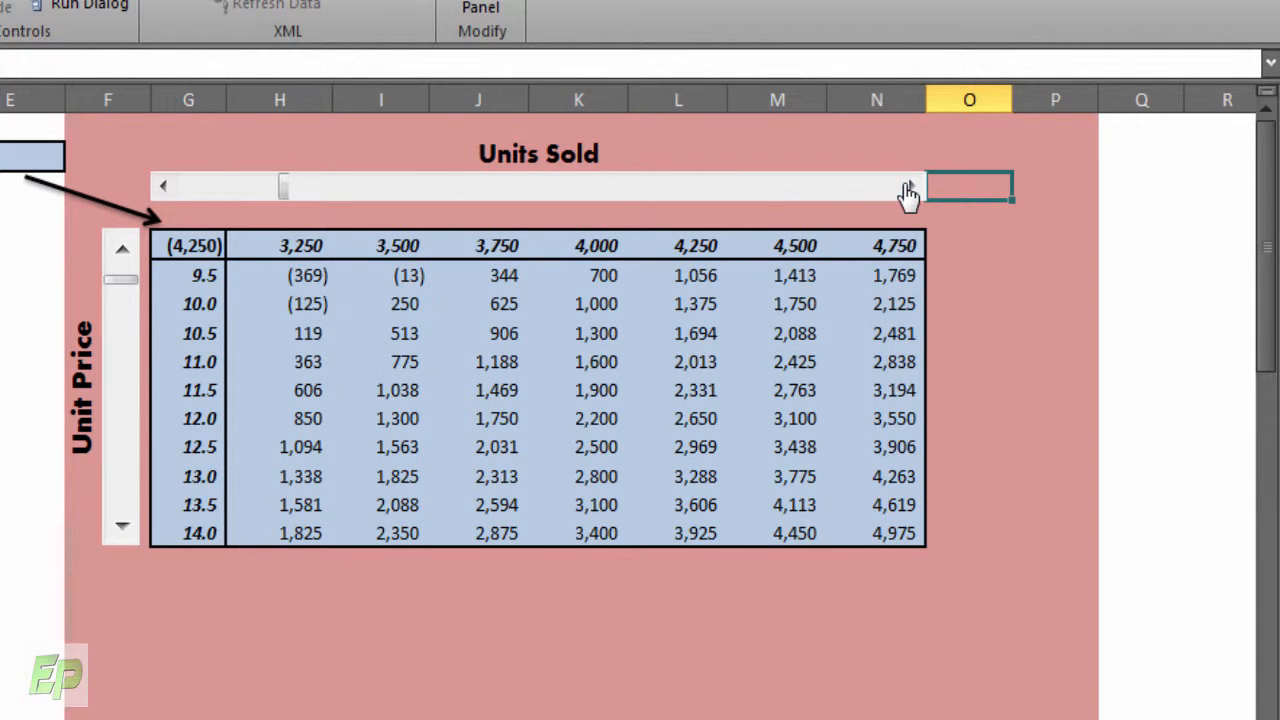
left_click(908, 186)
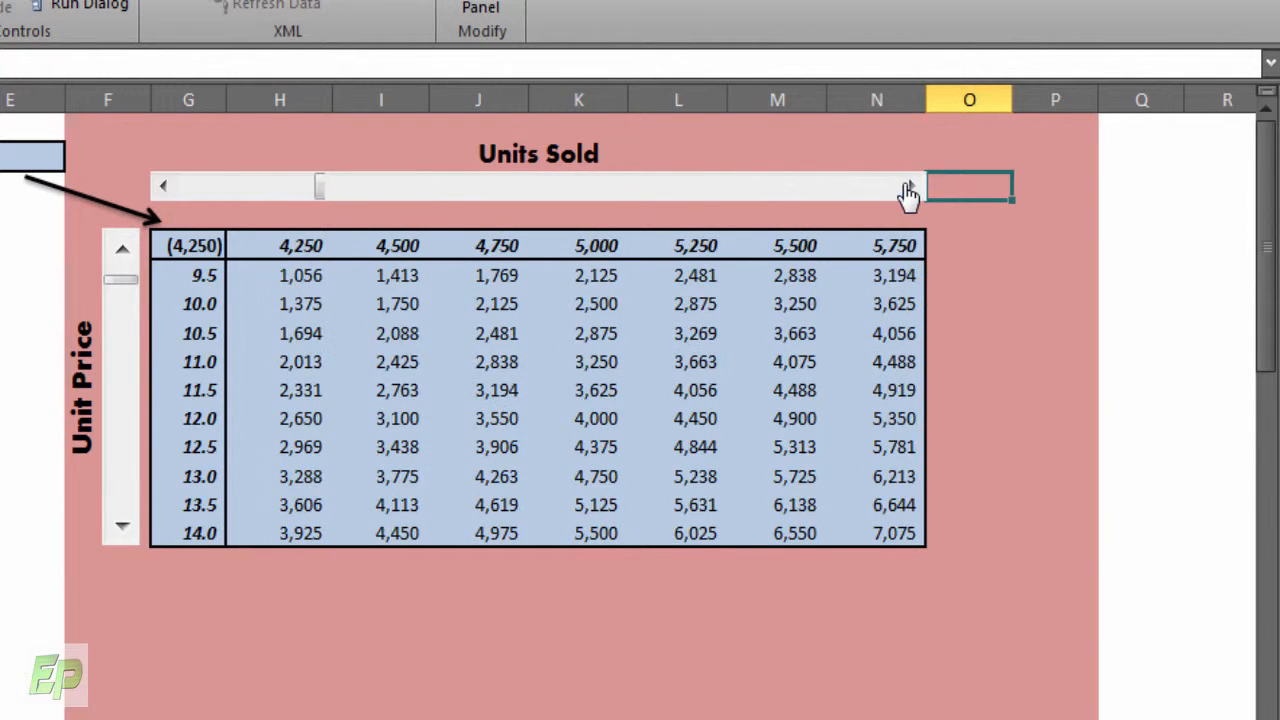
left_click(908, 186)
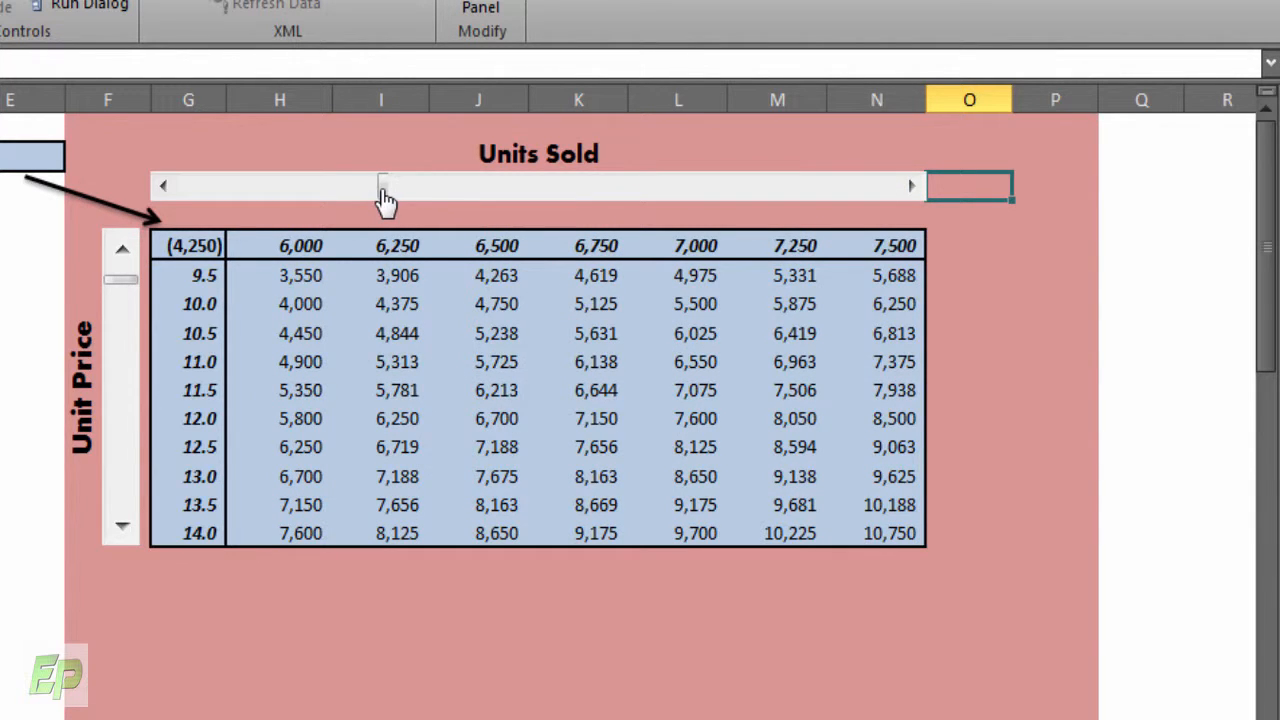
left_click_drag(383, 186, 318, 186)
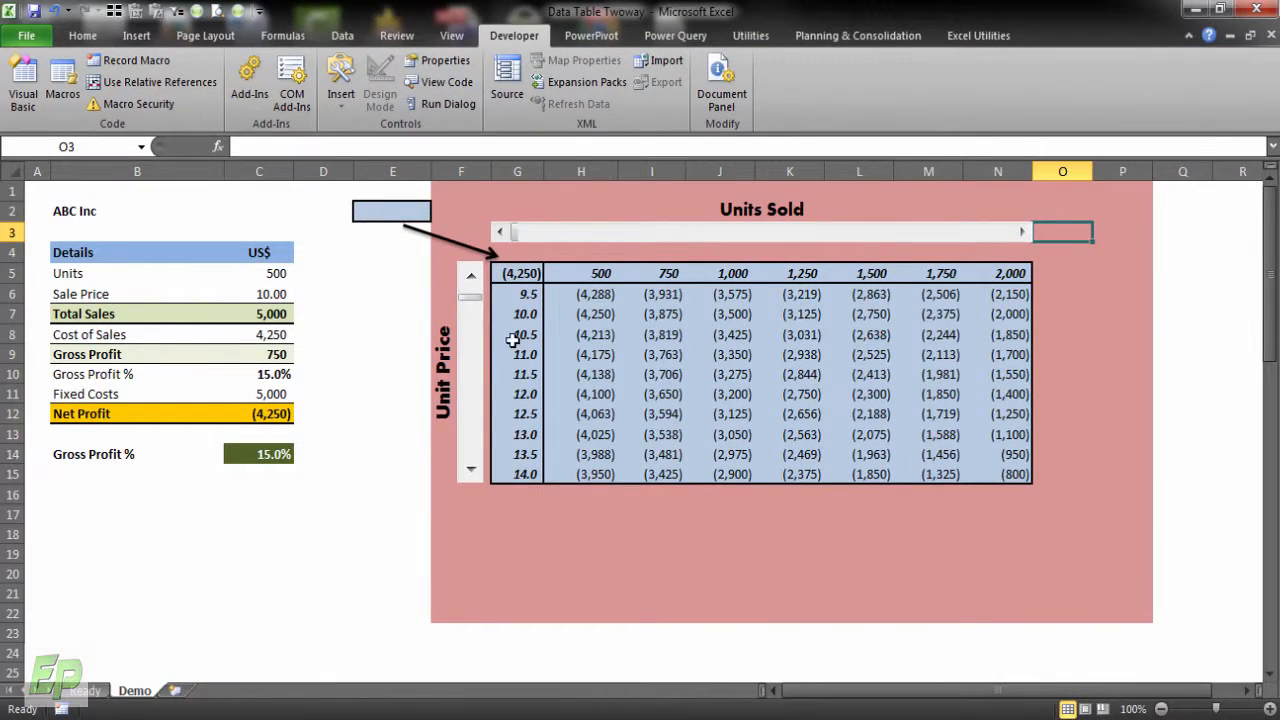
- Format the vertical scroll bar with minimum 9, step 1 and cell link $G$6
right_click(470, 335)
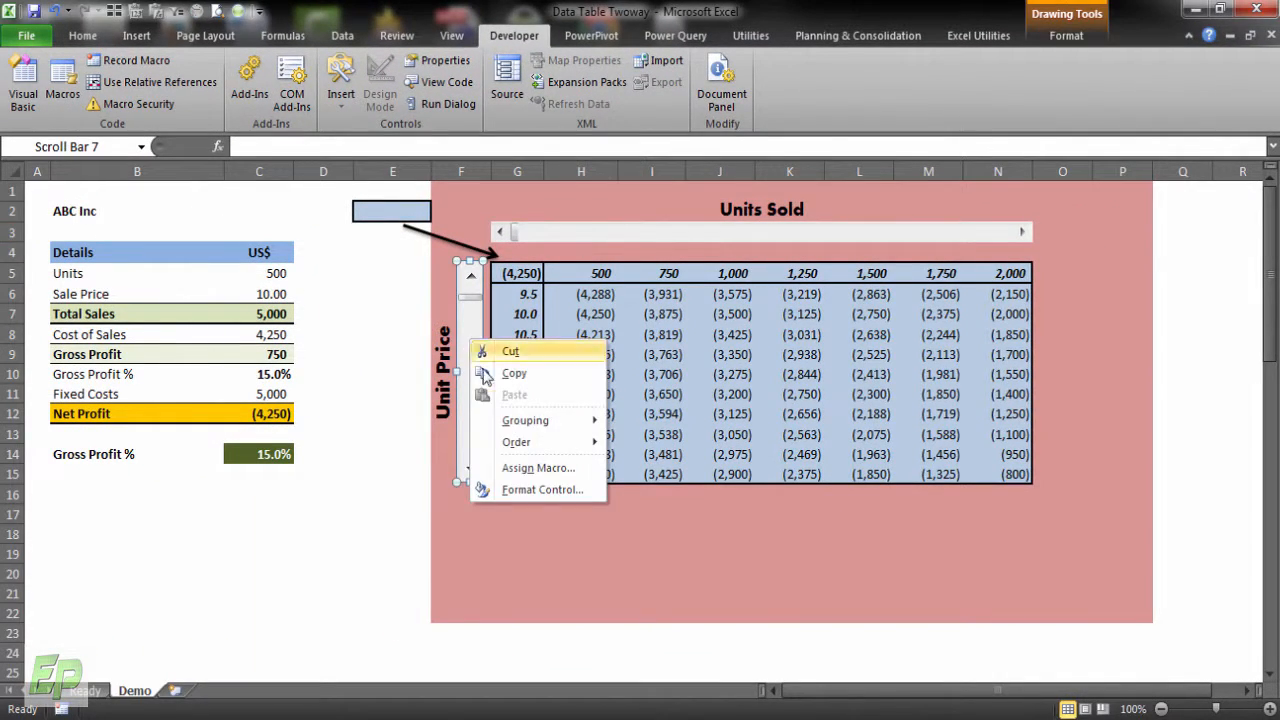
left_click(542, 489)
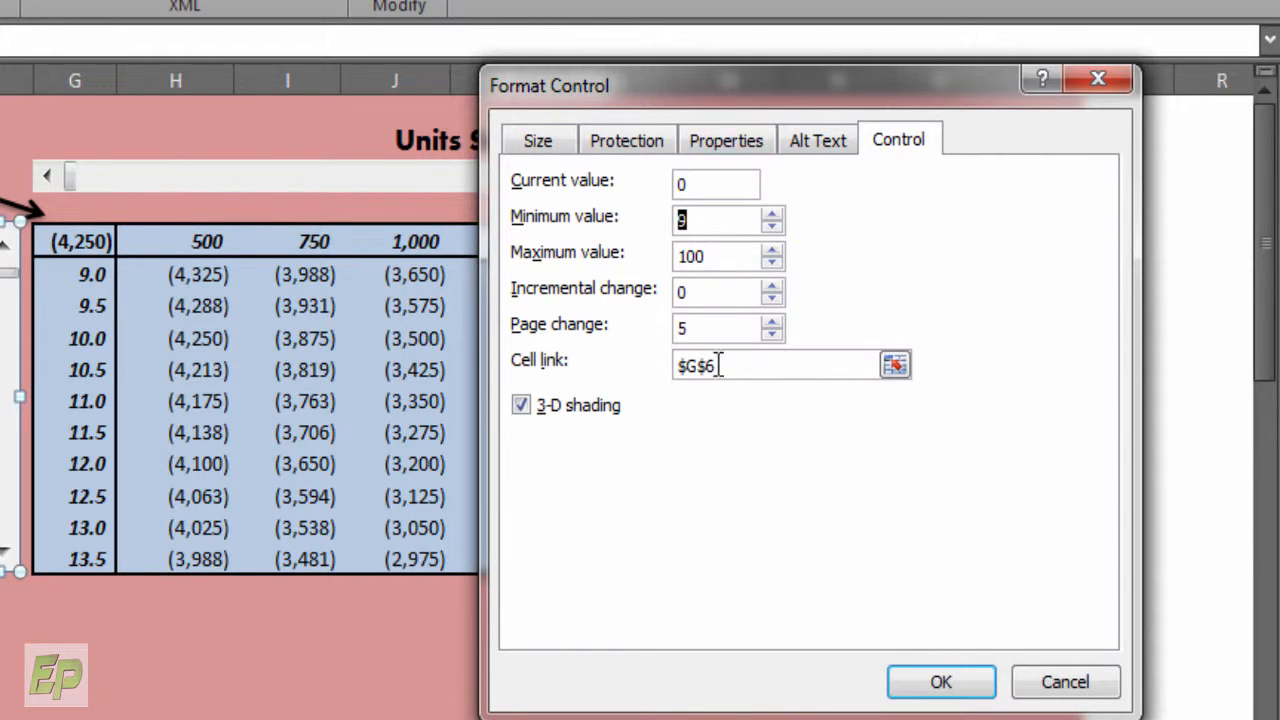
left_click(715, 291)
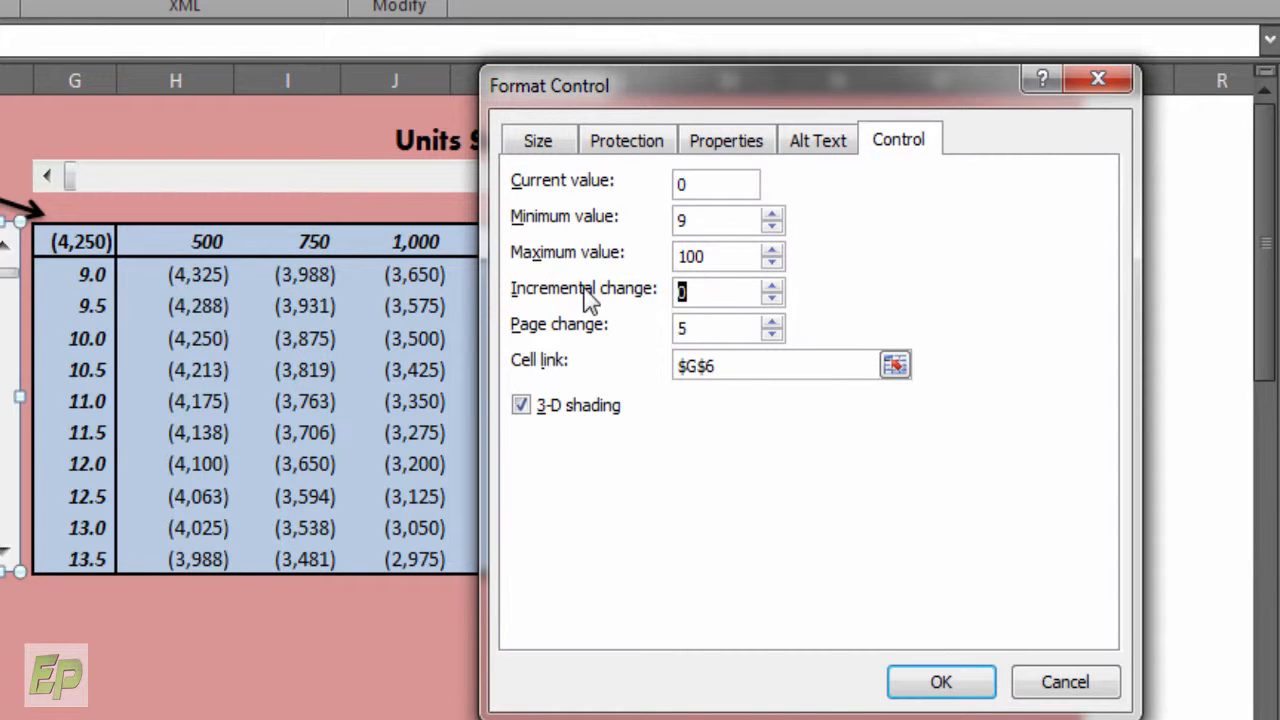
type("1")
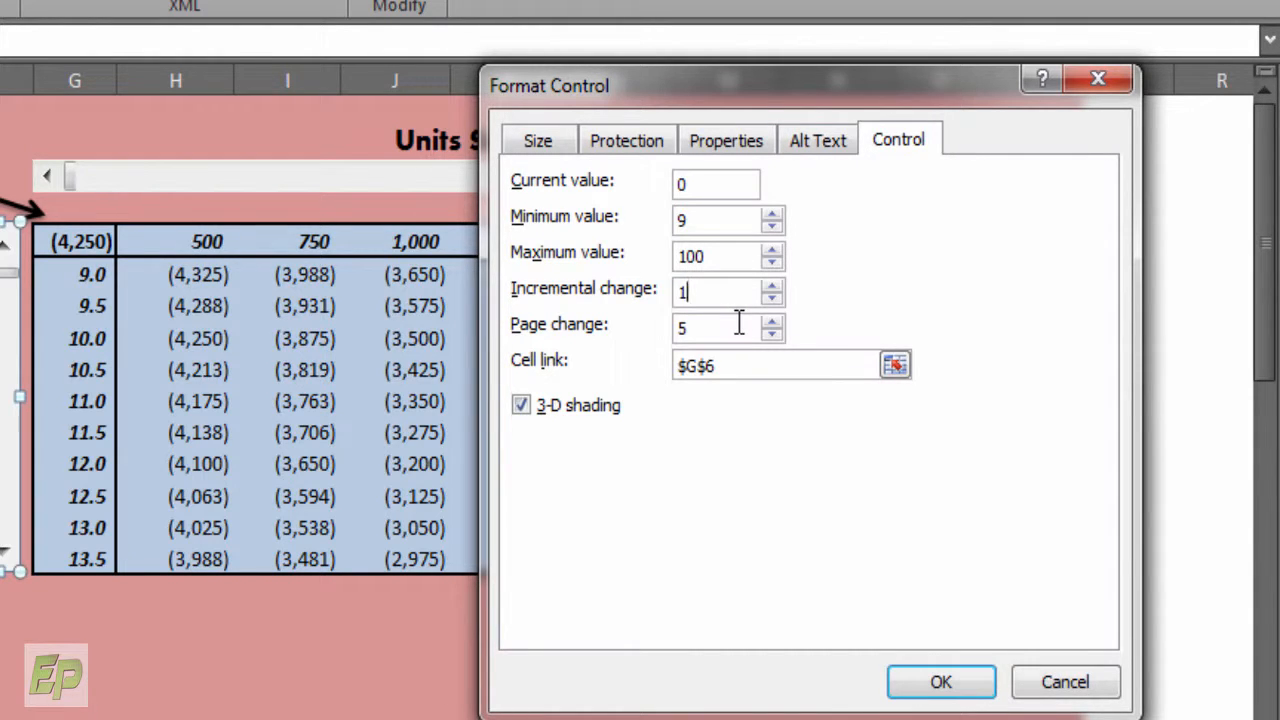
left_click(894, 363)
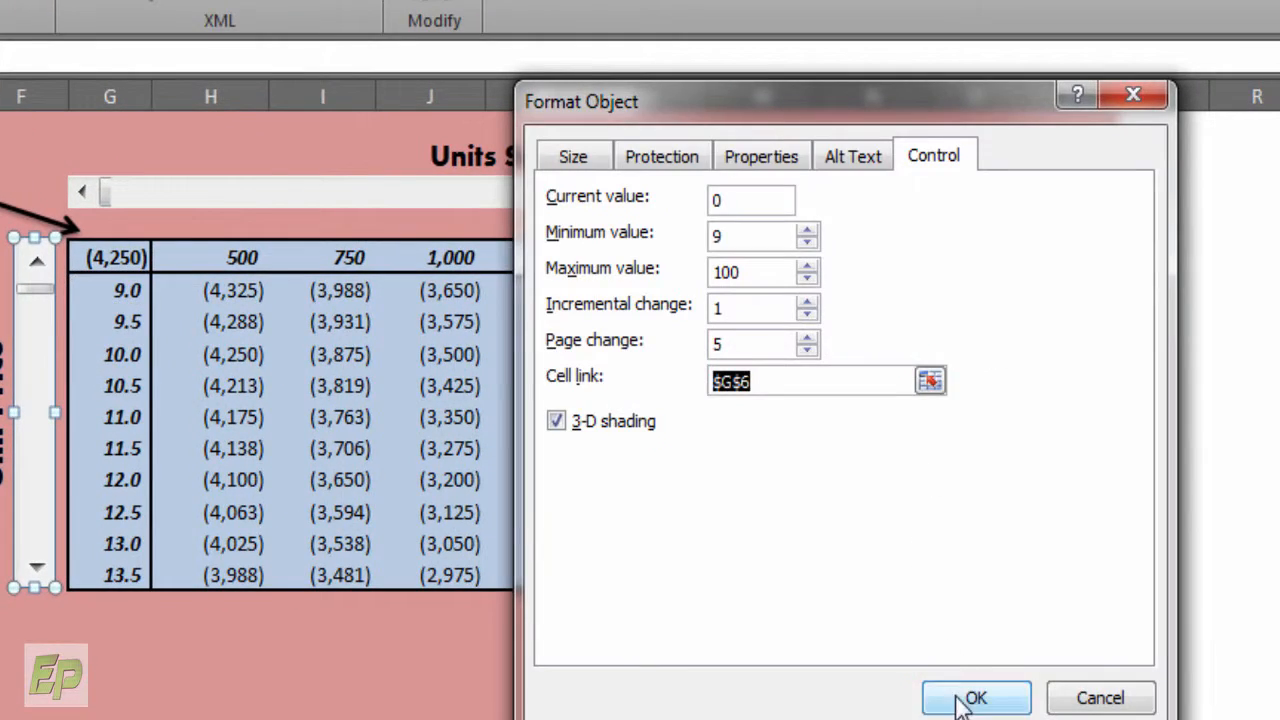
left_click(975, 697)
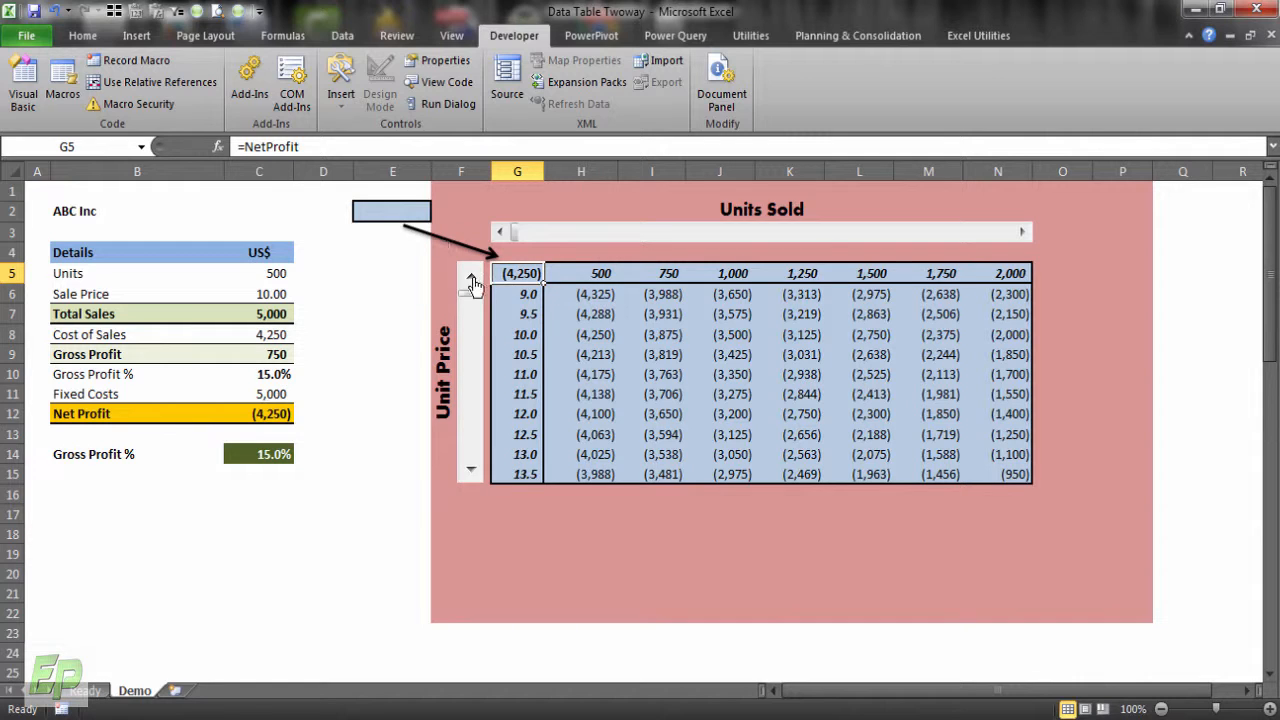
left_click(259, 413)
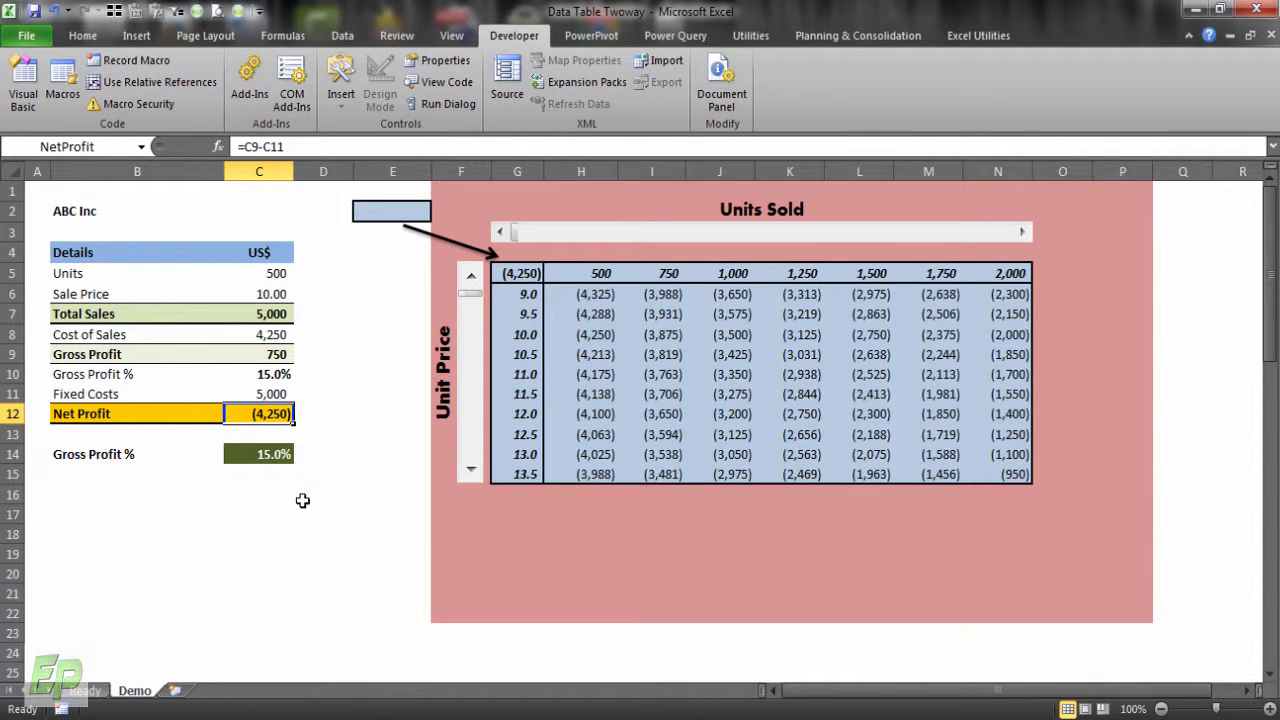
left_click(520, 273)
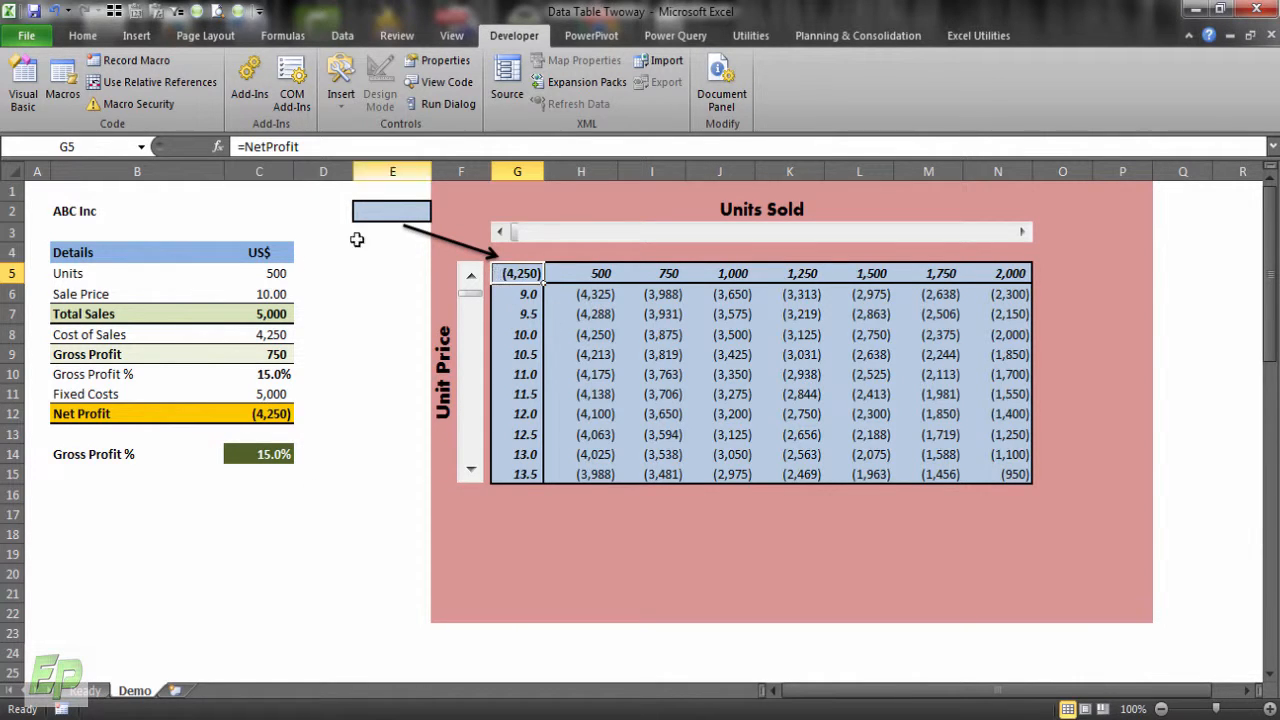
left_click(259, 313)
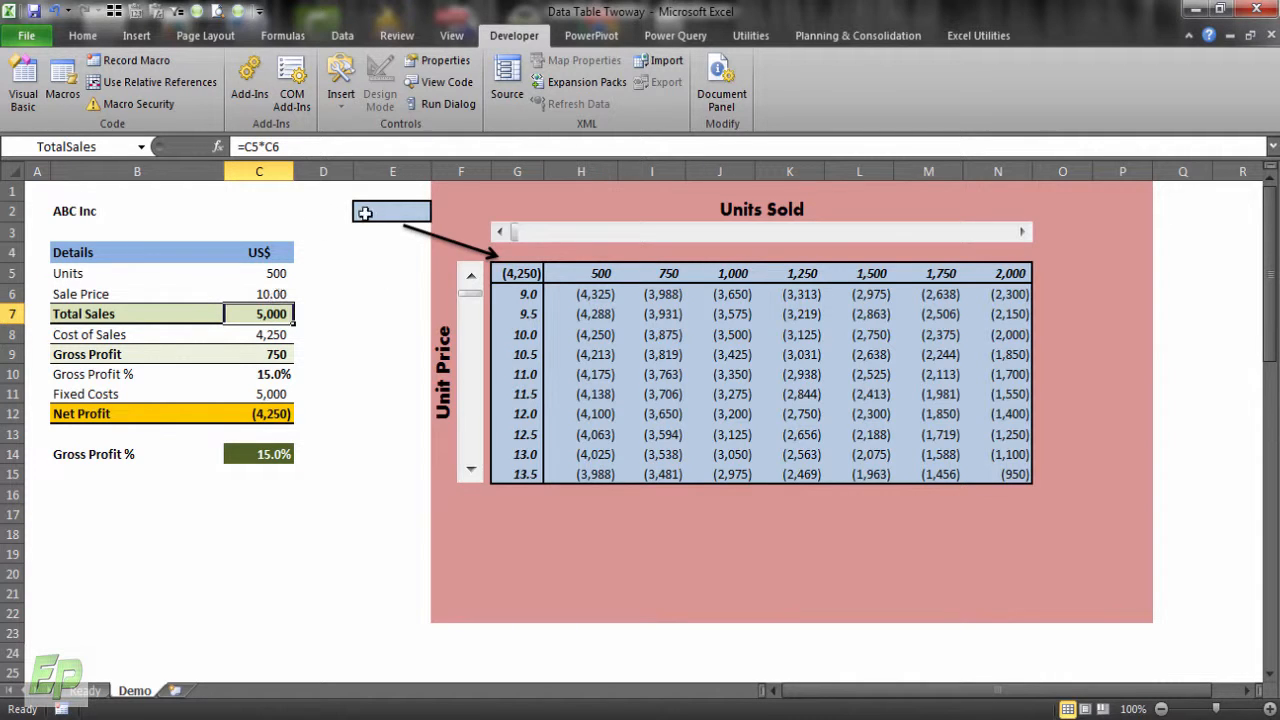
left_click(390, 211)
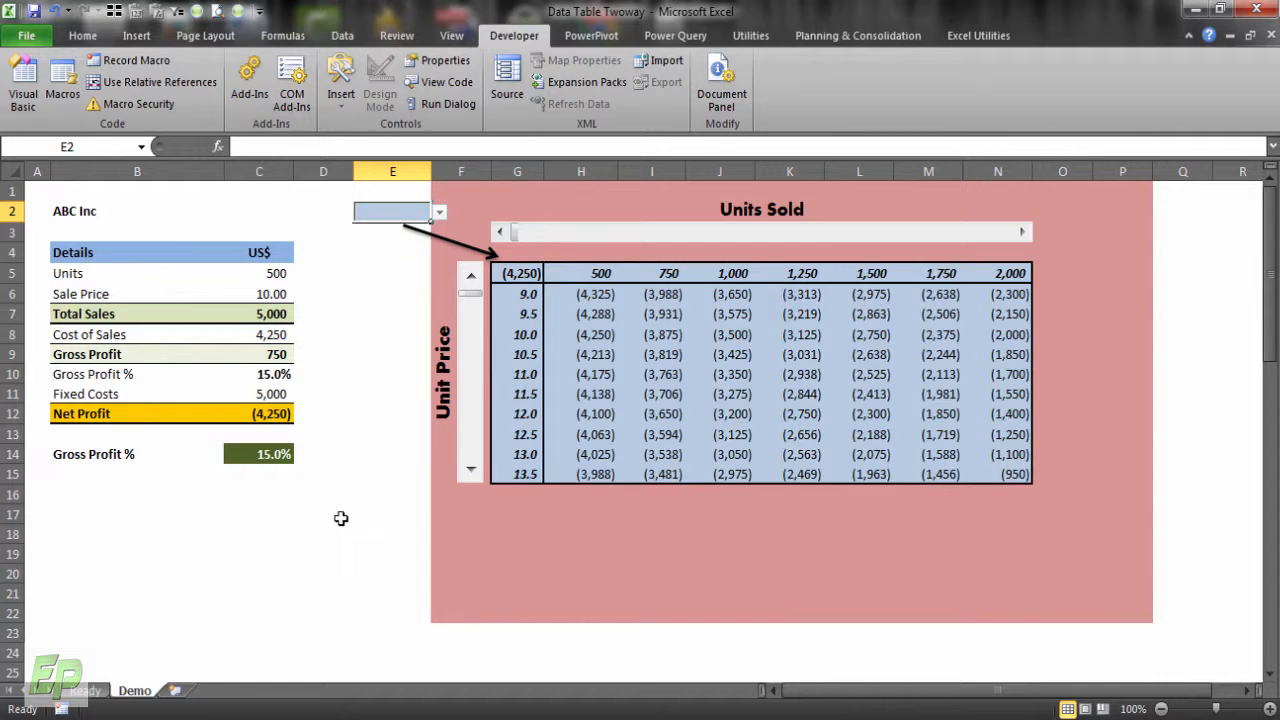
left_click(259, 313)
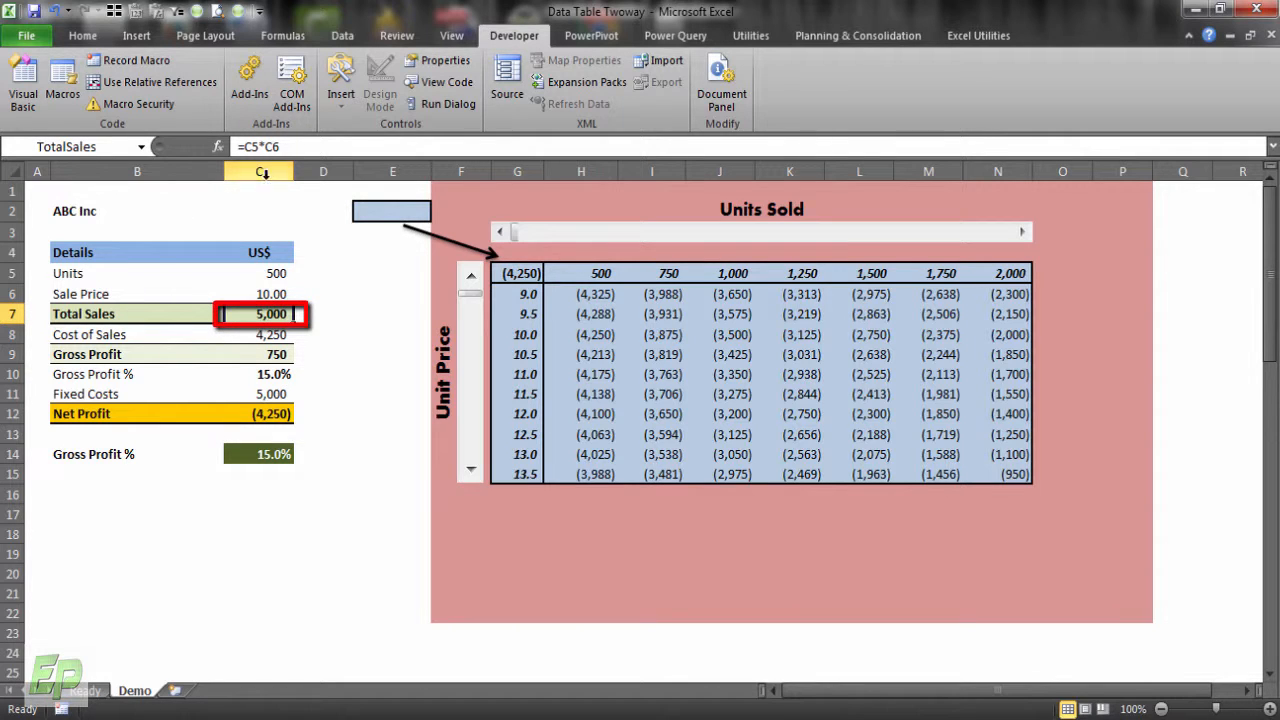
left_click(70, 146)
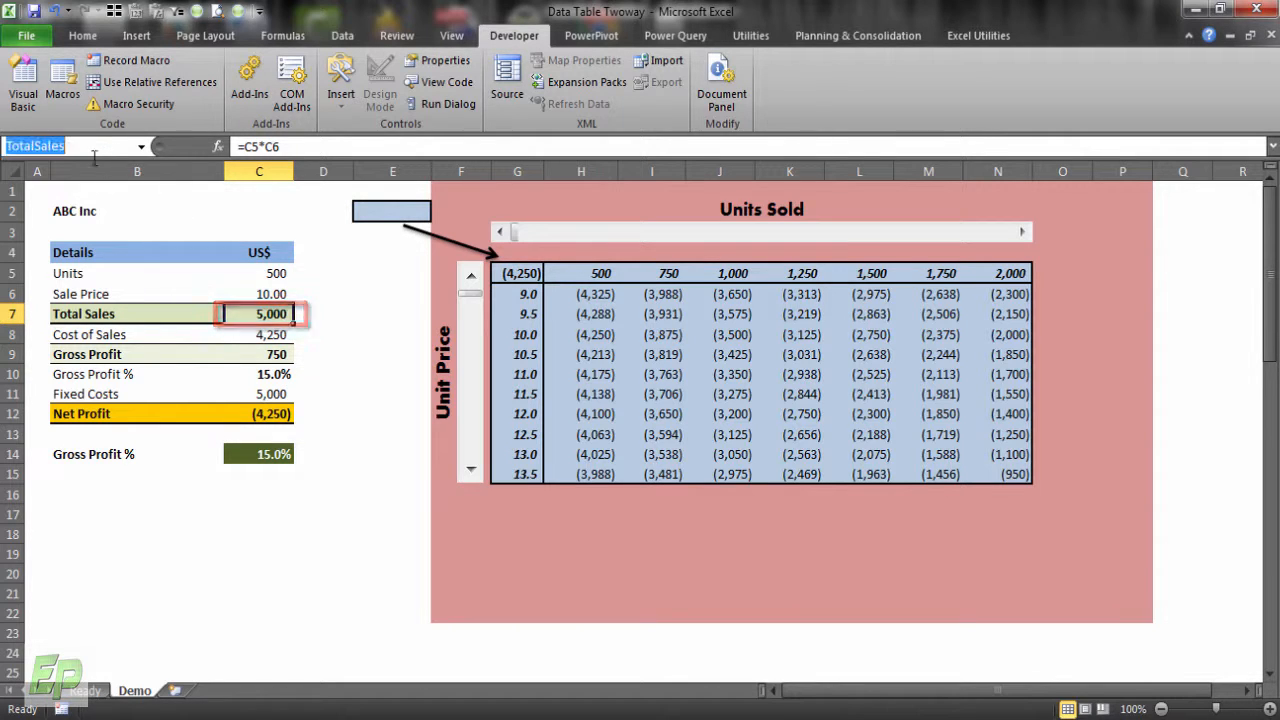
left_click(259, 413)
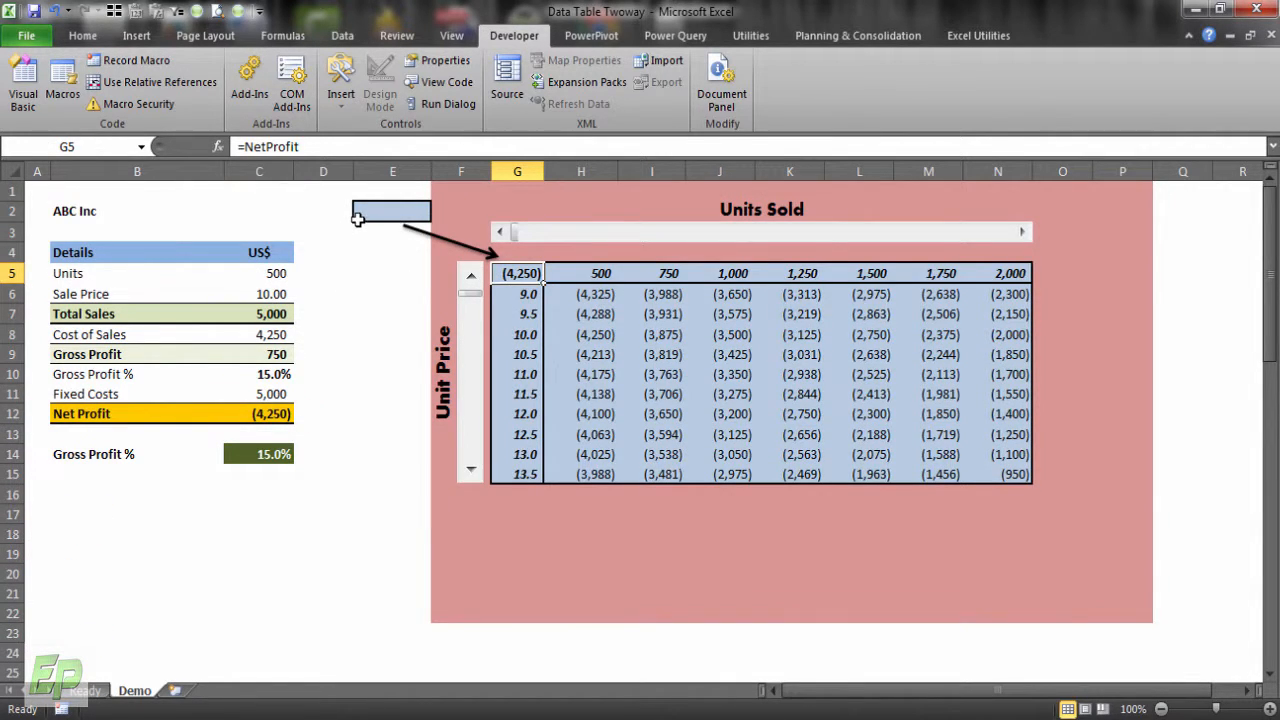
left_click(390, 211)
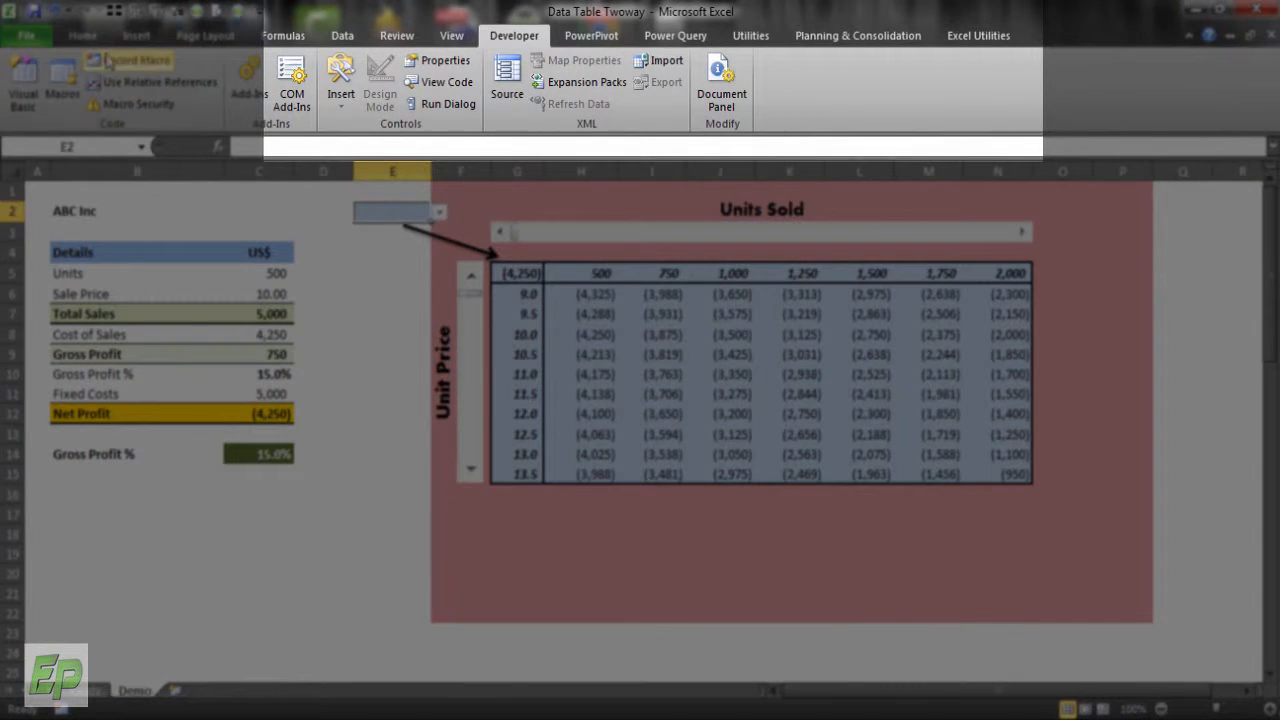
- Add list data validation to E2 with source =$B$26:$B$27
left_click(342, 35)
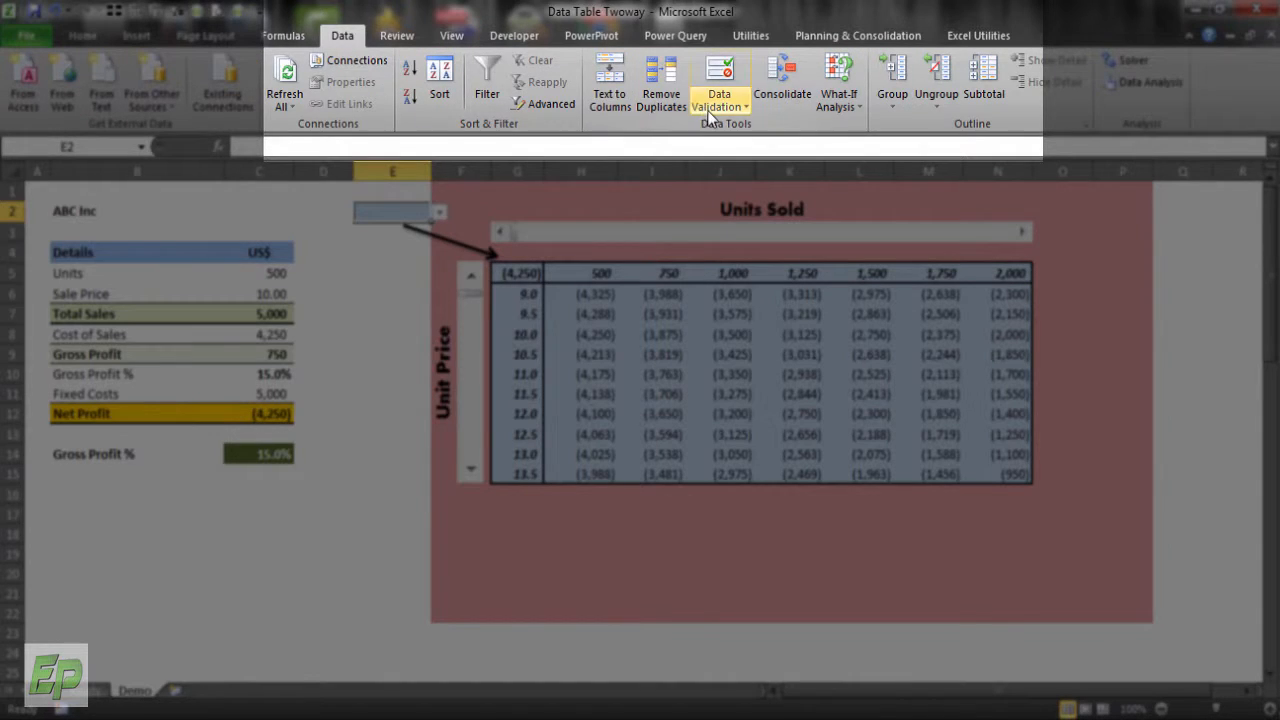
left_click(719, 80)
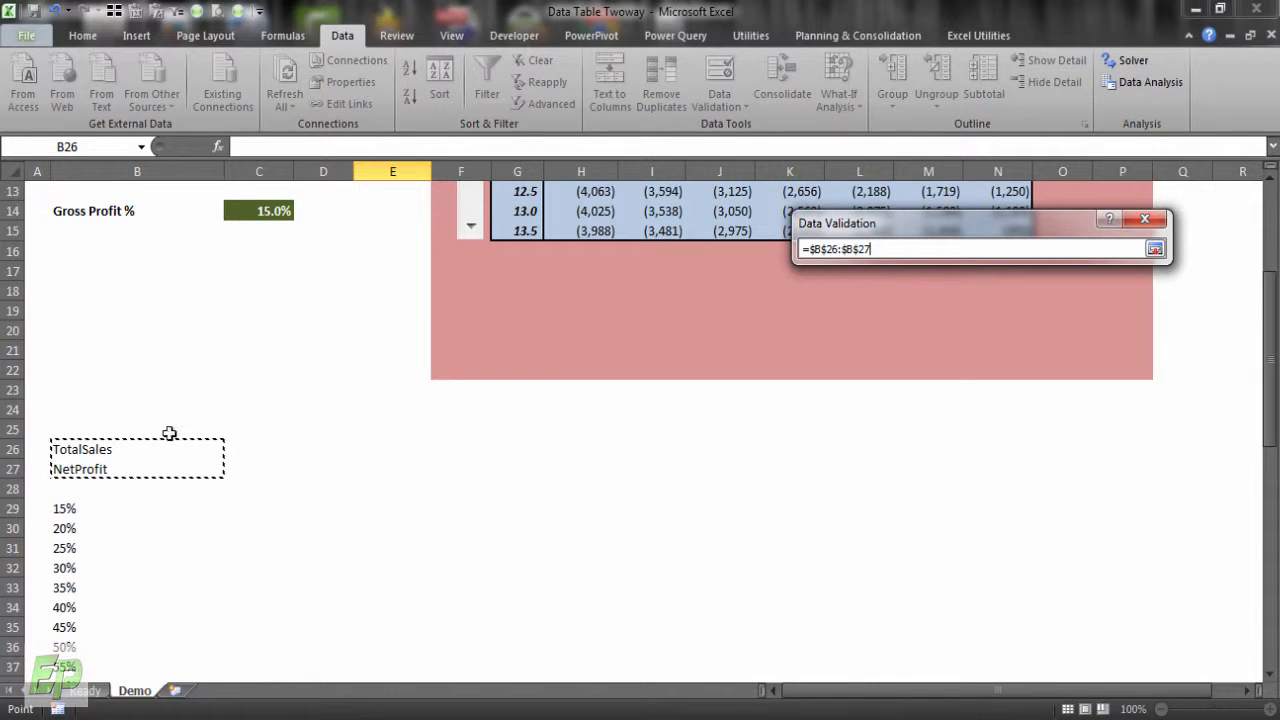
mouse_move(123, 481)
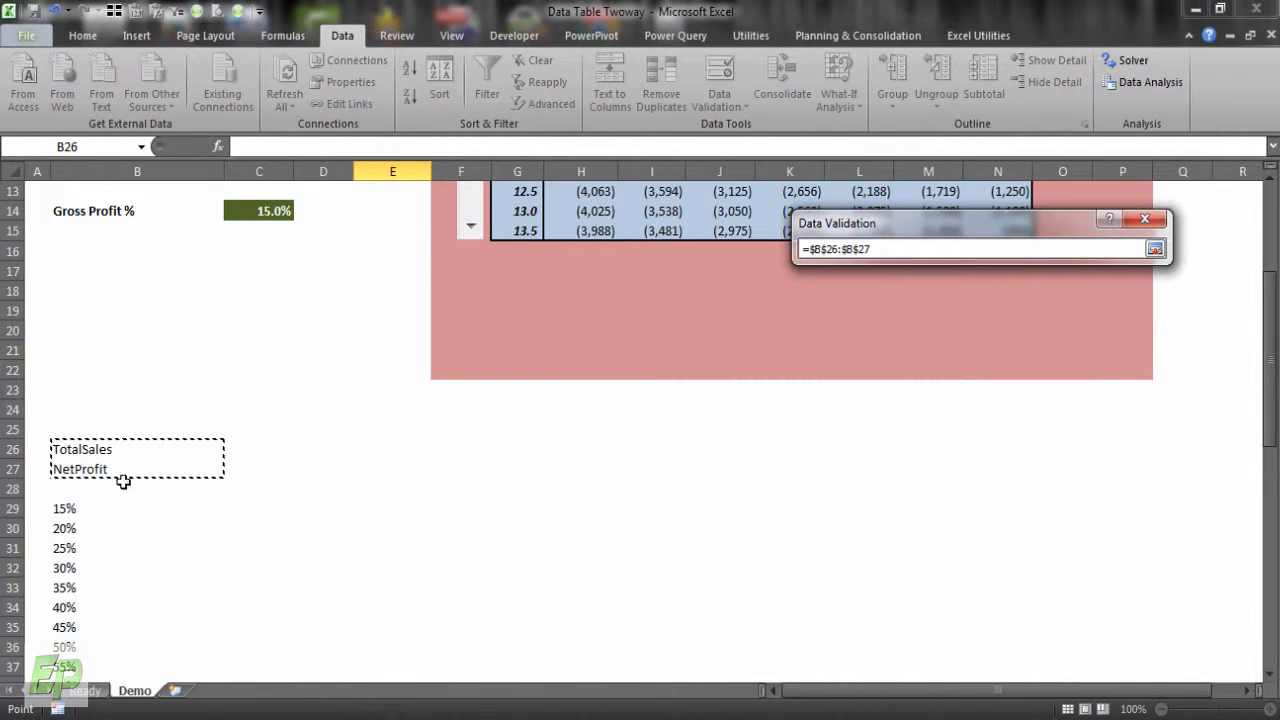
mouse_move(180, 462)
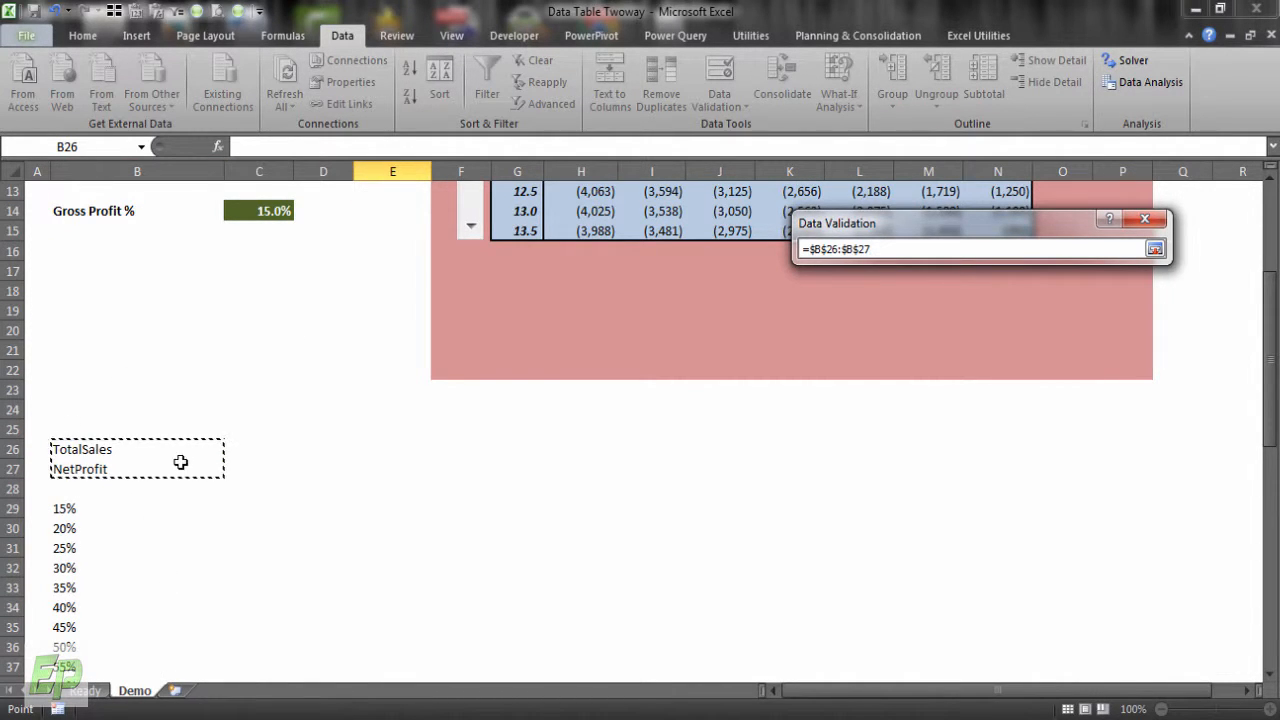
left_click(1155, 248)
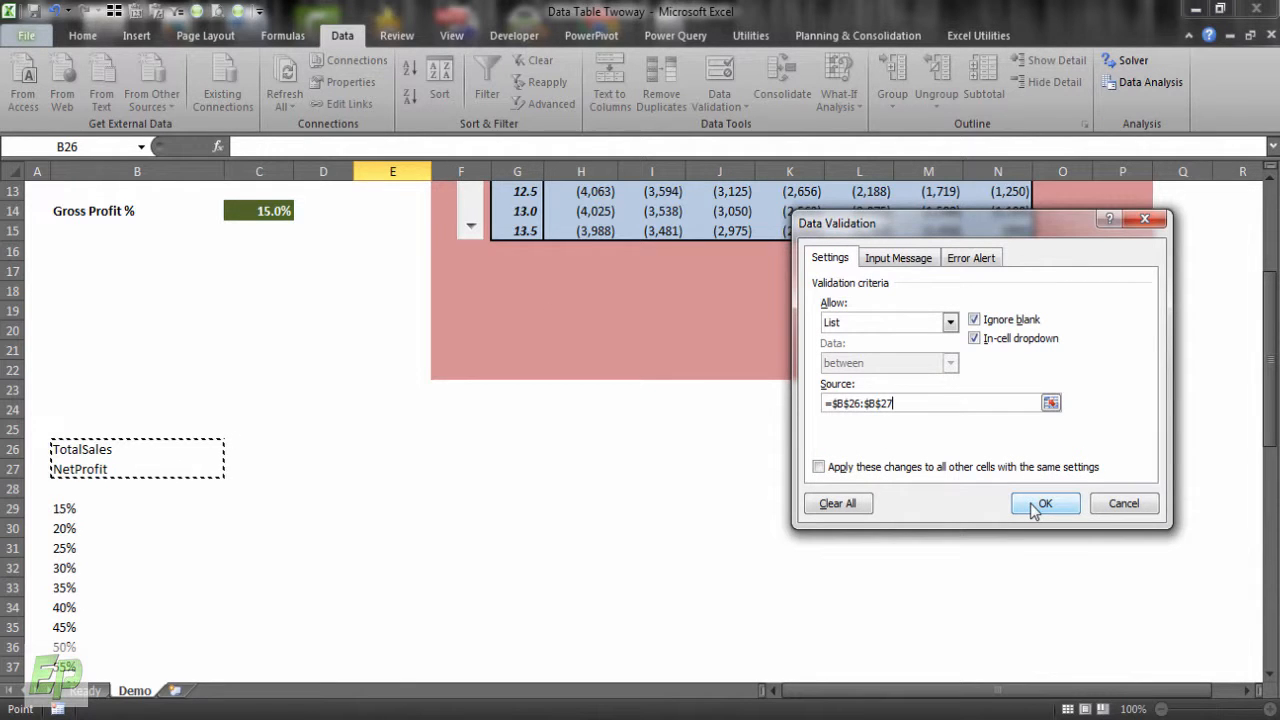
left_click(1044, 503)
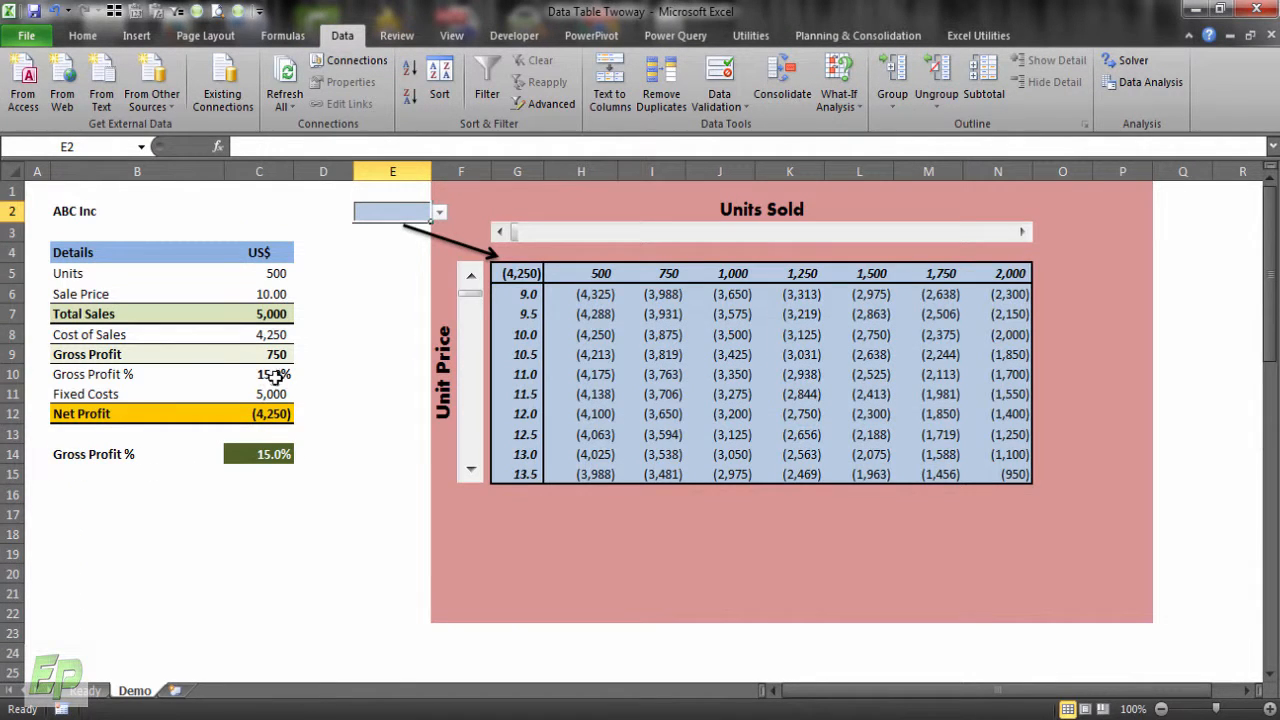
- Test the E2 dropdown by choosing TotalSales from the measure list
left_click(517, 273)
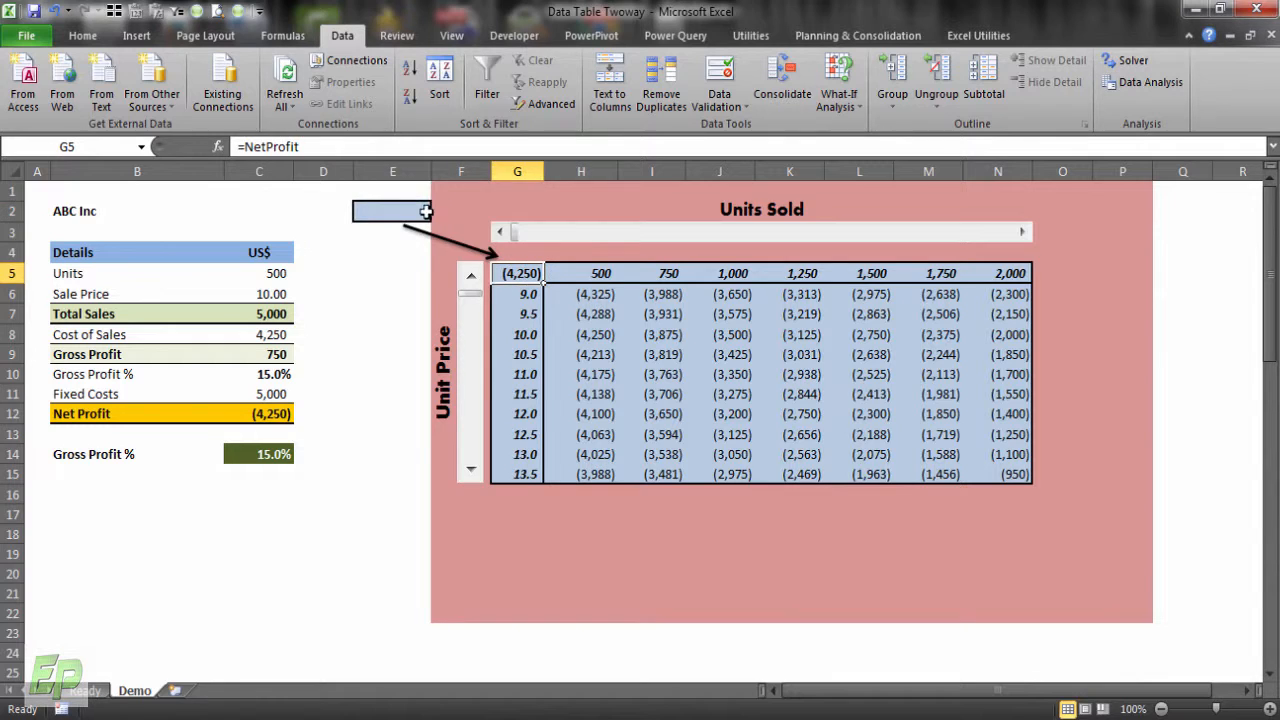
left_click(392, 211)
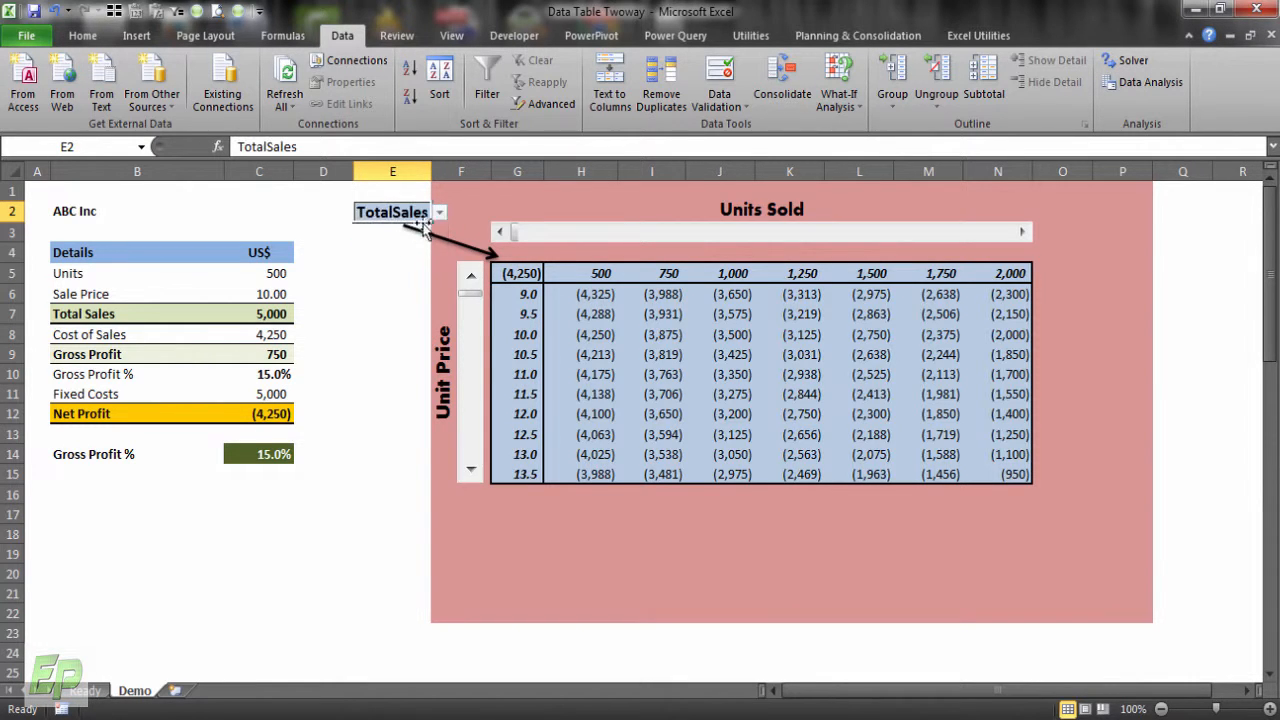
left_click(378, 242)
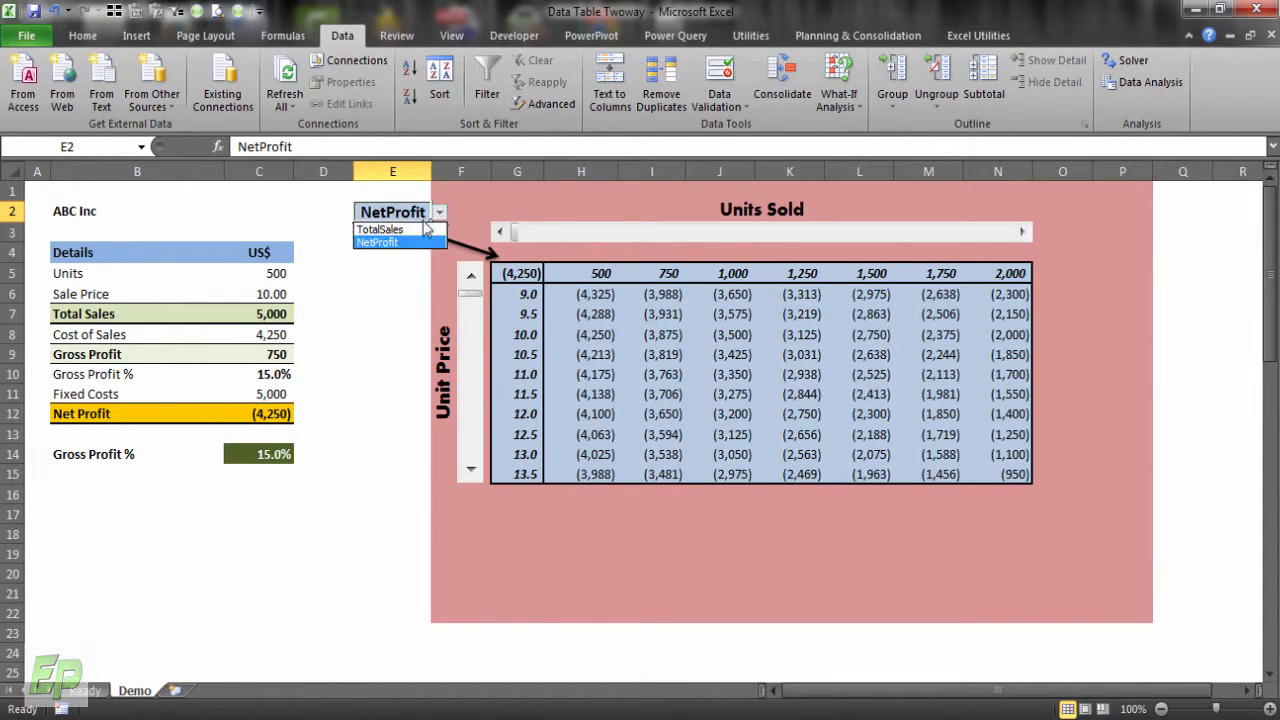
left_click(392, 242)
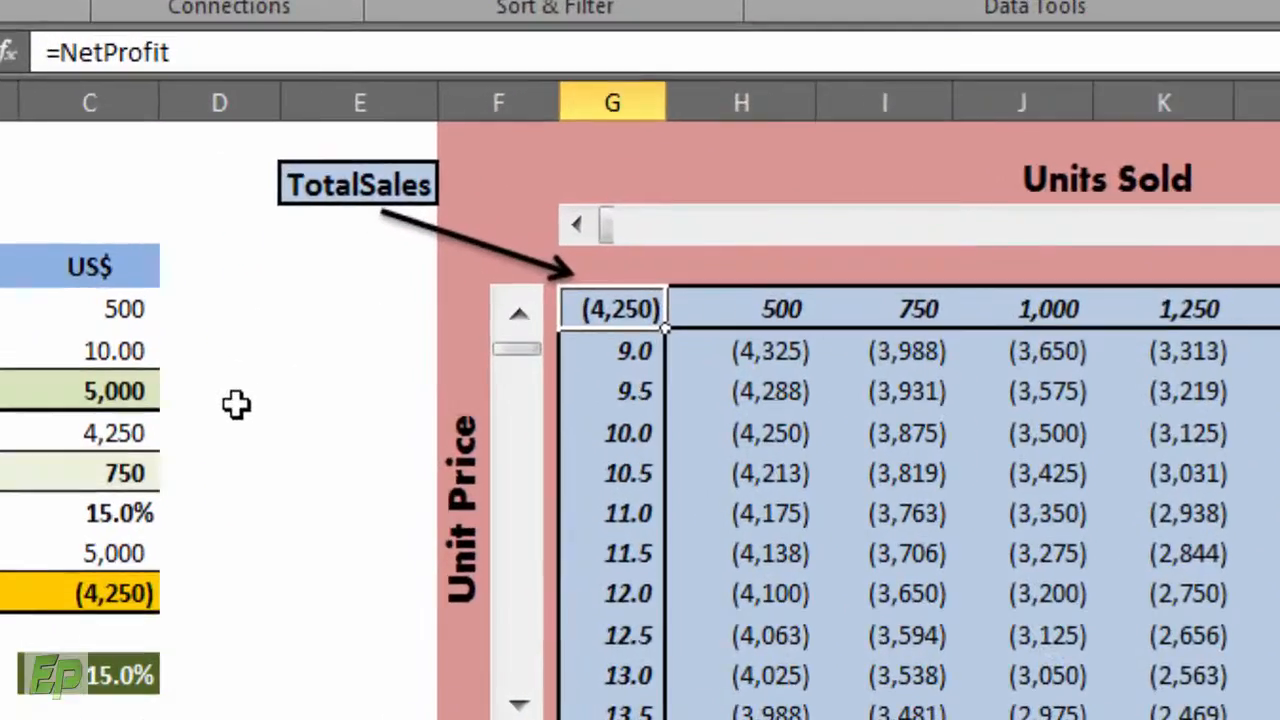
- Enter =INDIRECT($E$2) in G5 and choose TotalSales so the grid shows total sales
type("=ind")
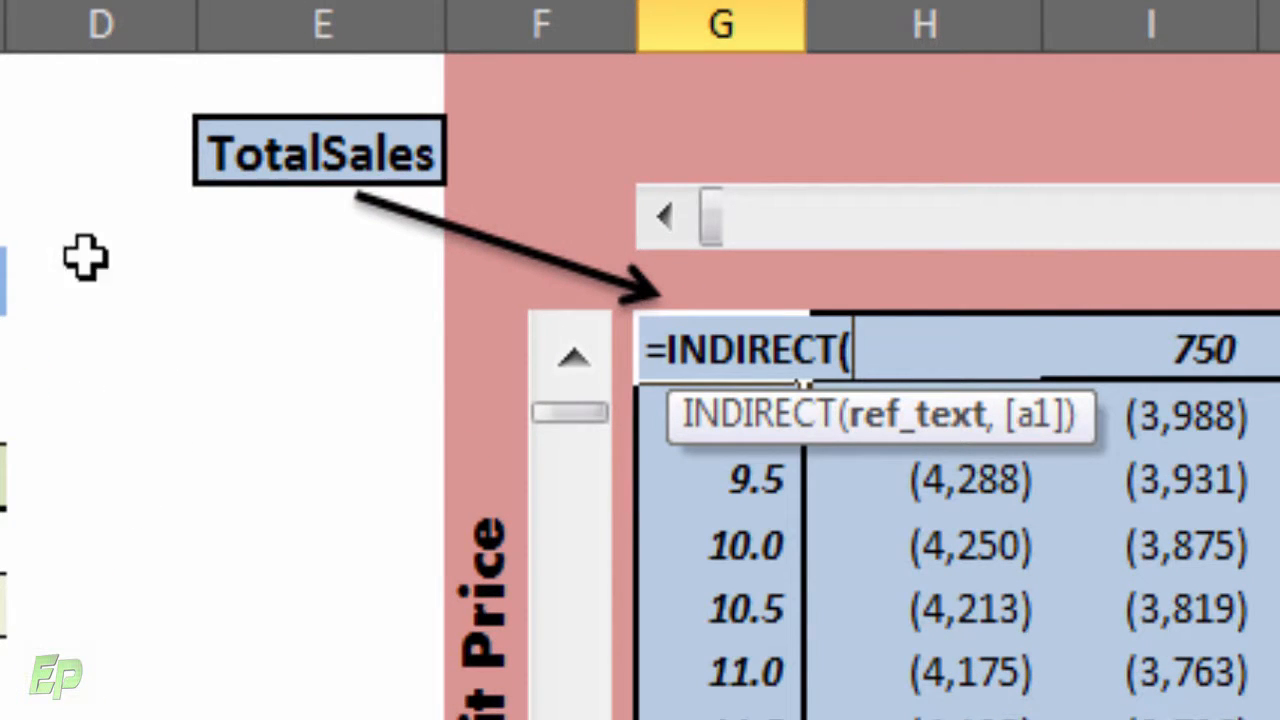
left_click(318, 152)
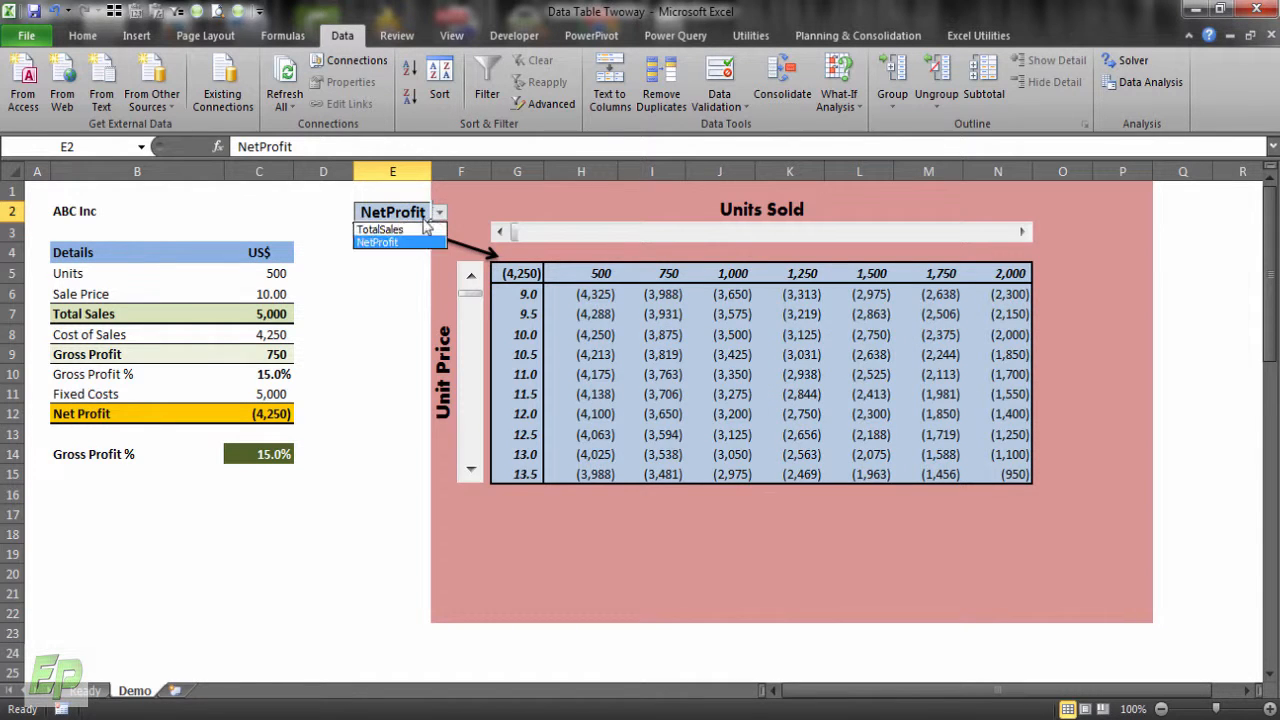
left_click(380, 229)
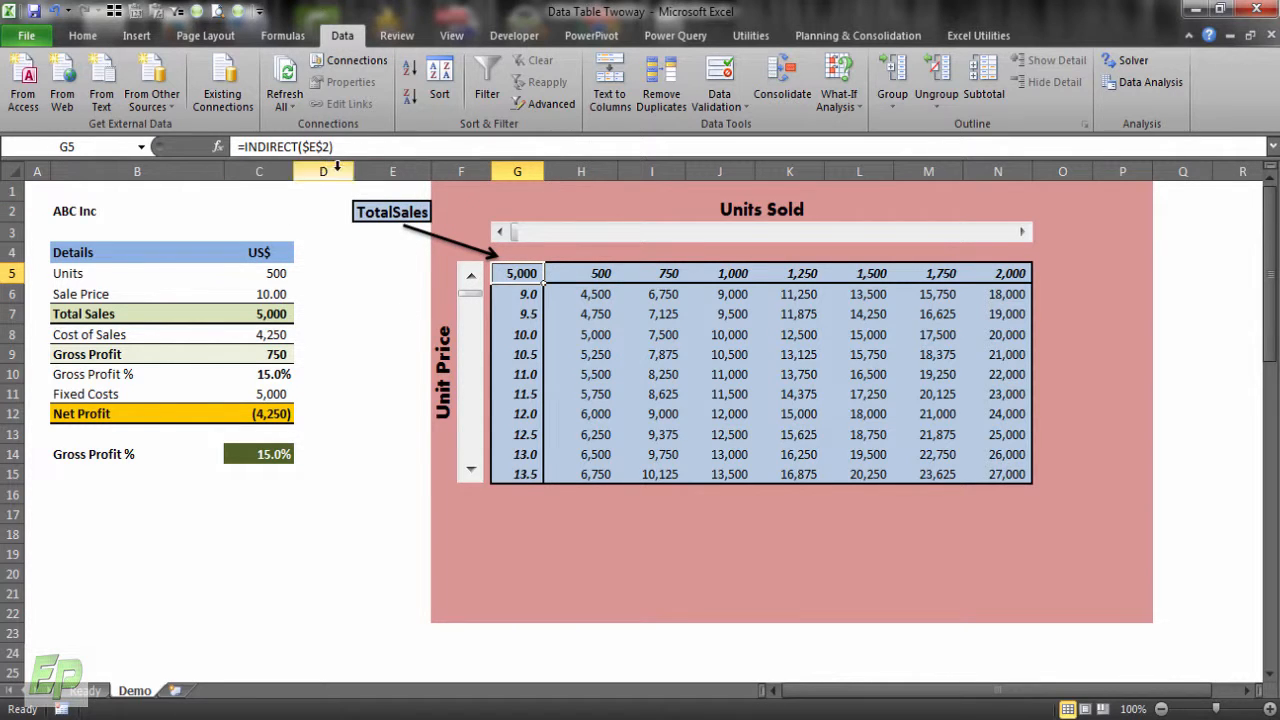
double_click(521, 273)
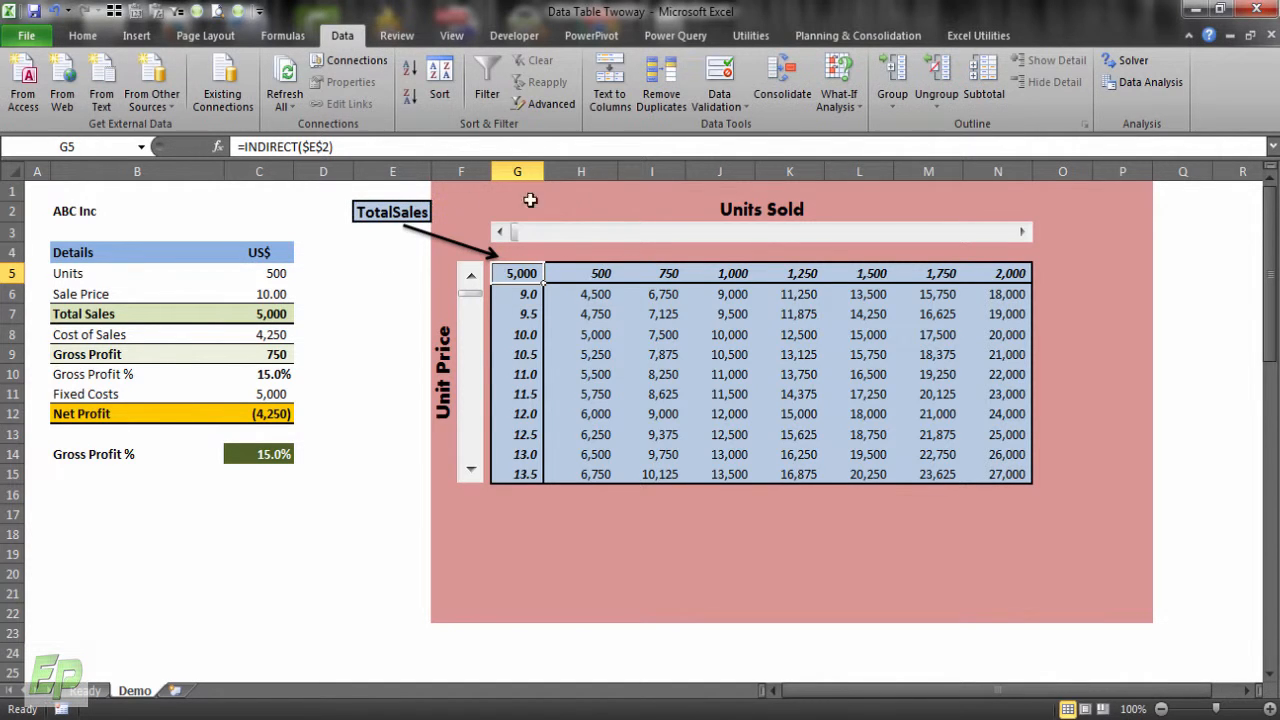
mouse_move(591, 247)
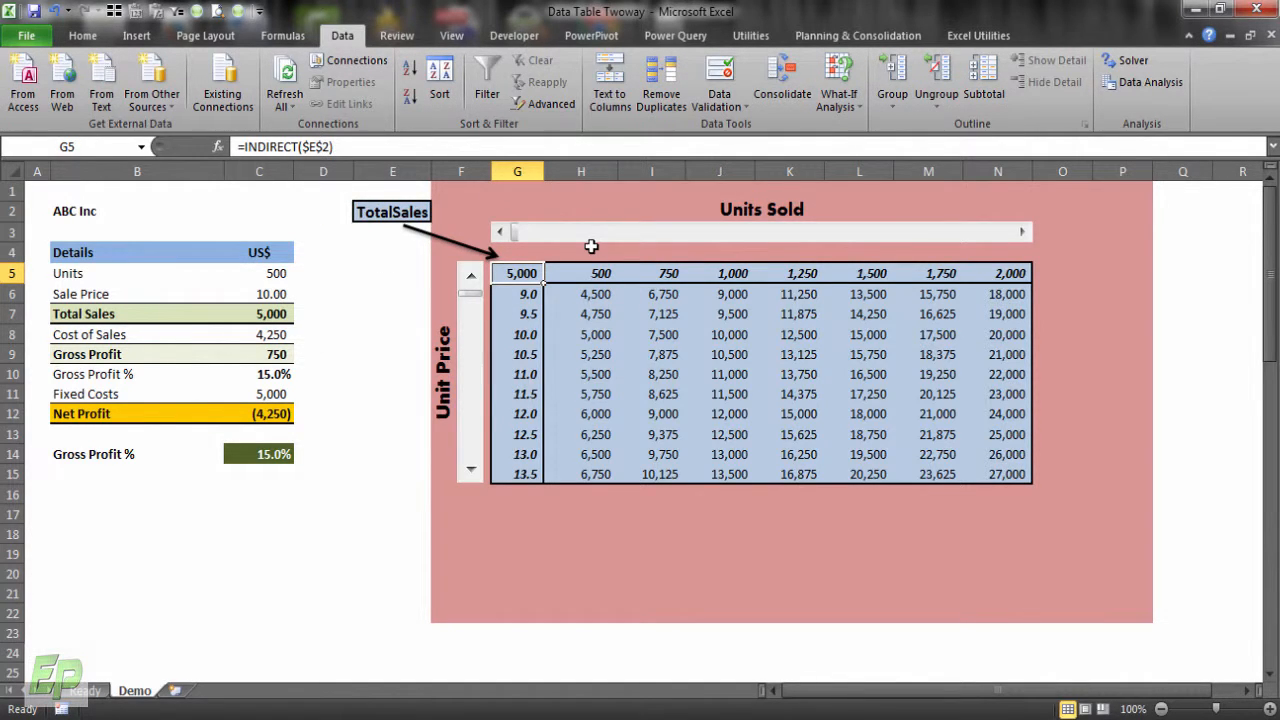
scroll("down", 3)
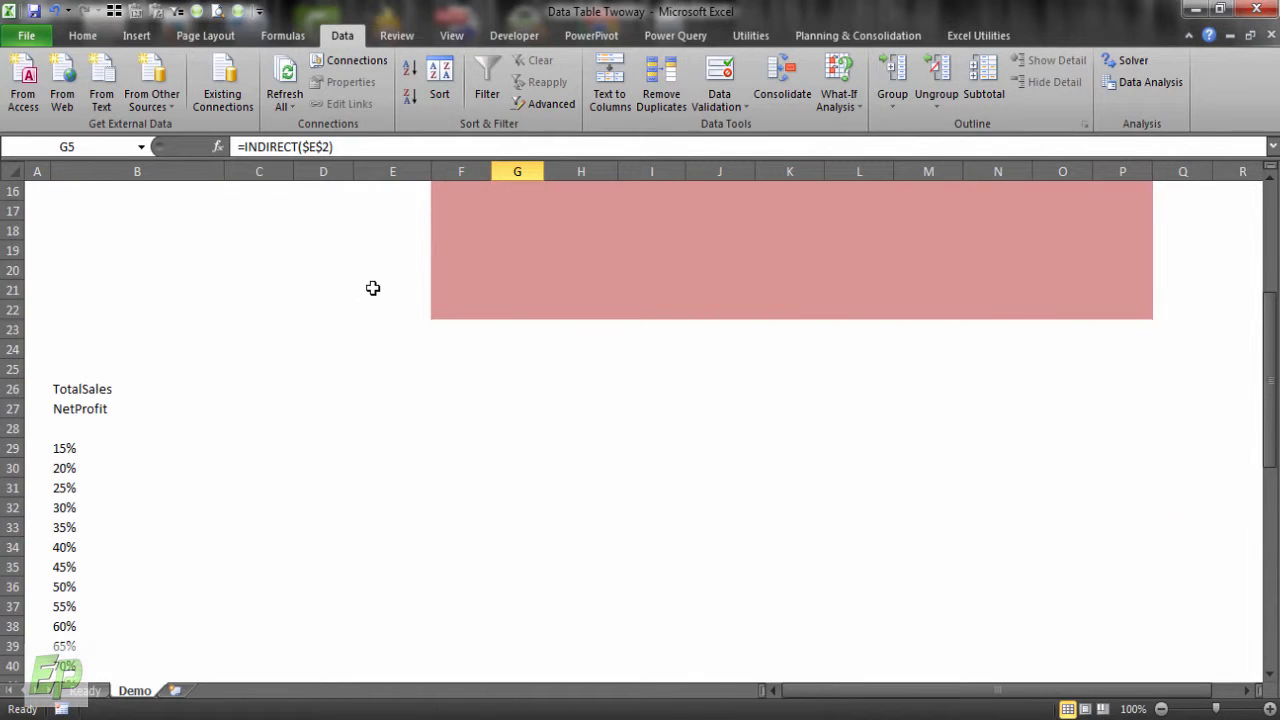
left_click(82, 388)
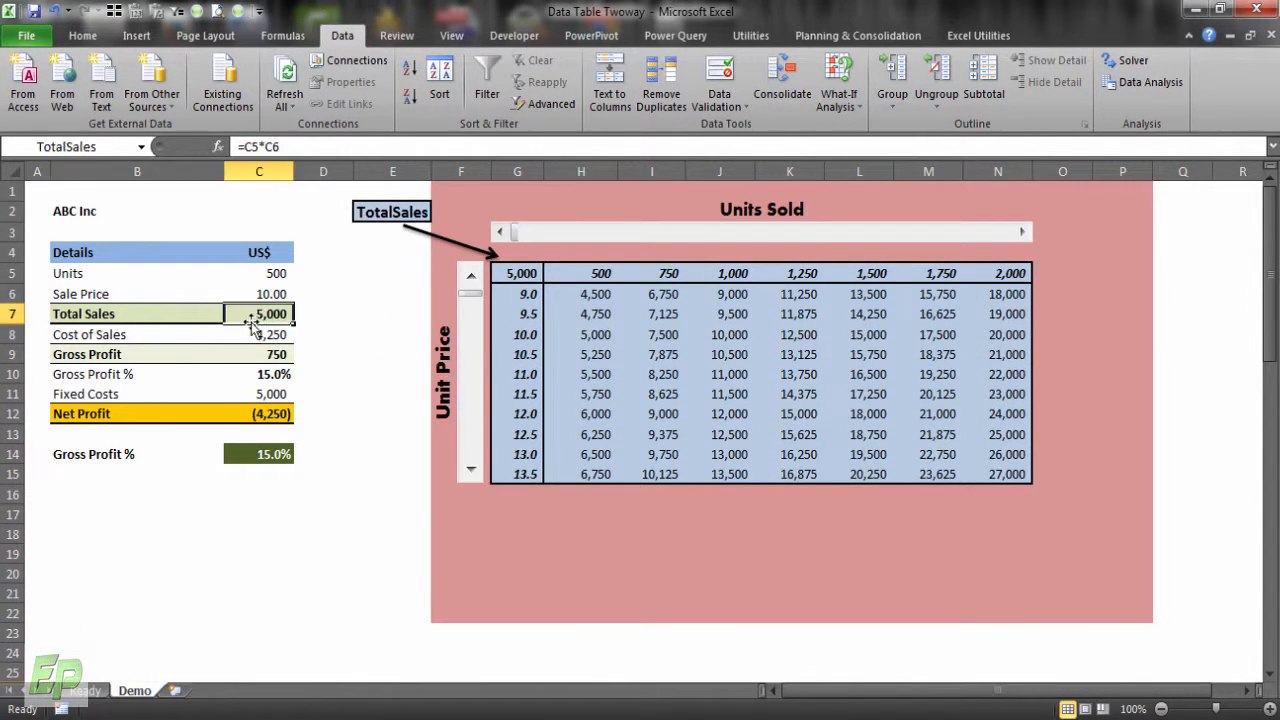
left_click(259, 314)
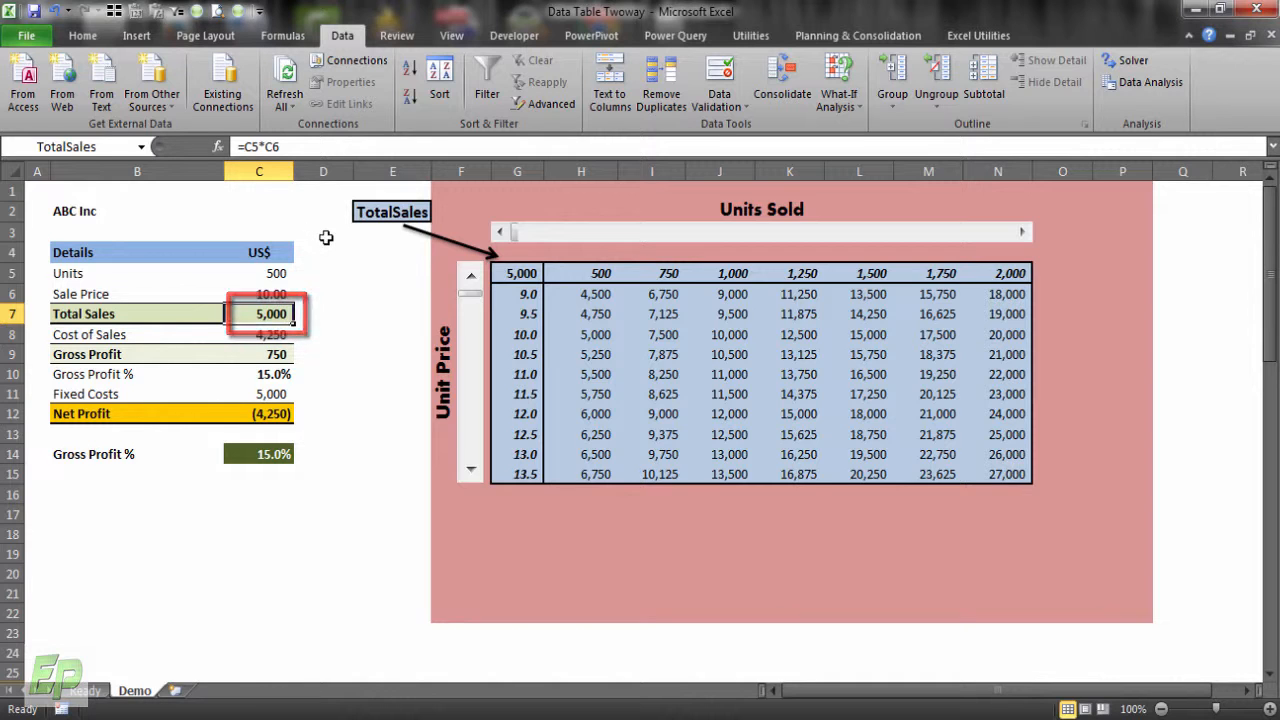
scroll("down", 3)
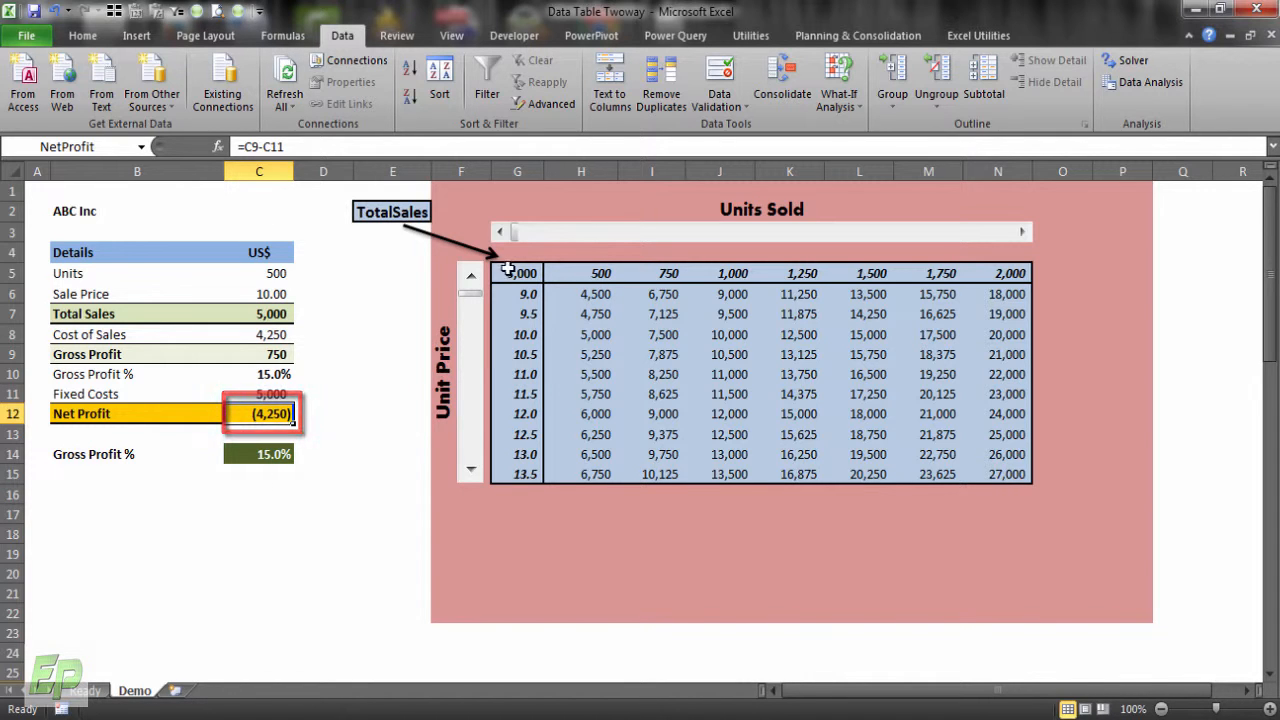
- Switch the table measure to NetProfit, check a bottom-row figure, and raise the units sold range
left_click(470, 470)
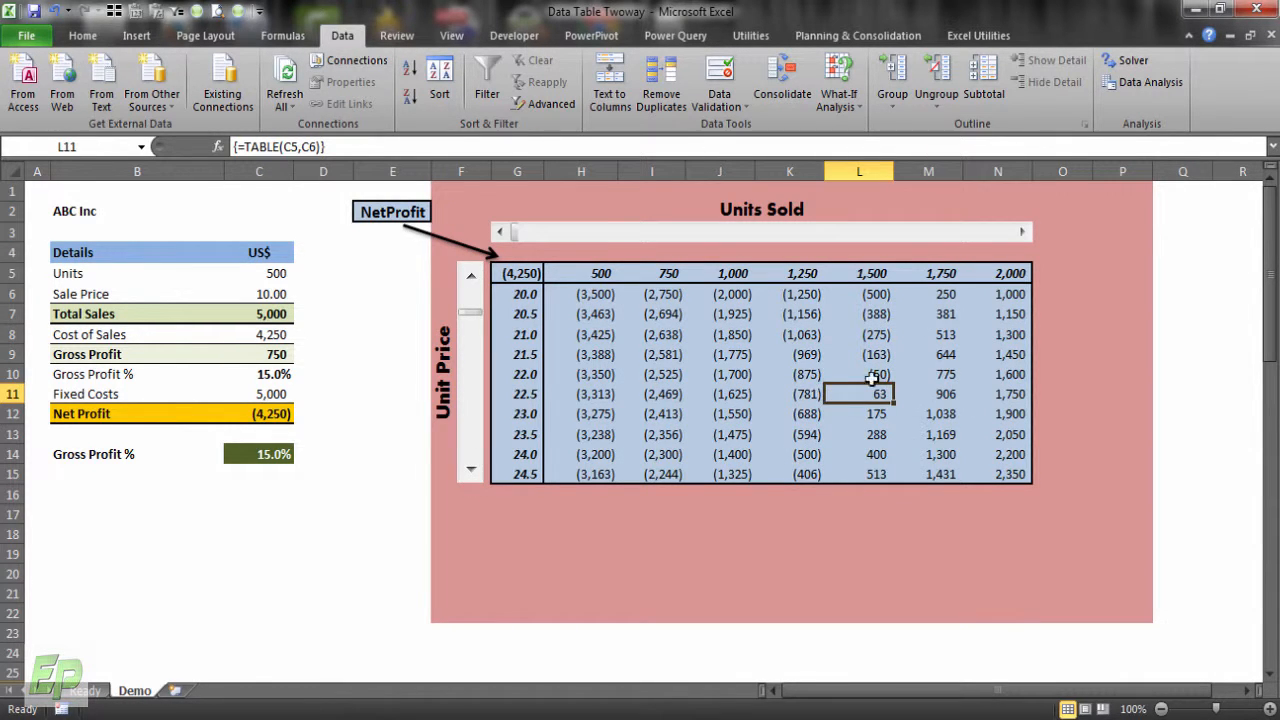
mouse_move(835, 378)
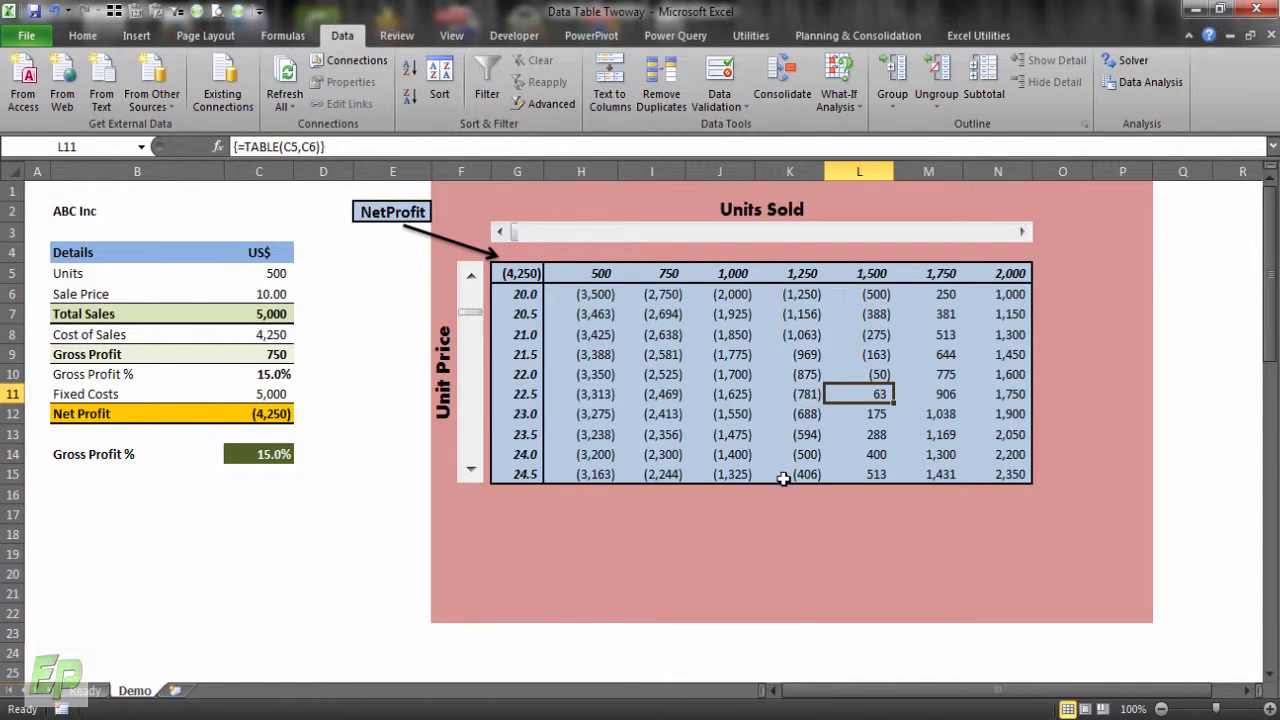
left_click(470, 469)
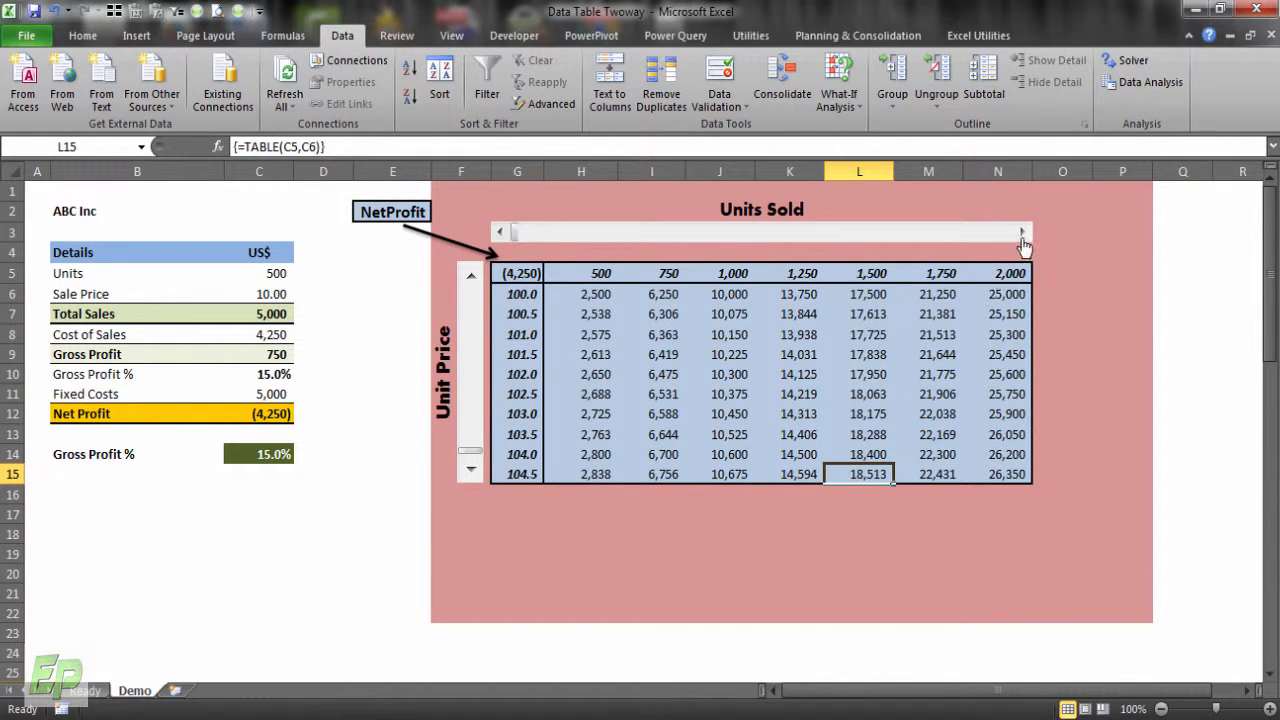
left_click(1022, 231)
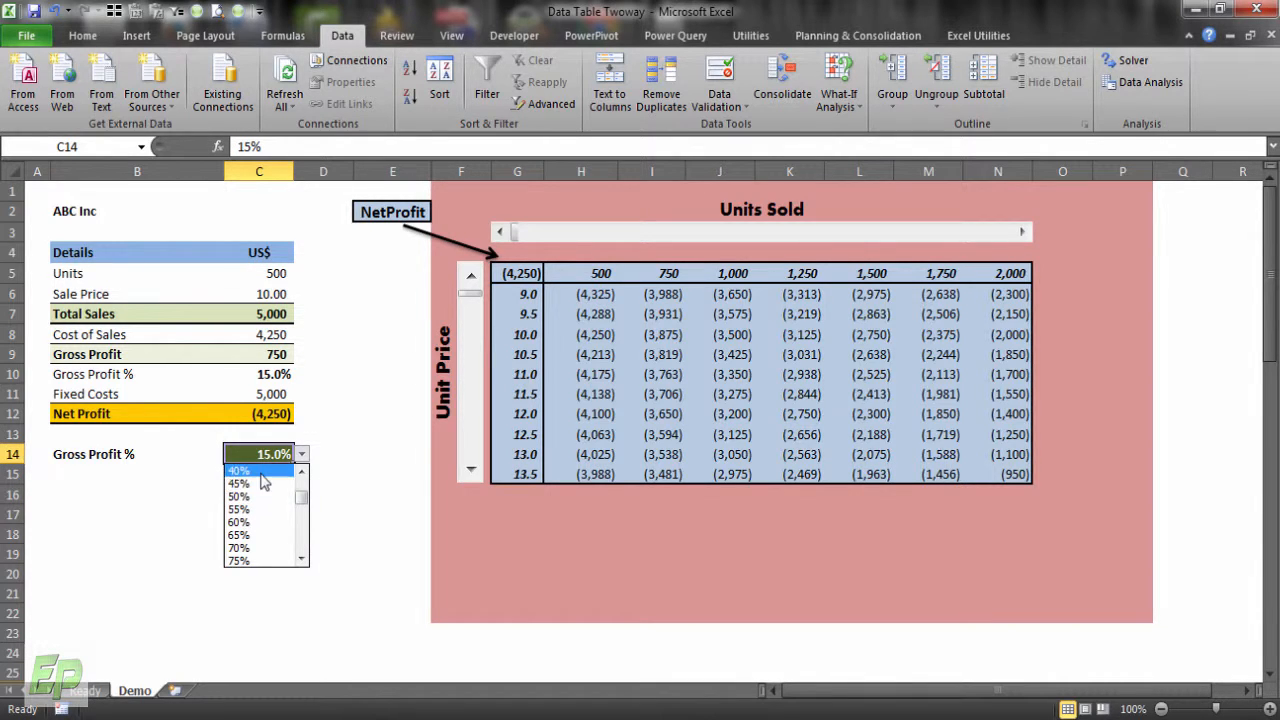
mouse_move(240, 483)
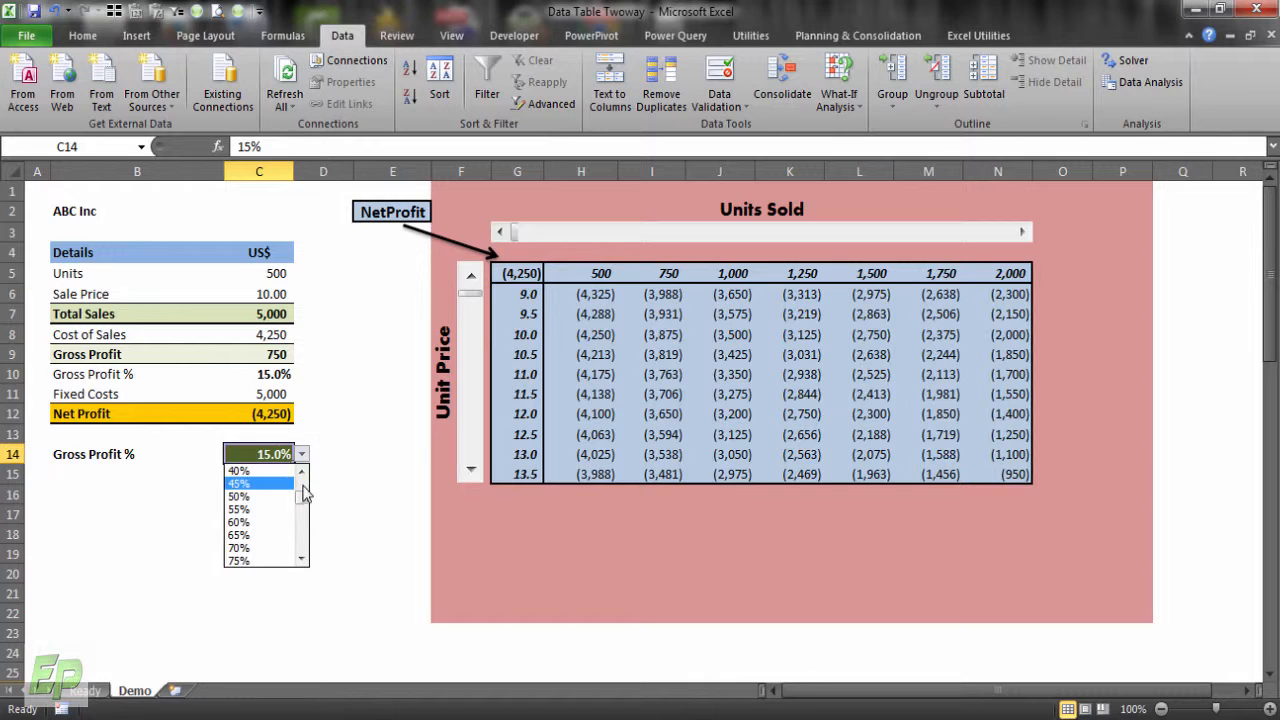
- Choose 25% gross profit in C14 and check the profit at price 11.5, 1,750 units
left_click(238, 496)
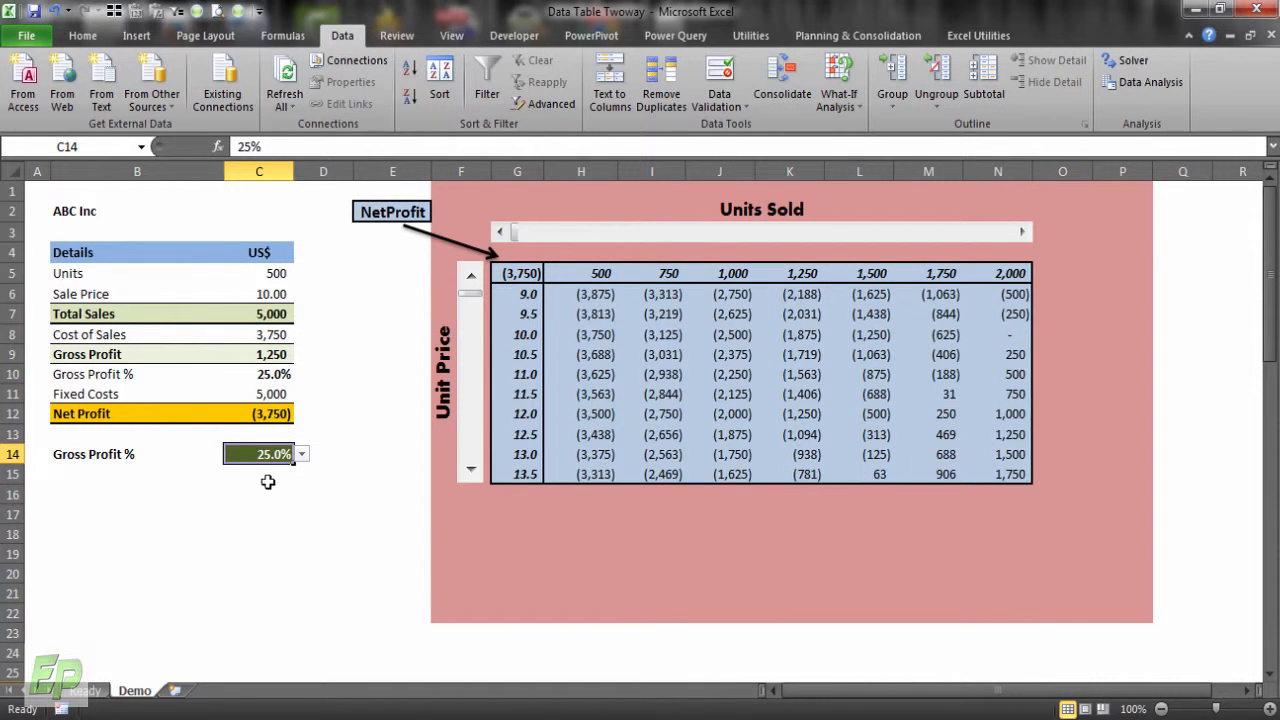
mouse_move(973, 407)
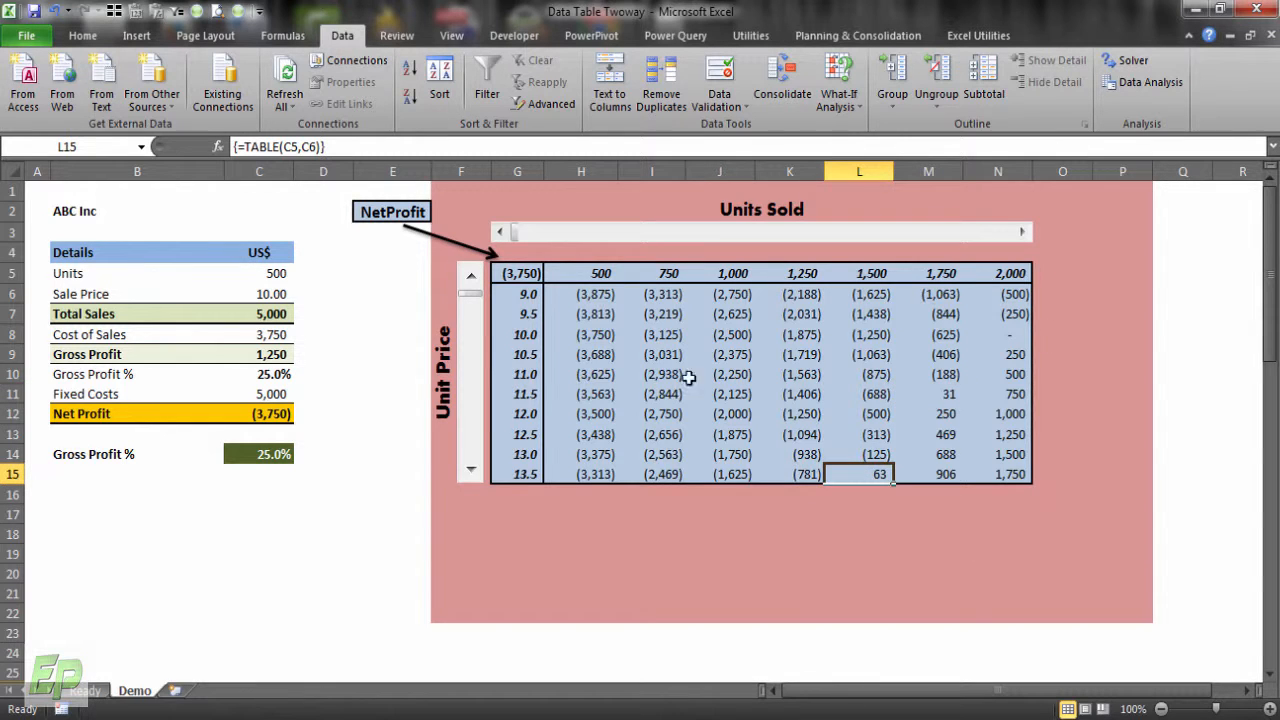
mouse_move(510, 467)
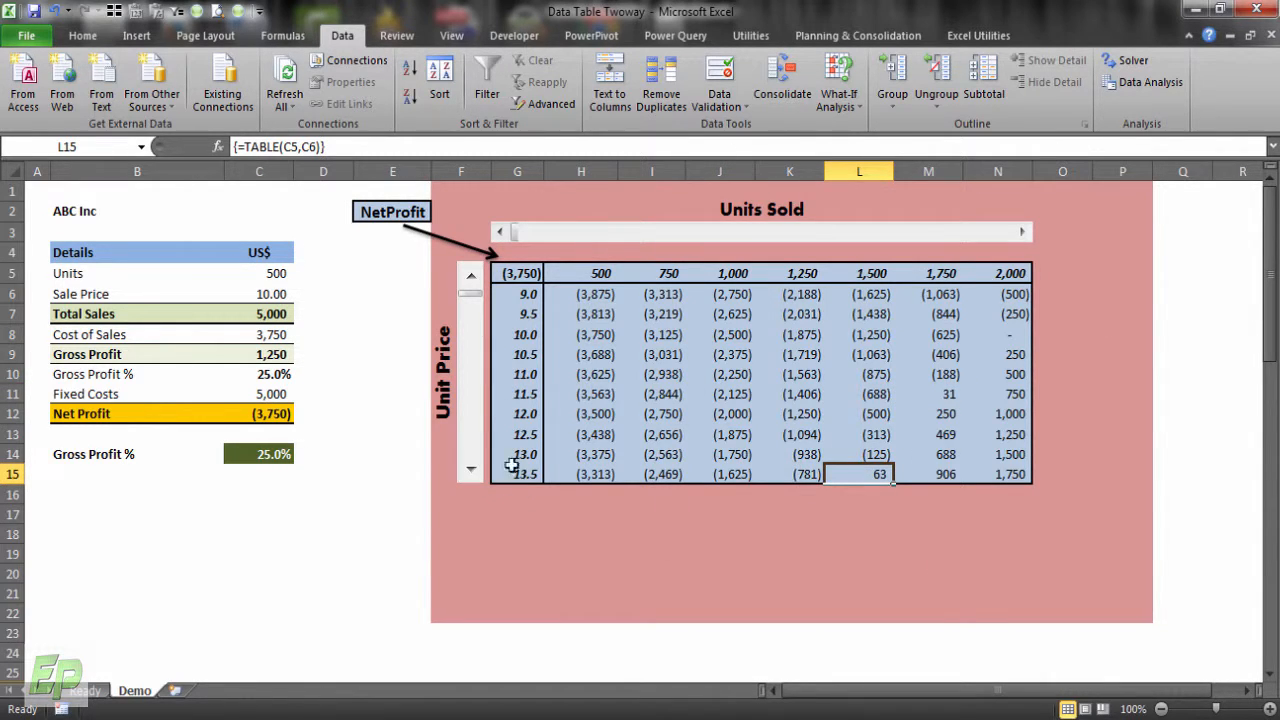
mouse_move(924, 572)
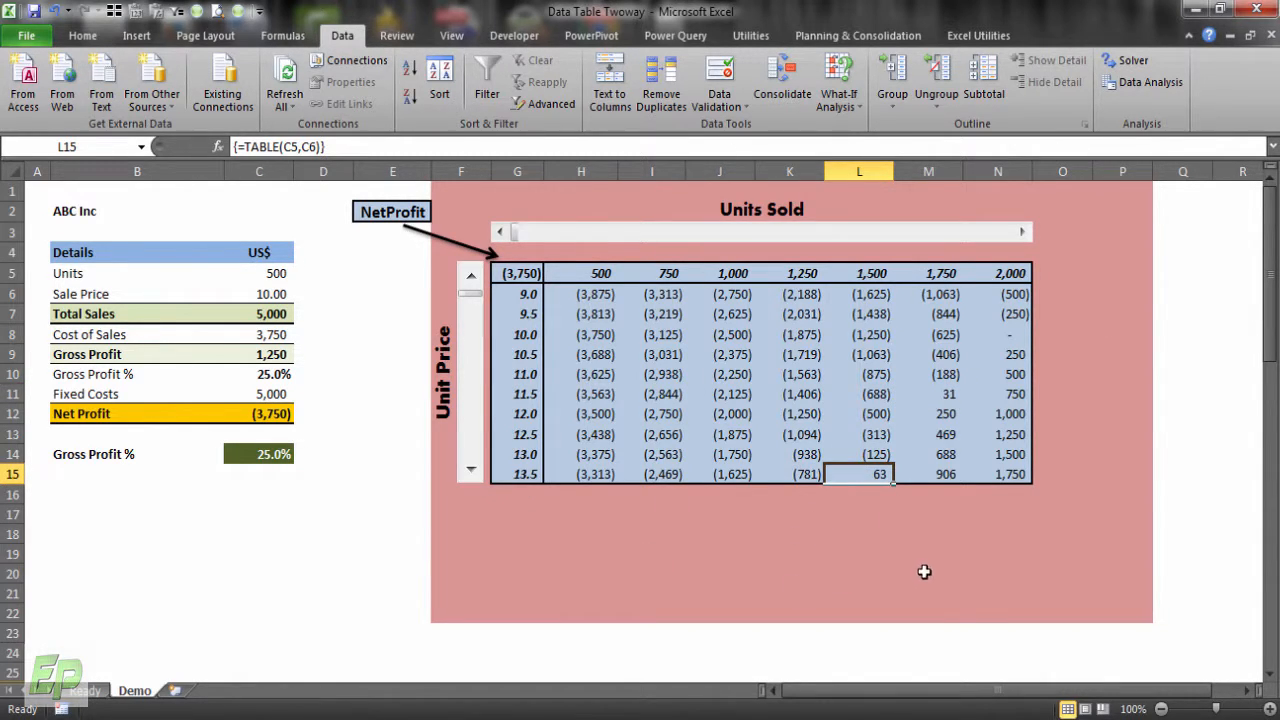
left_click(945, 393)
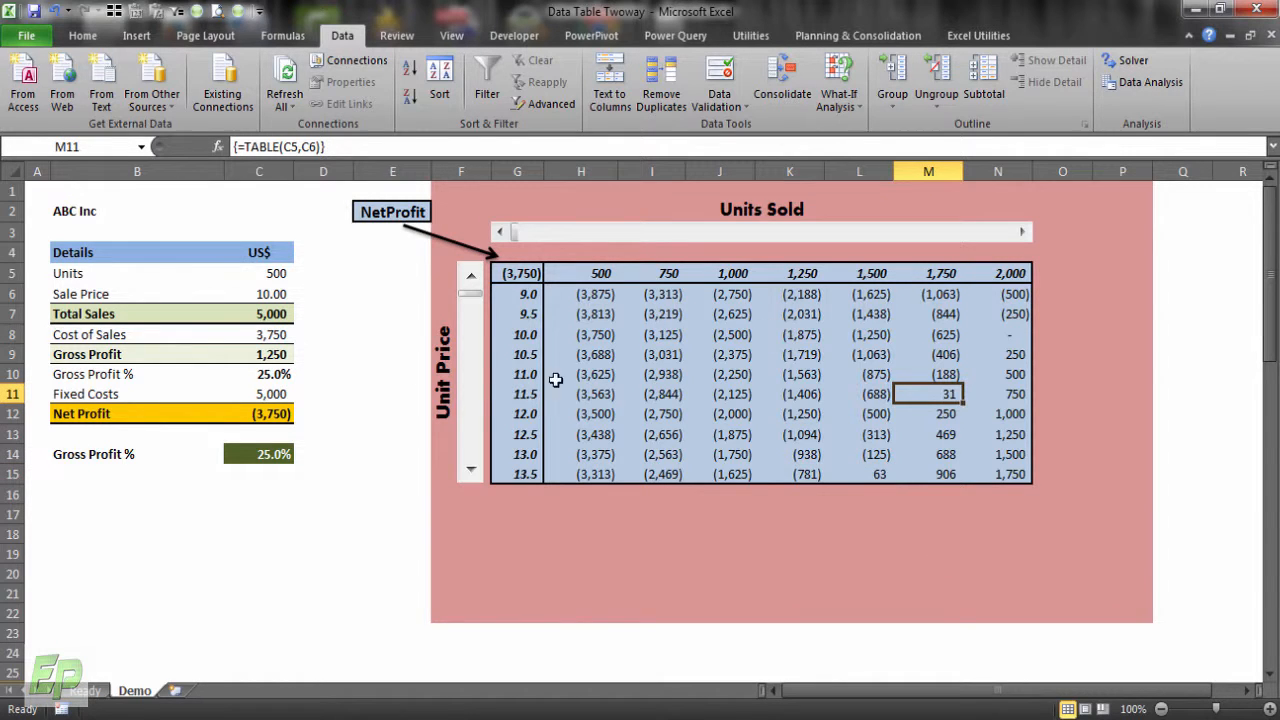
left_click(301, 454)
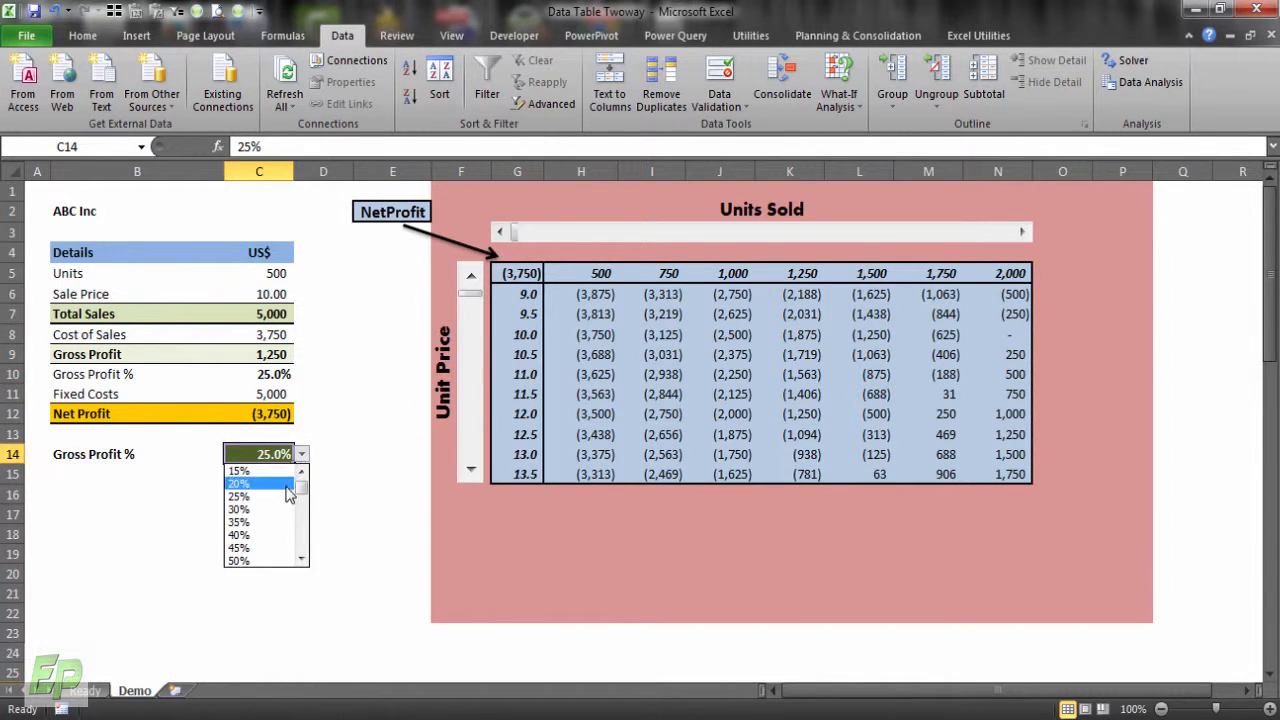
- Set gross profit to 40% and point out break-even cells at prices 10.0 and 12.5
left_click(238, 534)
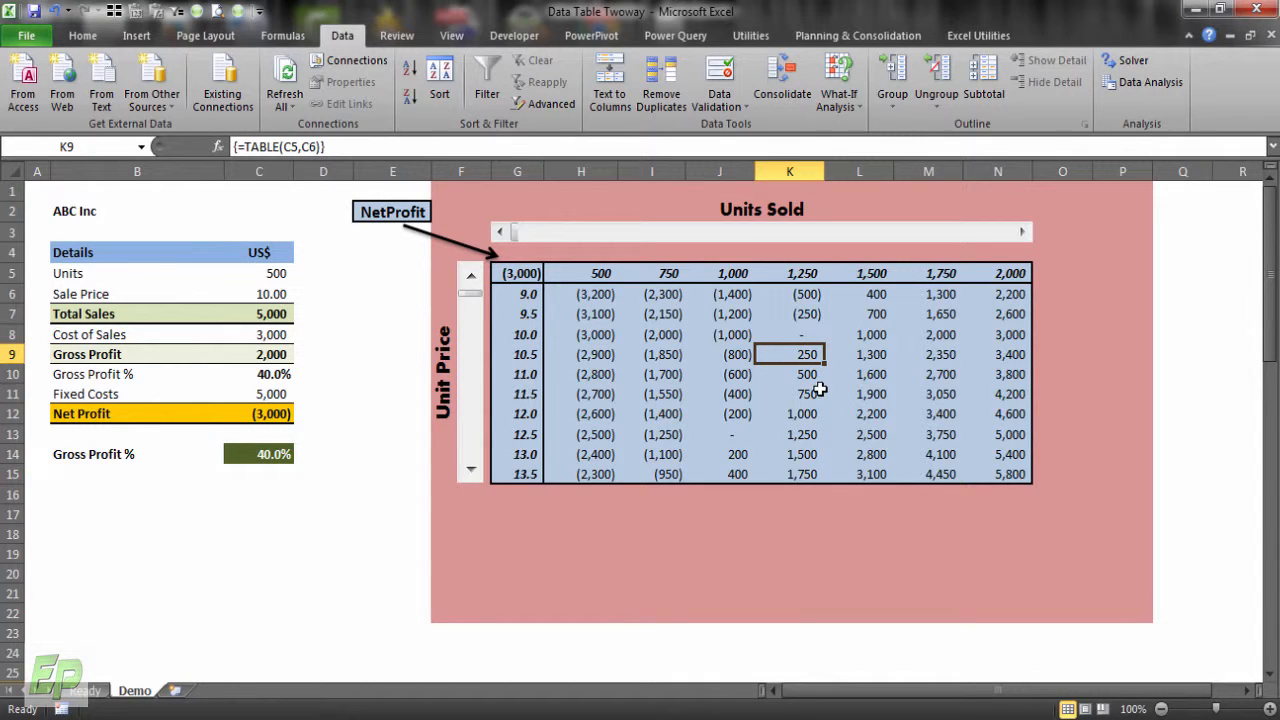
mouse_move(895, 344)
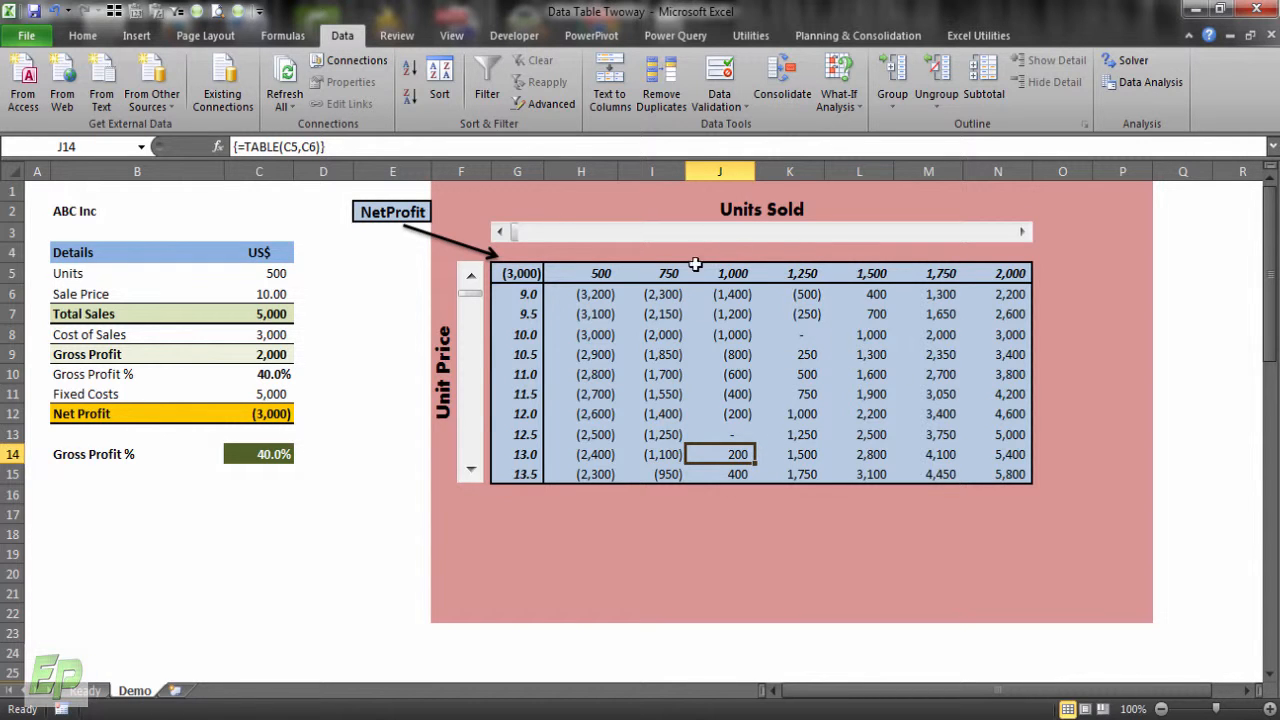
left_click(719, 434)
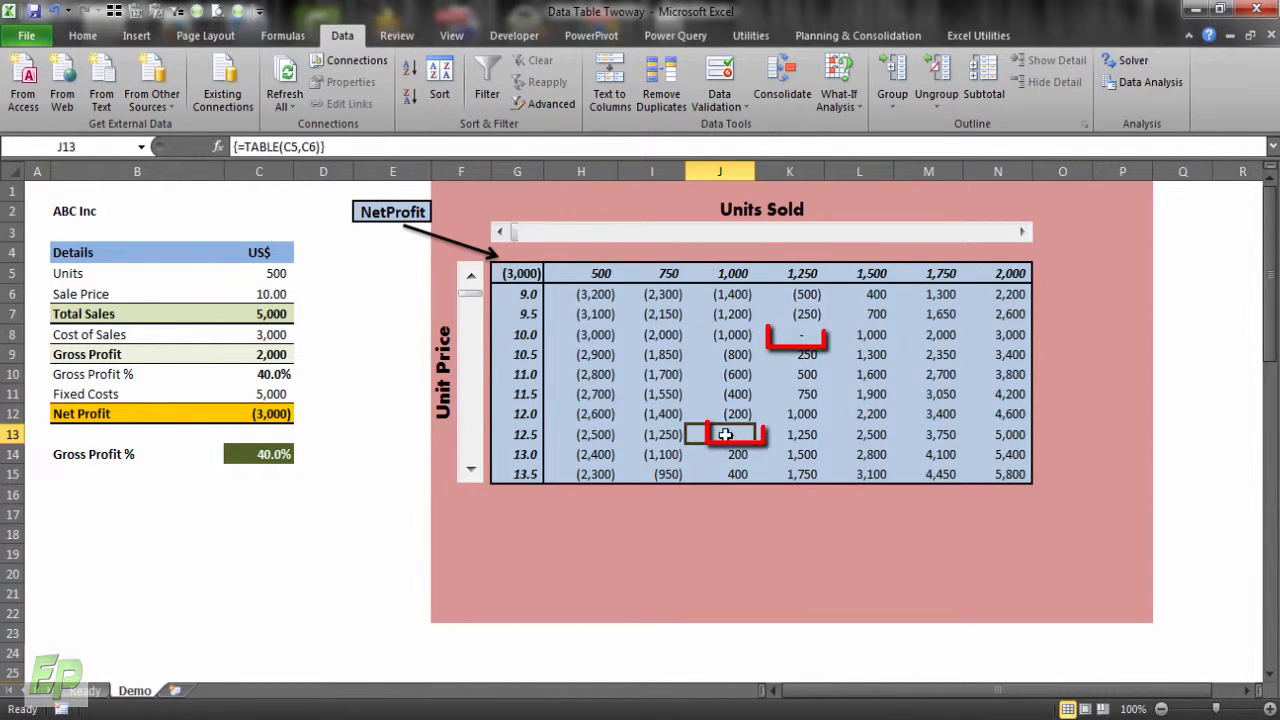
left_click(789, 335)
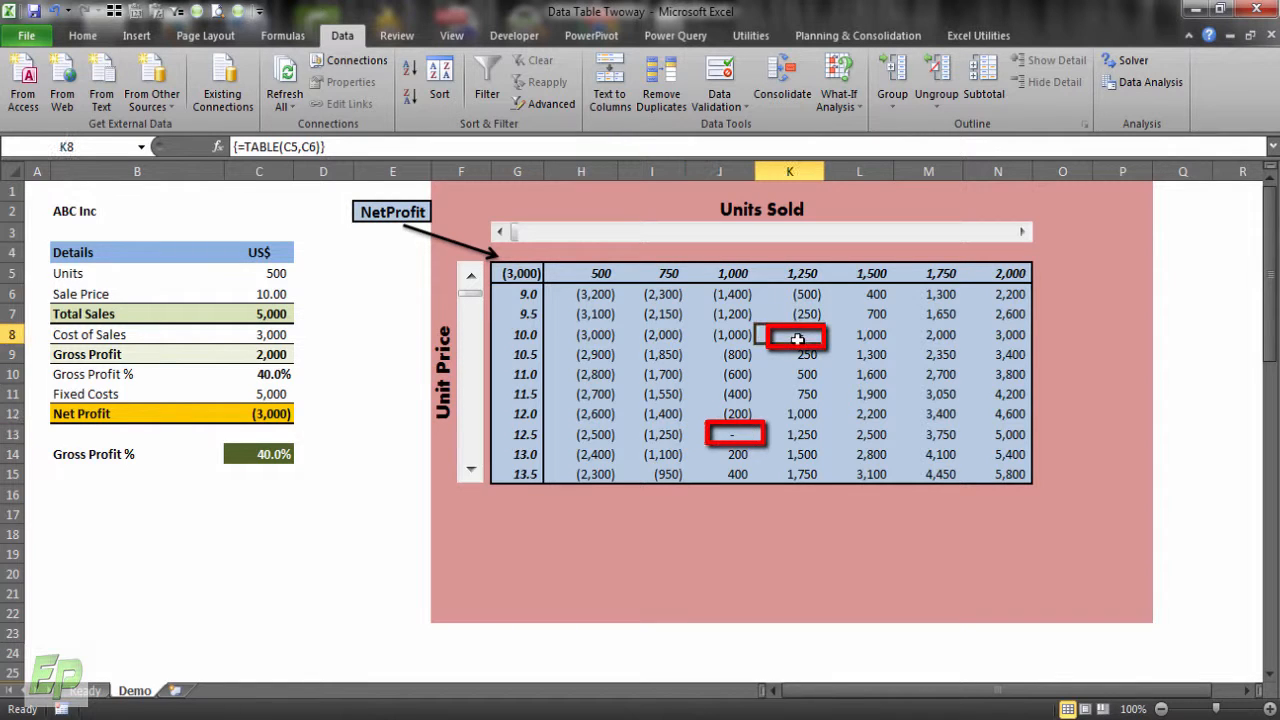
left_click(517, 335)
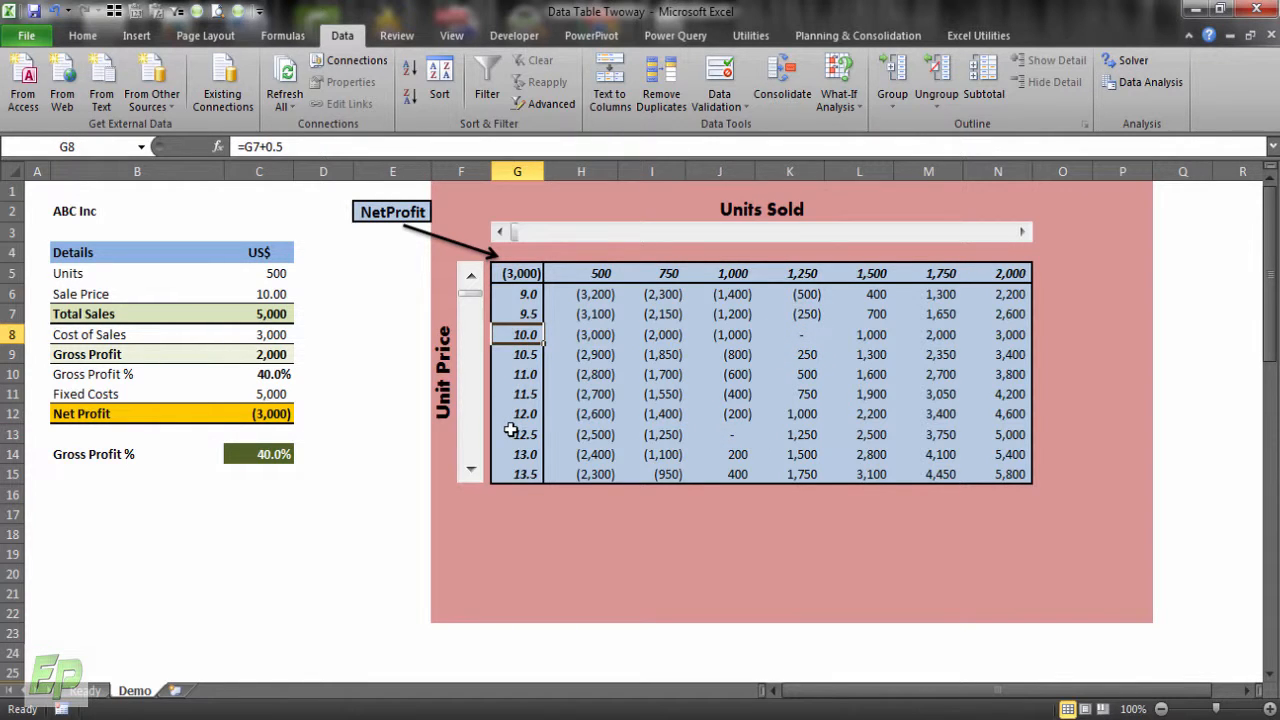
left_click(789, 334)
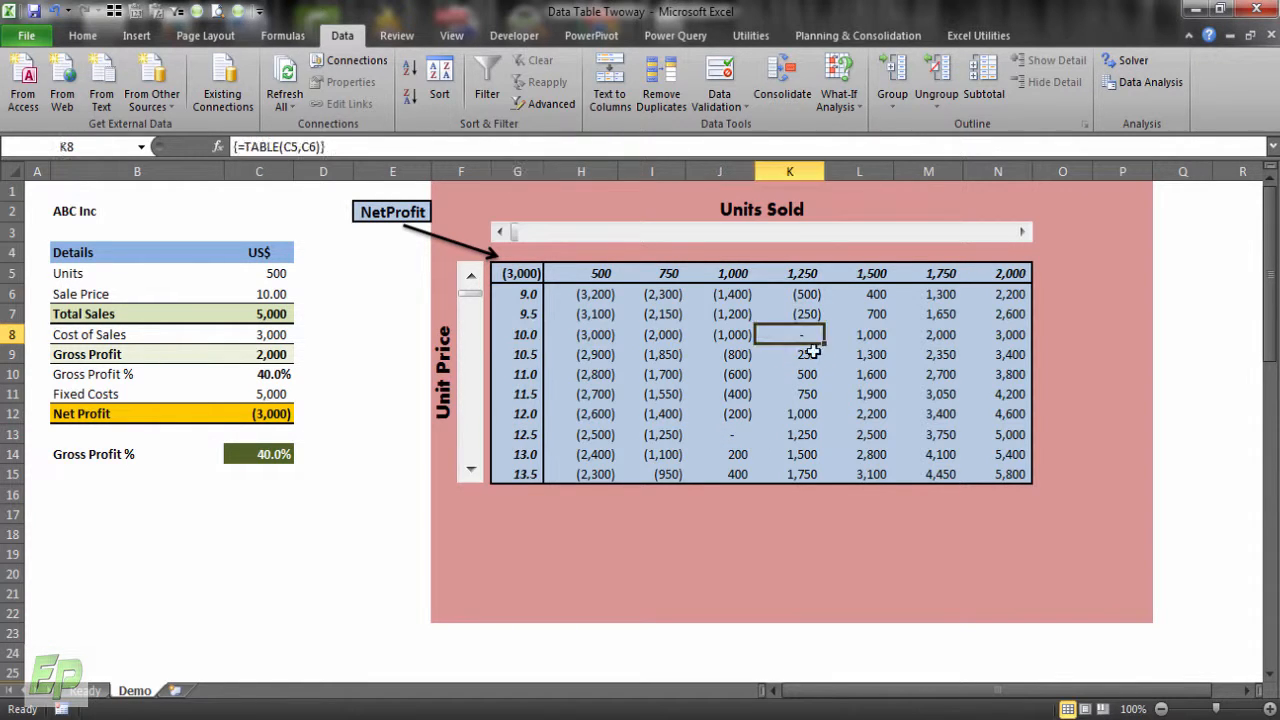
left_click(719, 434)
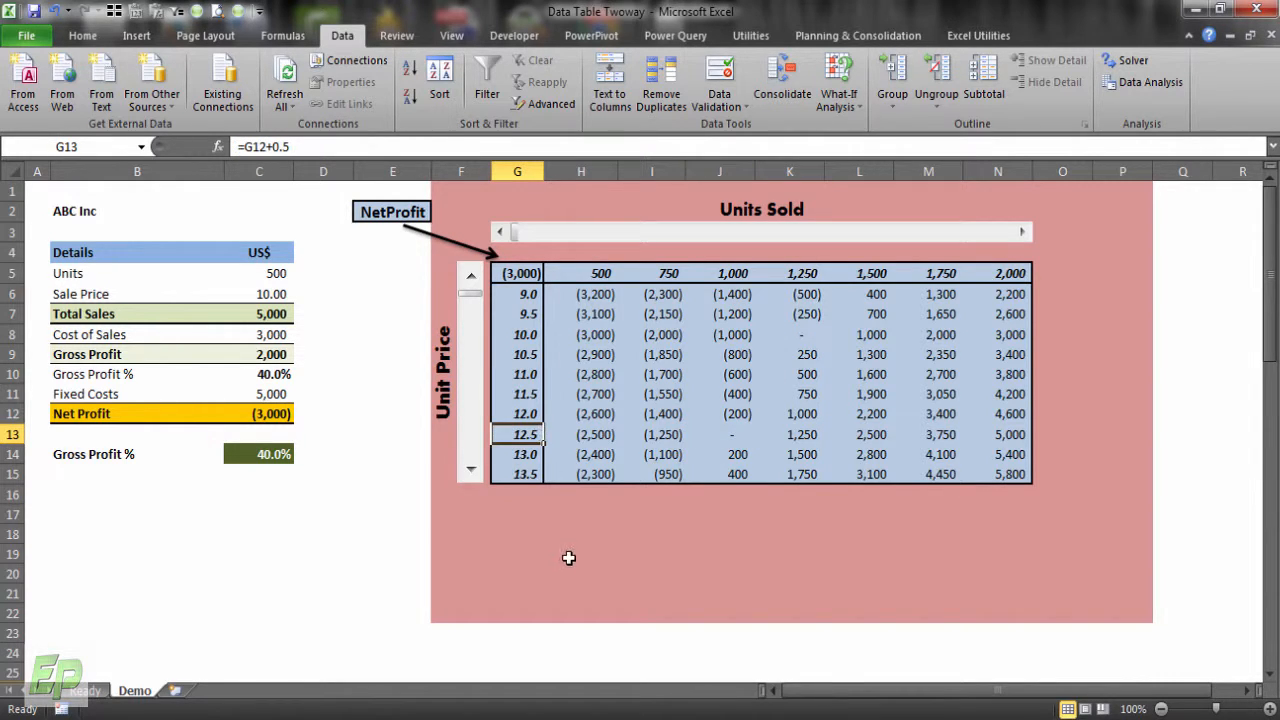
mouse_move(755, 519)
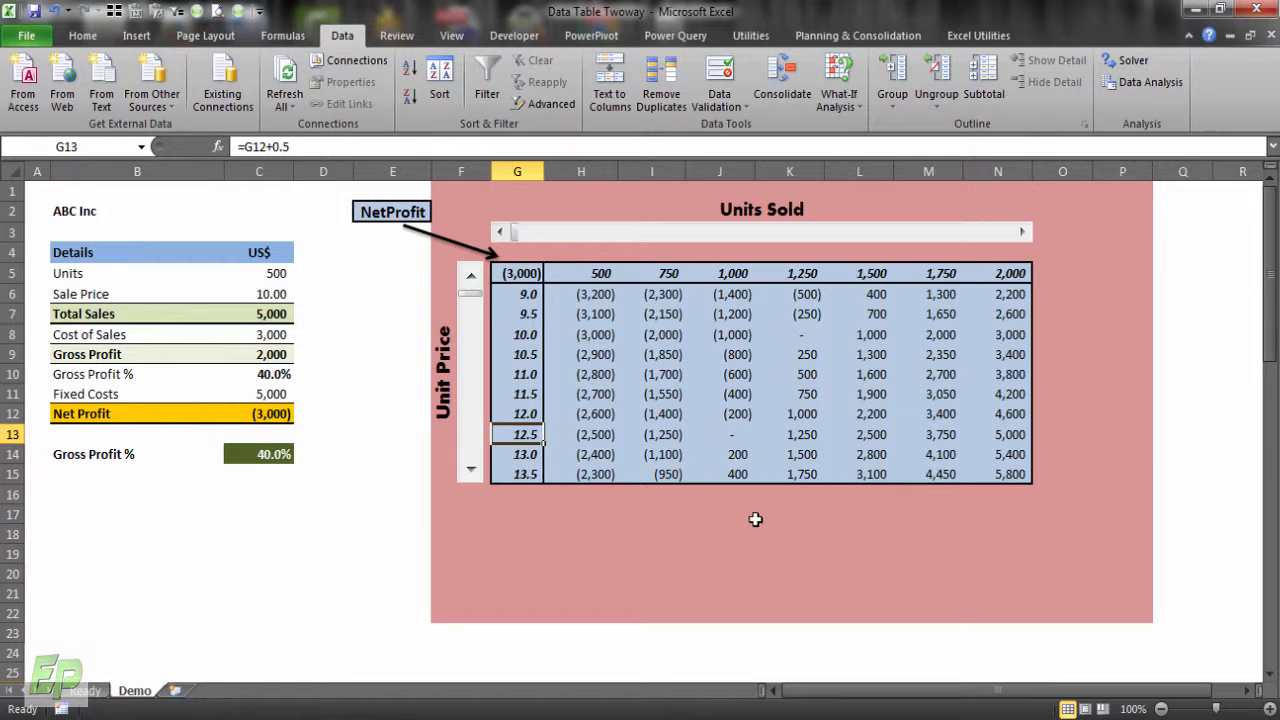
mouse_move(548, 511)
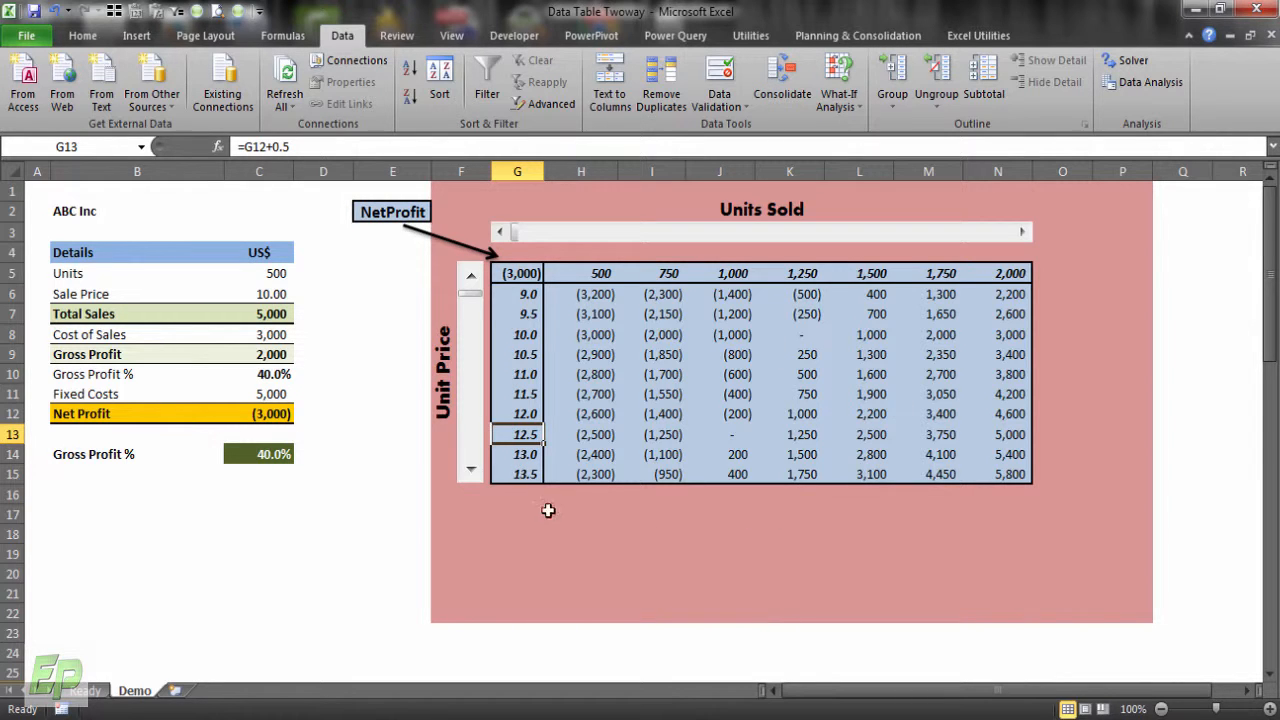
scroll("down", 3)
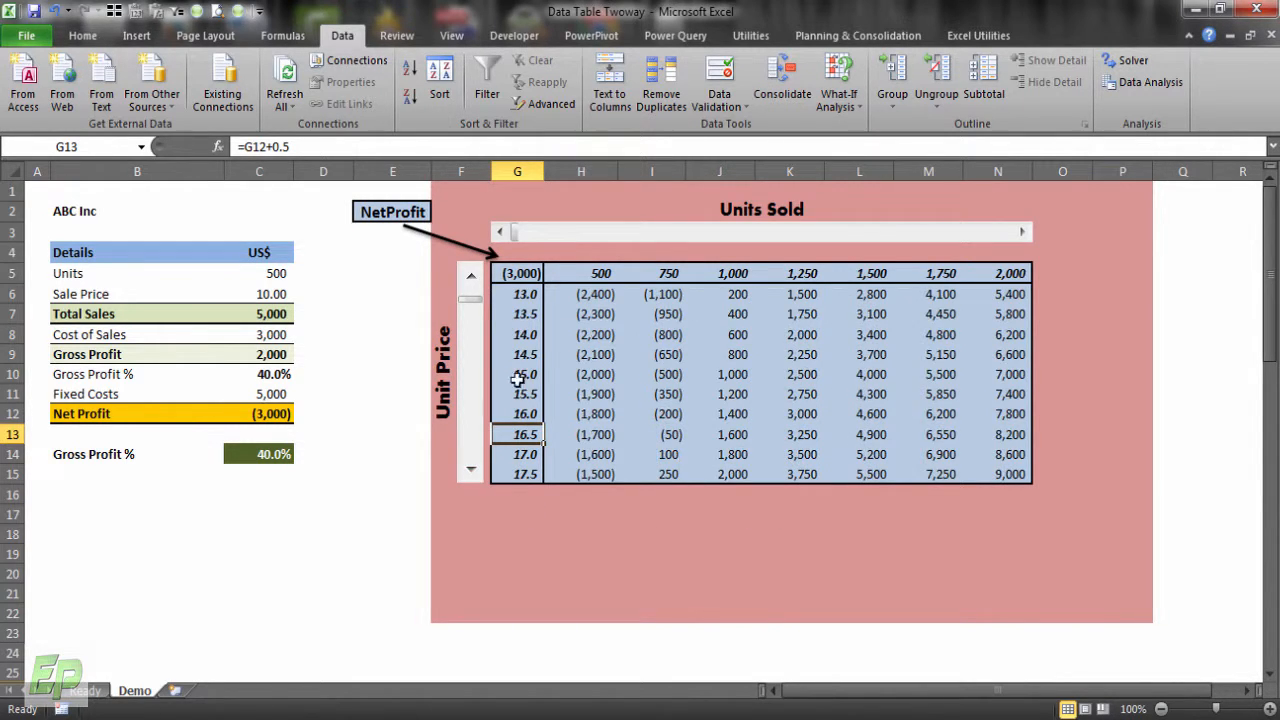
left_click(303, 454)
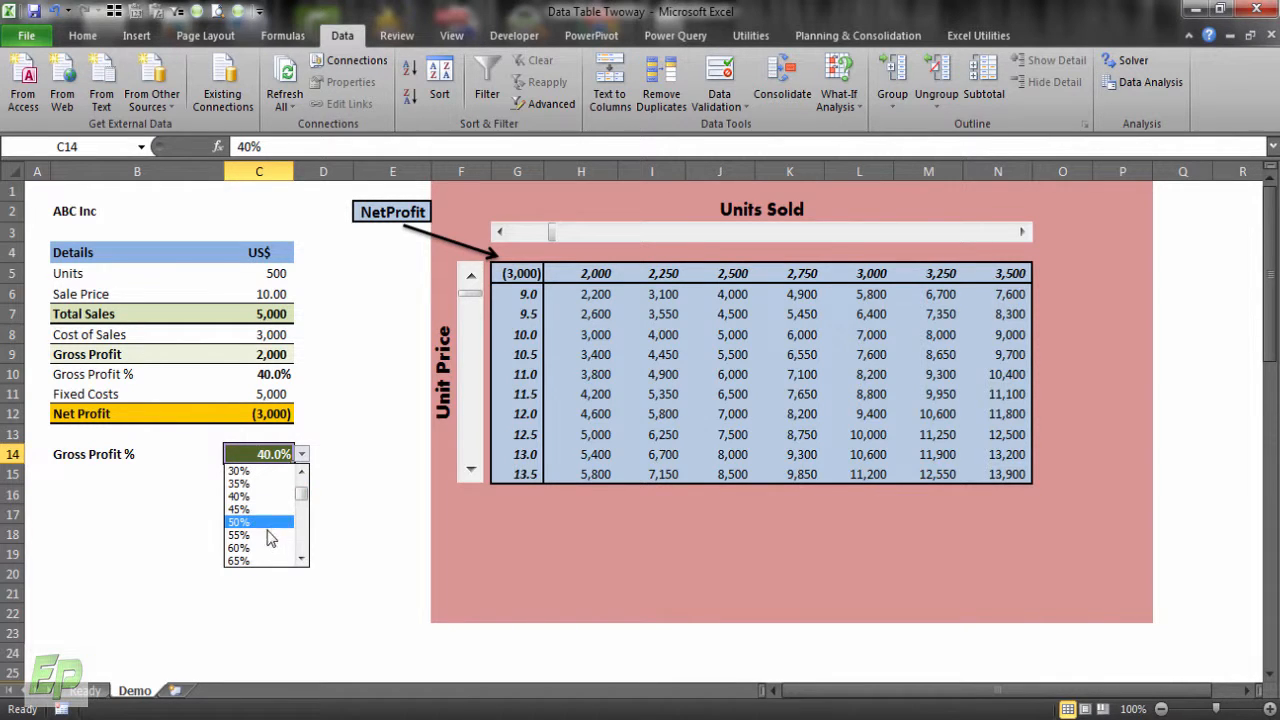
- Choose 50% gross profit and shift the table toward higher unit prices
left_click(238, 521)
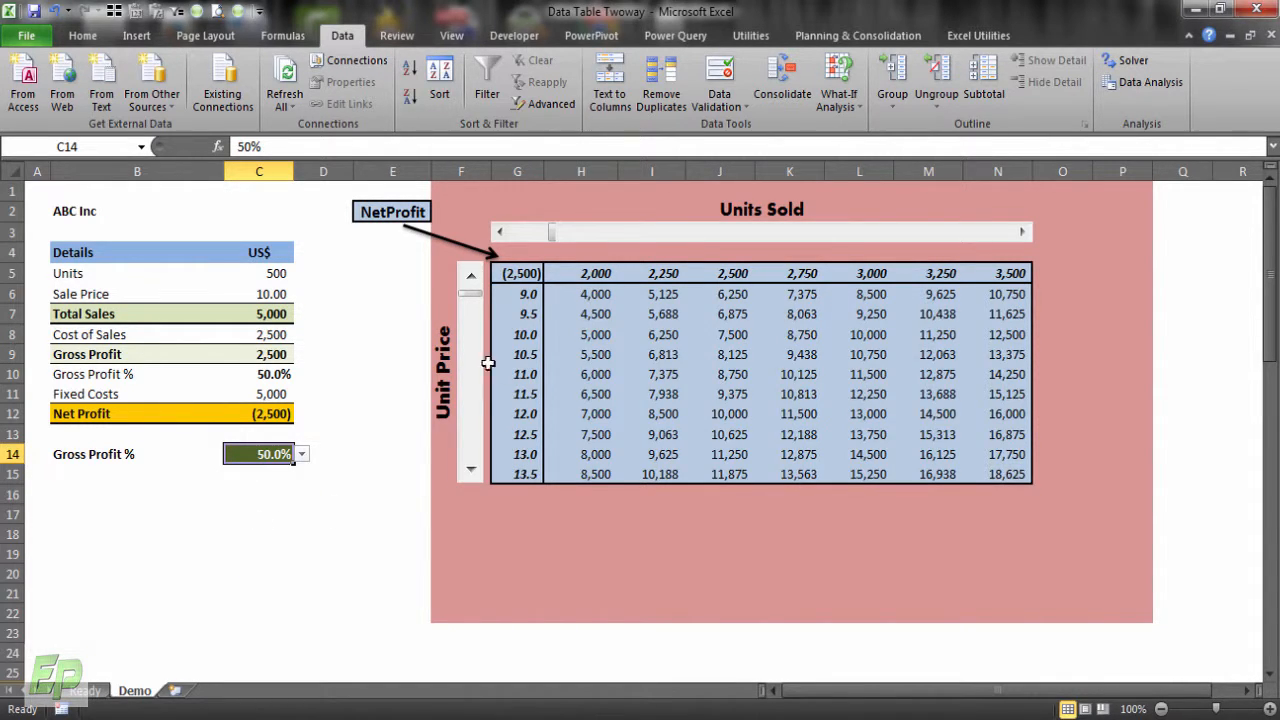
left_click(499, 231)
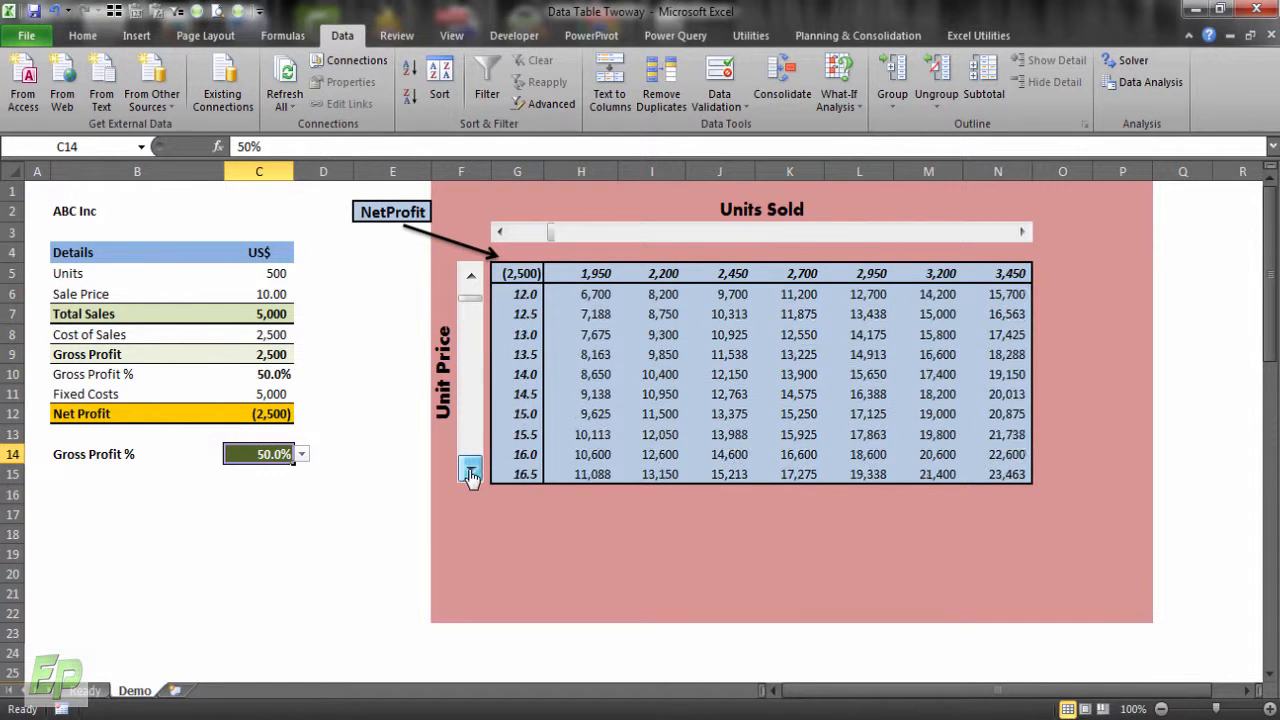
left_click(470, 470)
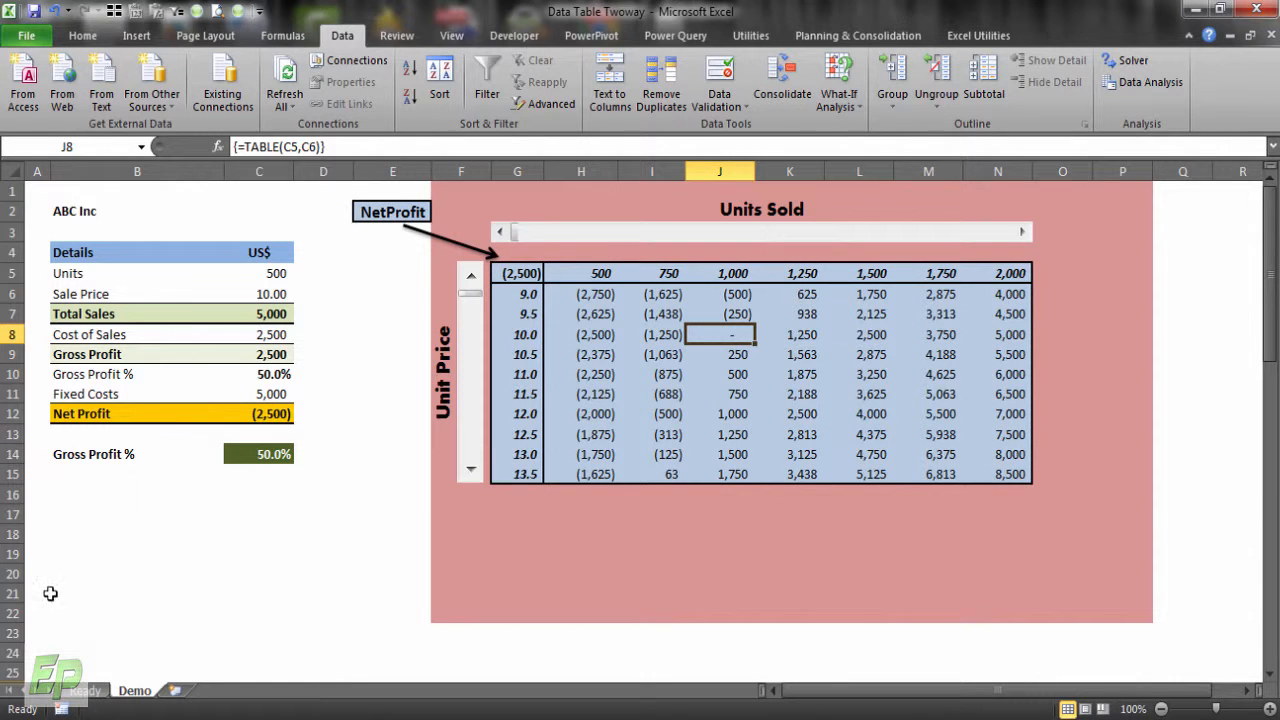
mouse_move(1137, 291)
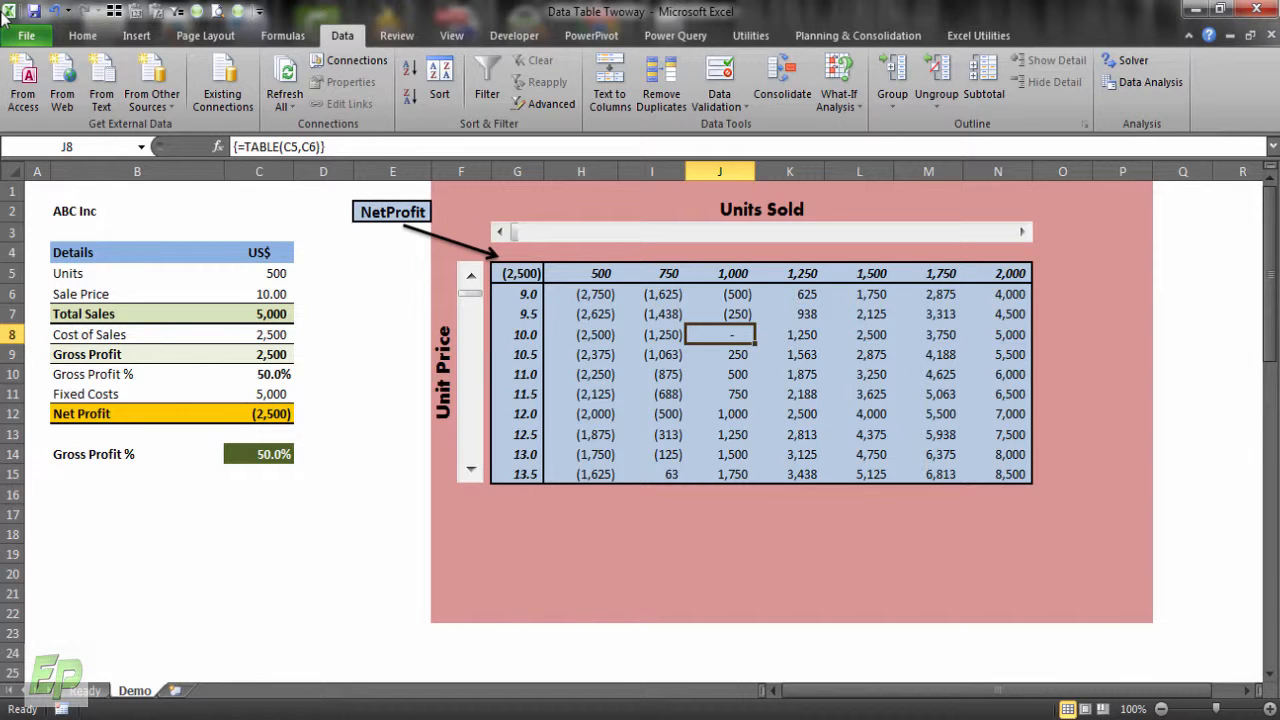
mouse_move(652, 561)
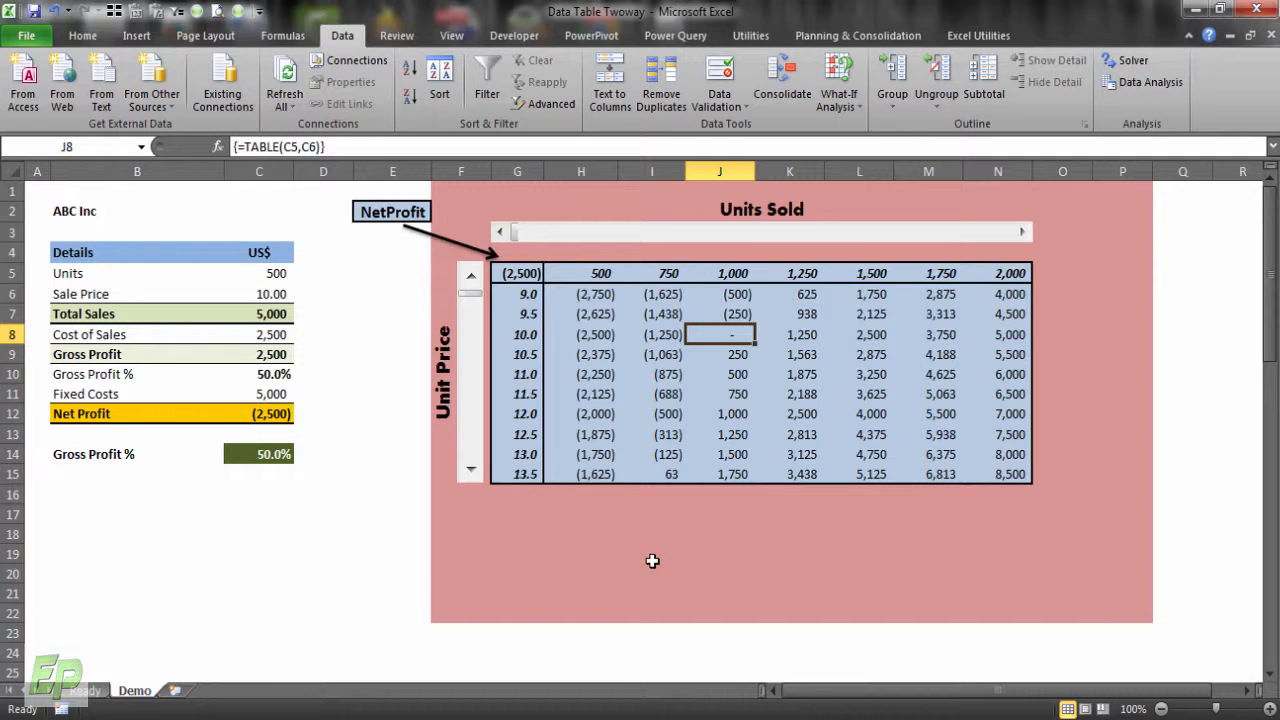
mouse_move(1085, 703)
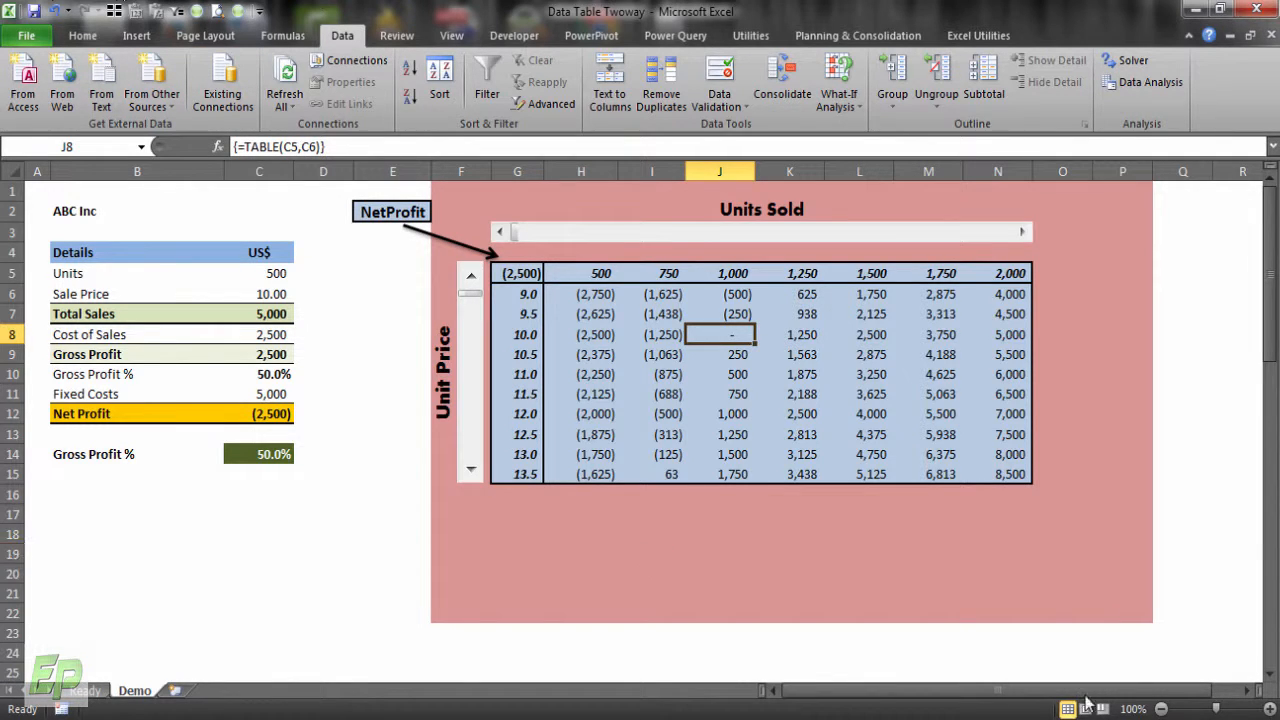
mouse_move(47, 614)
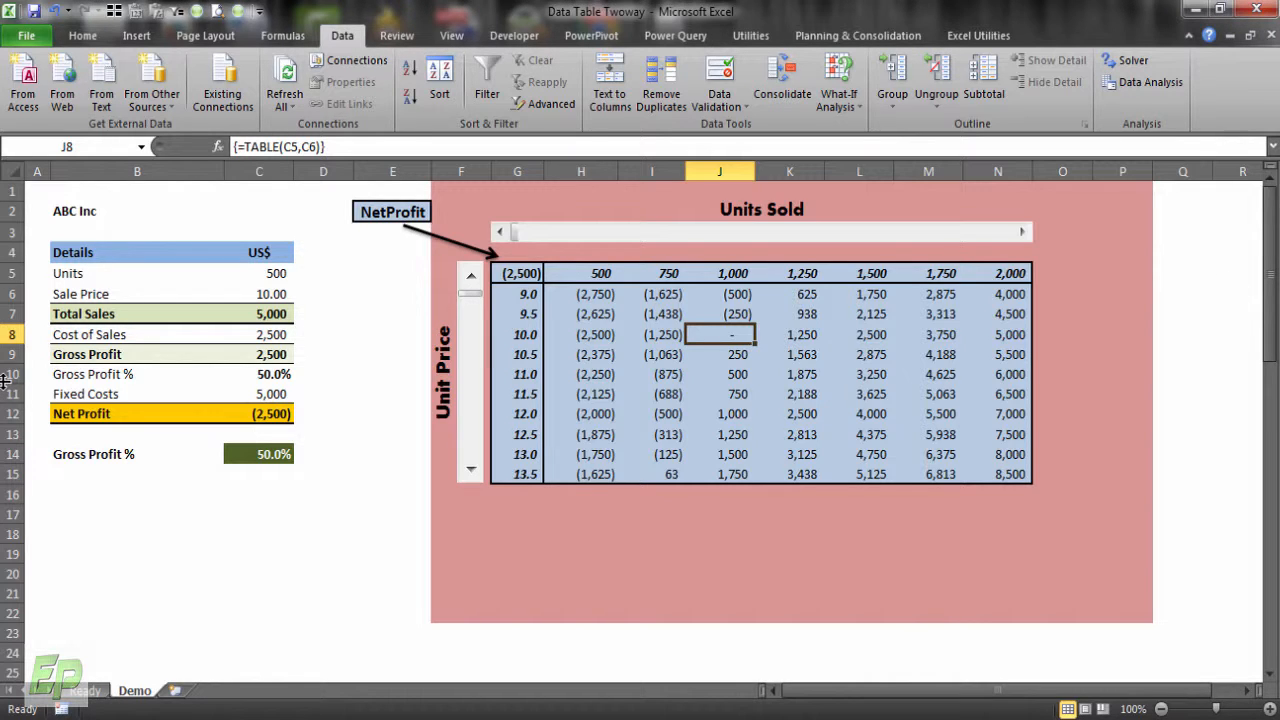
mouse_move(870, 552)
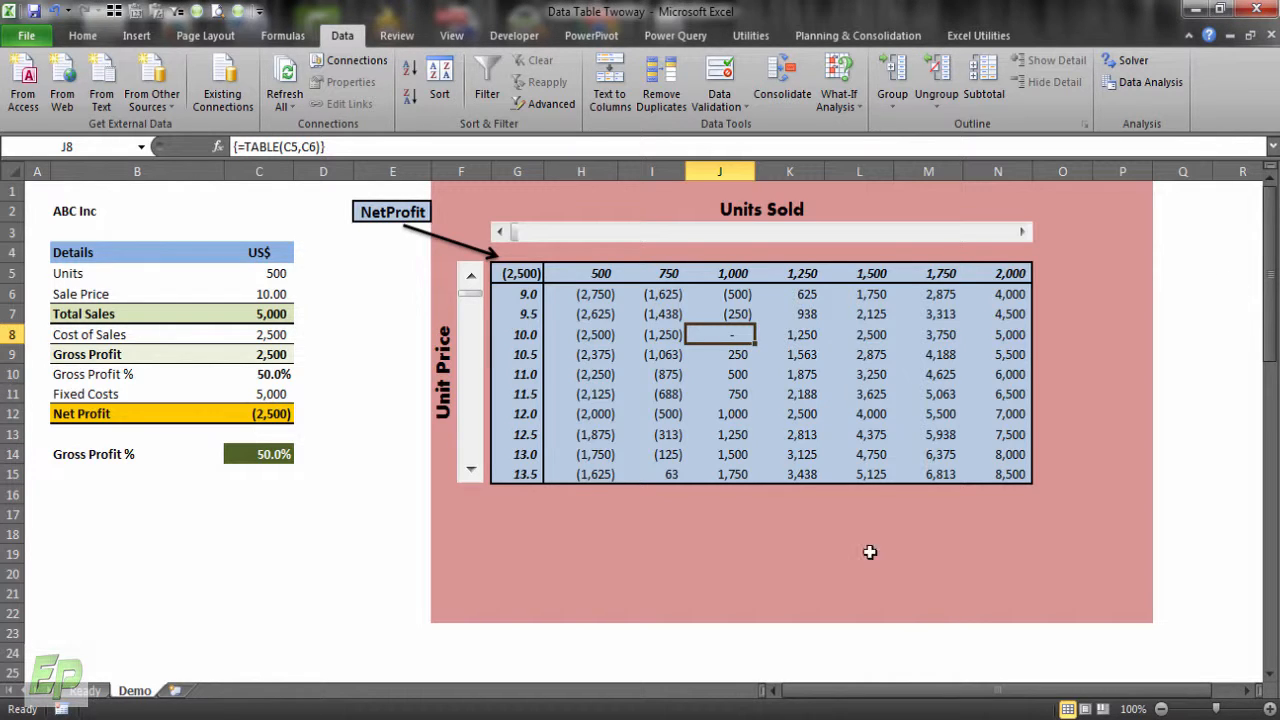